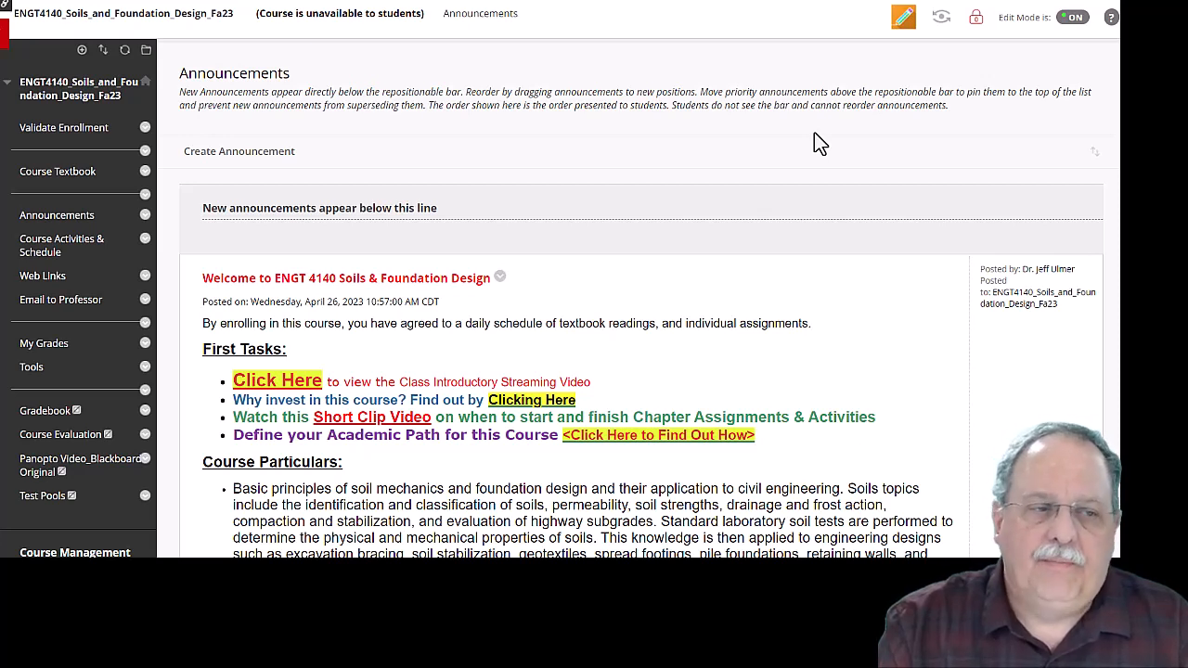
mouse_move(641, 206)
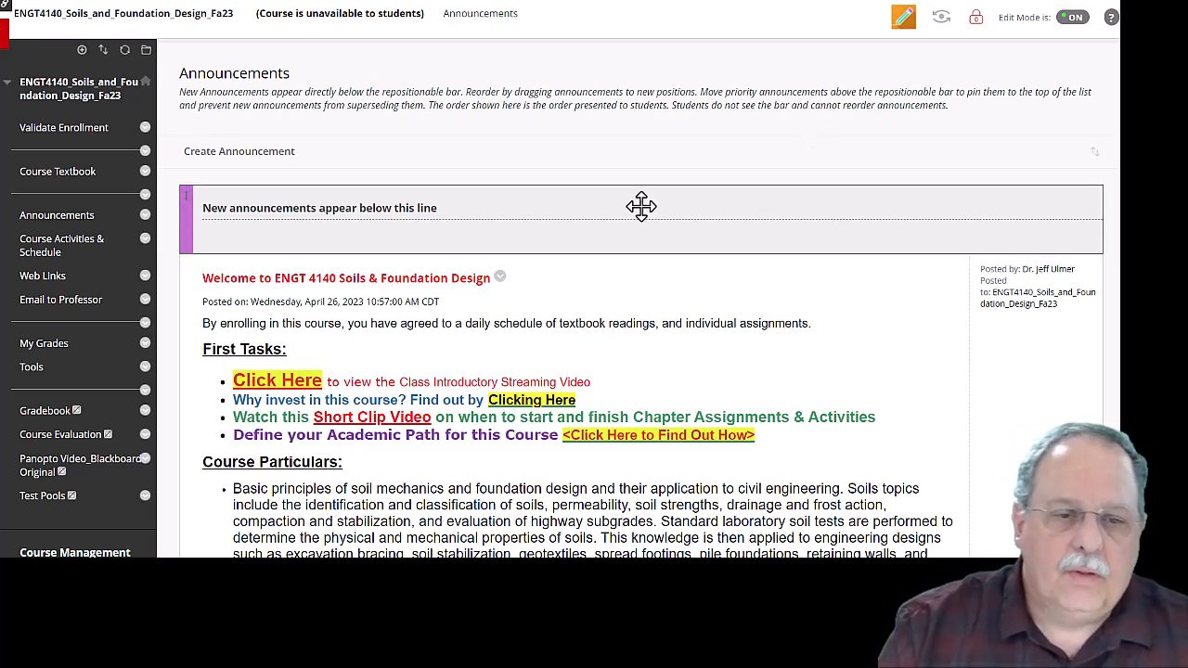
mouse_move(565, 137)
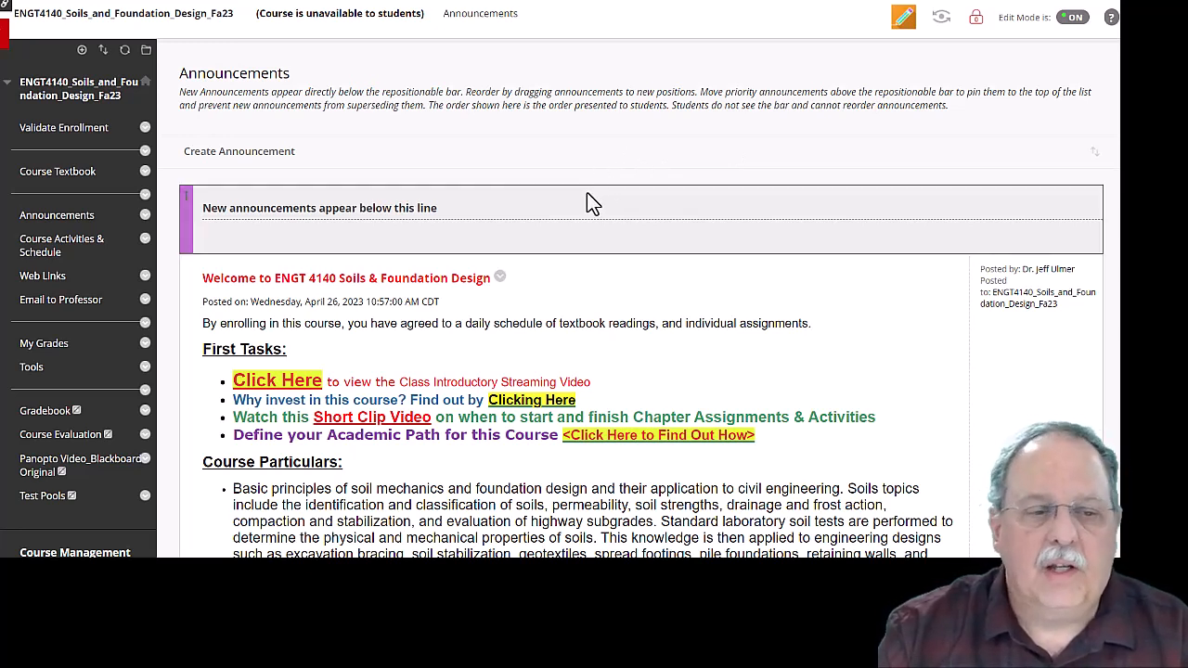
mouse_move(317, 201)
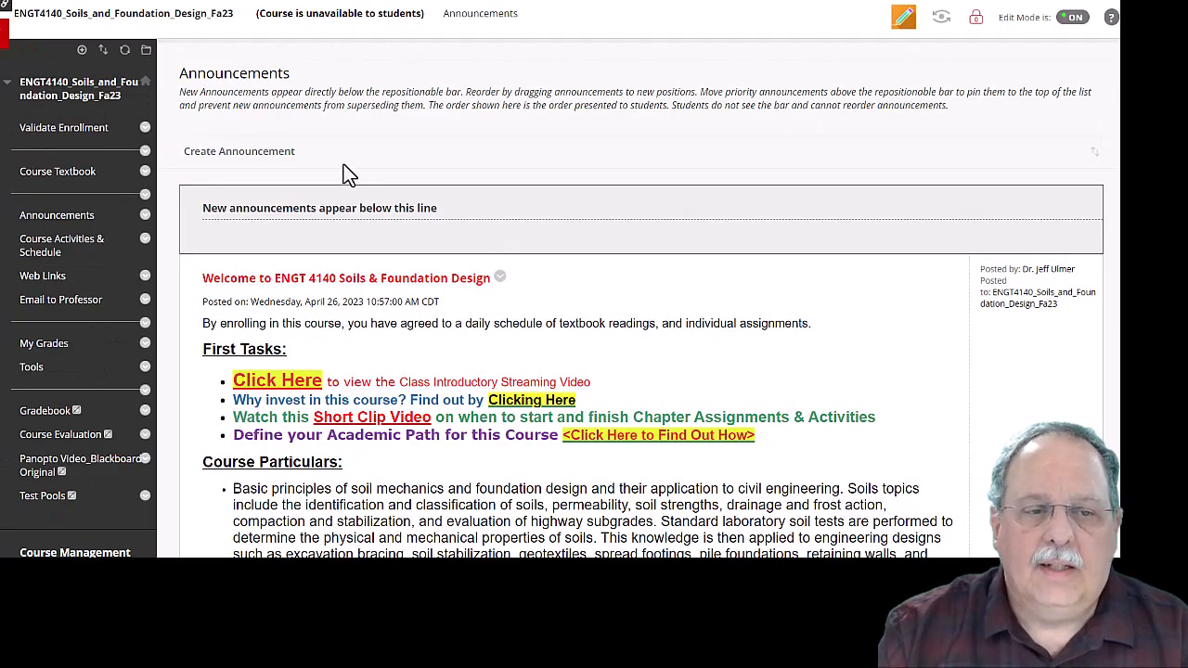
mouse_move(394, 182)
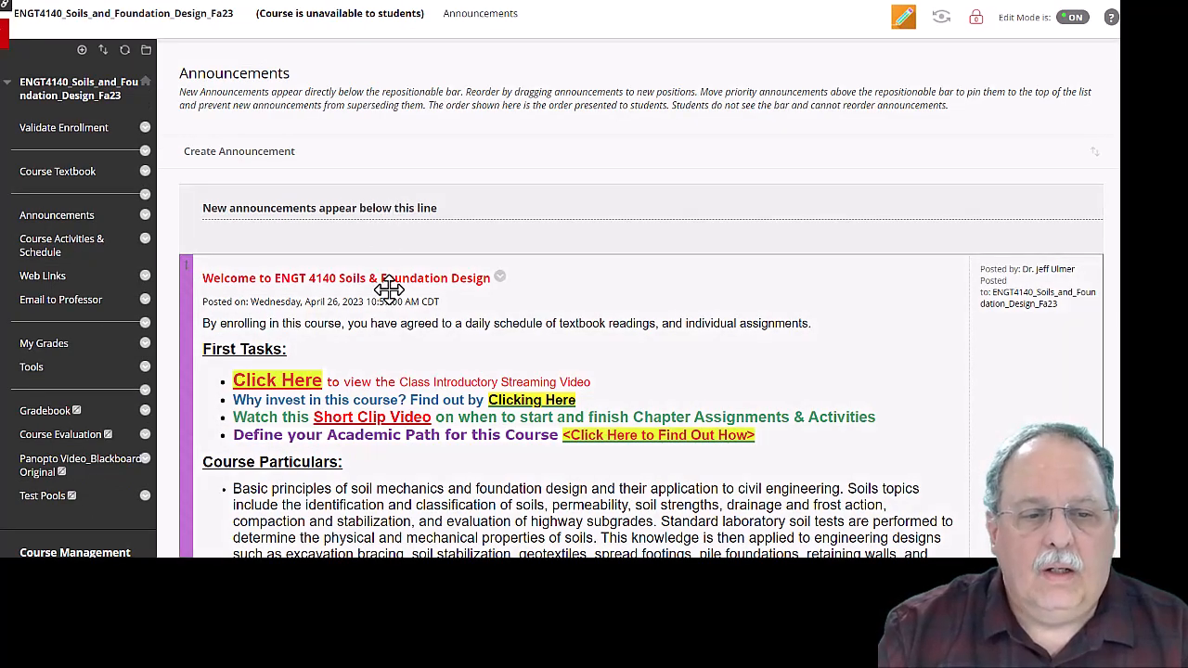
Scroll through the current course page content before leaving it
scroll(down, 3)
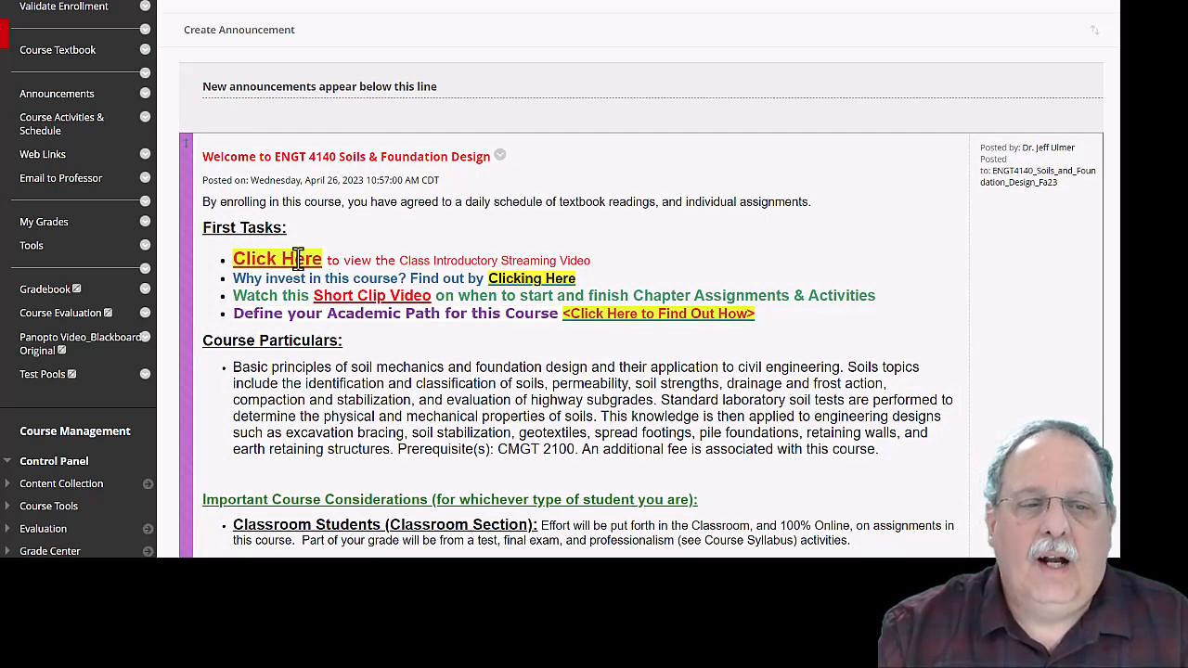
mouse_move(515, 278)
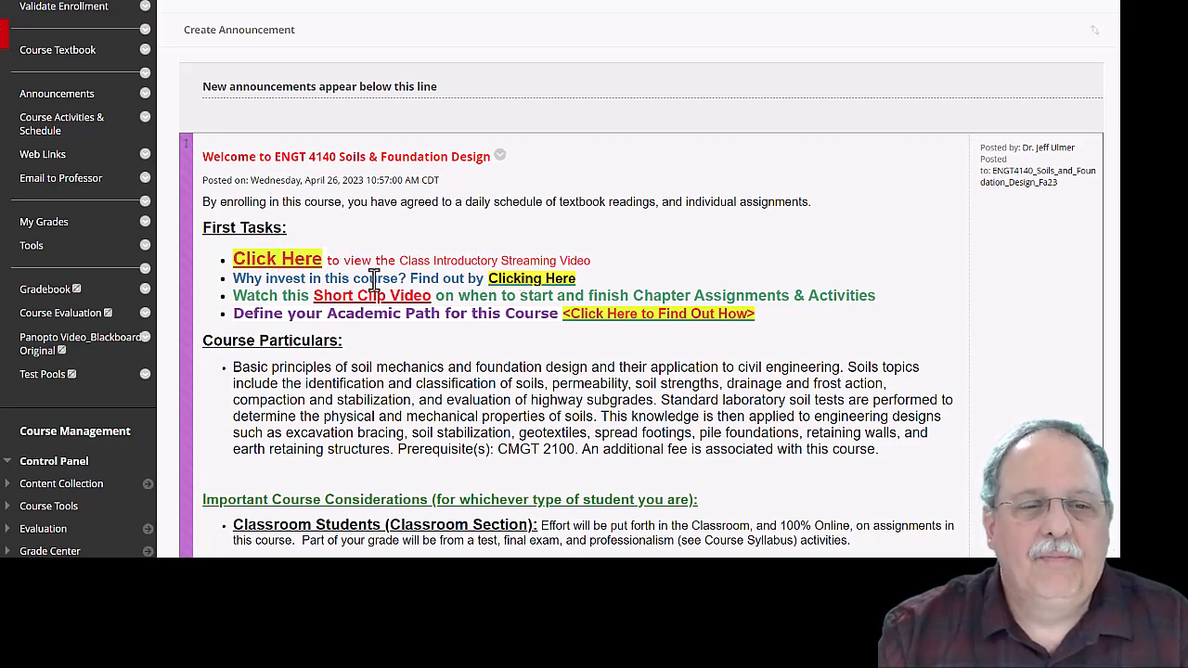
mouse_move(362, 285)
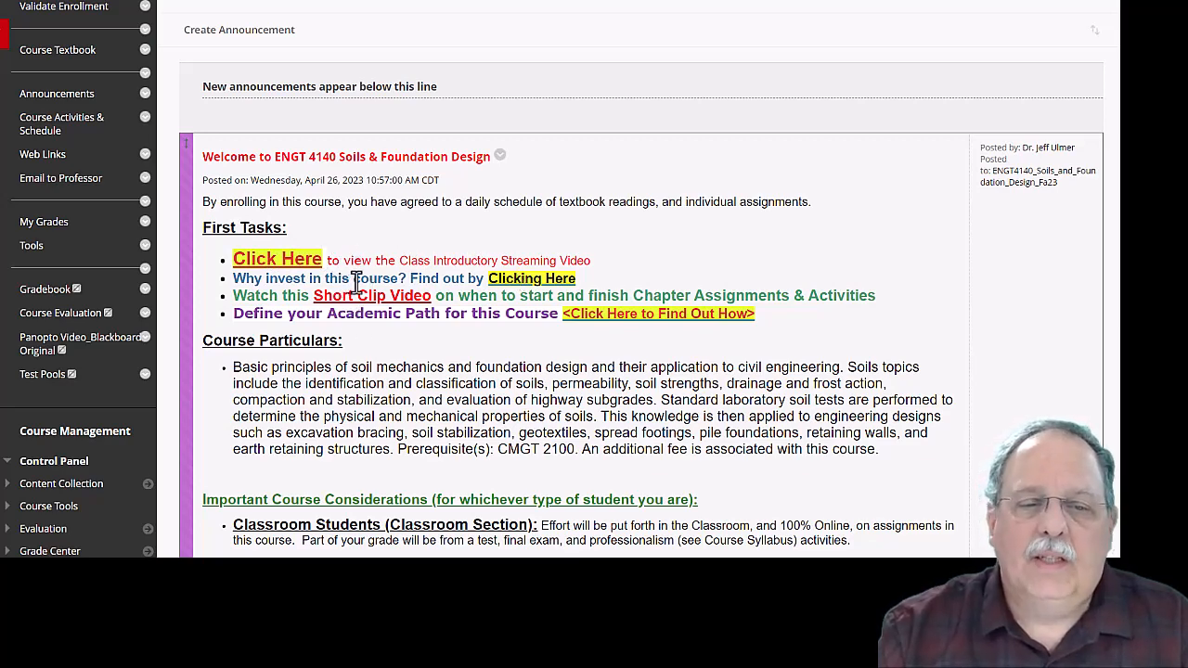
mouse_move(520, 282)
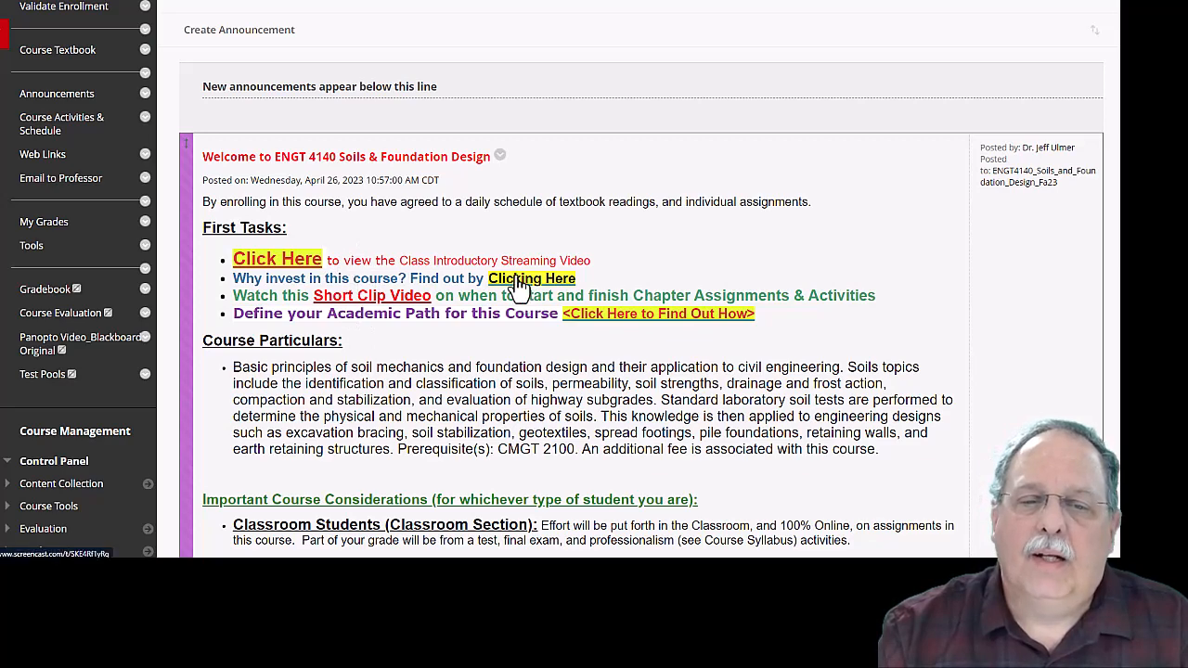
mouse_move(349, 282)
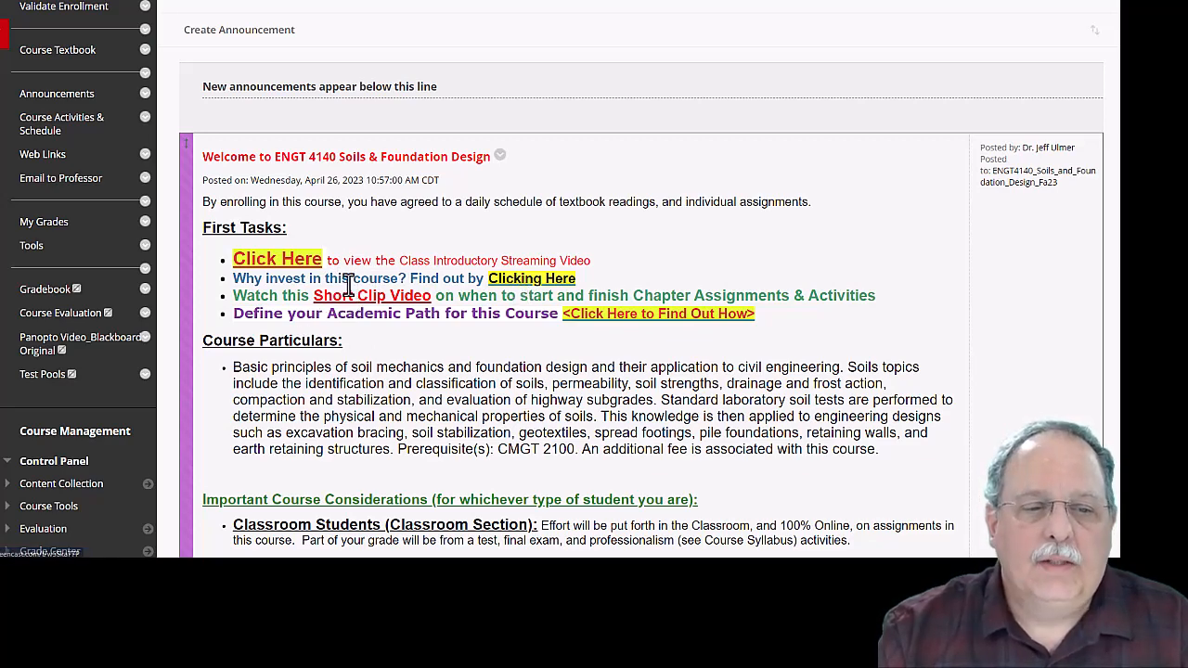
mouse_move(350, 304)
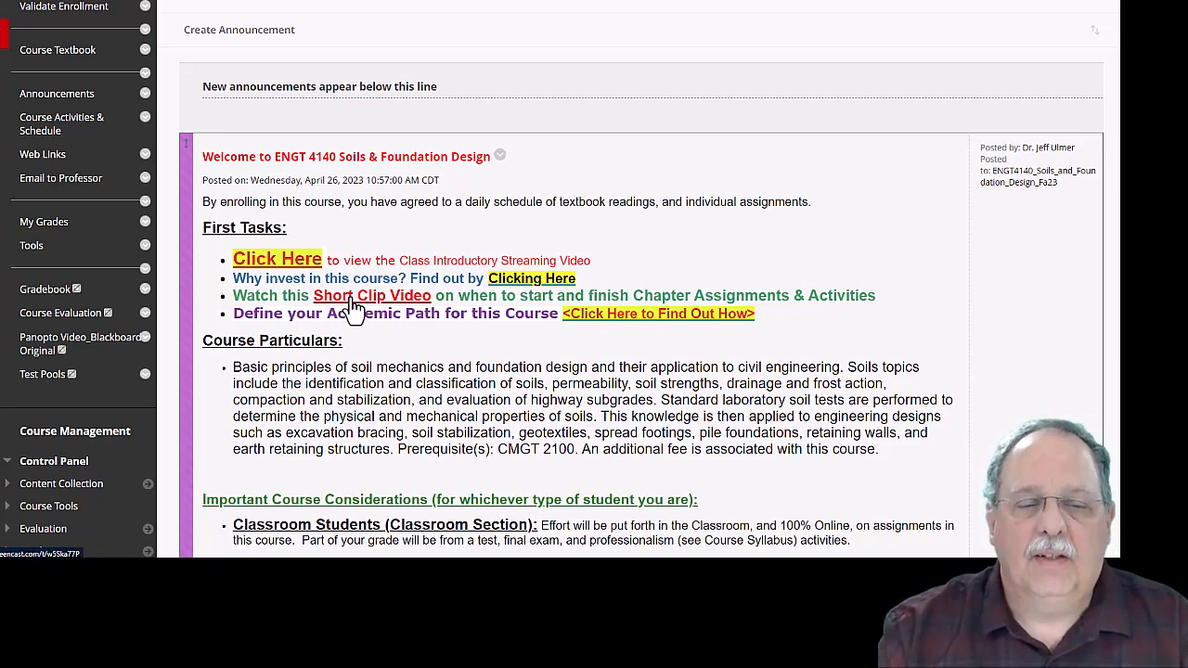
mouse_move(572, 325)
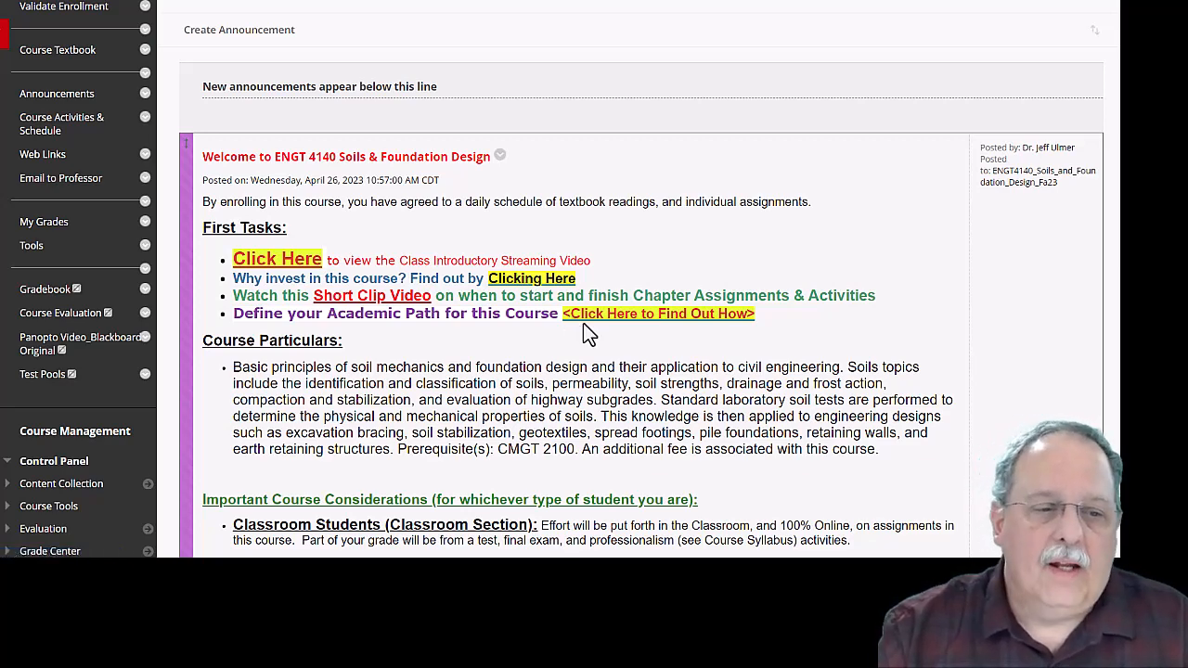
scroll(down, 3)
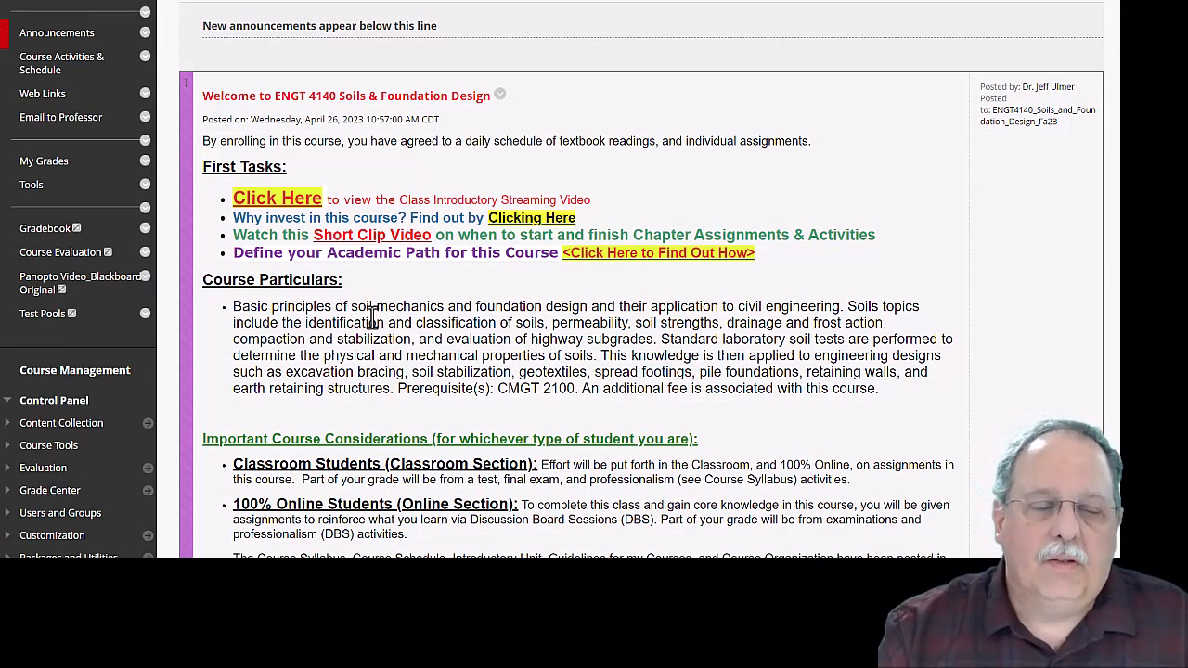
mouse_move(370, 325)
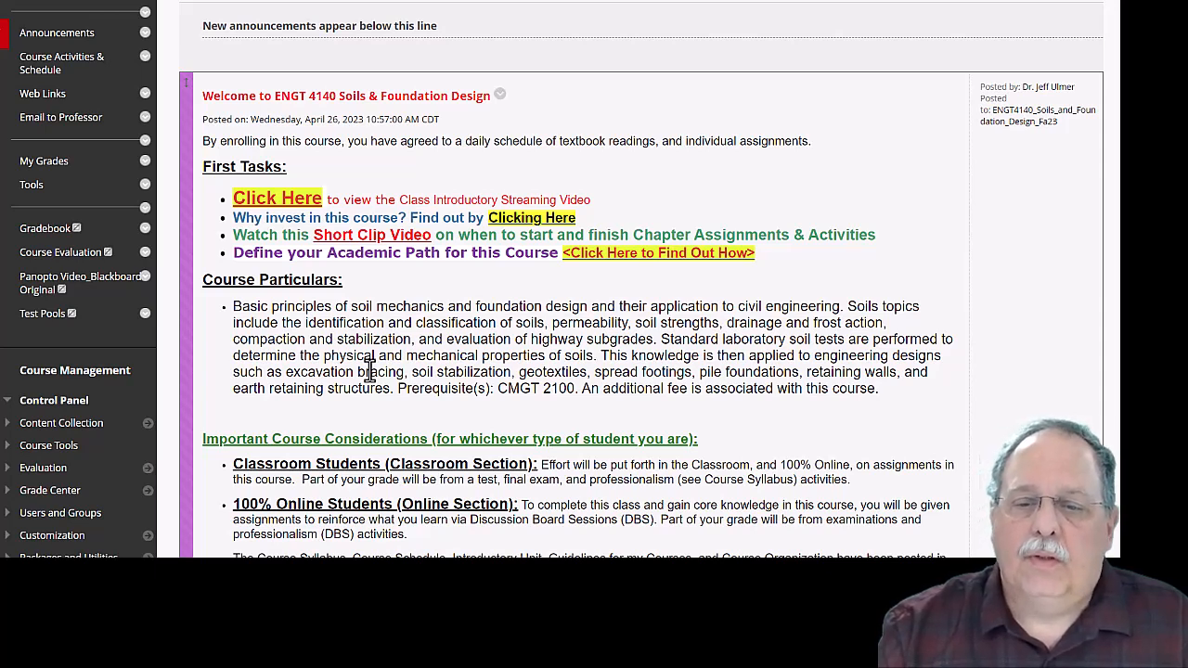
mouse_move(368, 381)
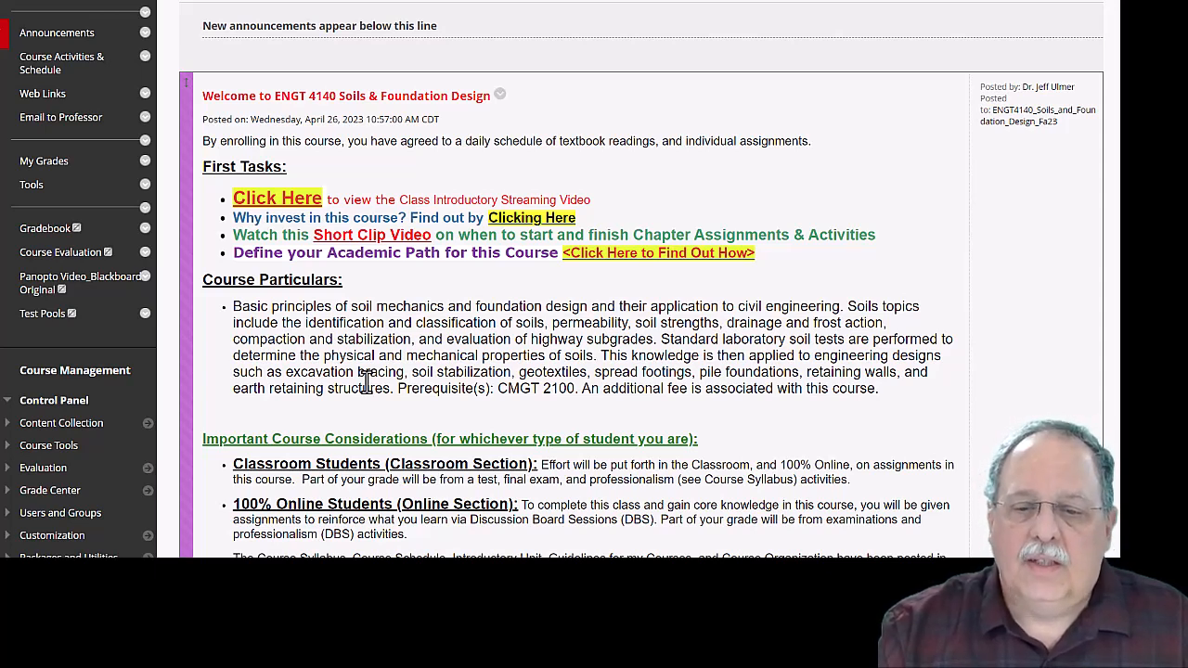
mouse_move(375, 416)
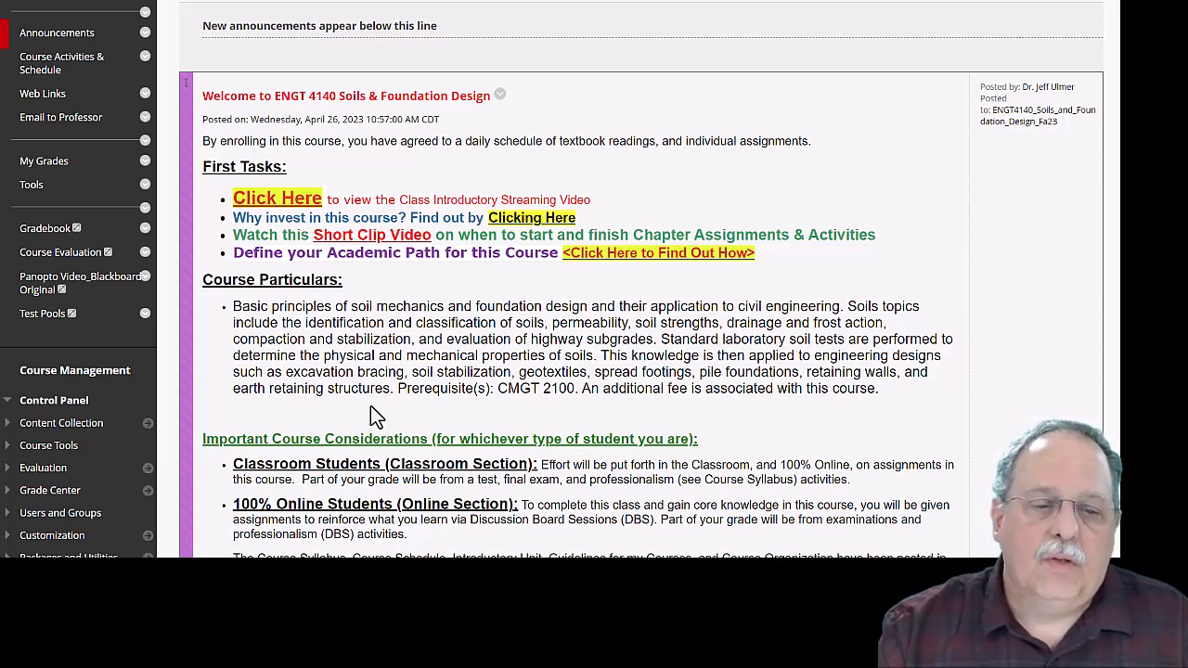
mouse_move(511, 412)
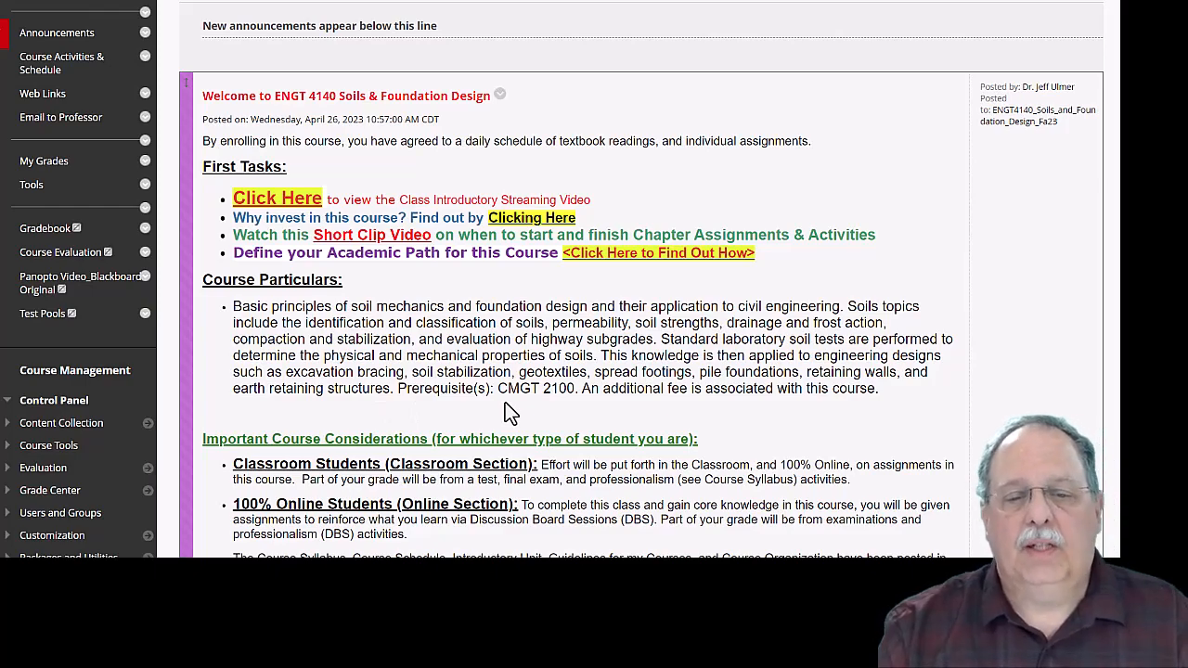
mouse_move(751, 429)
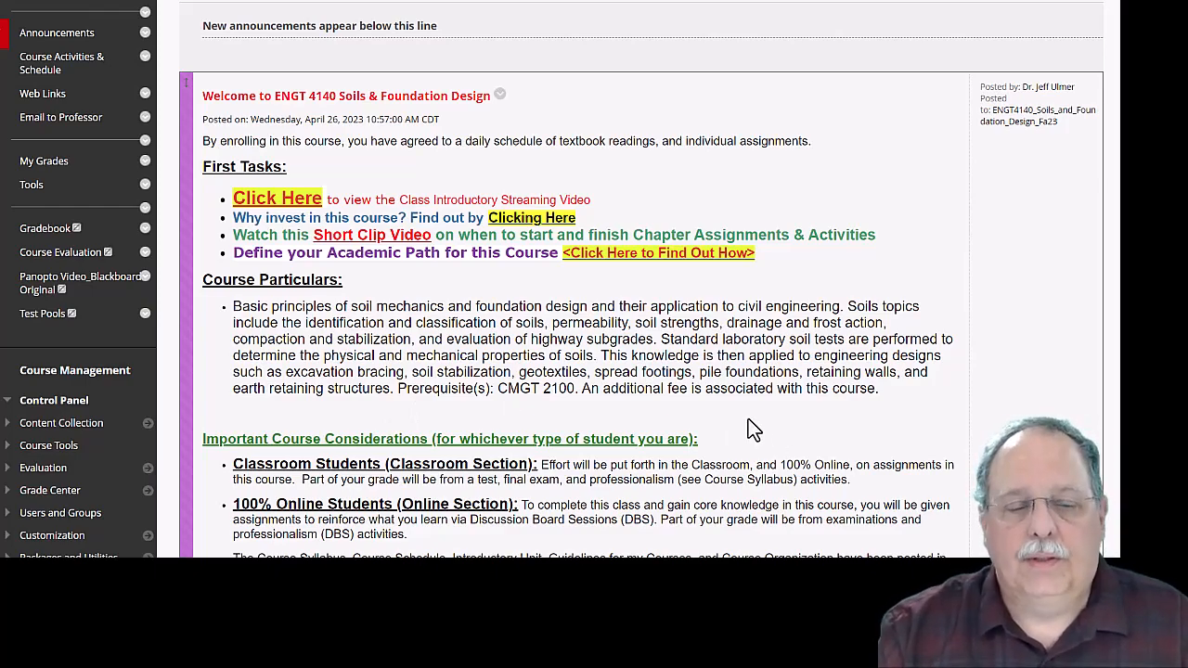
scroll(down, 3)
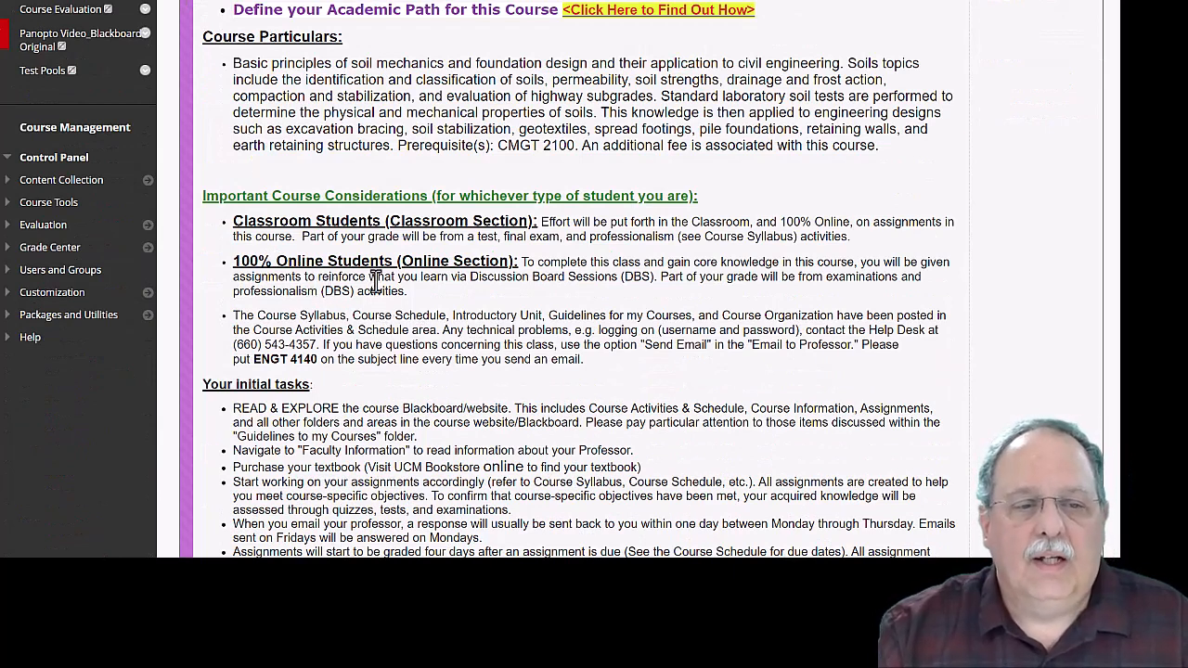
mouse_move(546, 274)
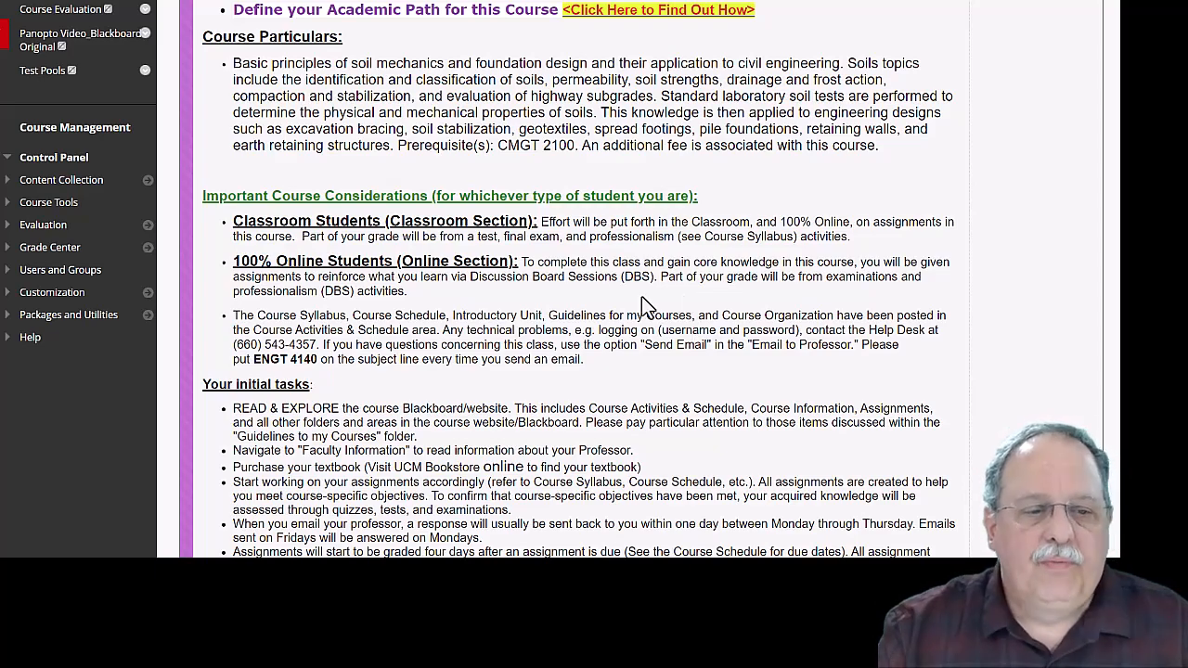
scroll(down, 3)
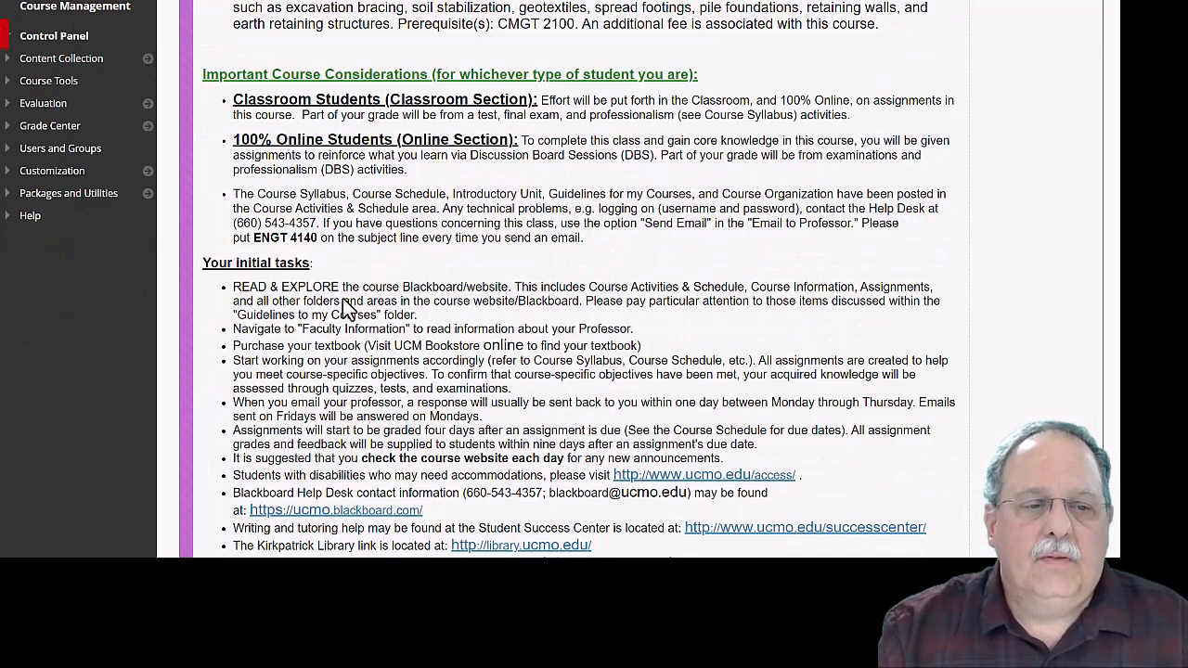
scroll(down, 3)
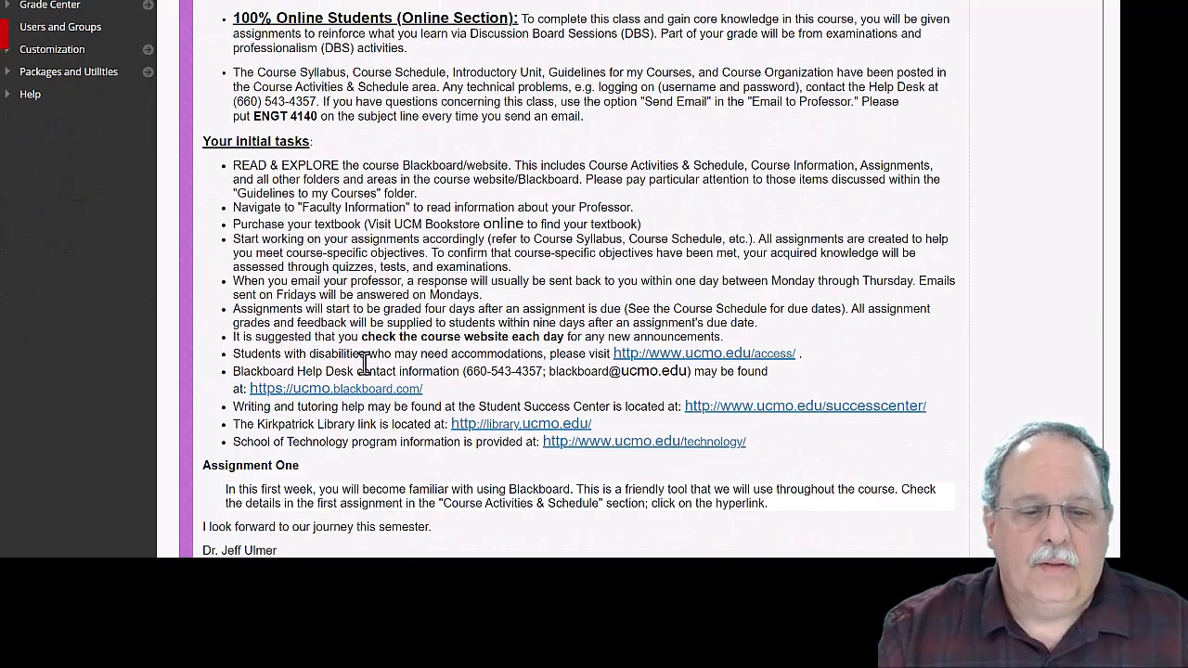
scroll(up, 3)
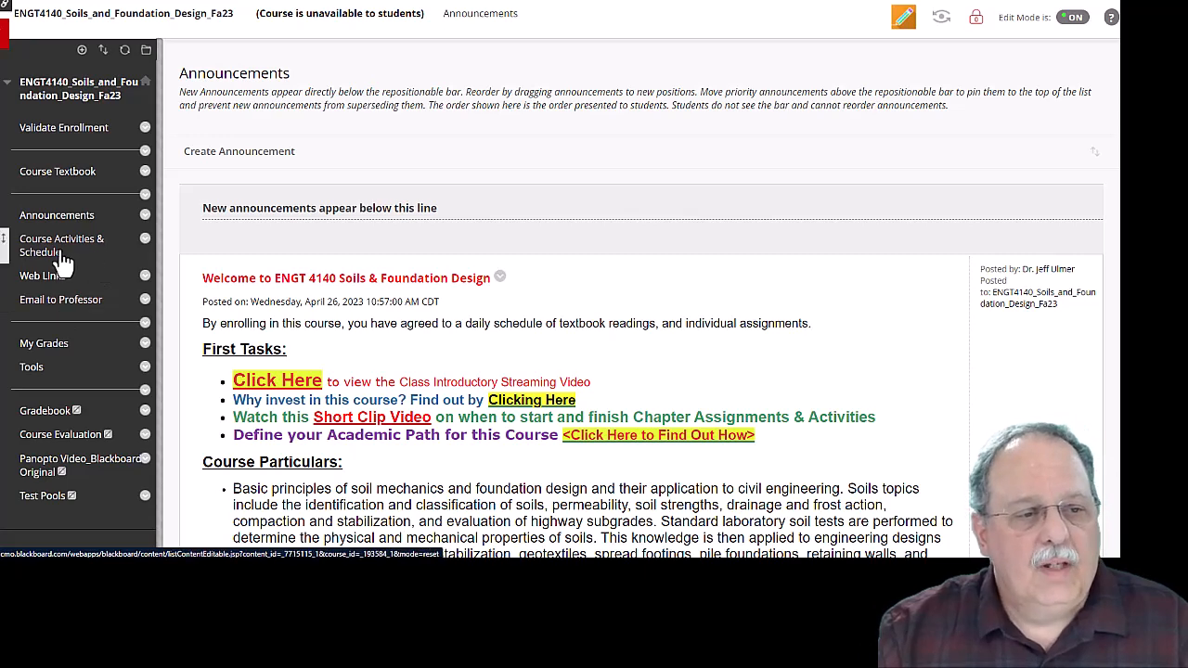
Go to Course Activities & Schedule and scroll through the calendar and document folders
click(61, 245)
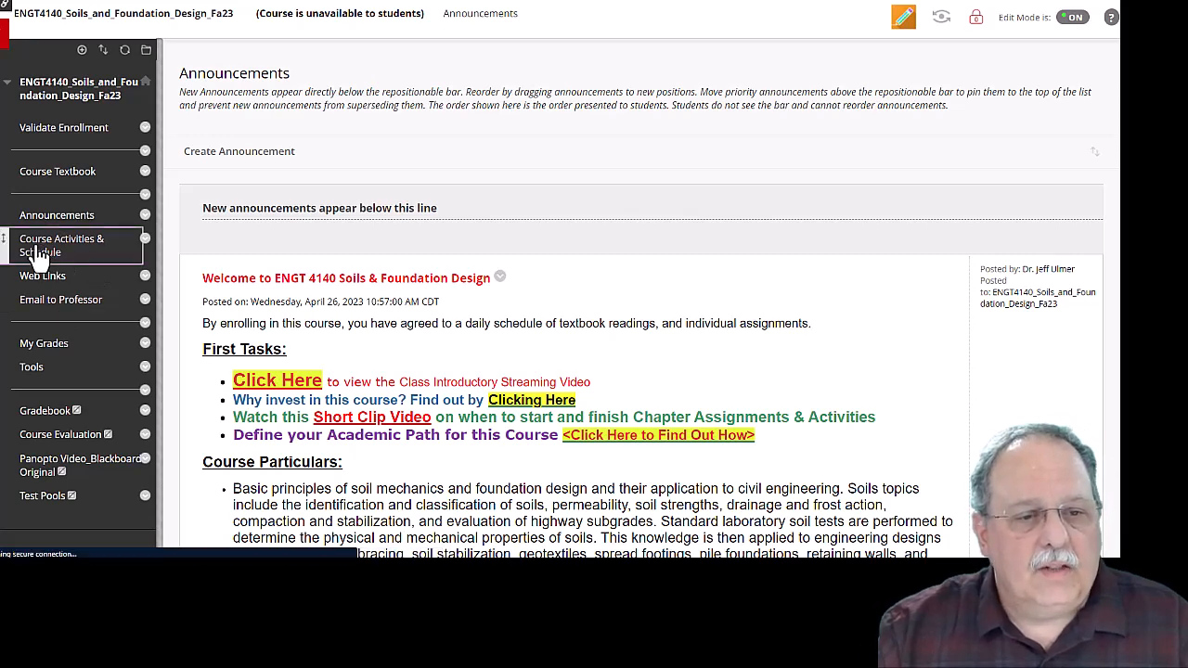
click(62, 245)
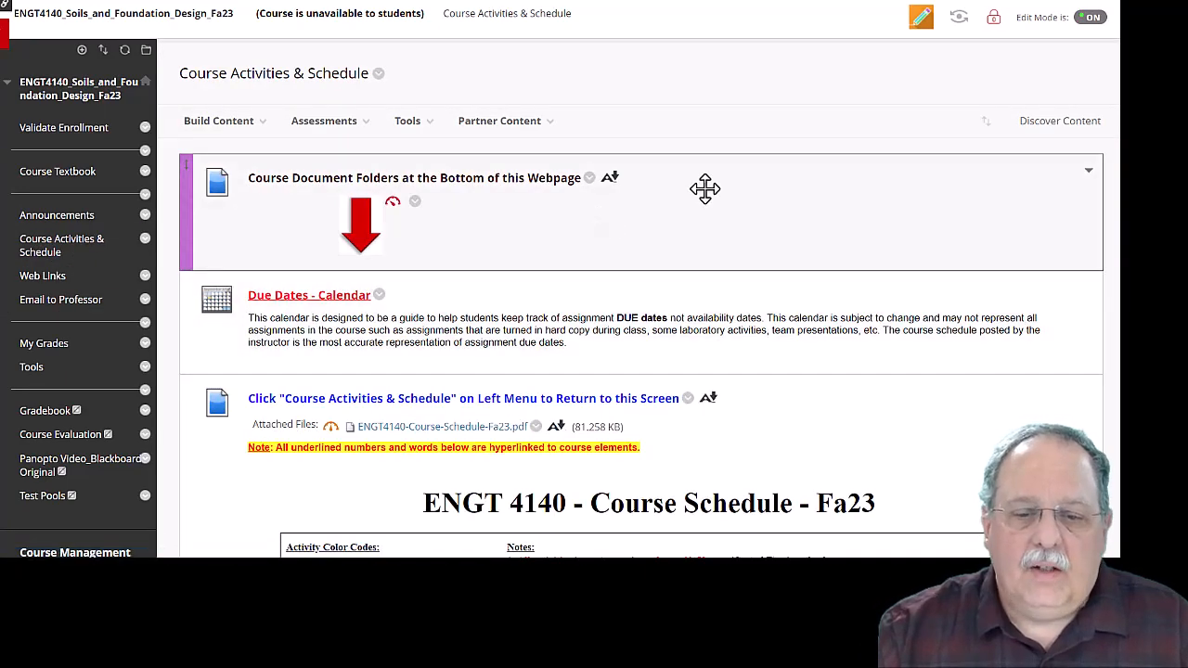
mouse_move(598, 234)
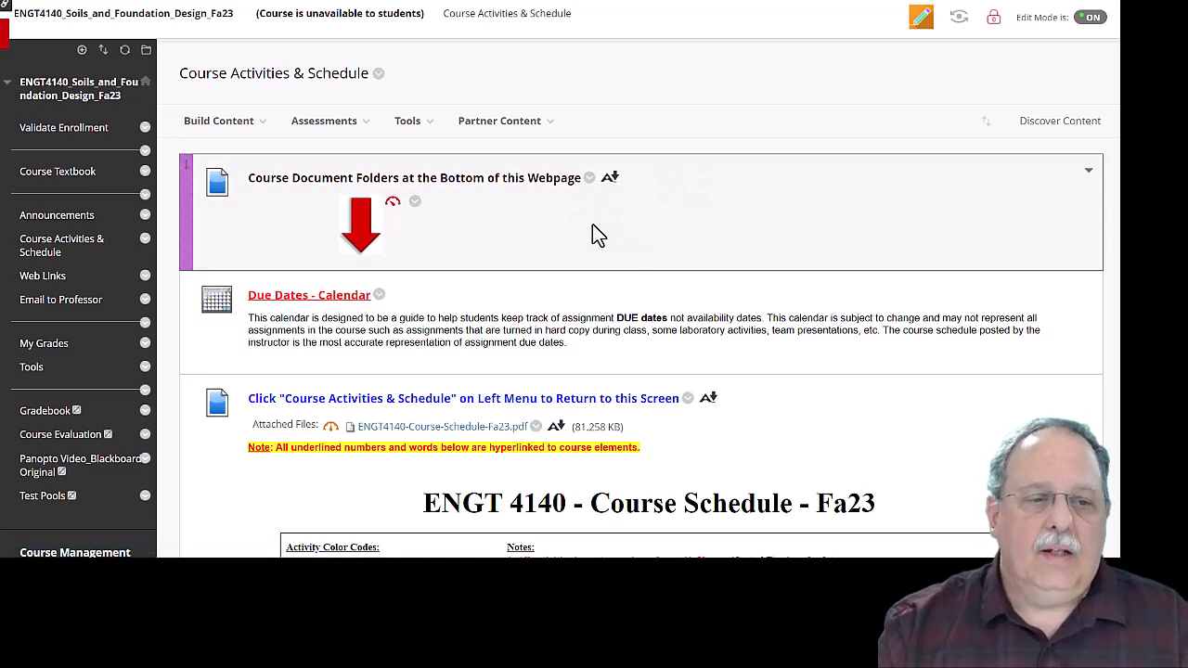
mouse_move(430, 195)
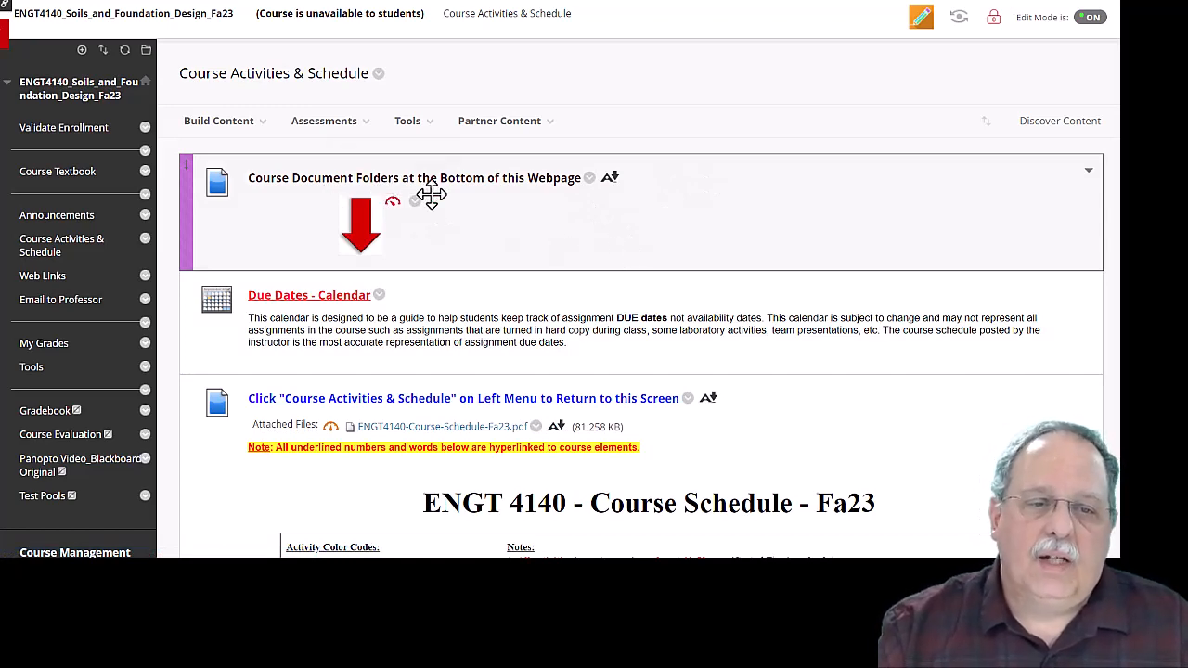
scroll(down, 3)
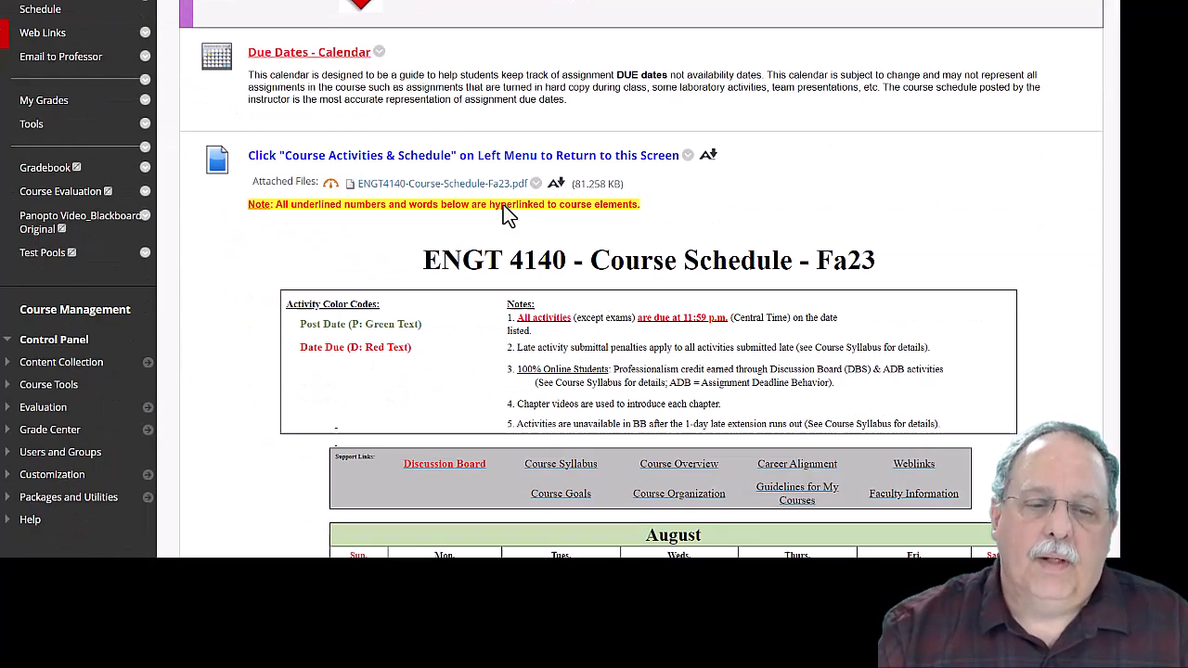
scroll(down, 3)
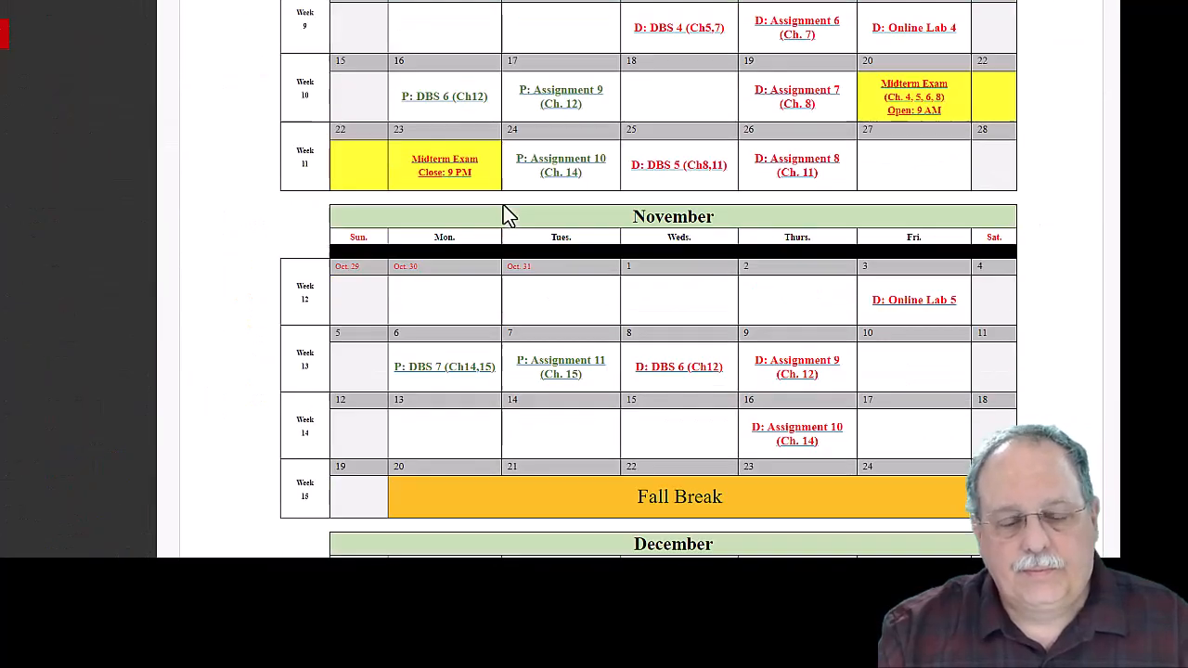
scroll(down, 3)
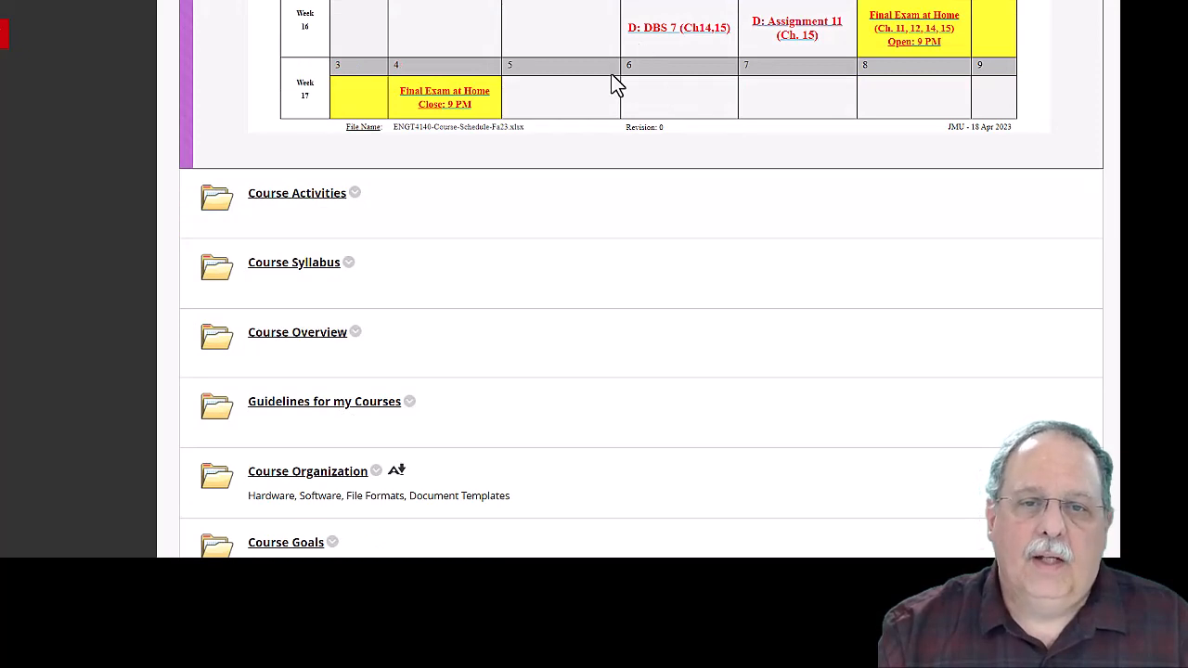
mouse_move(297, 331)
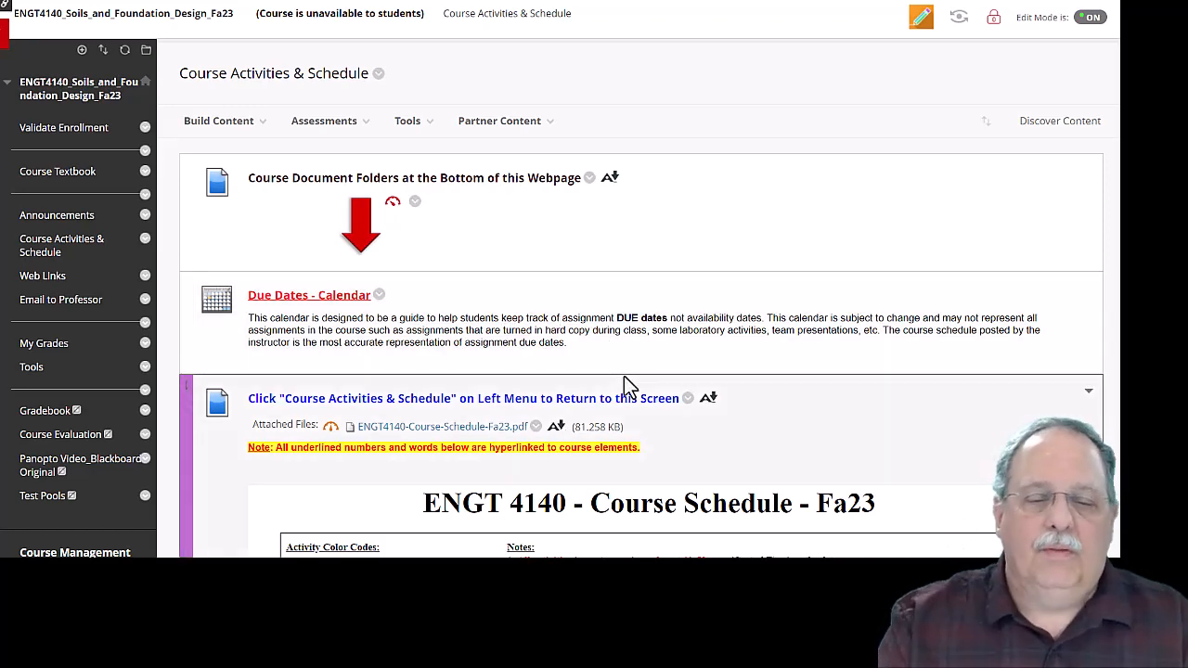
scroll(down, 3)
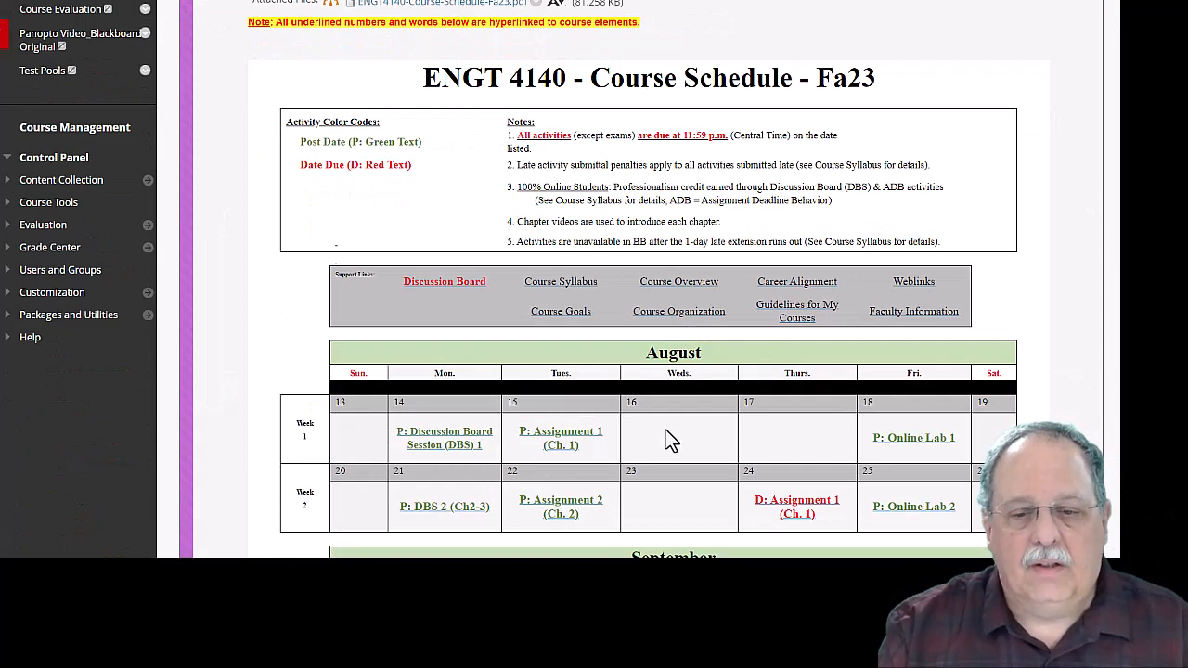
mouse_move(772, 455)
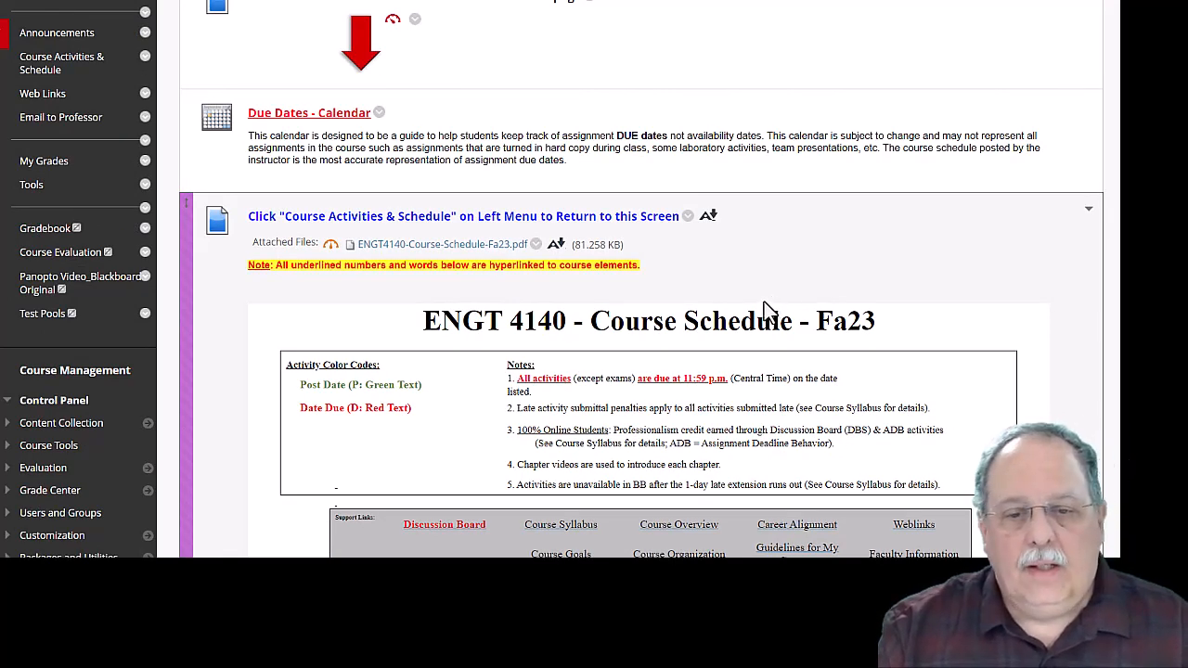
scroll(down, 3)
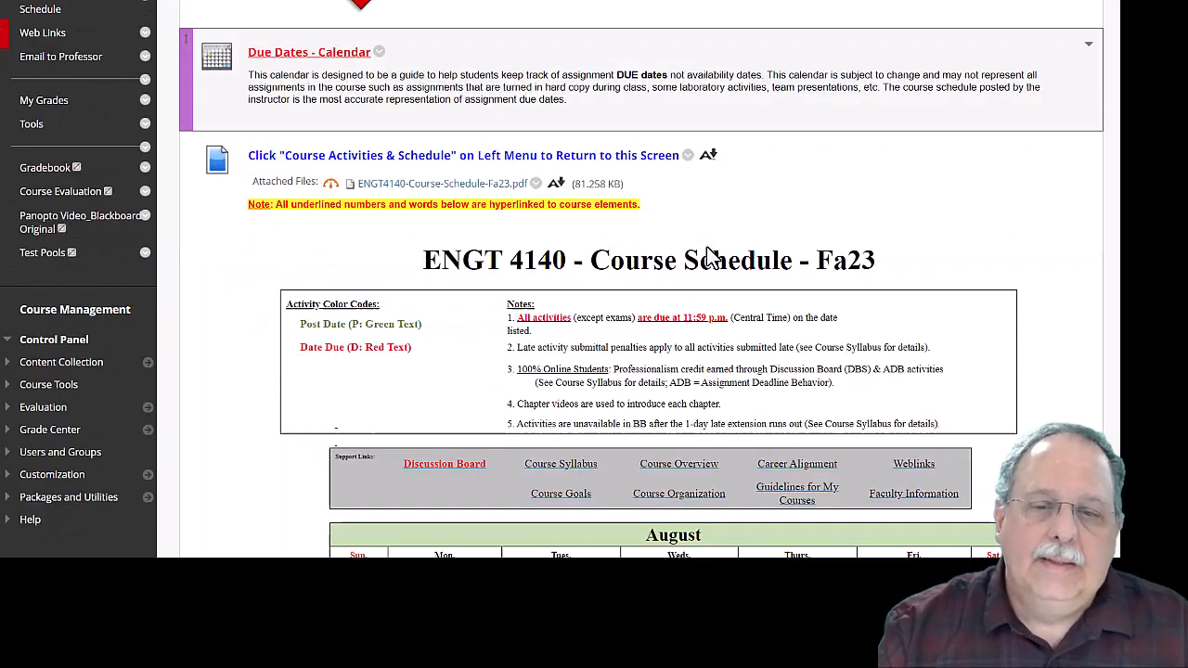
scroll(down, 3)
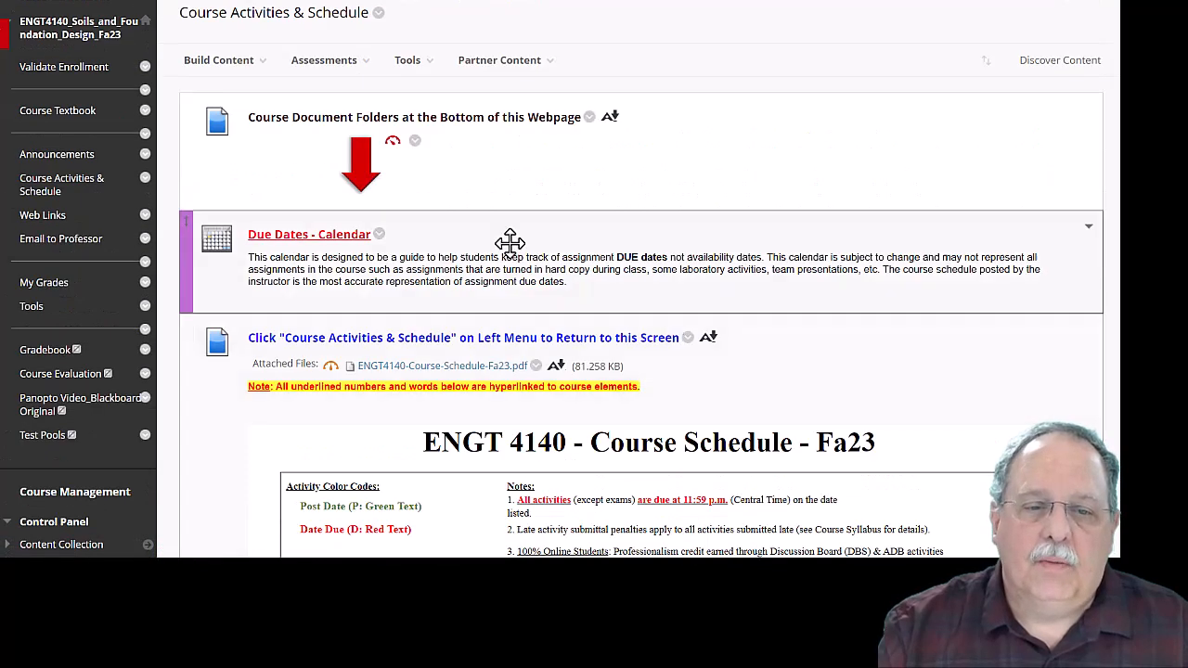
scroll(down, 3)
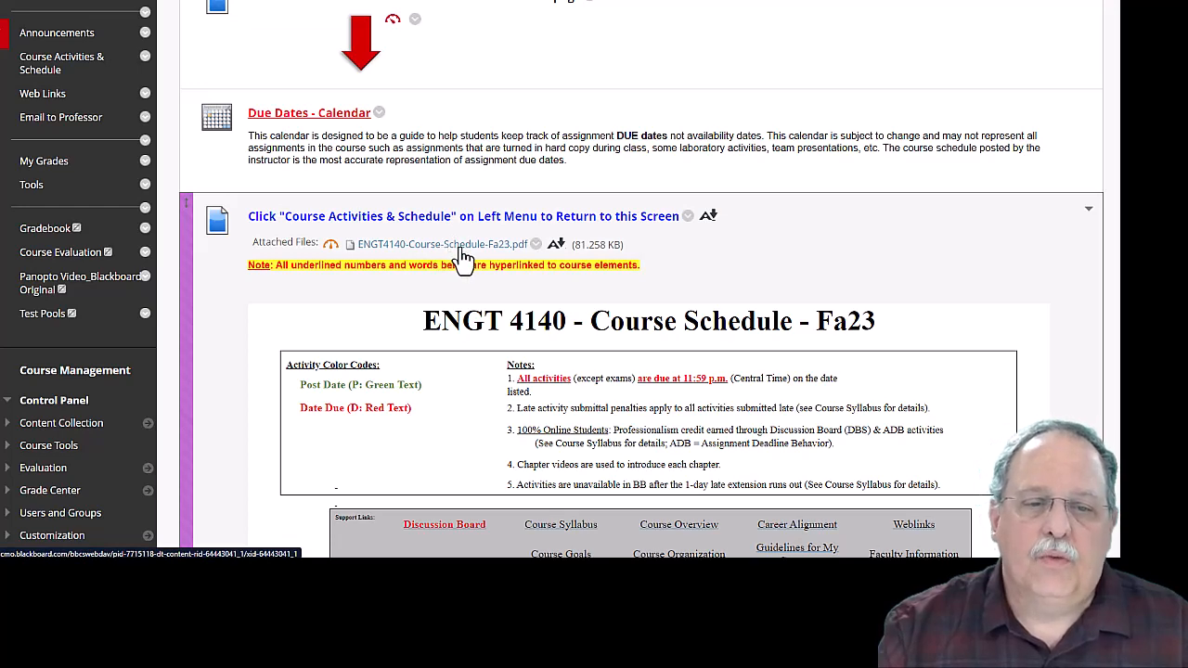
scroll(down, 3)
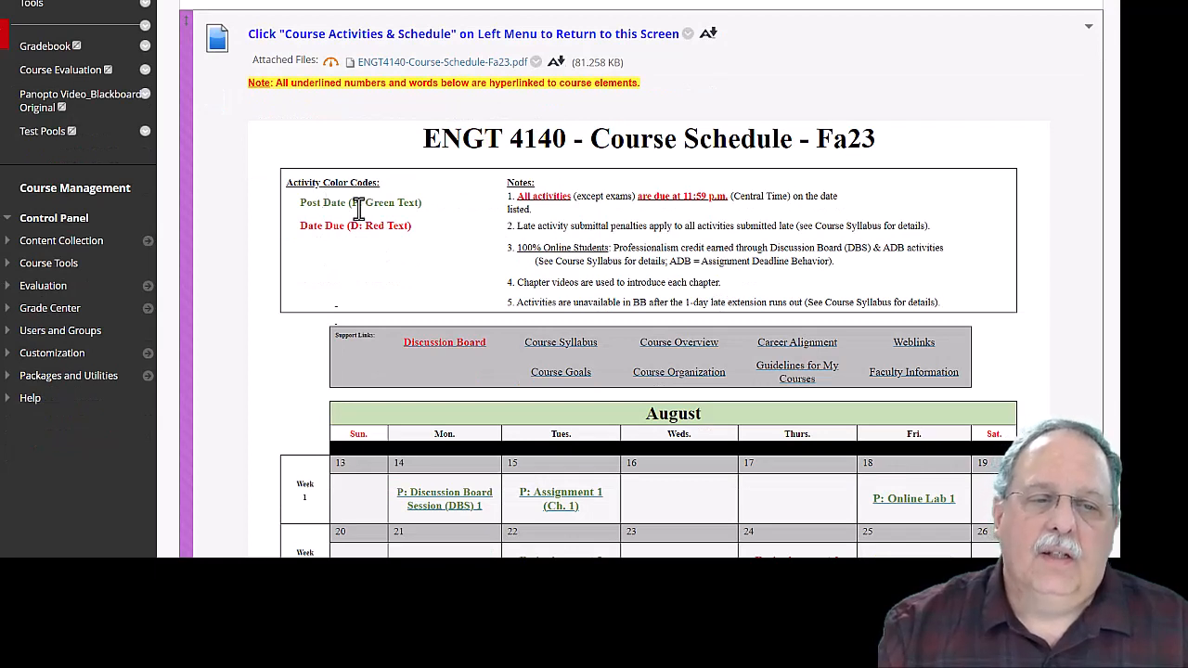
mouse_move(426, 213)
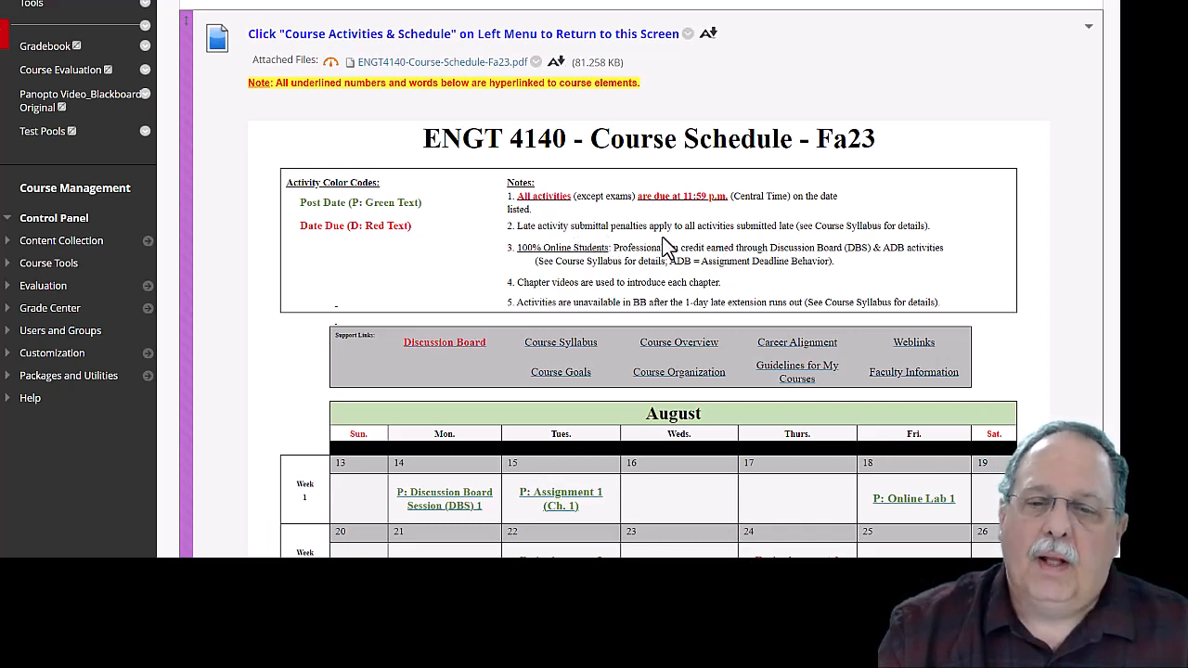
mouse_move(770, 245)
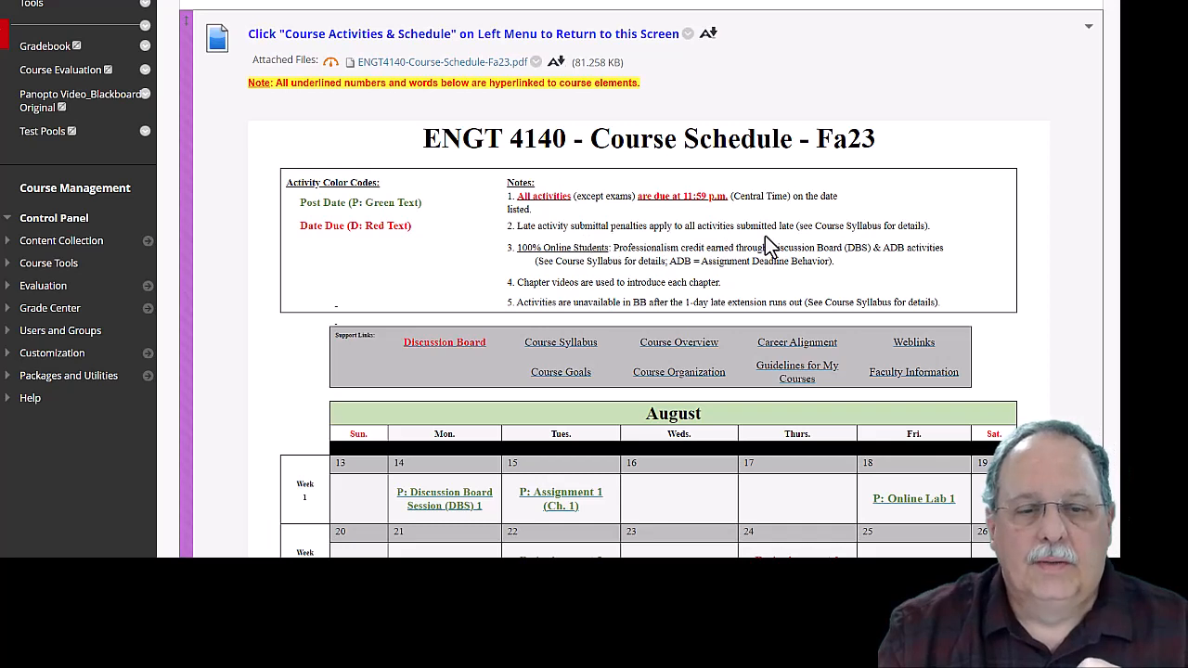
mouse_move(642, 282)
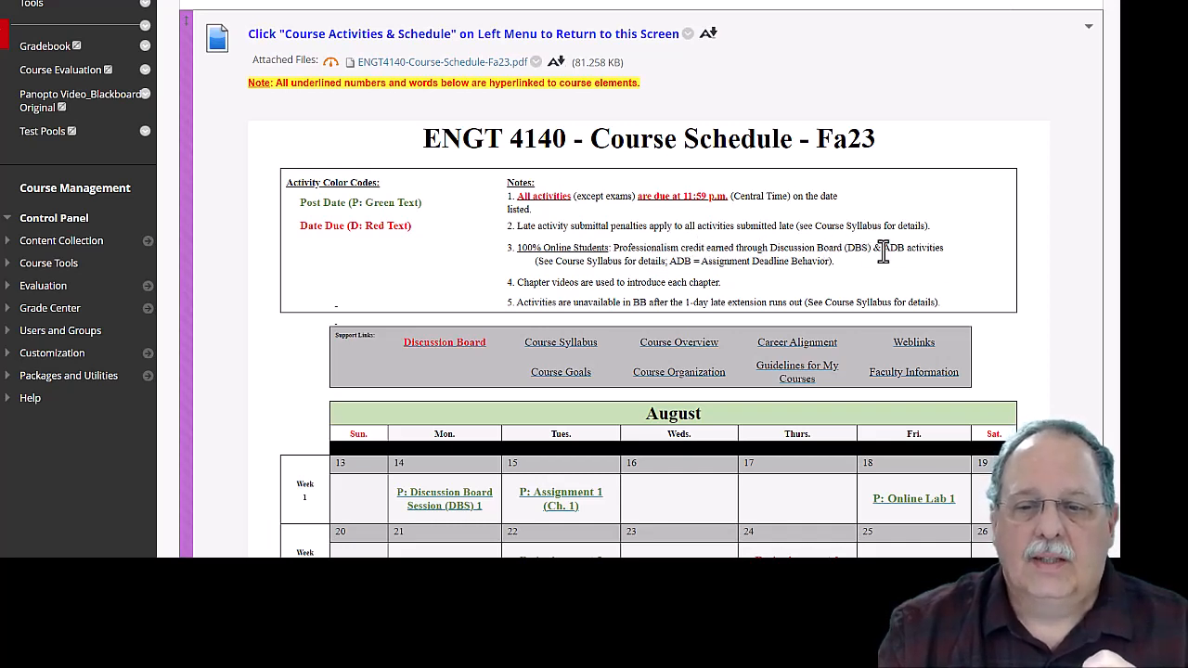
mouse_move(845, 274)
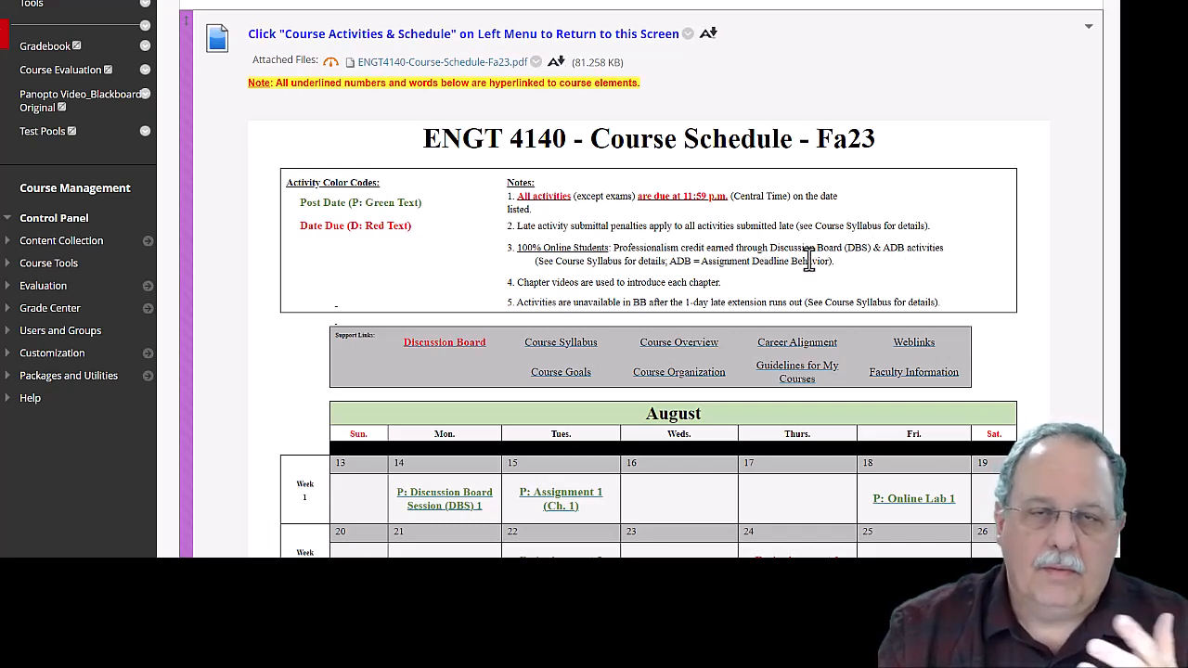
mouse_move(560, 286)
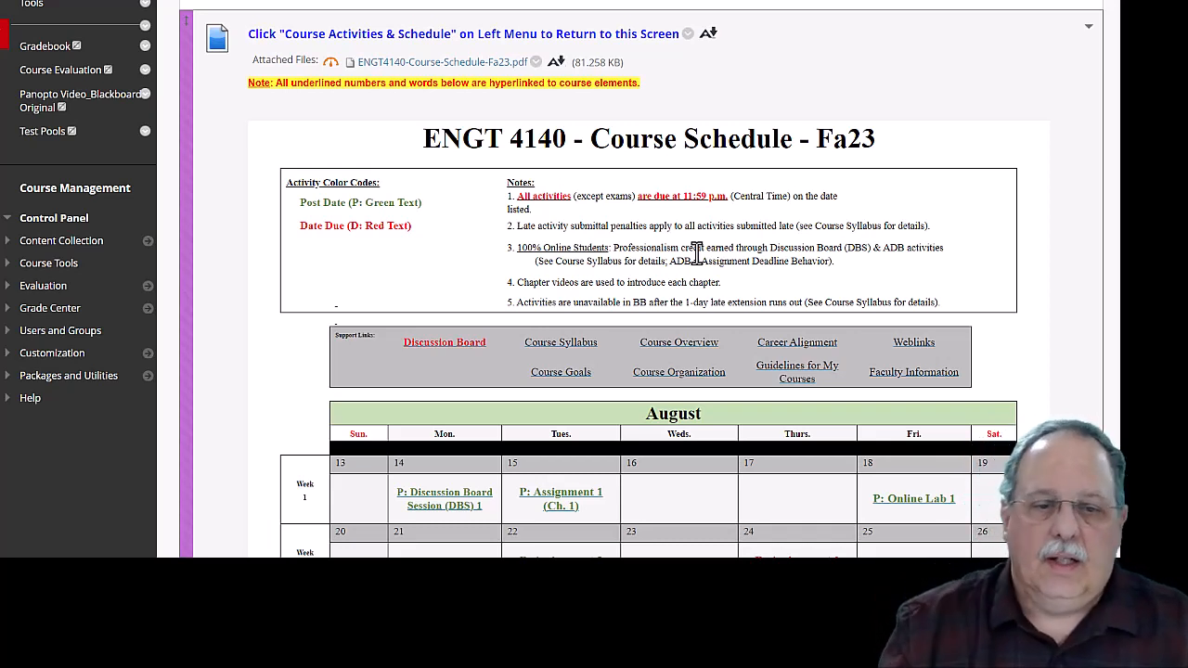
mouse_move(687, 252)
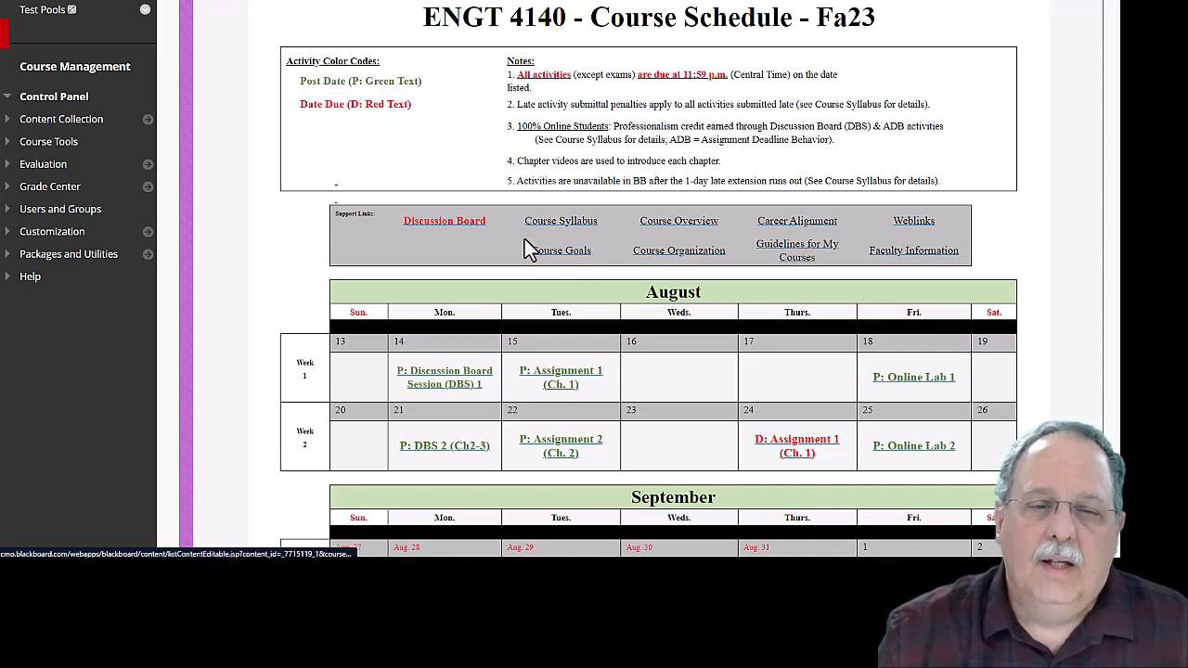
mouse_move(620, 282)
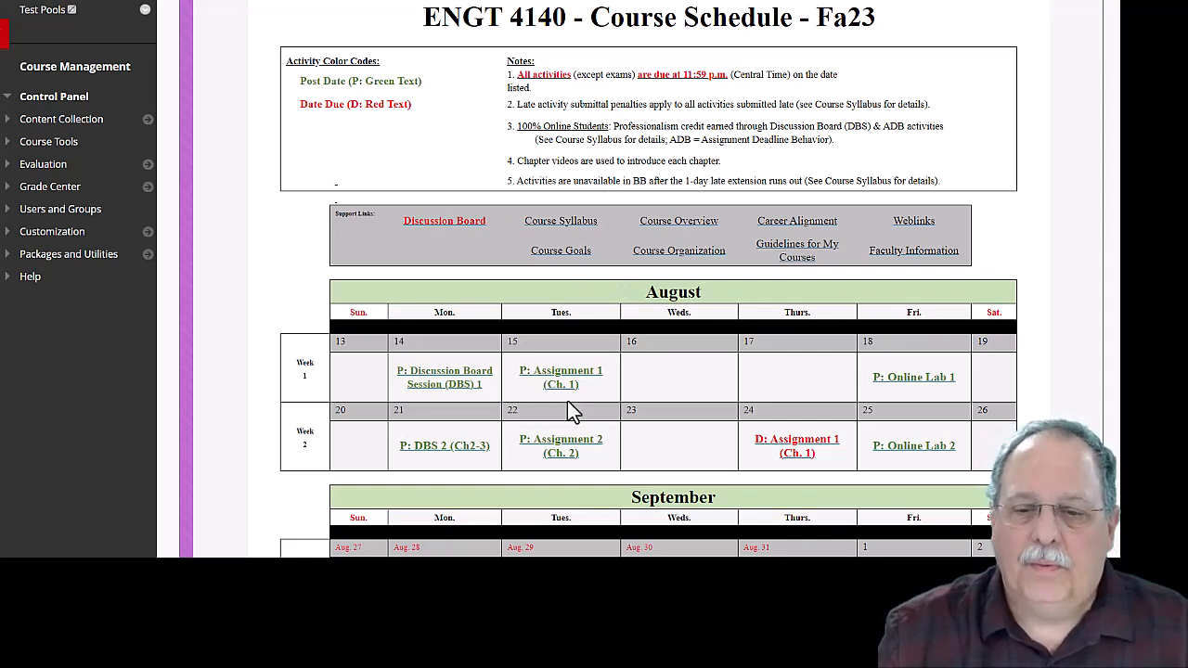
scroll(down, 3)
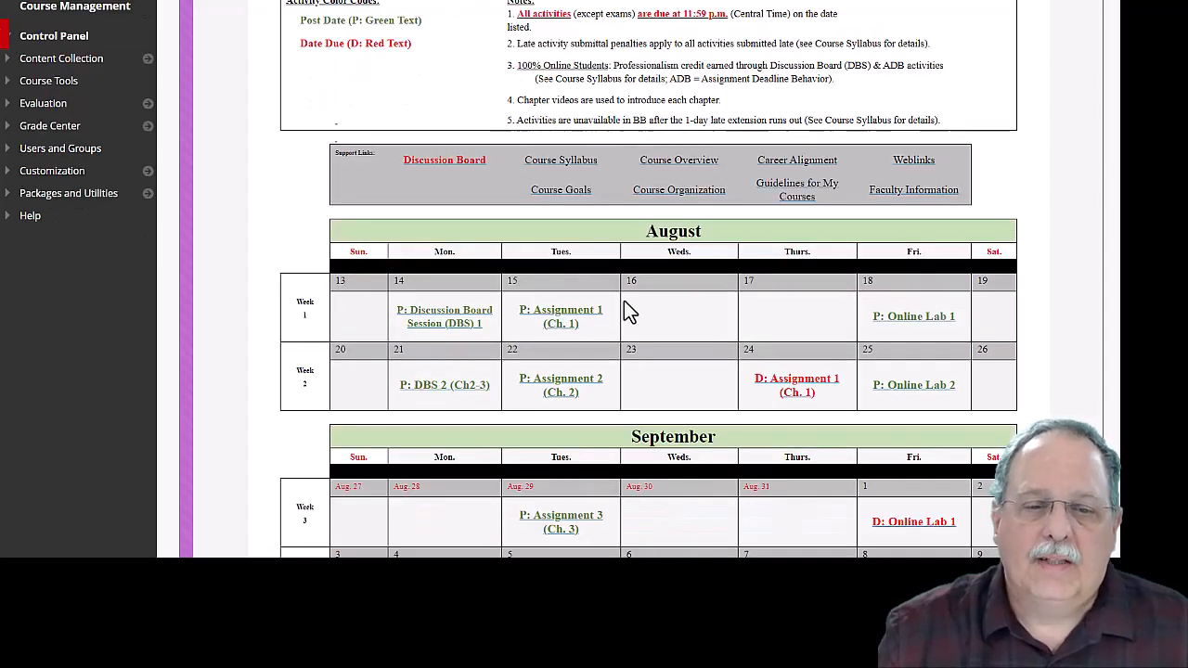
mouse_move(594, 371)
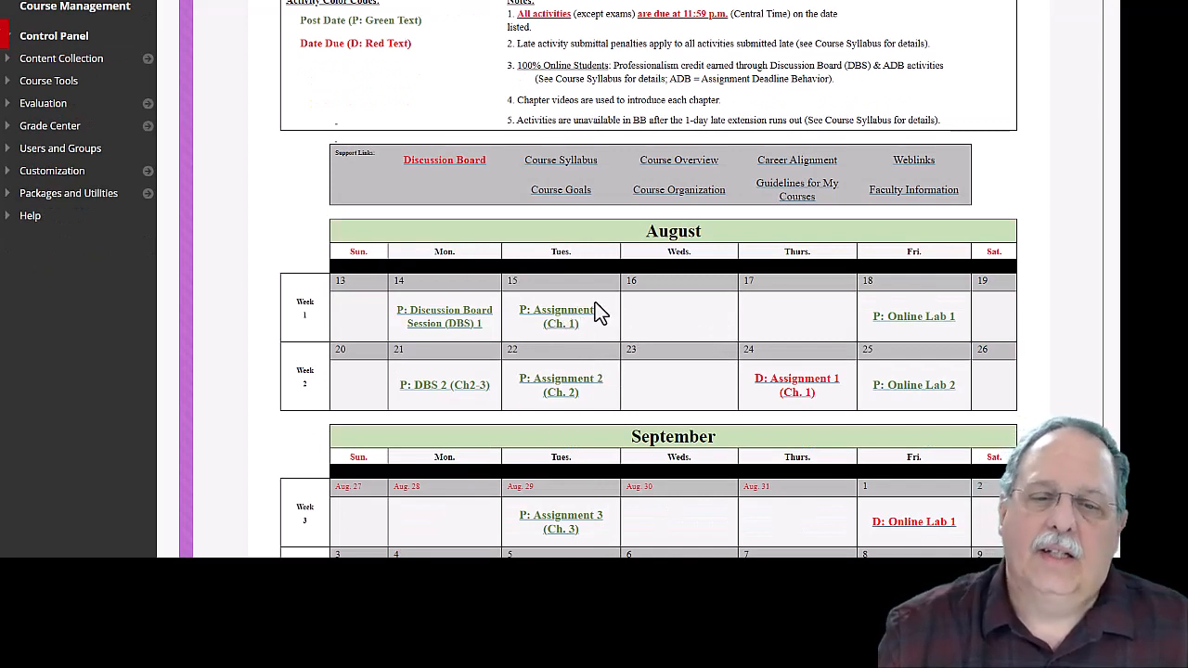
mouse_move(609, 331)
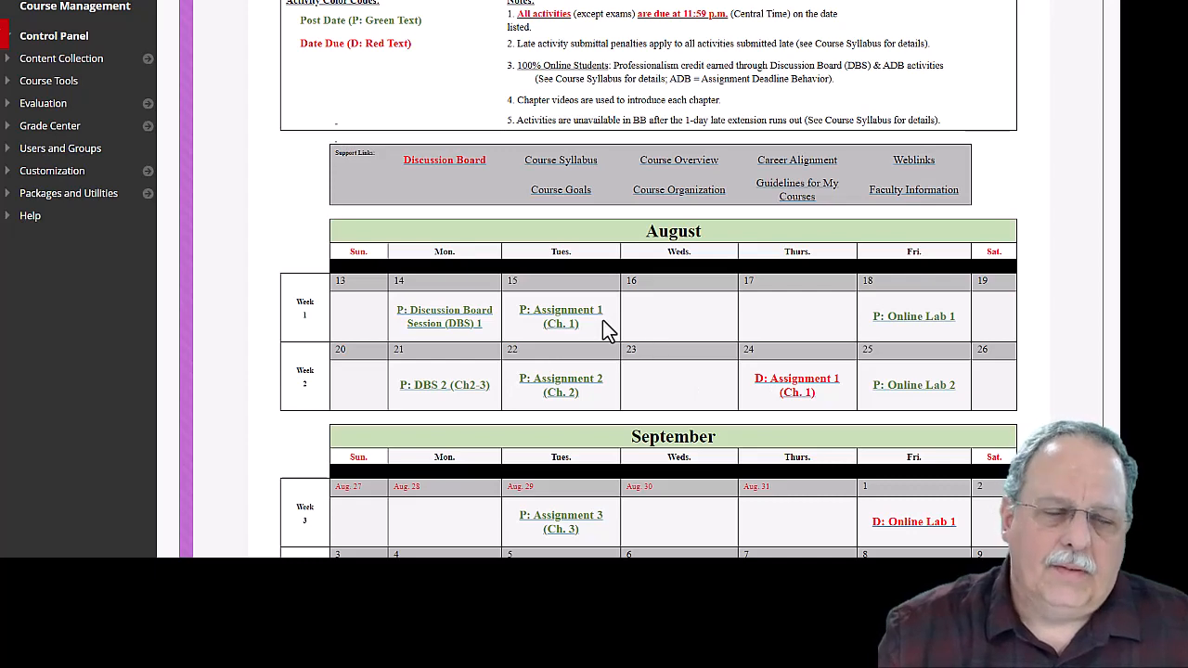
scroll(down, 3)
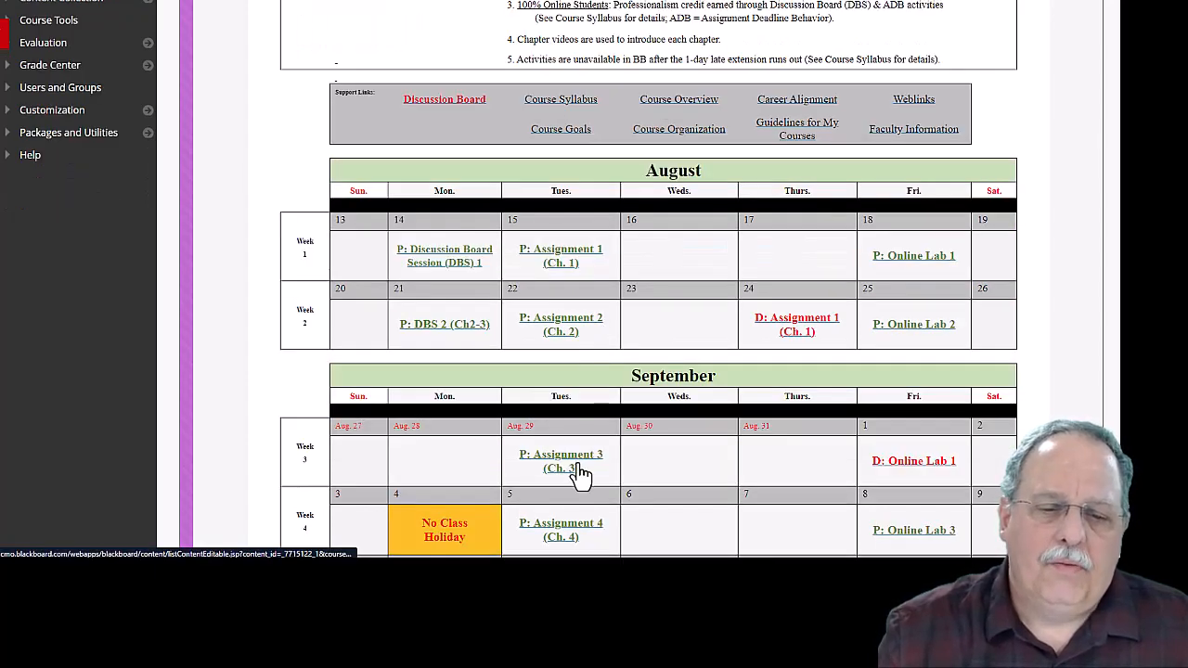
scroll(down, 3)
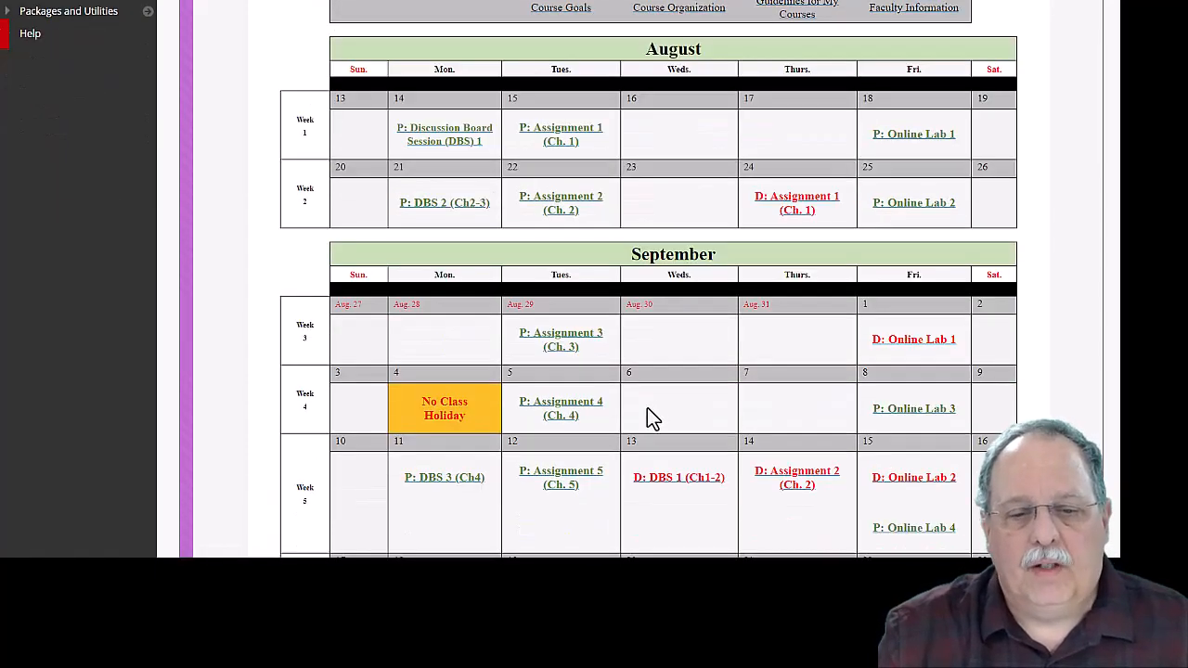
scroll(down, 3)
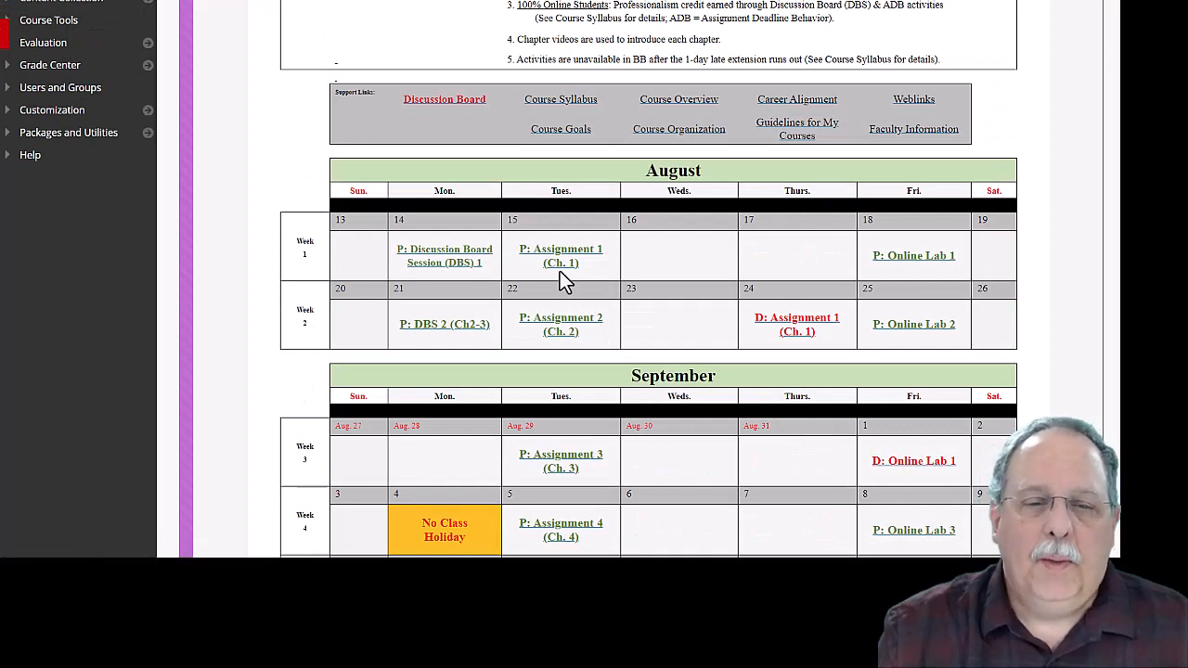
mouse_move(561, 256)
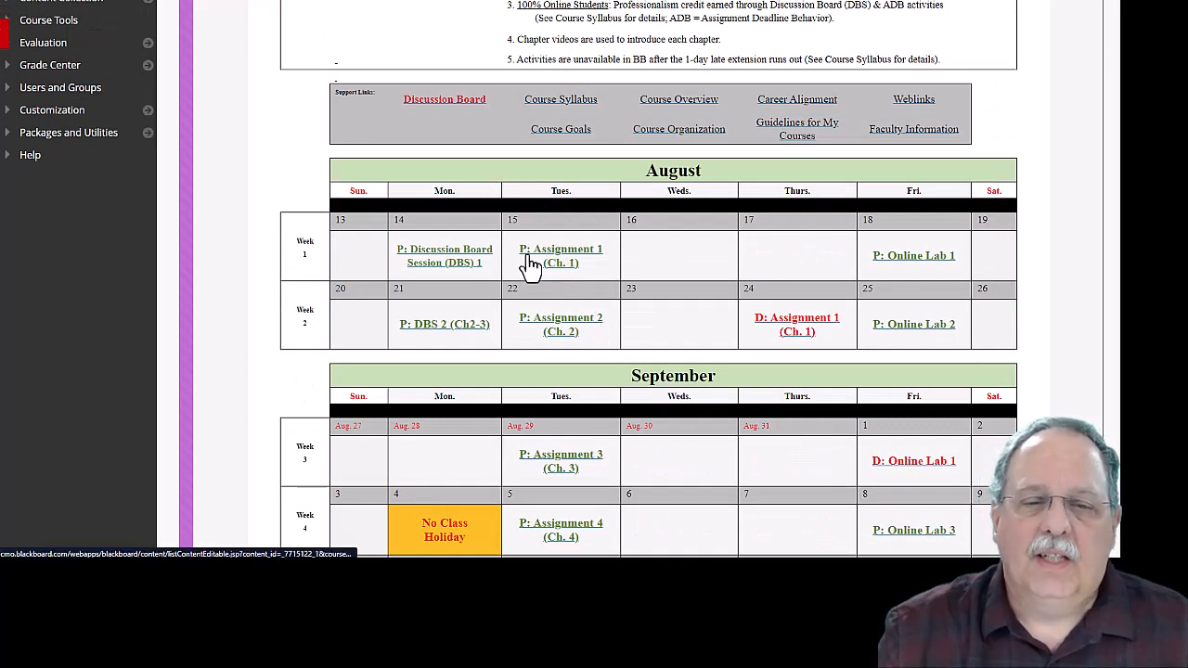
mouse_move(574, 276)
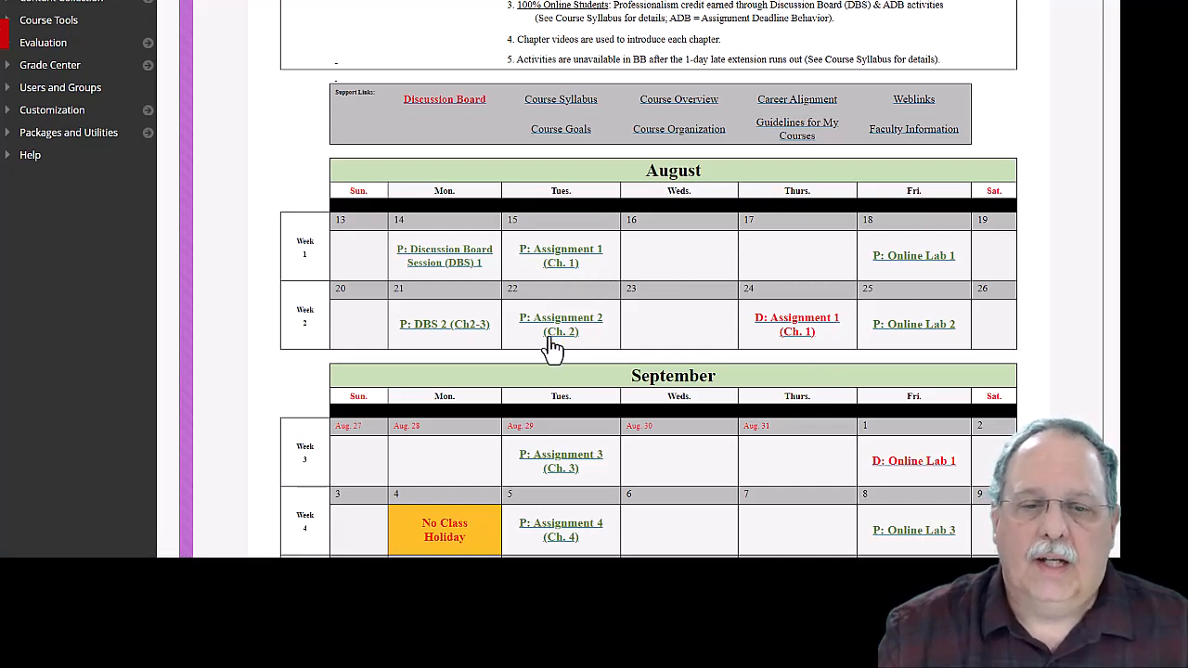
mouse_move(593, 250)
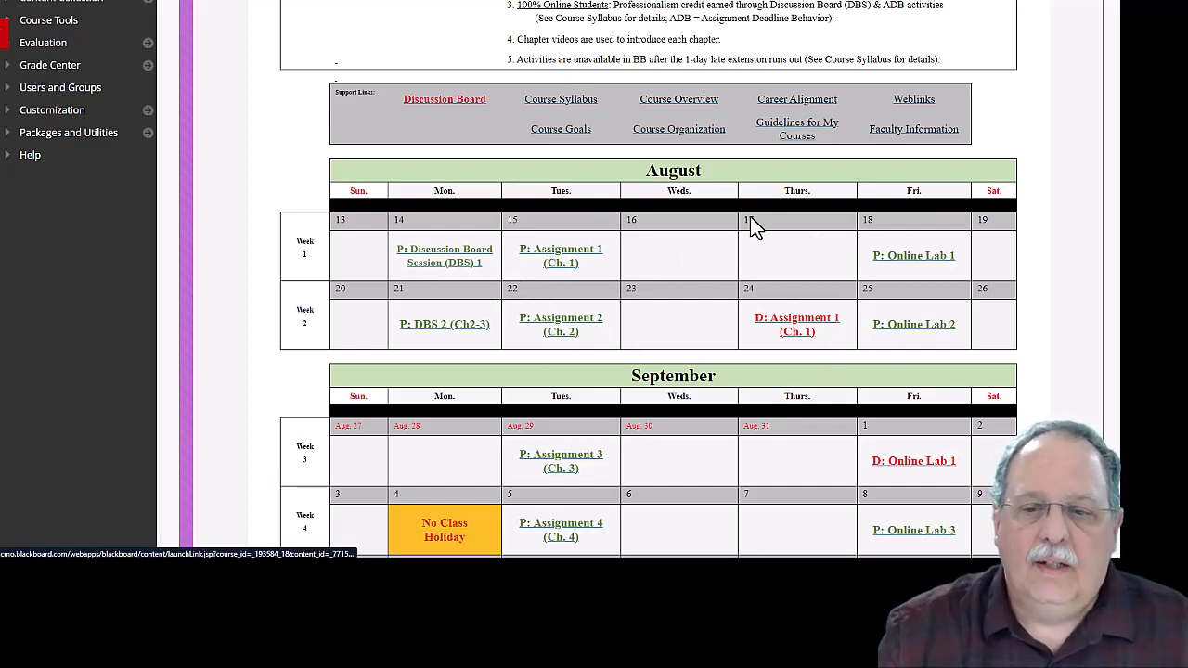
mouse_move(733, 278)
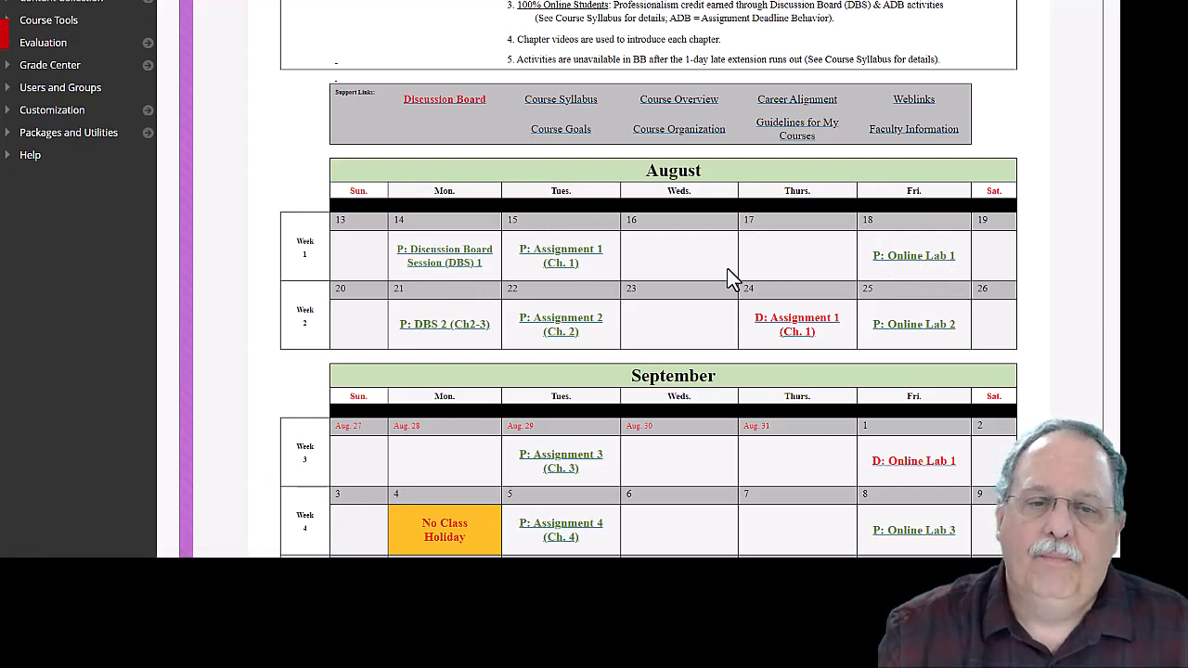
scroll(up, 3)
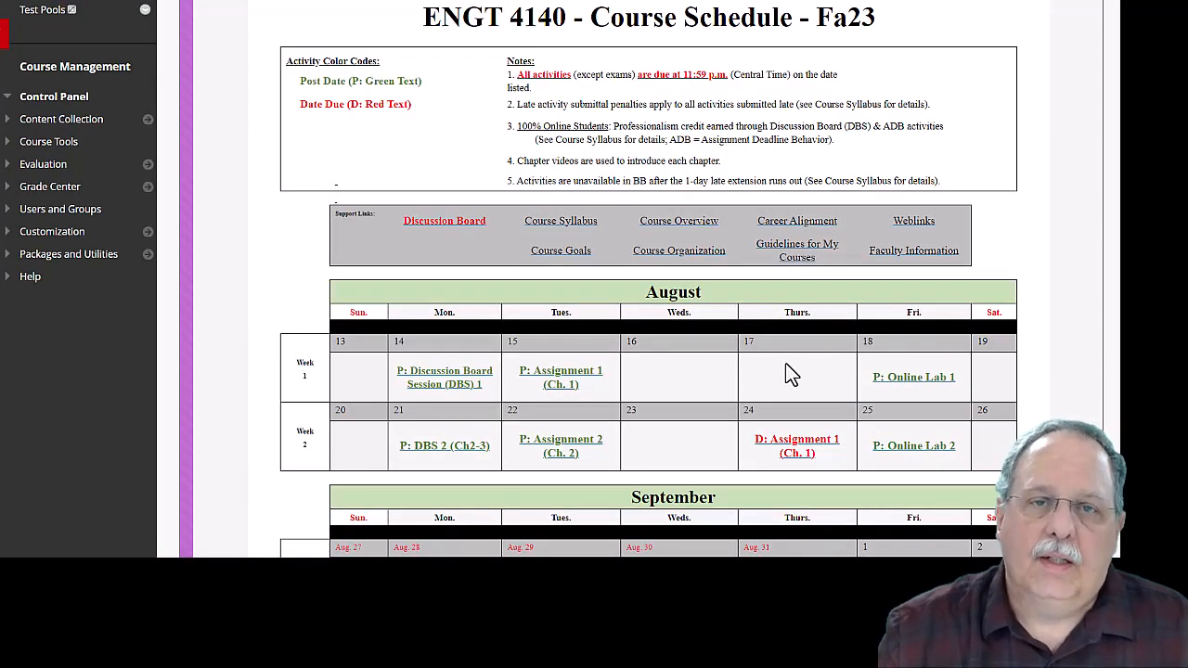
mouse_move(913, 377)
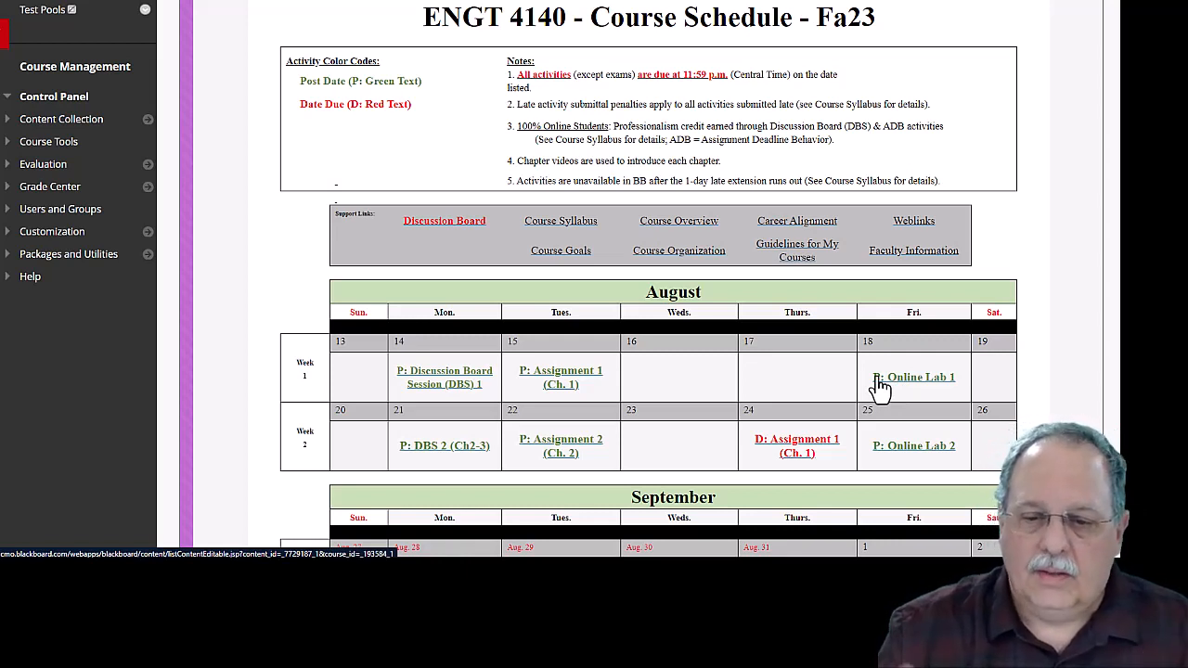
mouse_move(881, 390)
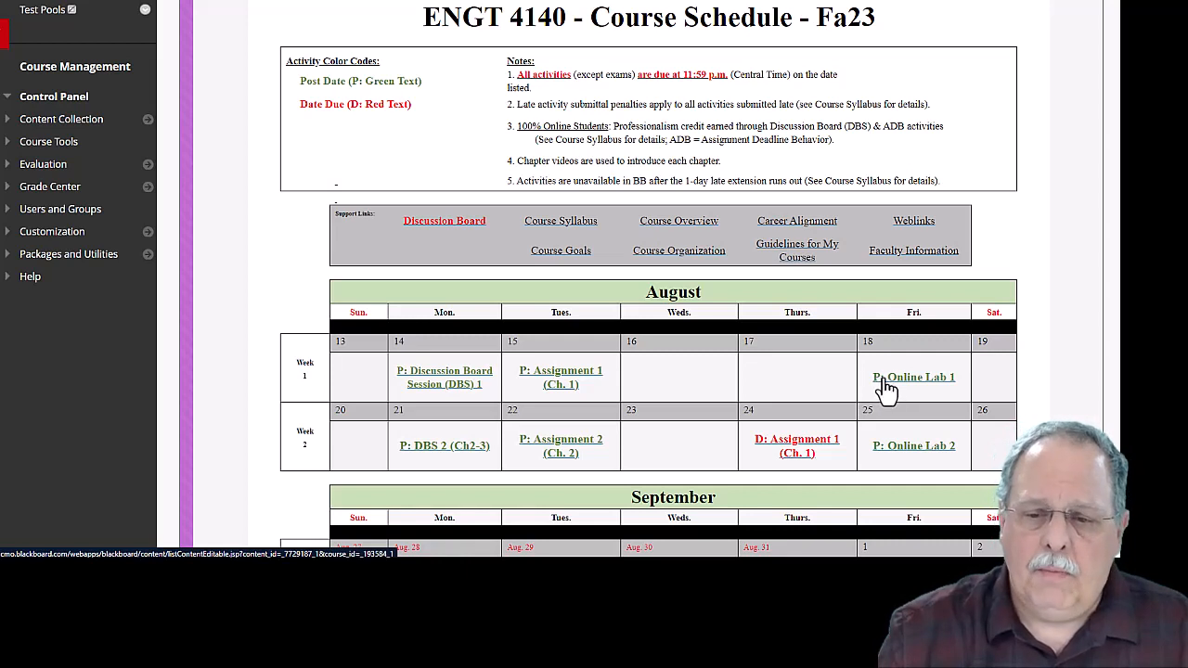
mouse_move(917, 388)
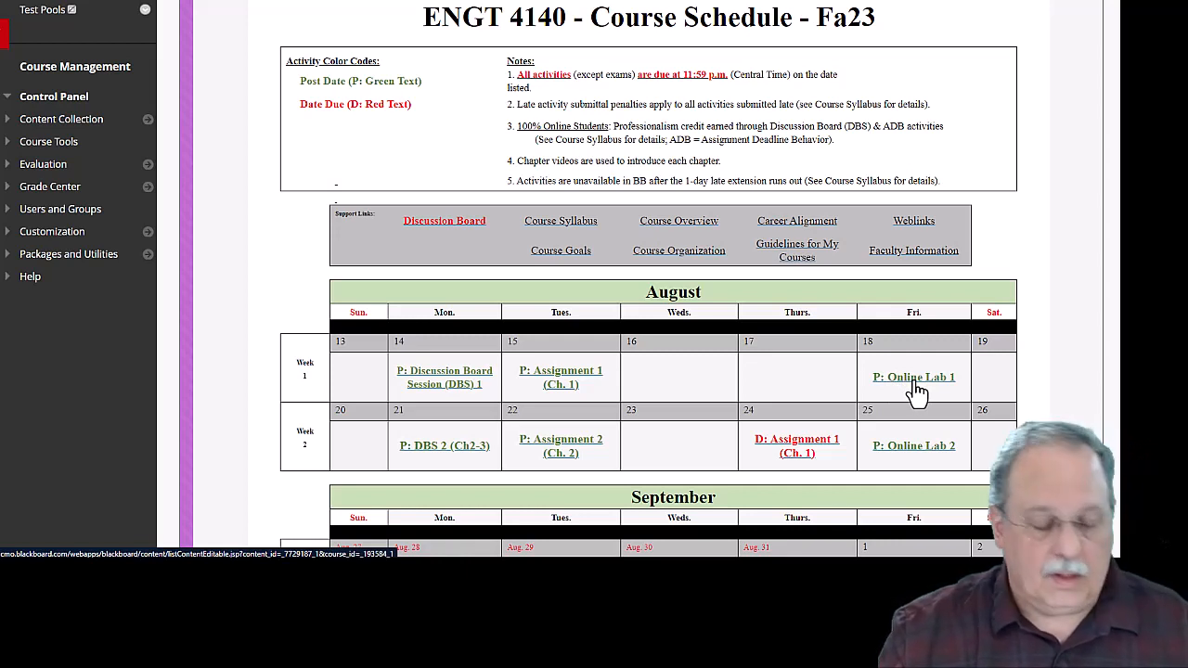
mouse_move(824, 315)
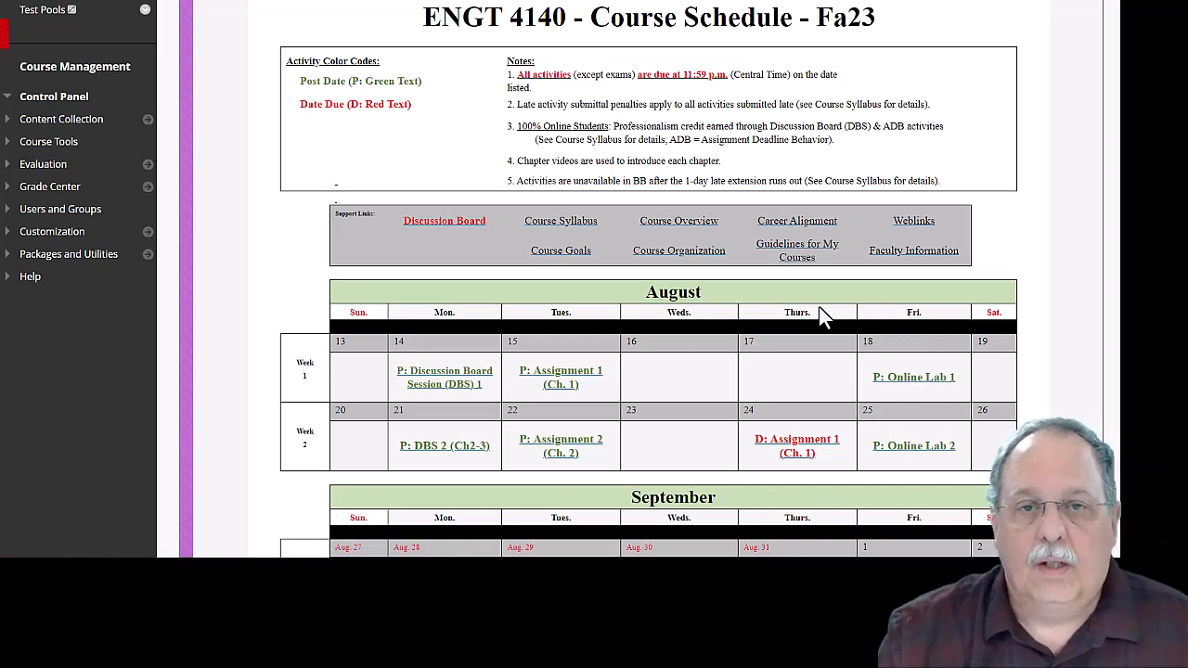
mouse_move(664, 390)
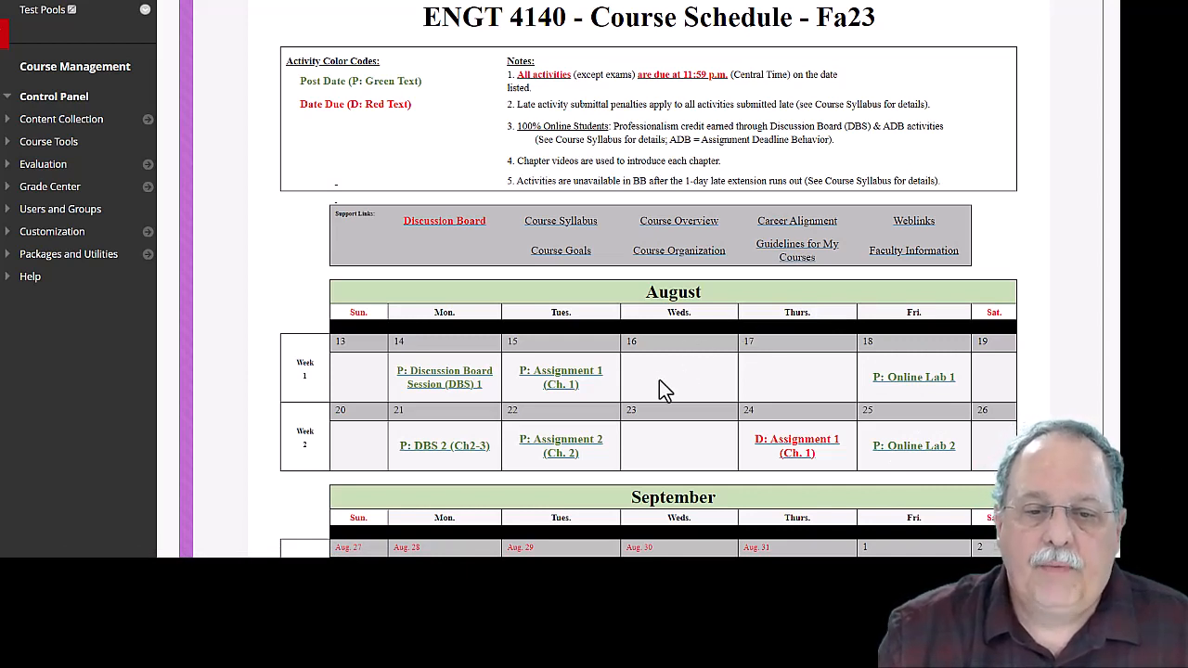
mouse_move(759, 378)
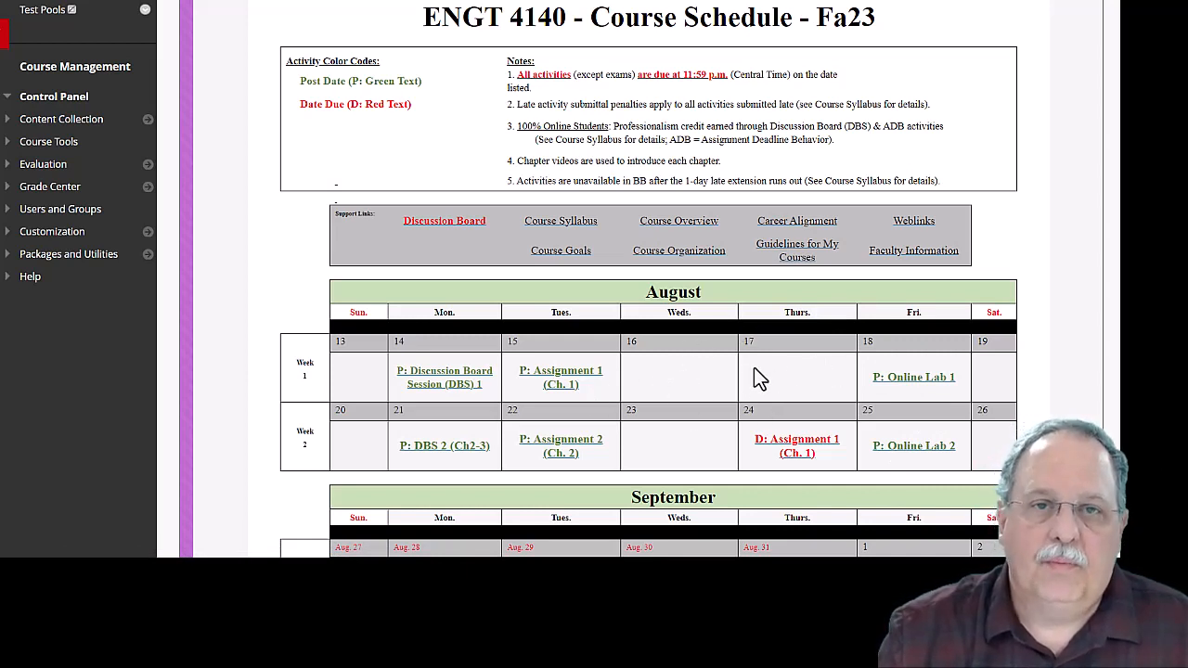
mouse_move(708, 389)
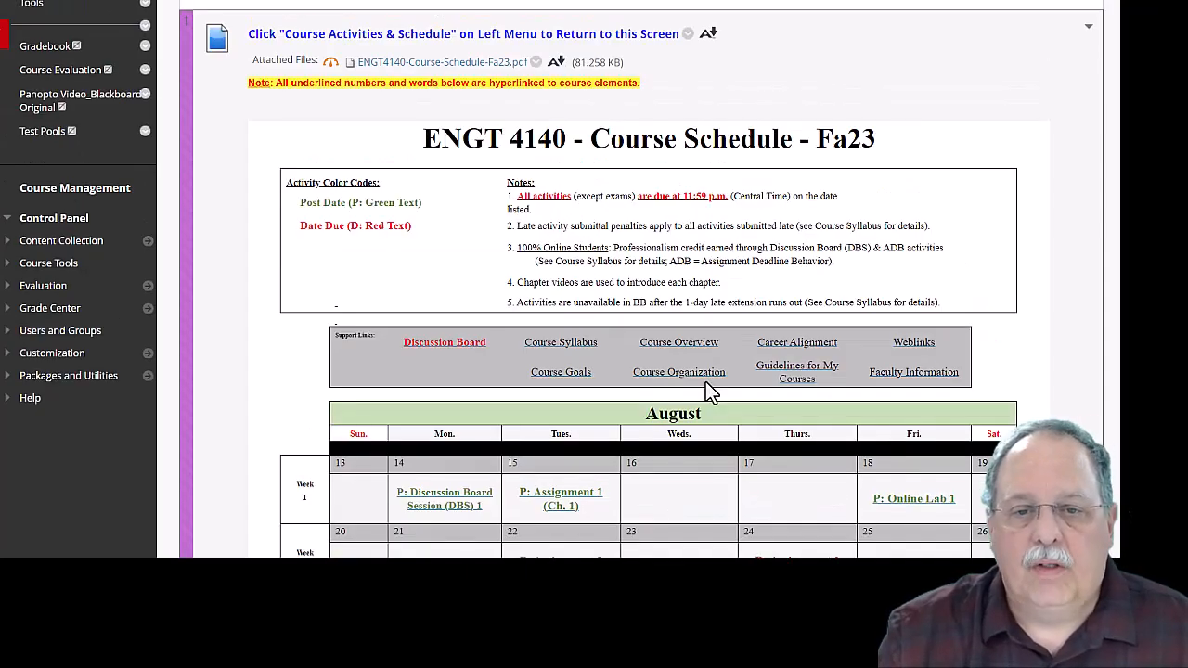
scroll(down, 3)
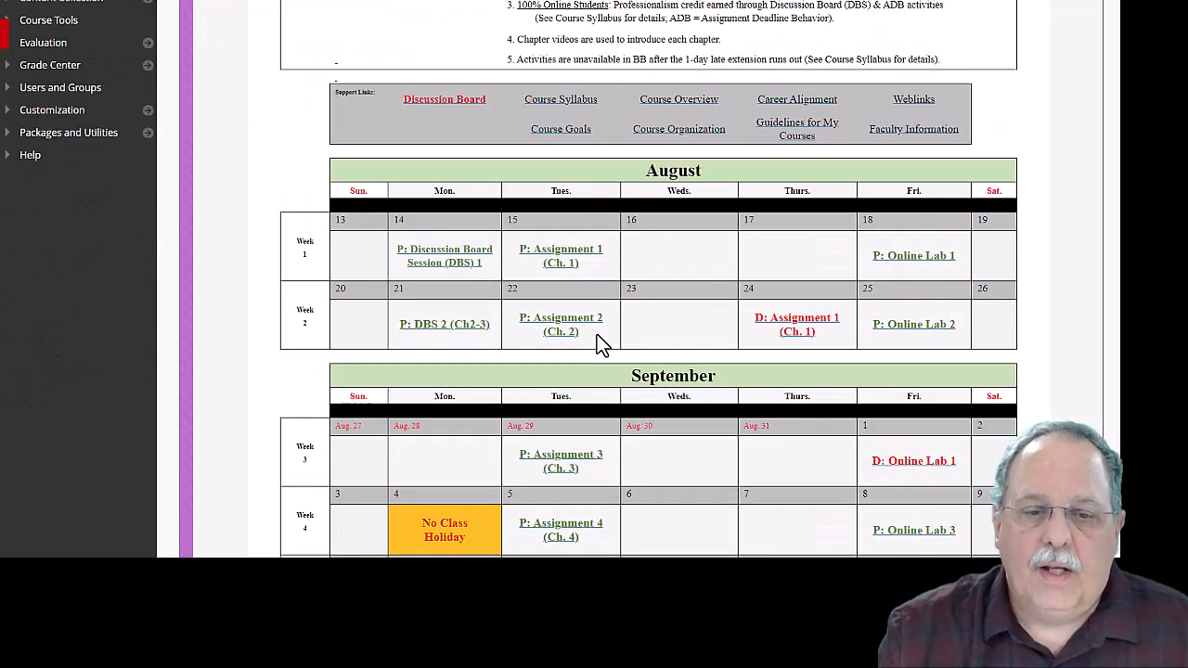
scroll(down, 3)
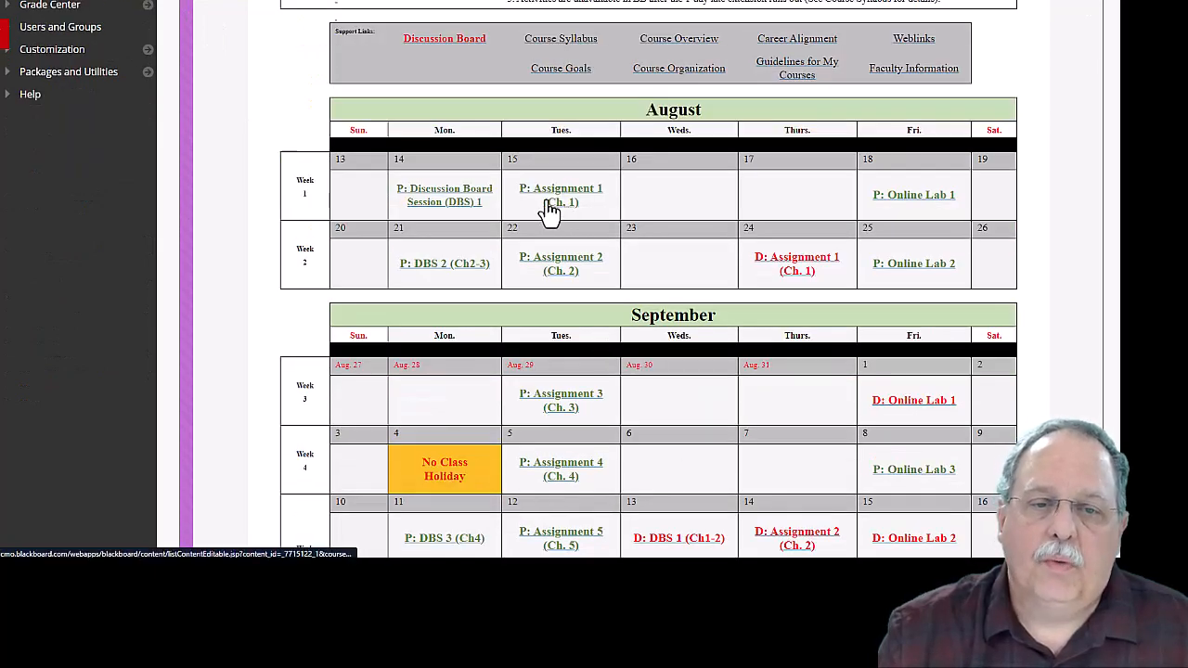
mouse_move(672, 130)
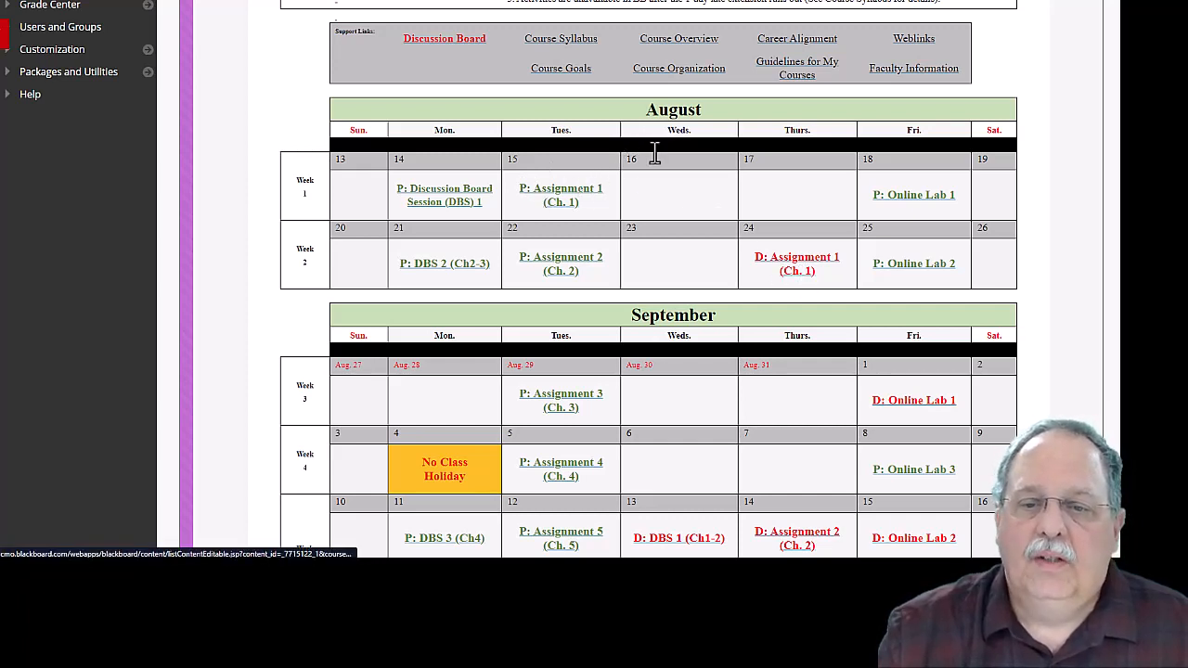
scroll(down, 3)
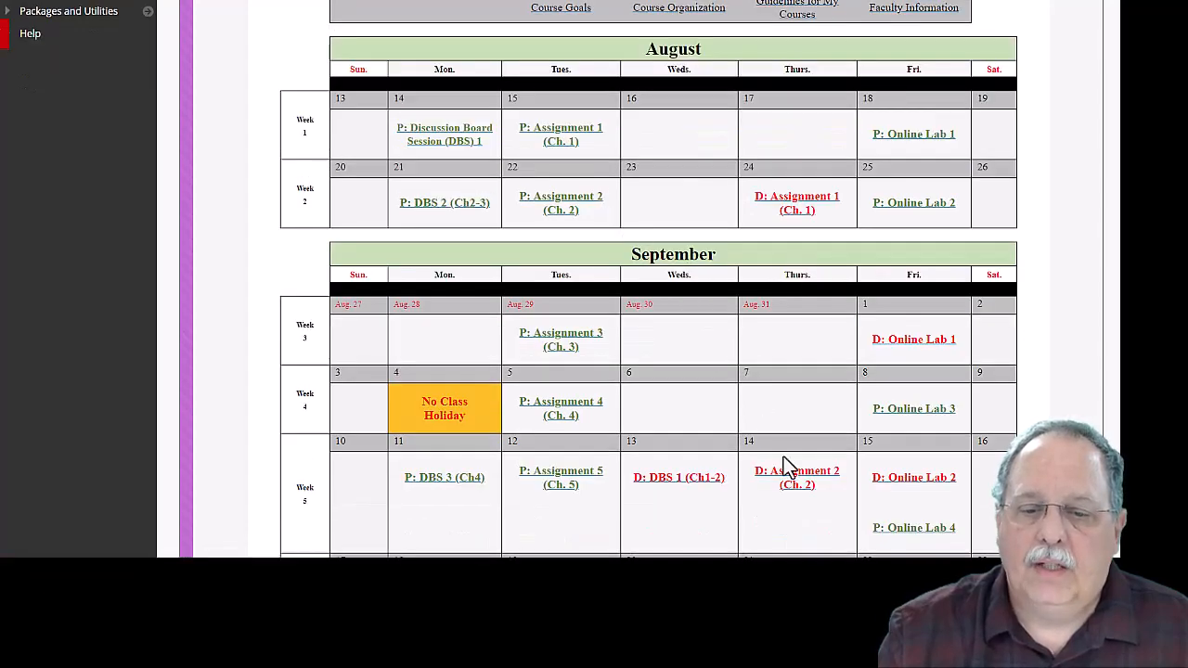
scroll(down, 3)
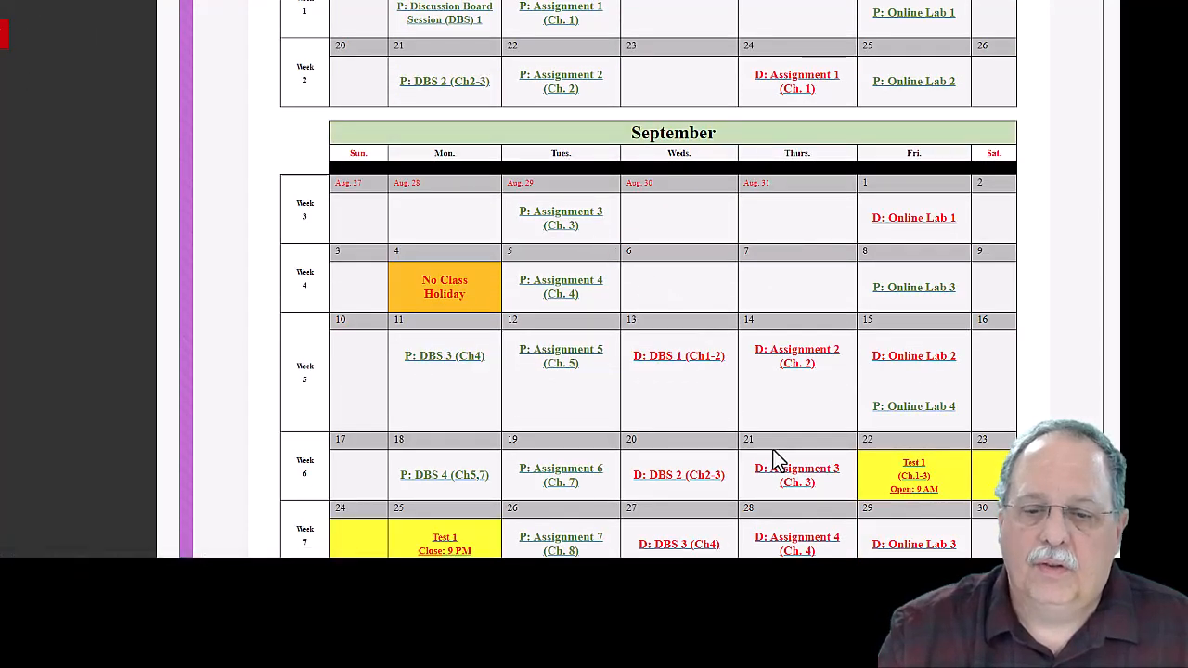
mouse_move(560, 217)
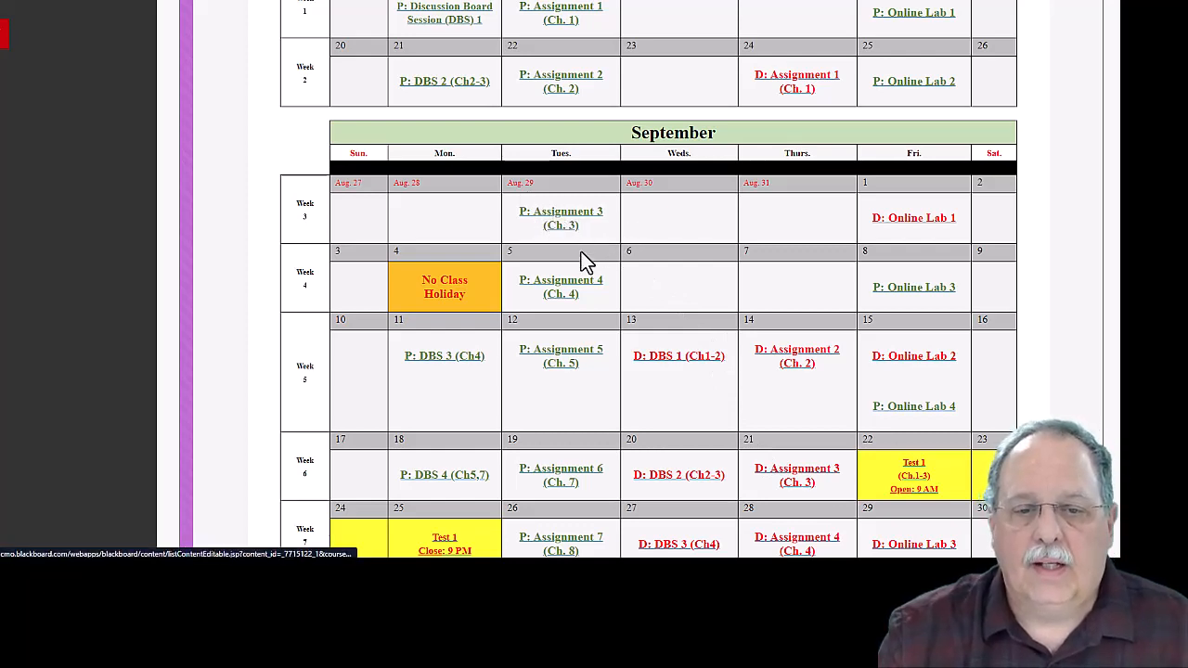
mouse_move(582, 474)
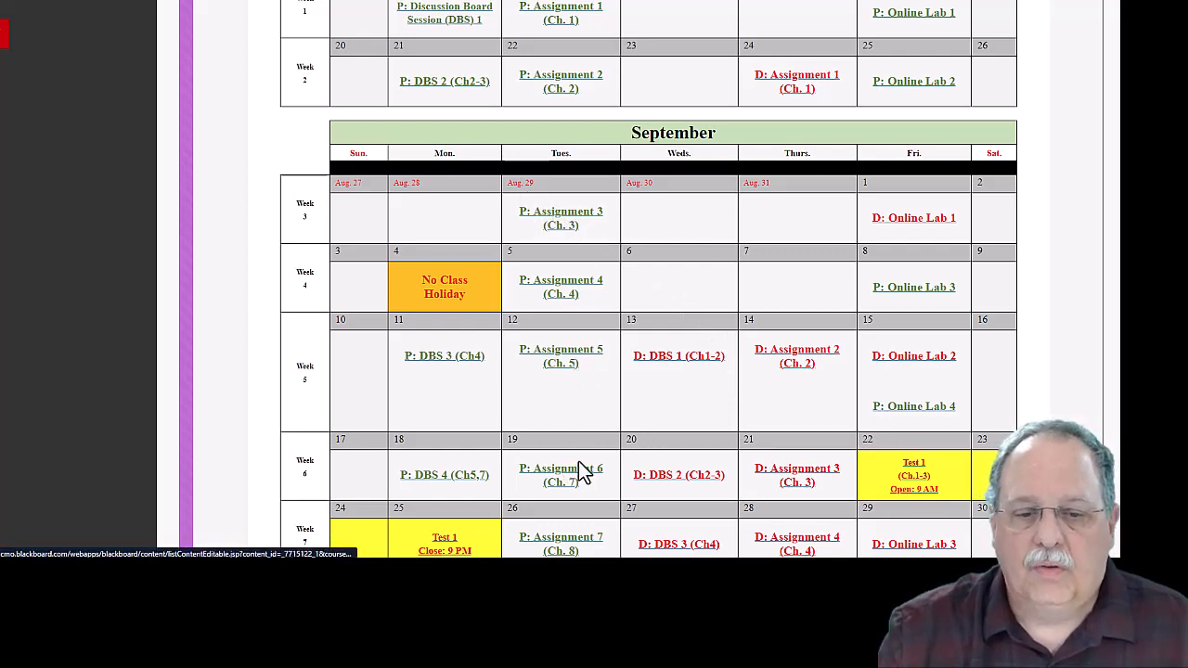
mouse_move(598, 274)
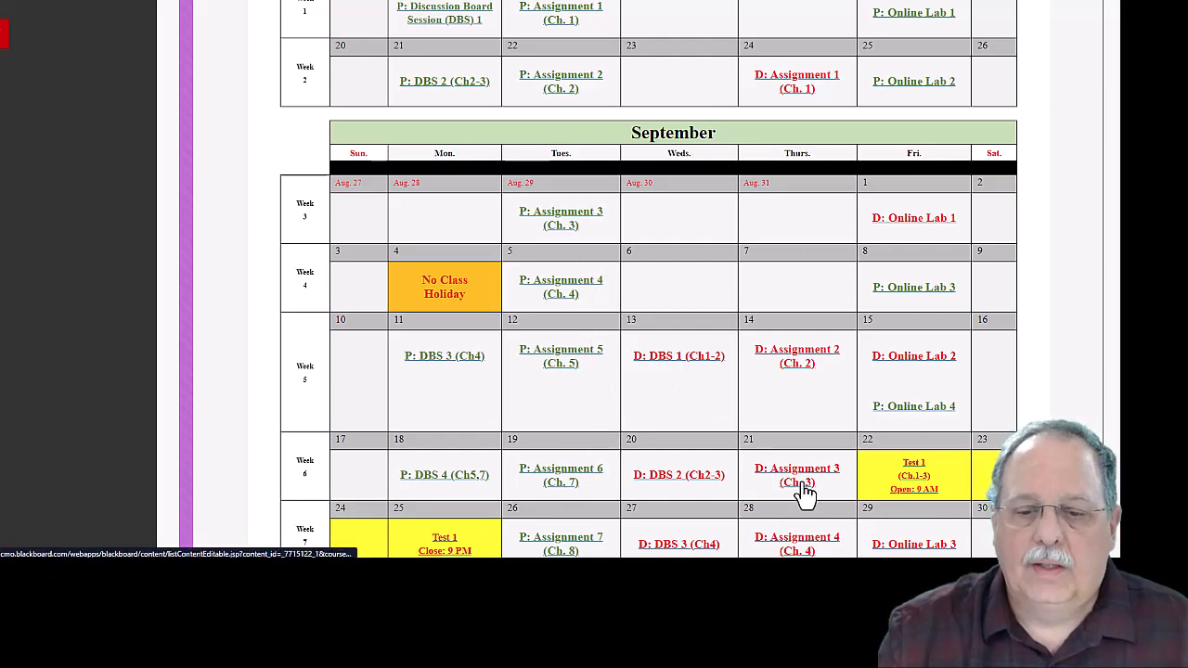
scroll(up, 3)
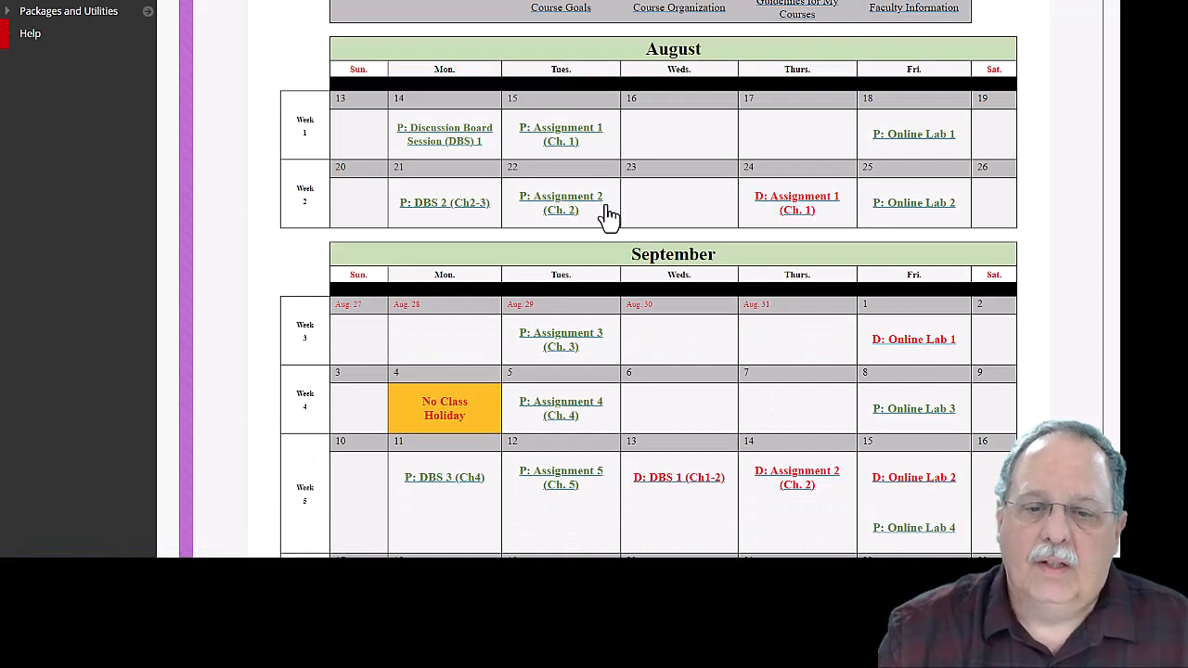
mouse_move(529, 249)
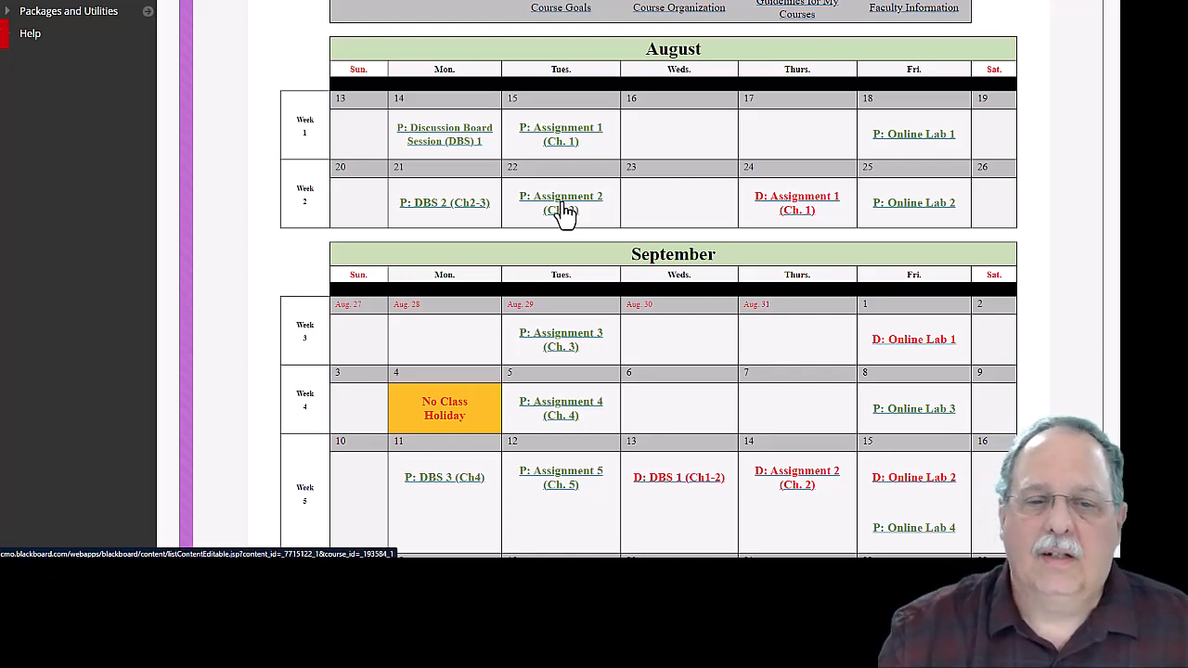
scroll(up, 3)
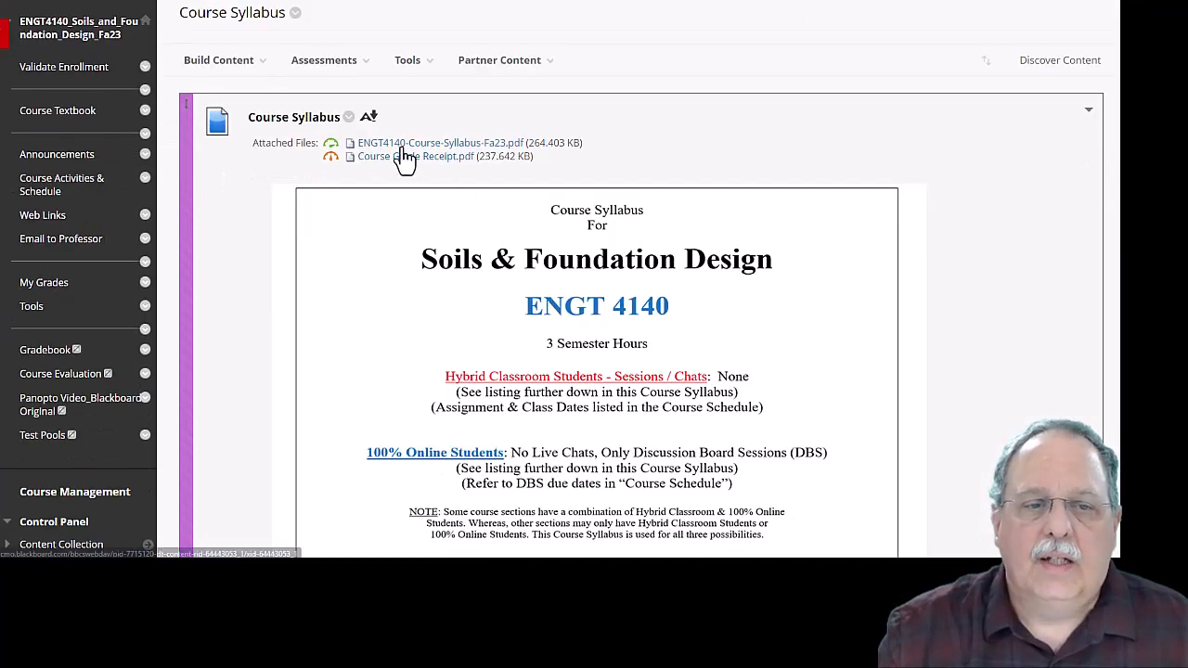
mouse_move(520, 156)
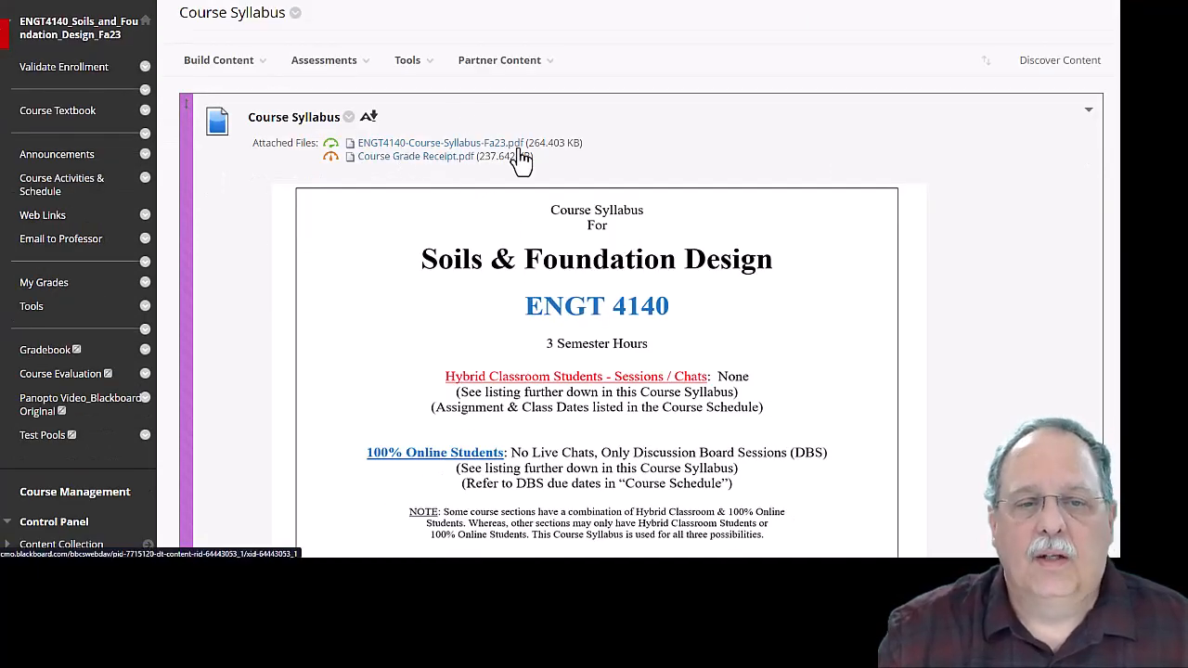
mouse_move(472, 182)
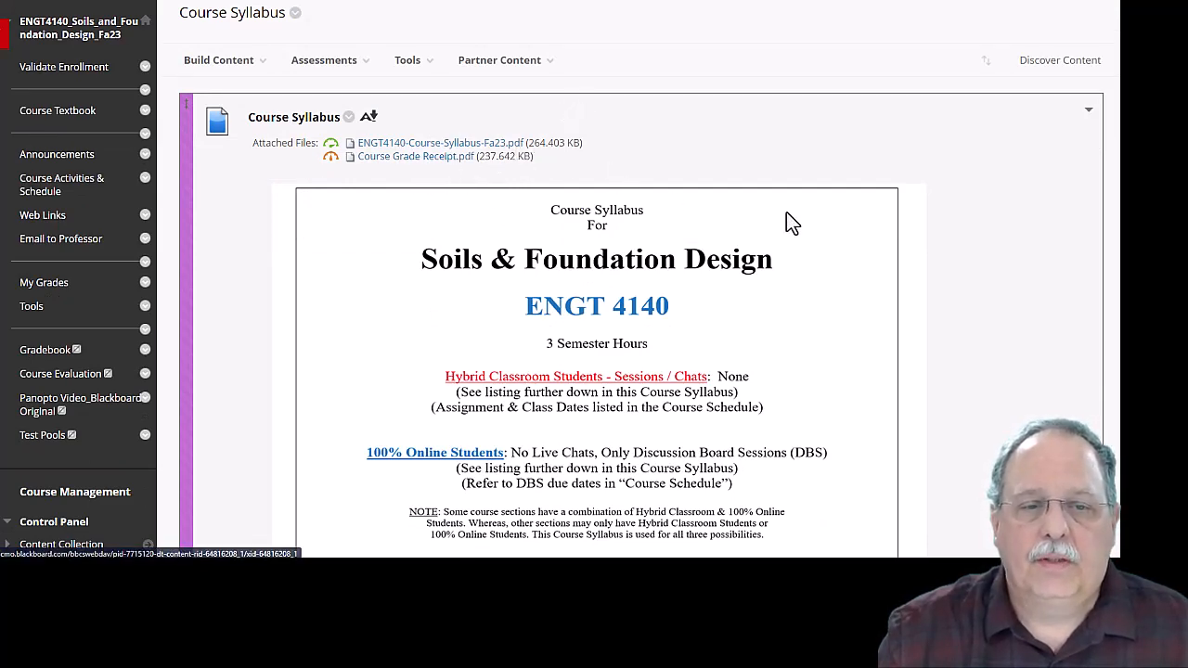
Scroll the ENGT 4140 syllabus down to its course description and outcomes
scroll(down, 3)
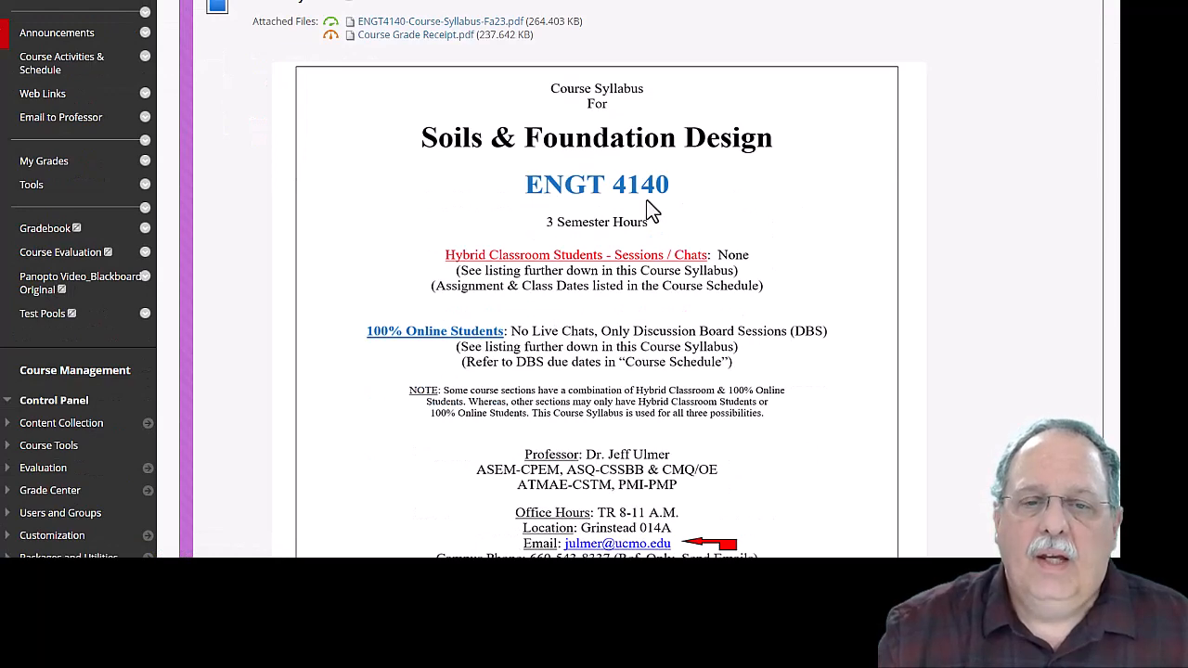
mouse_move(657, 223)
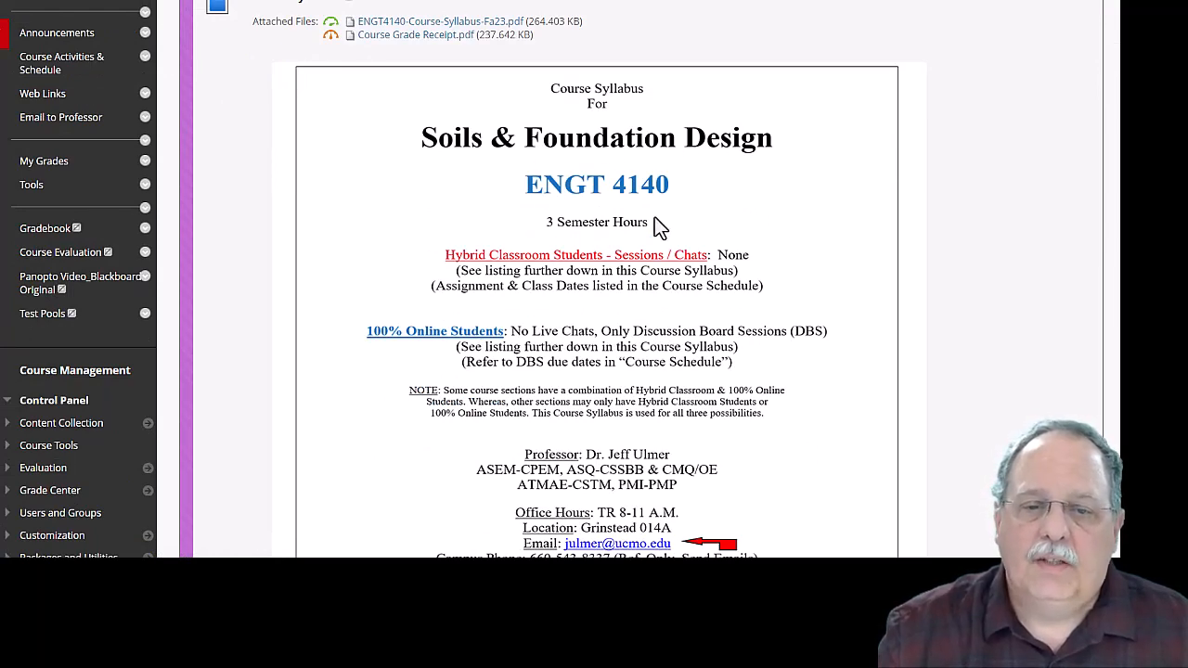
scroll(down, 3)
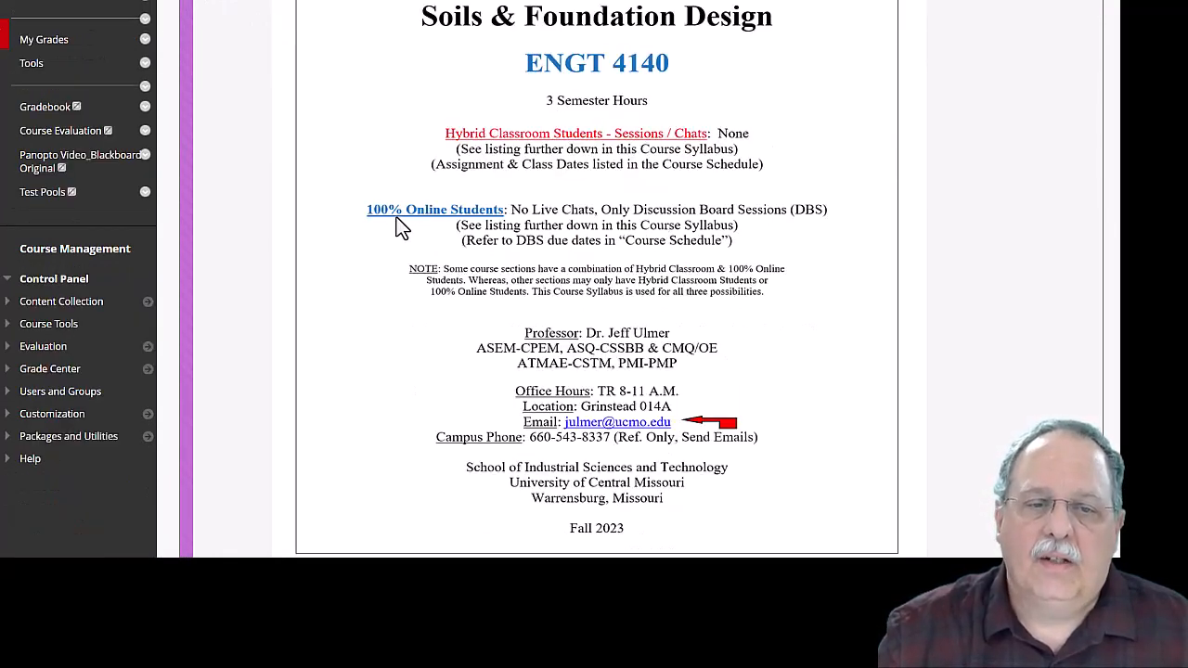
mouse_move(678, 227)
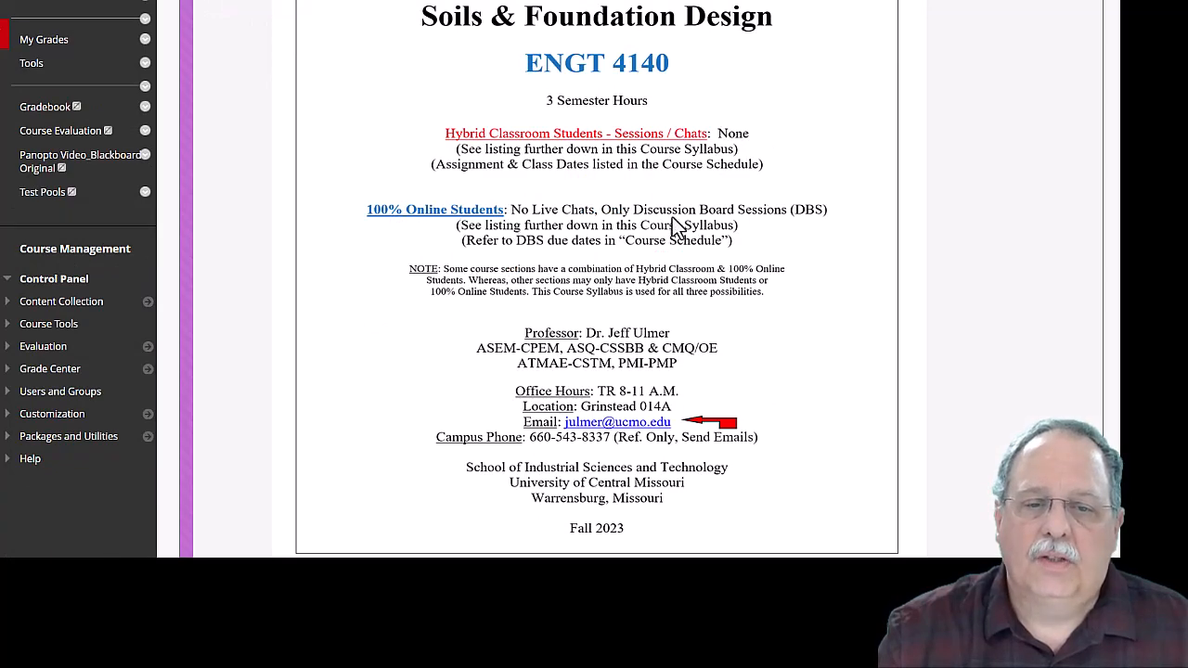
scroll(down, 3)
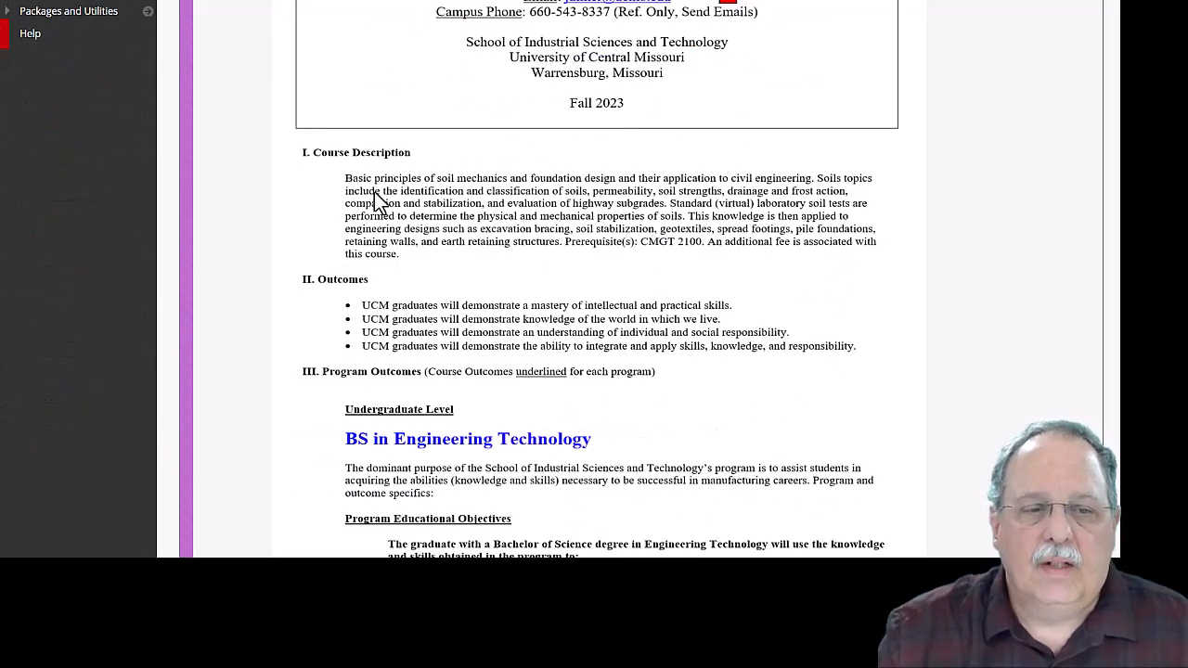
Scroll to the Course Specific Objectives and the Topical Content Outline through Retaining Walls
scroll(down, 3)
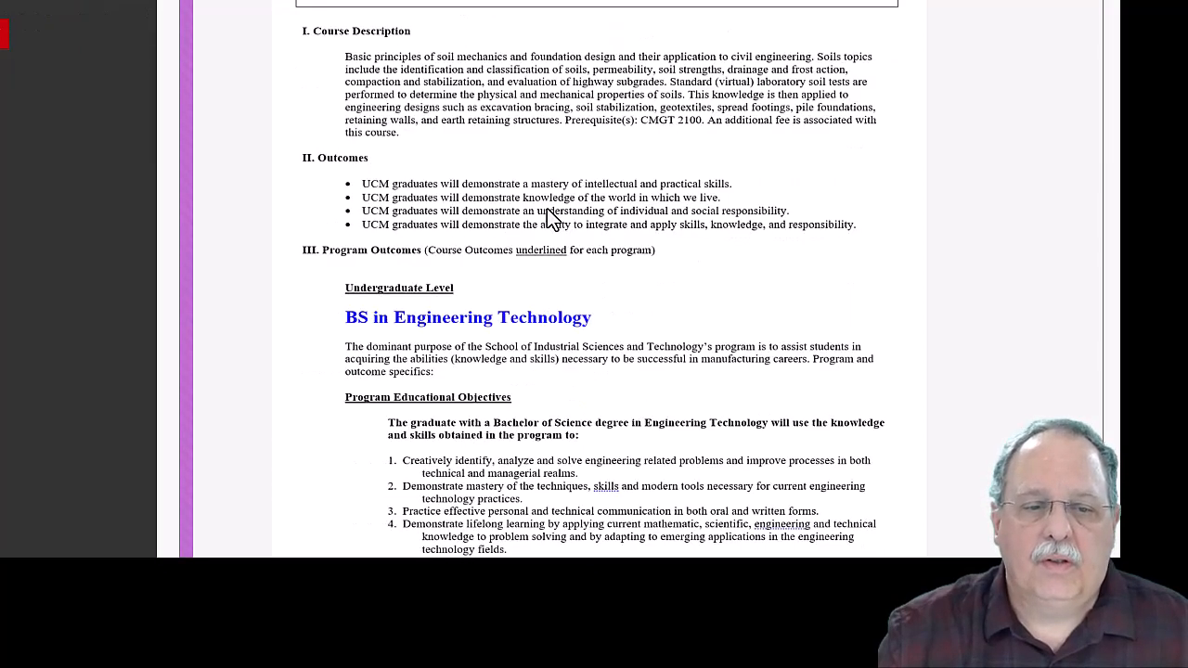
scroll(down, 3)
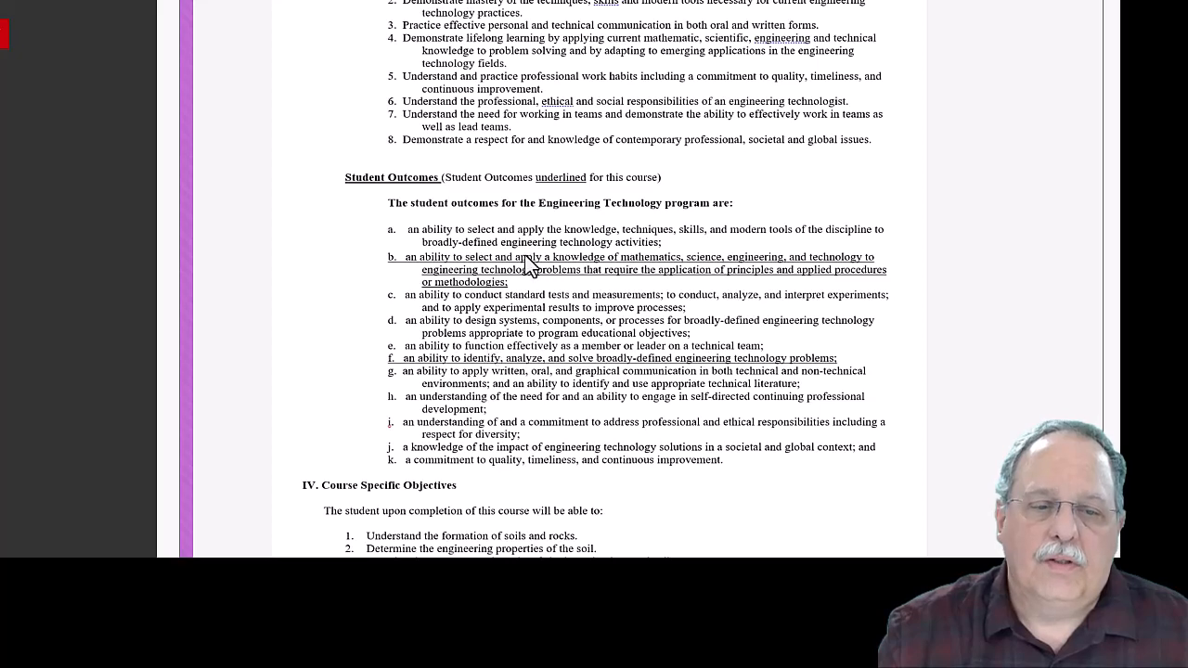
scroll(down, 3)
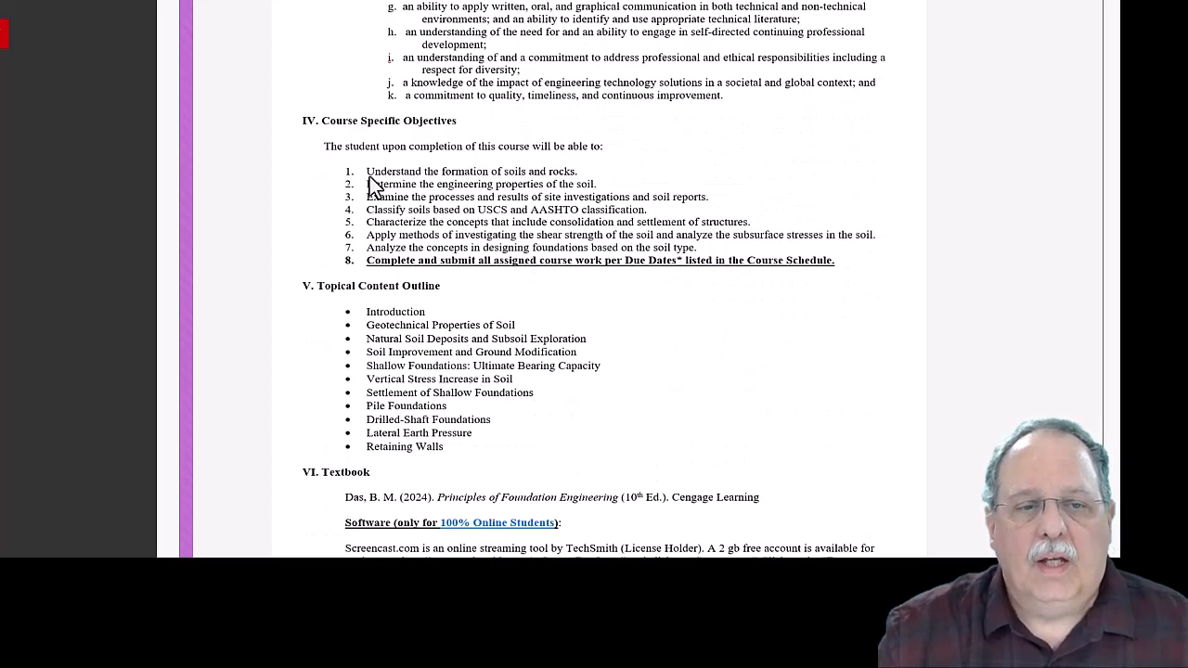
mouse_move(473, 104)
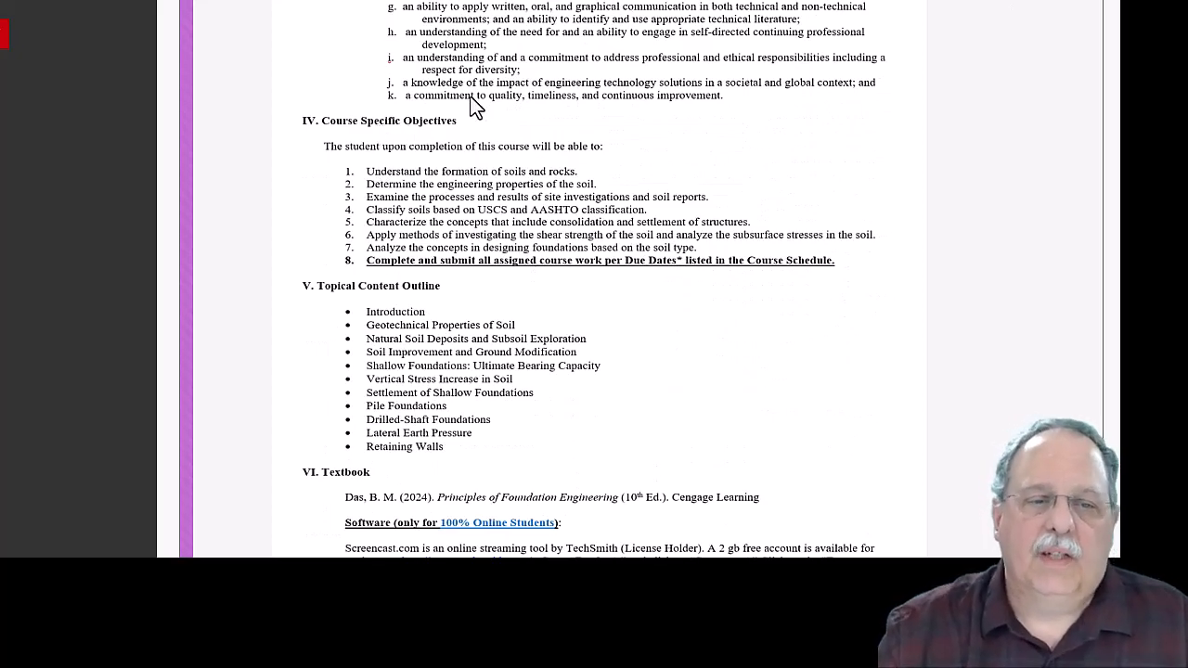
mouse_move(475, 191)
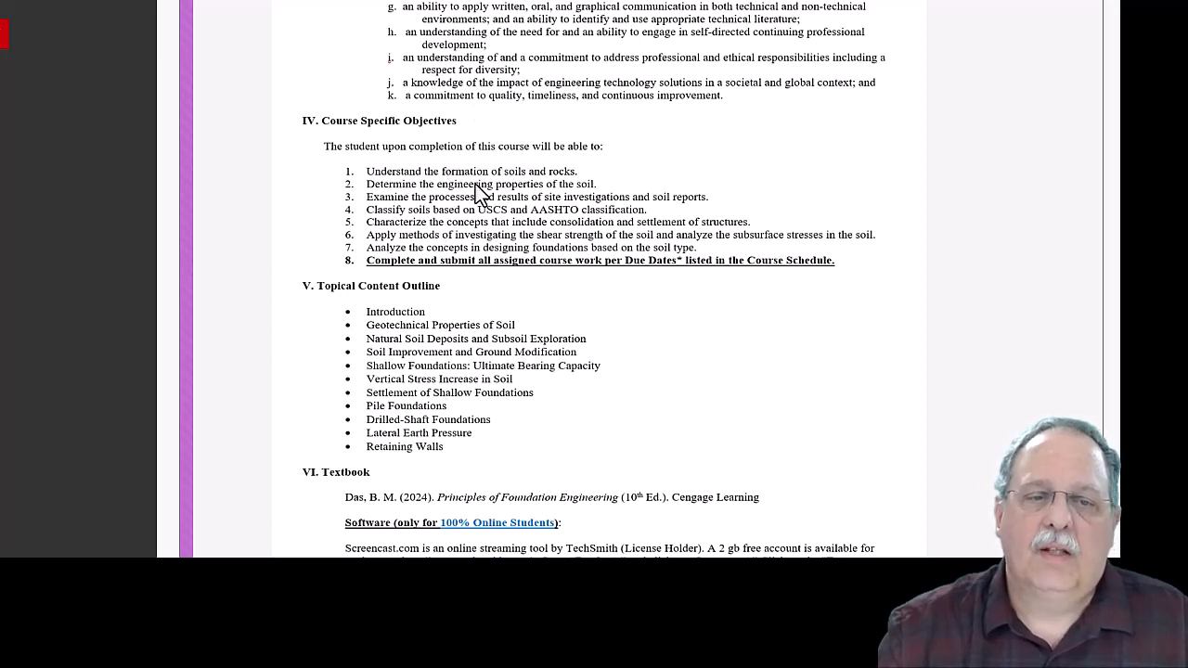
mouse_move(476, 215)
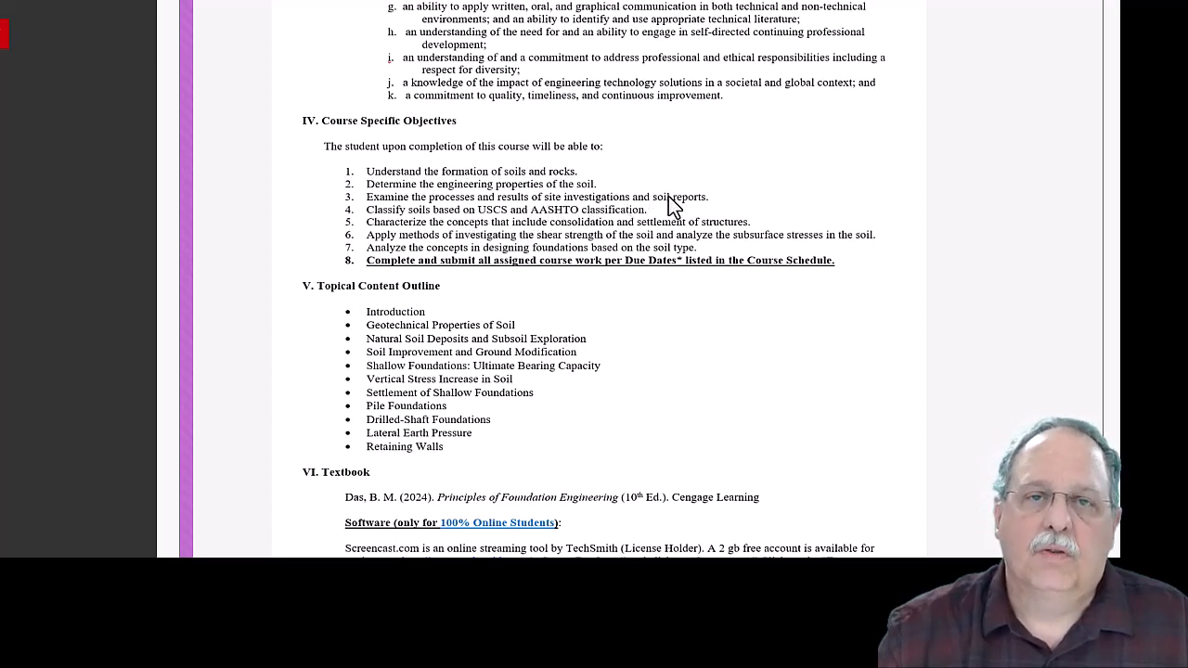
mouse_move(443, 226)
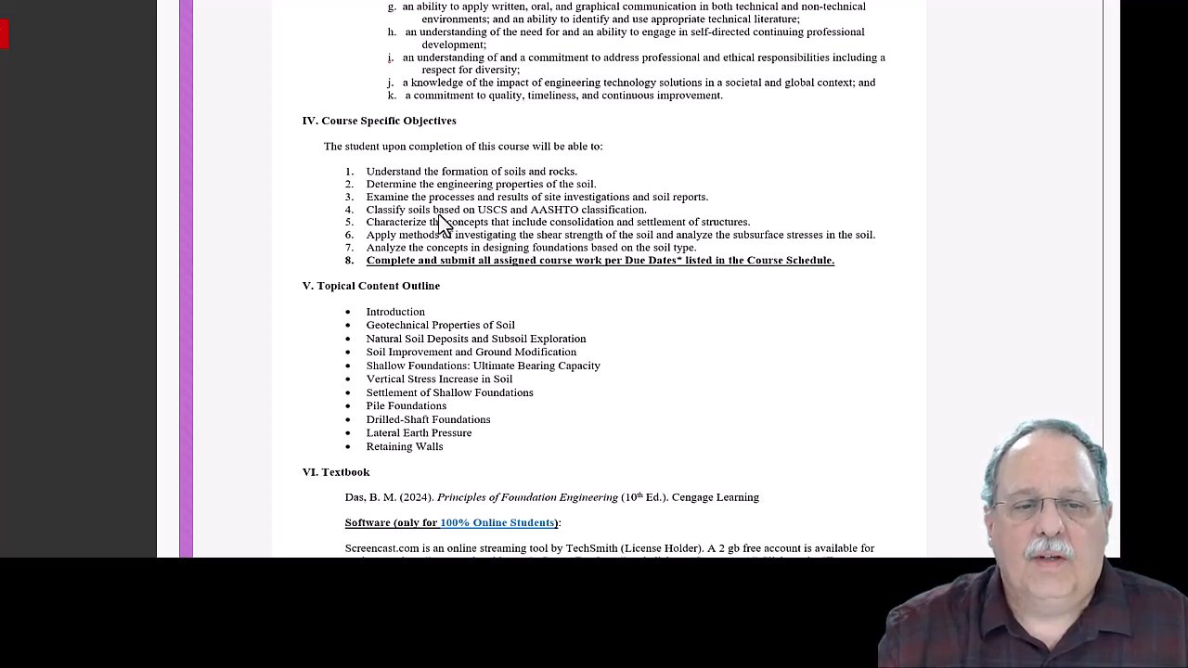
mouse_move(504, 230)
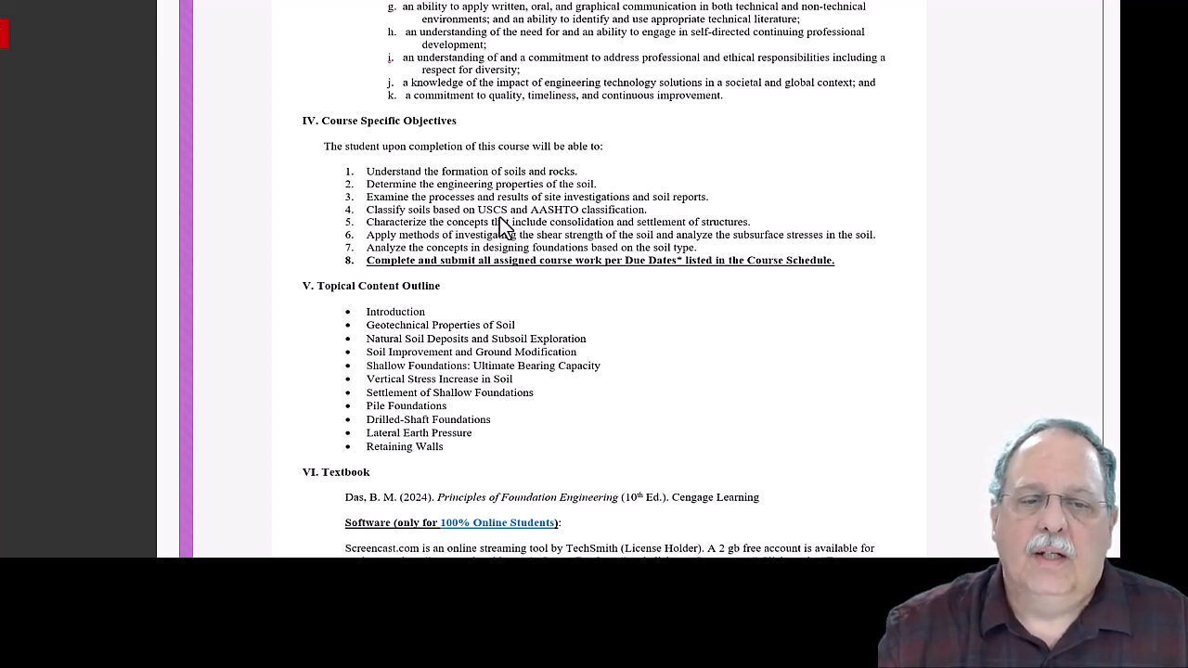
mouse_move(609, 222)
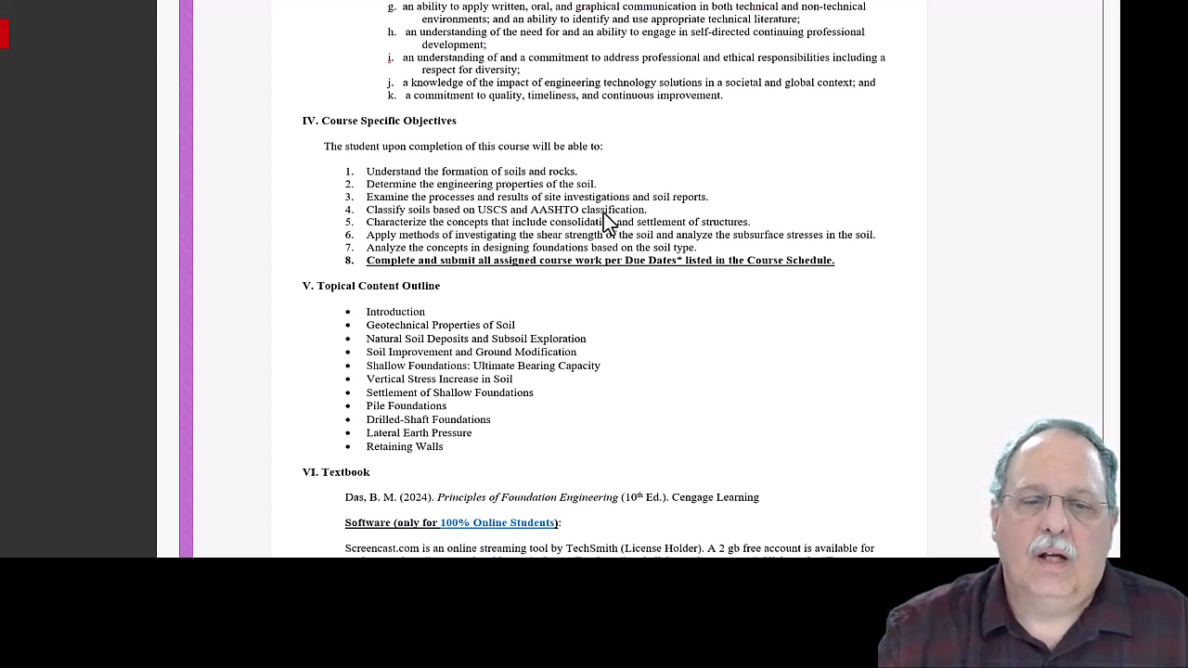
mouse_move(479, 241)
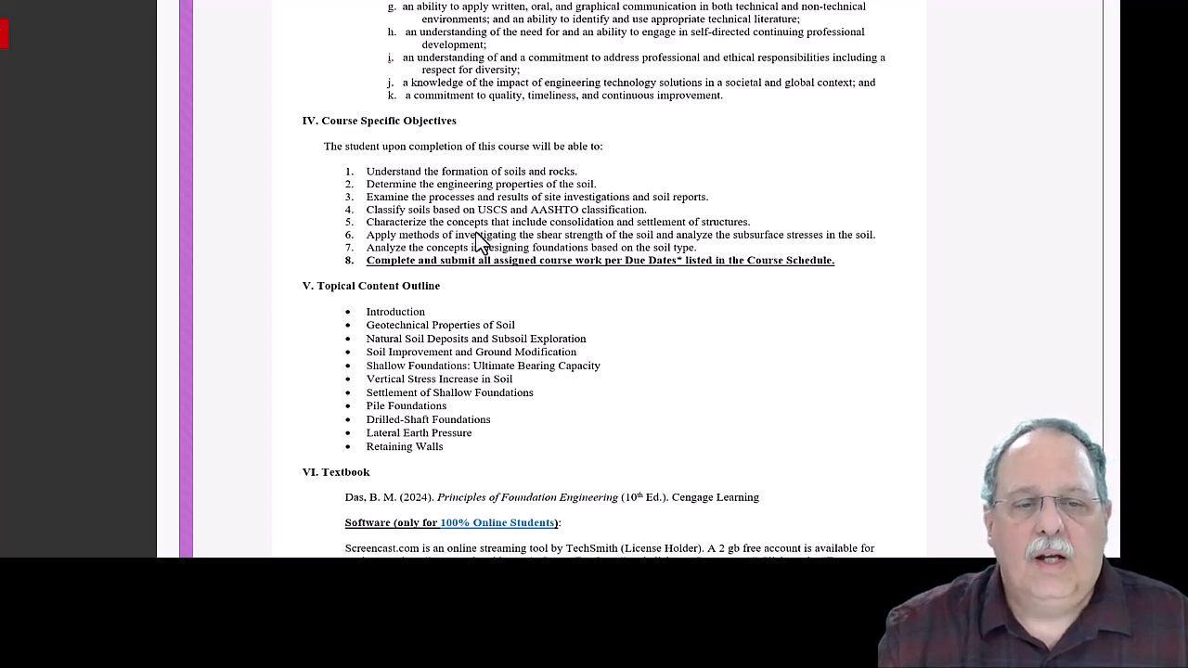
mouse_move(694, 244)
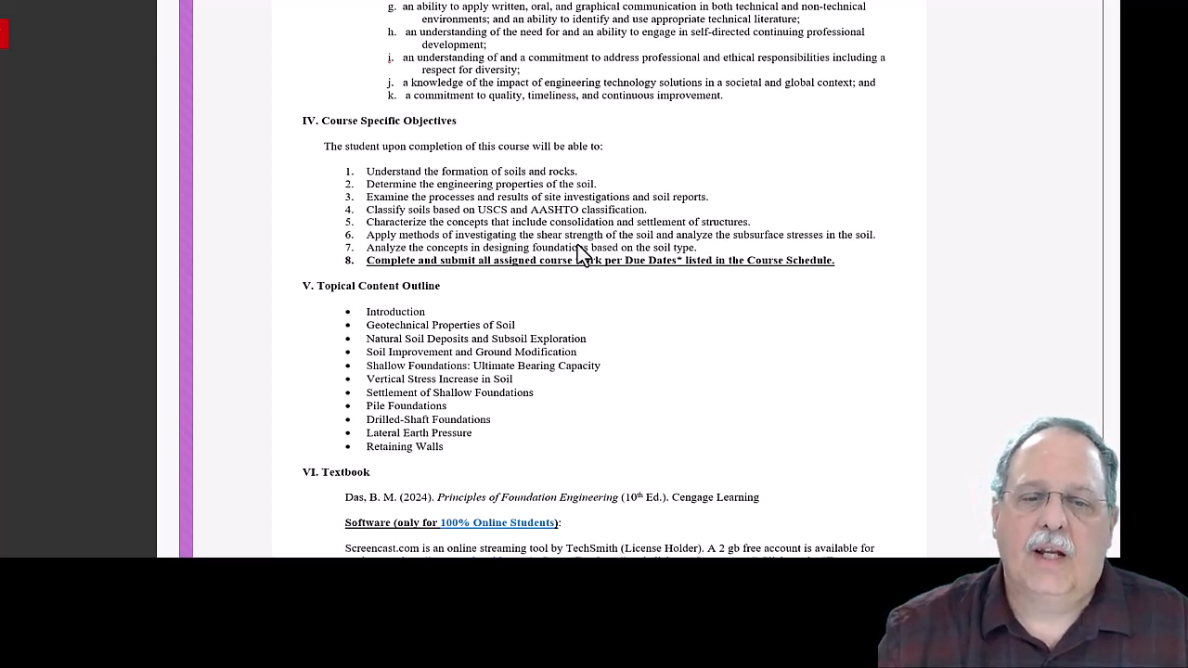
mouse_move(709, 258)
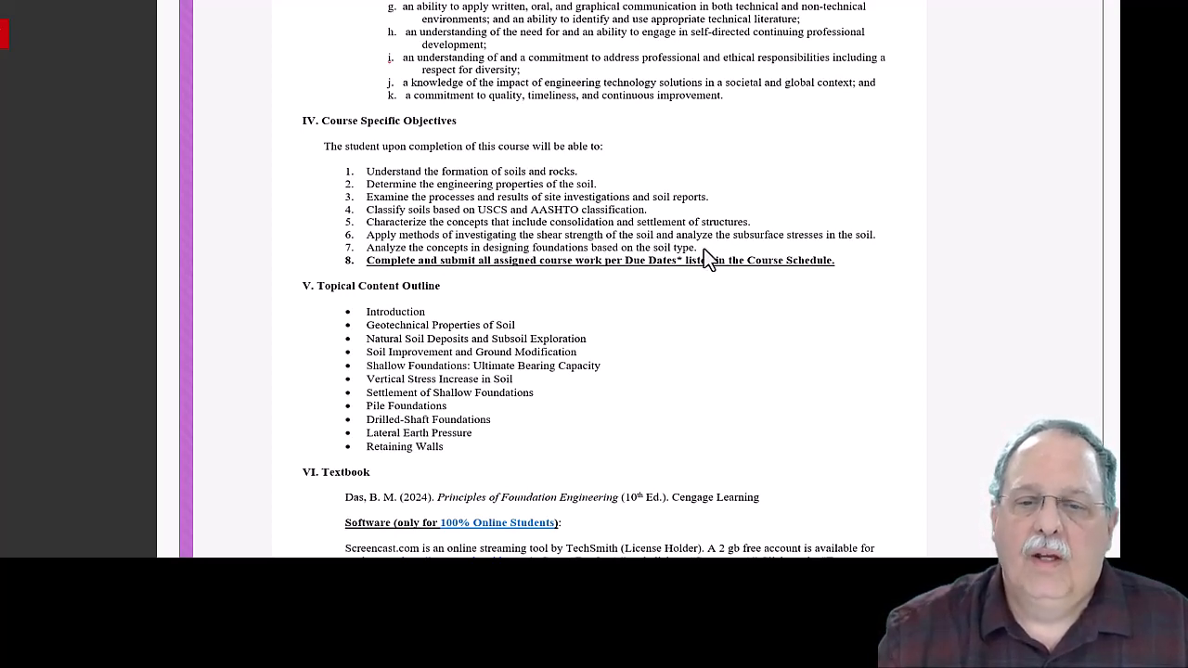
mouse_move(861, 244)
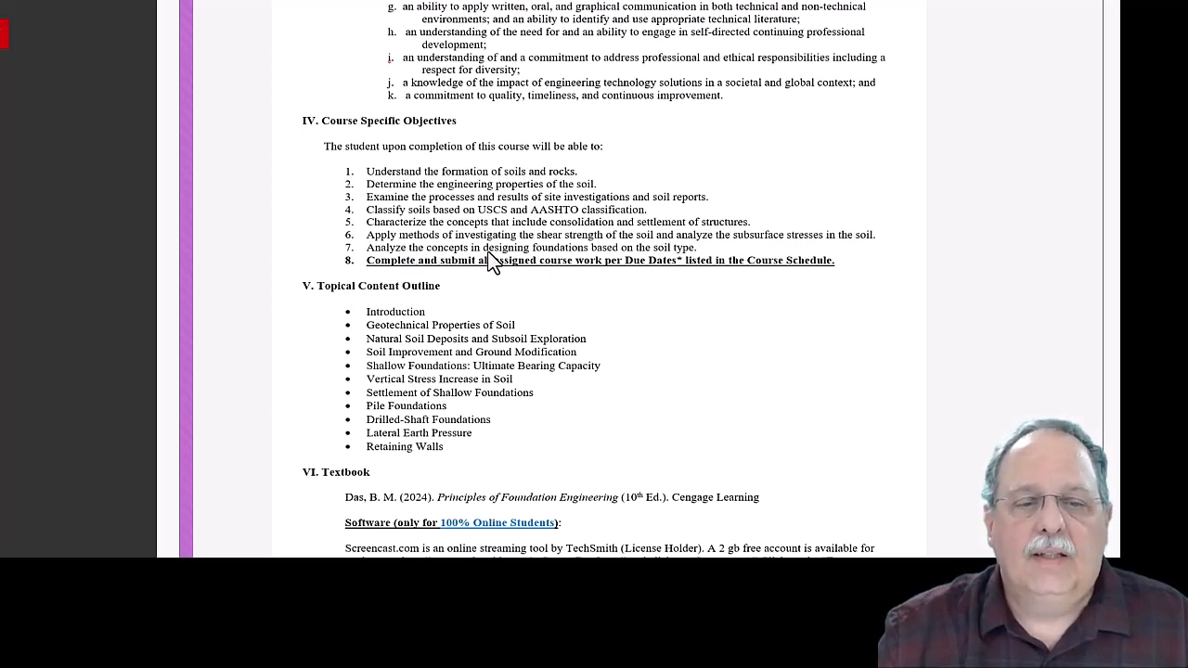
mouse_move(549, 270)
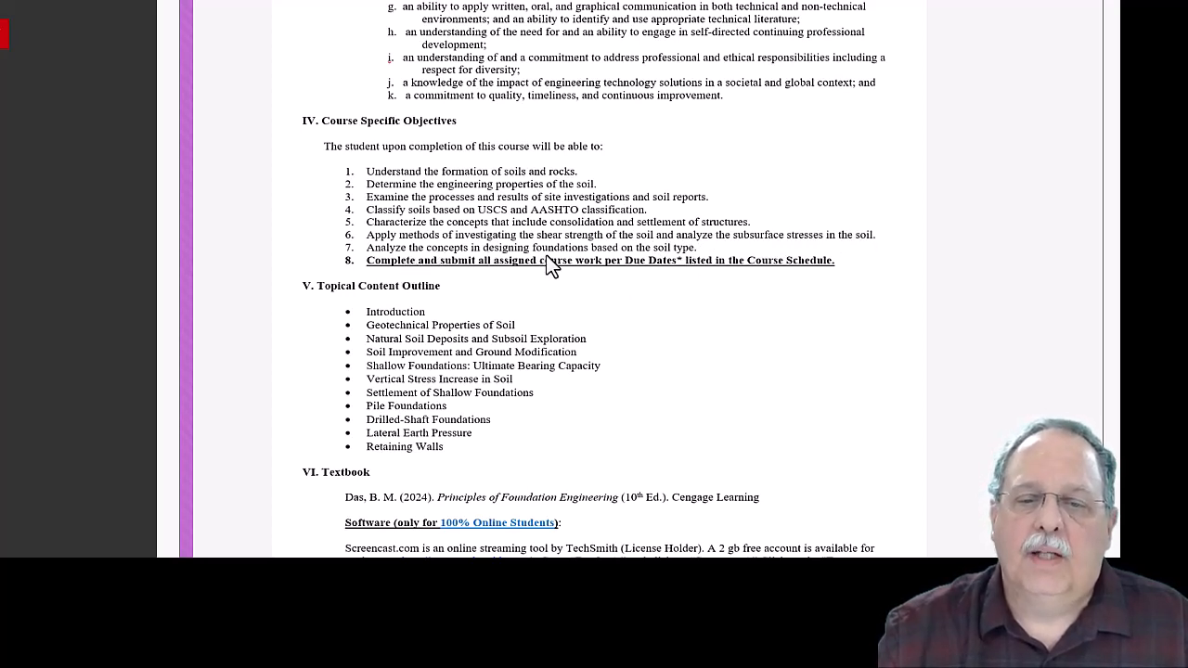
mouse_move(546, 271)
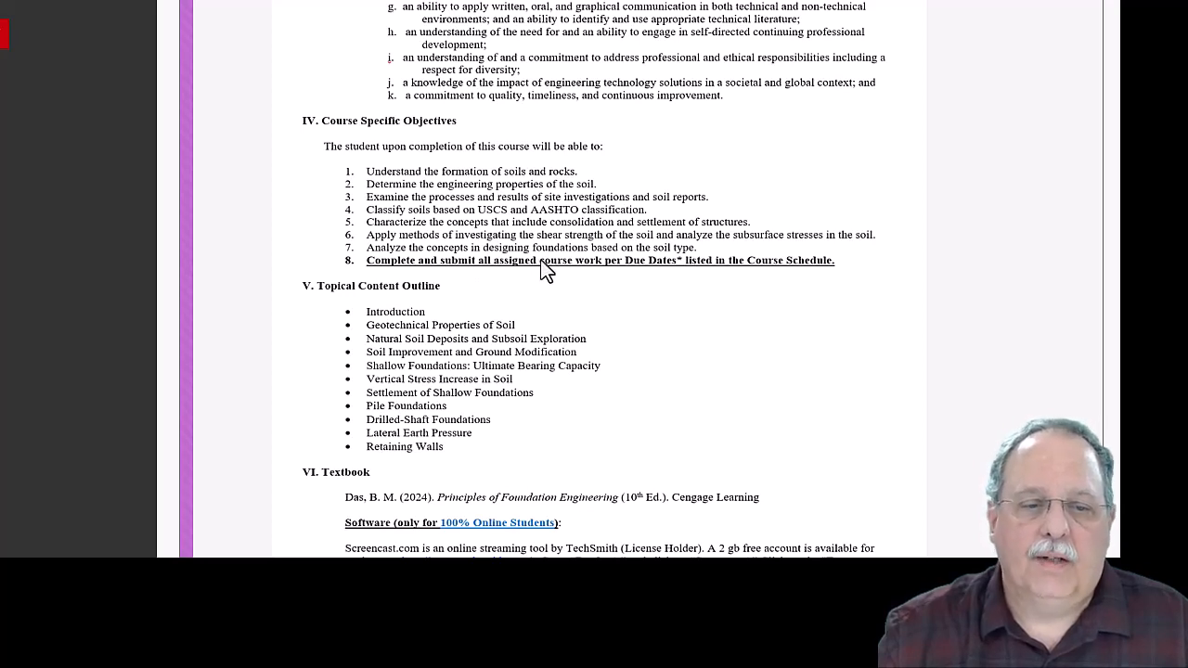
scroll(down, 3)
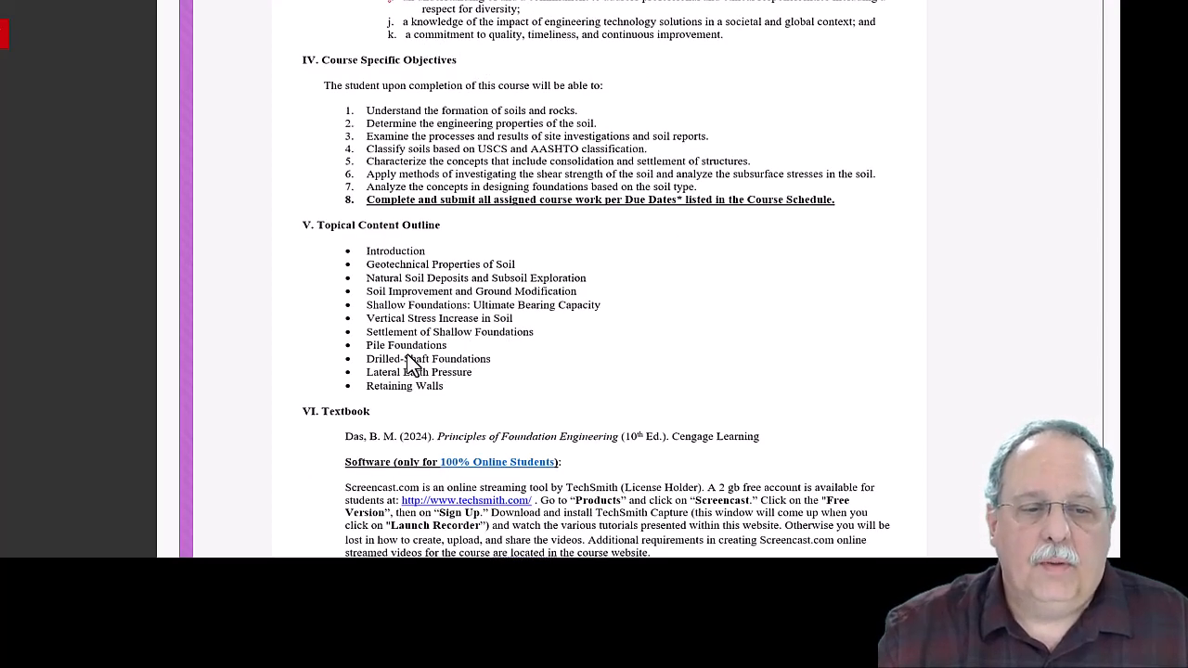
mouse_move(397, 267)
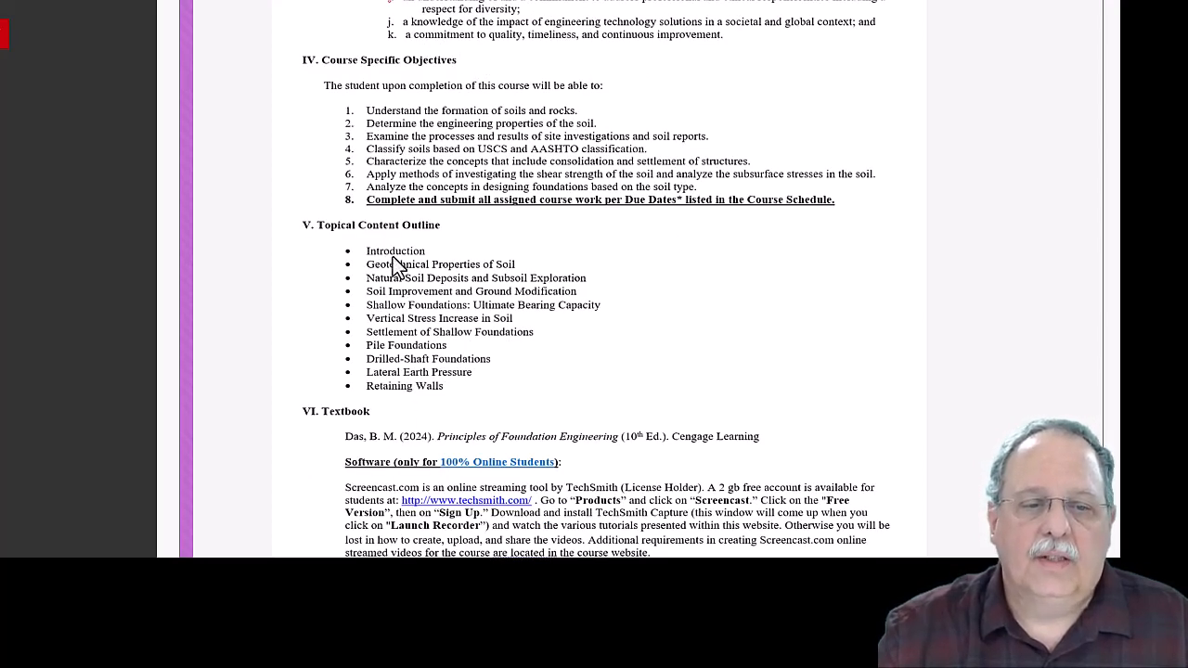
mouse_move(416, 323)
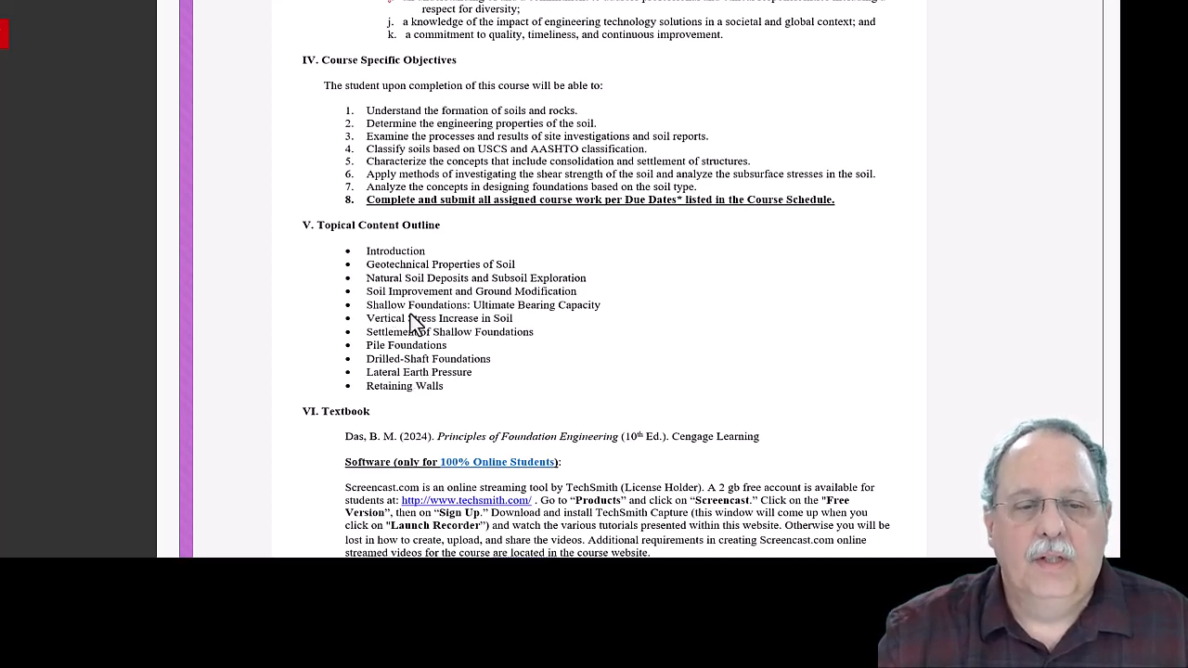
mouse_move(463, 394)
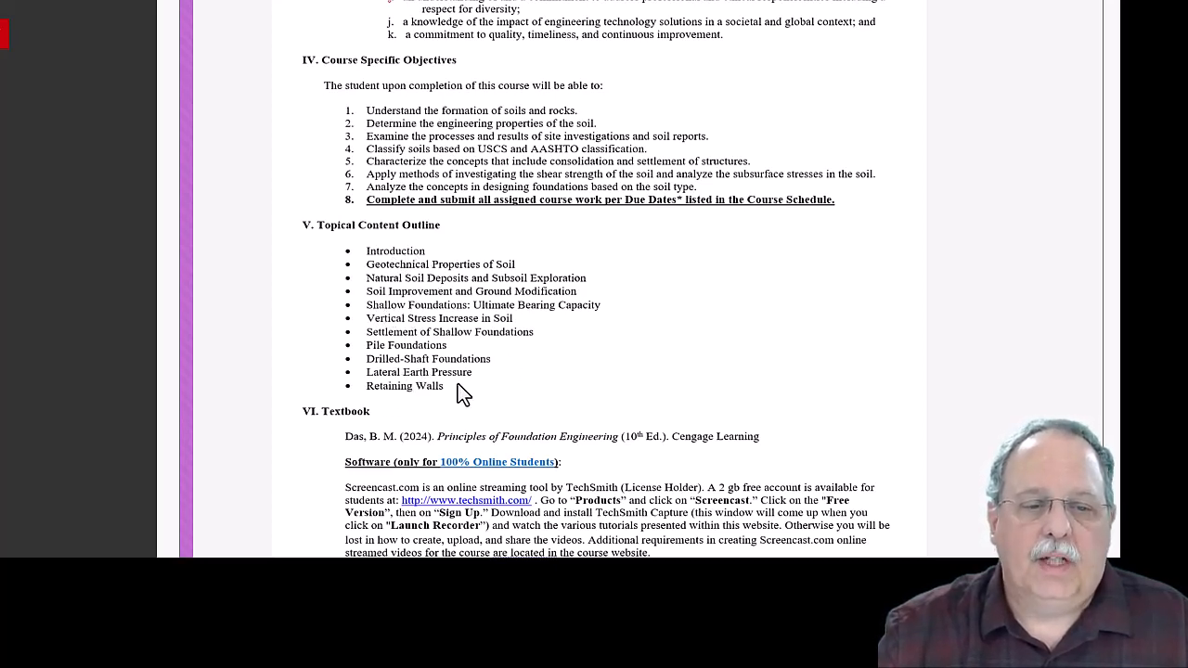
mouse_move(479, 308)
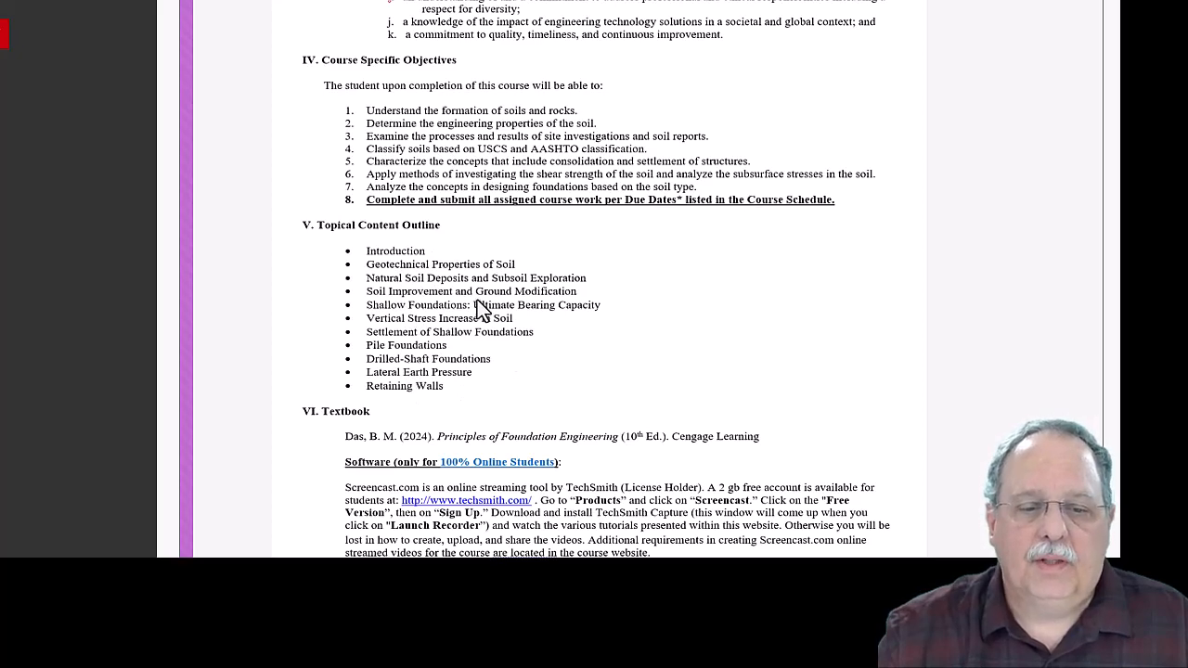
Scroll to section VI Textbook with the screencast software notes for online students
scroll(down, 3)
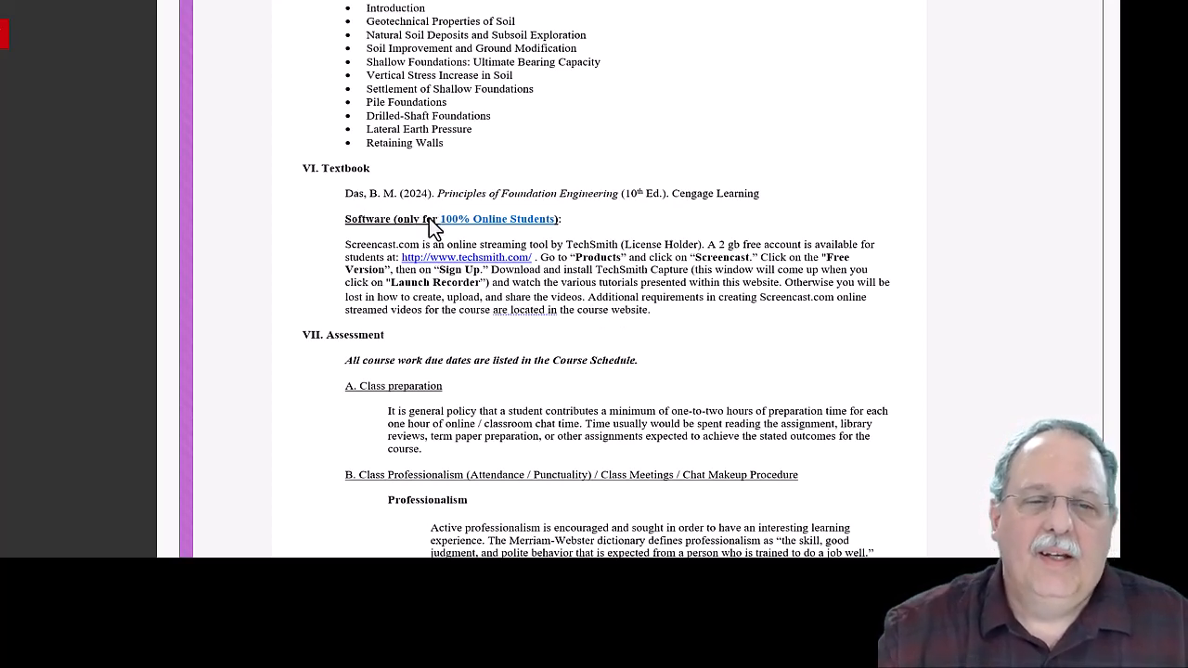
mouse_move(698, 206)
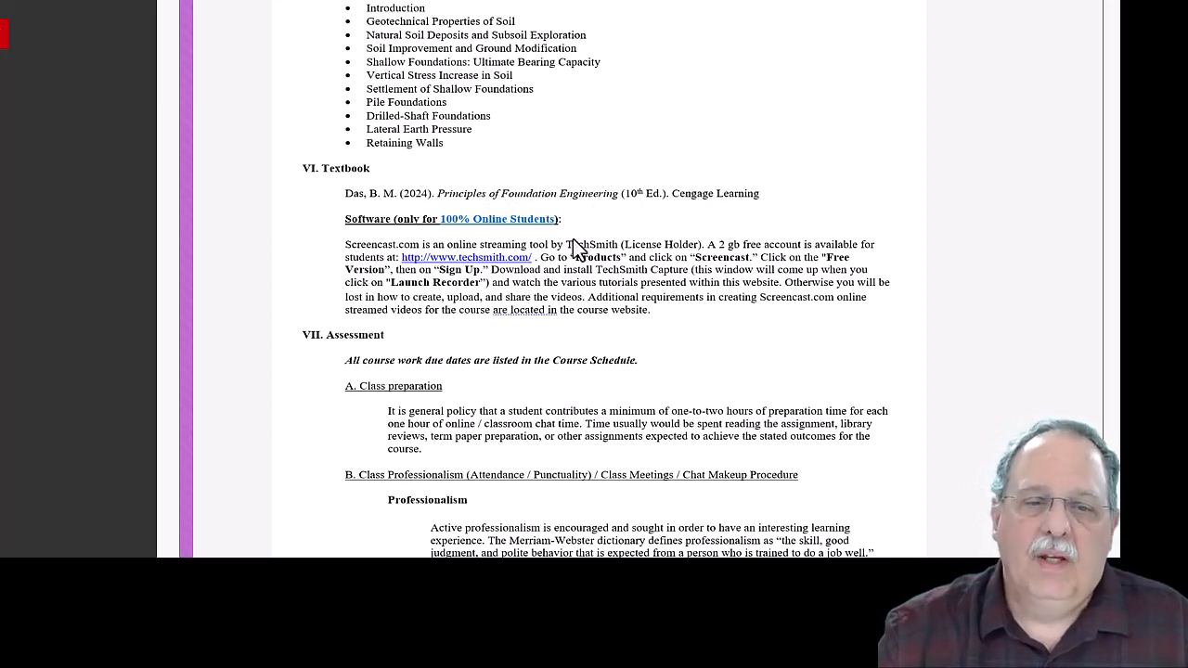
mouse_move(545, 201)
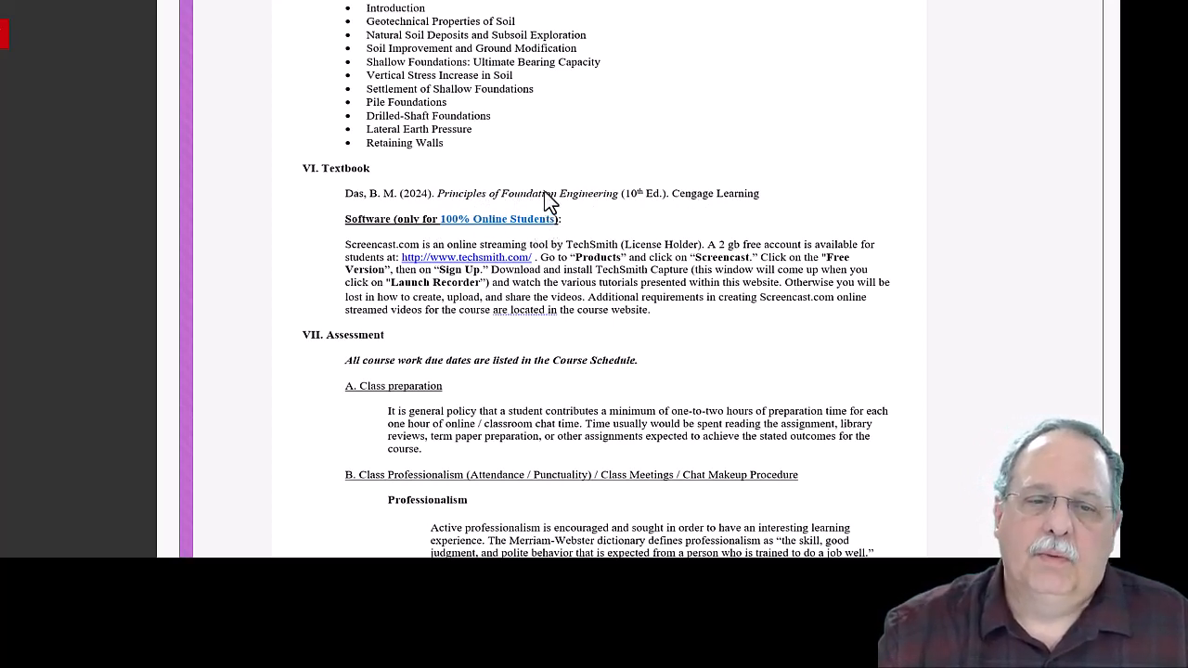
mouse_move(672, 237)
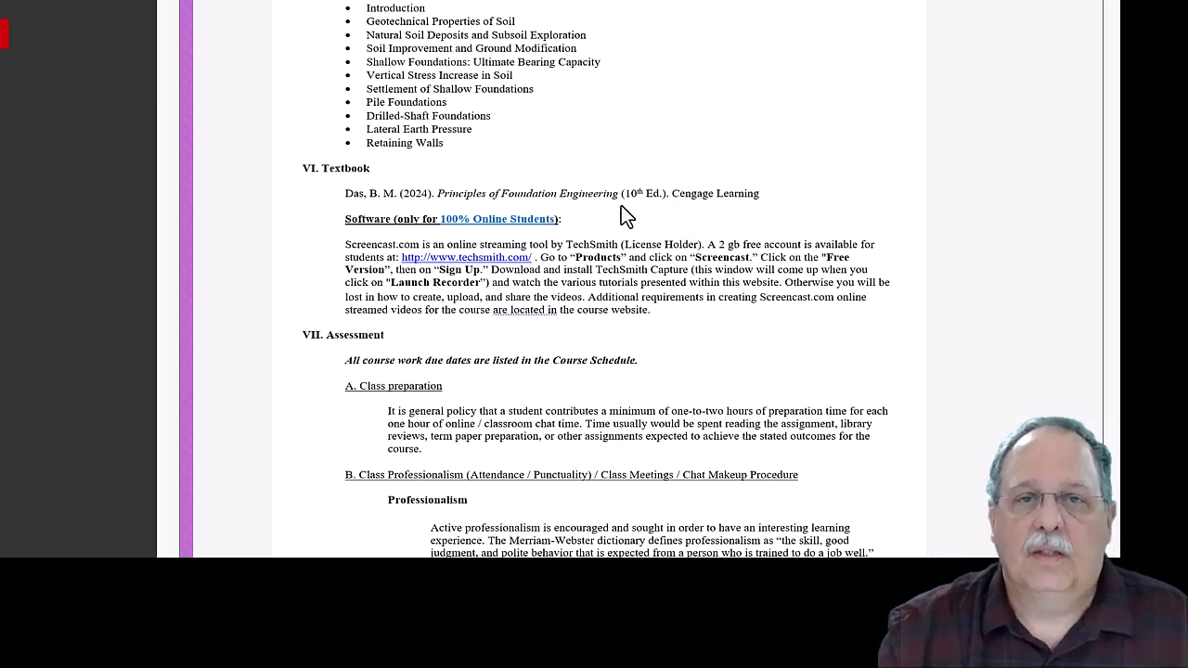
mouse_move(590, 212)
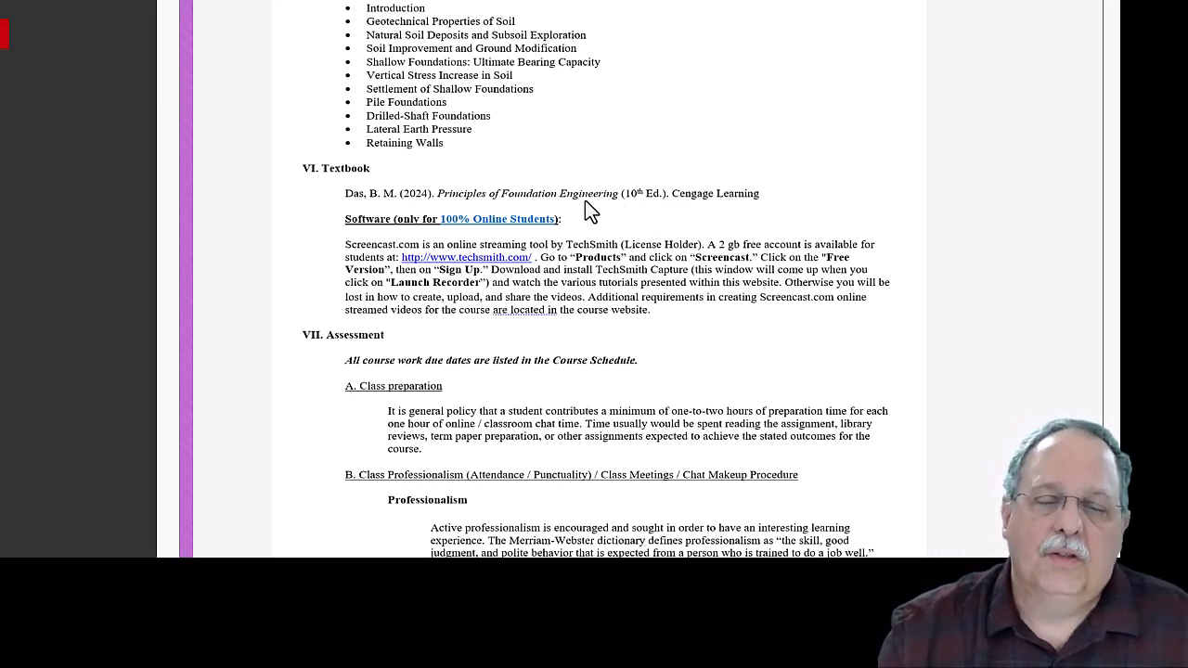
mouse_move(746, 211)
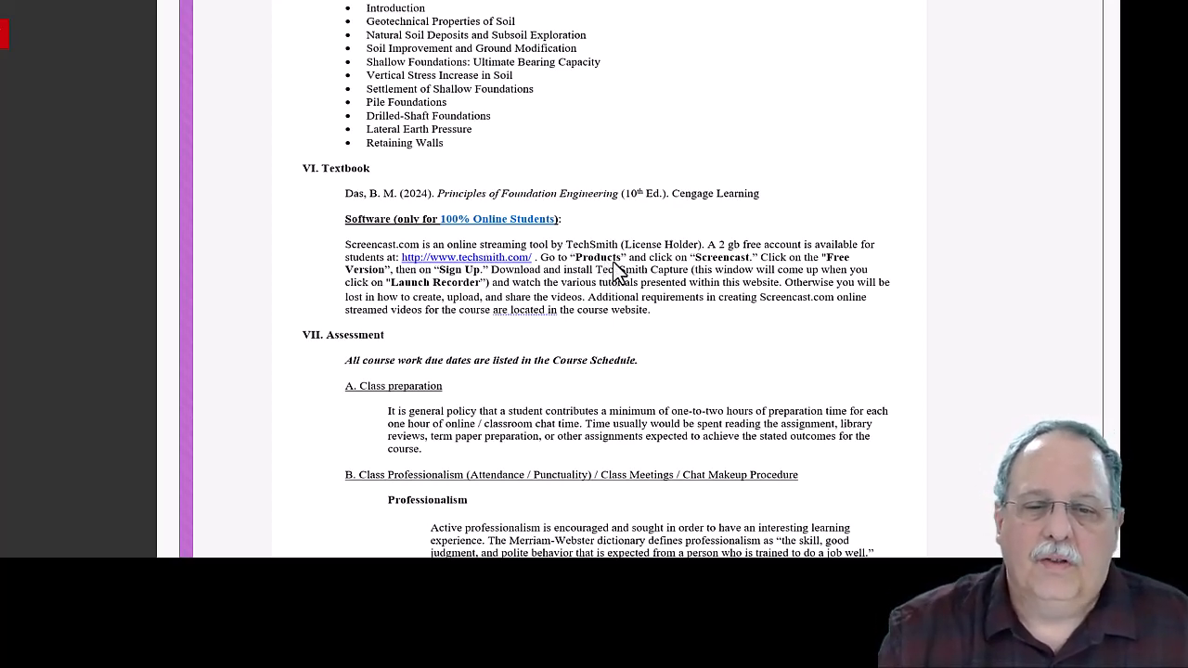
Scroll through Class Professionalism, the Professionalism Metrics and the hybrid/online student rules
scroll(down, 3)
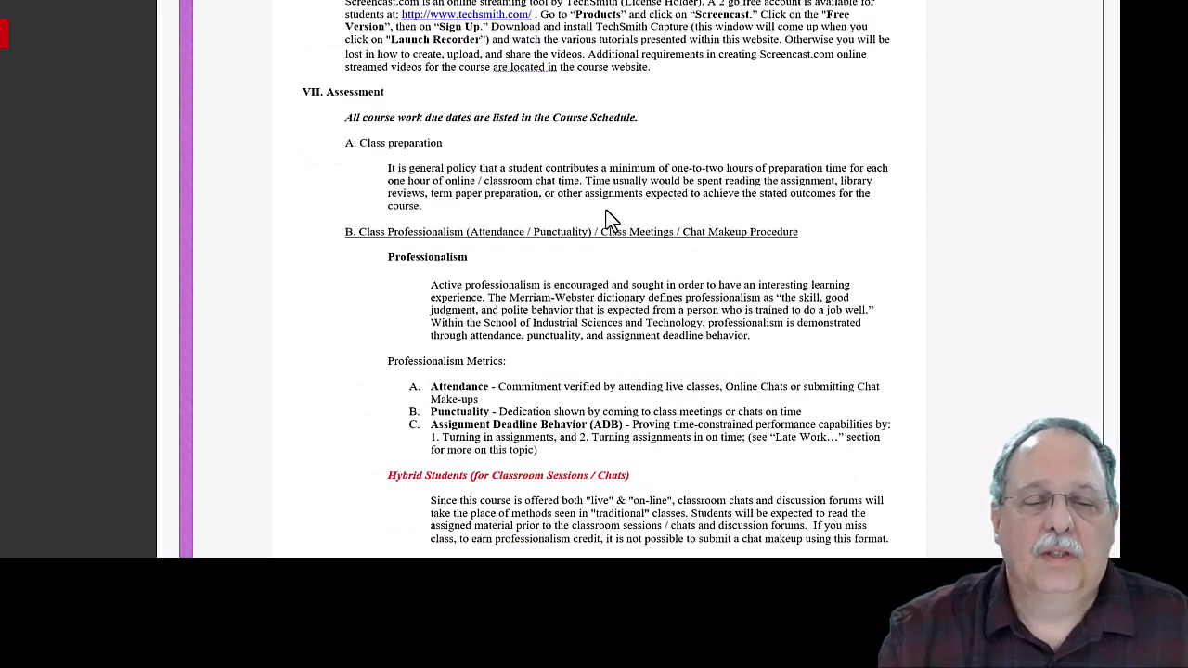
scroll(down, 3)
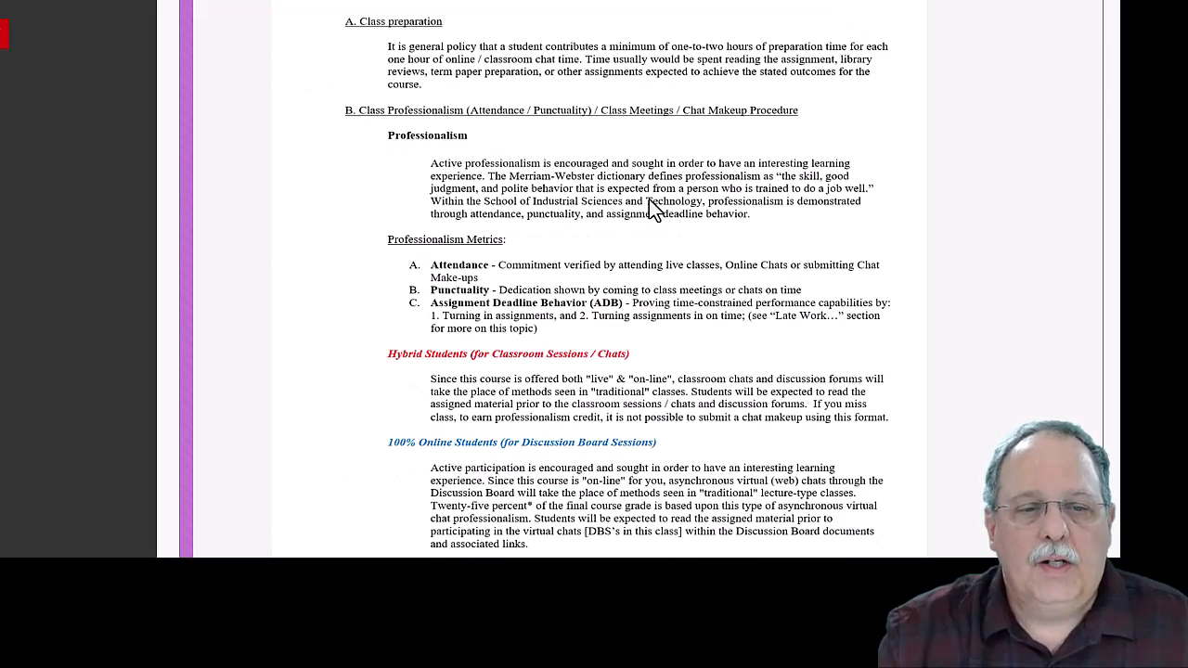
mouse_move(616, 189)
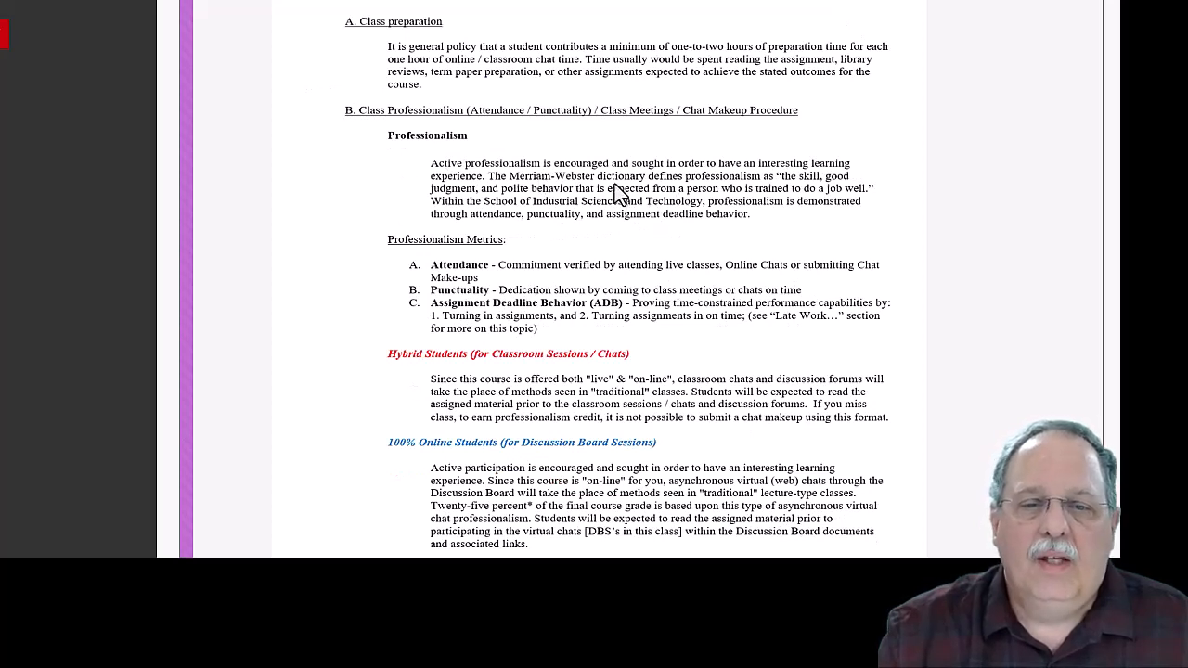
mouse_move(798, 195)
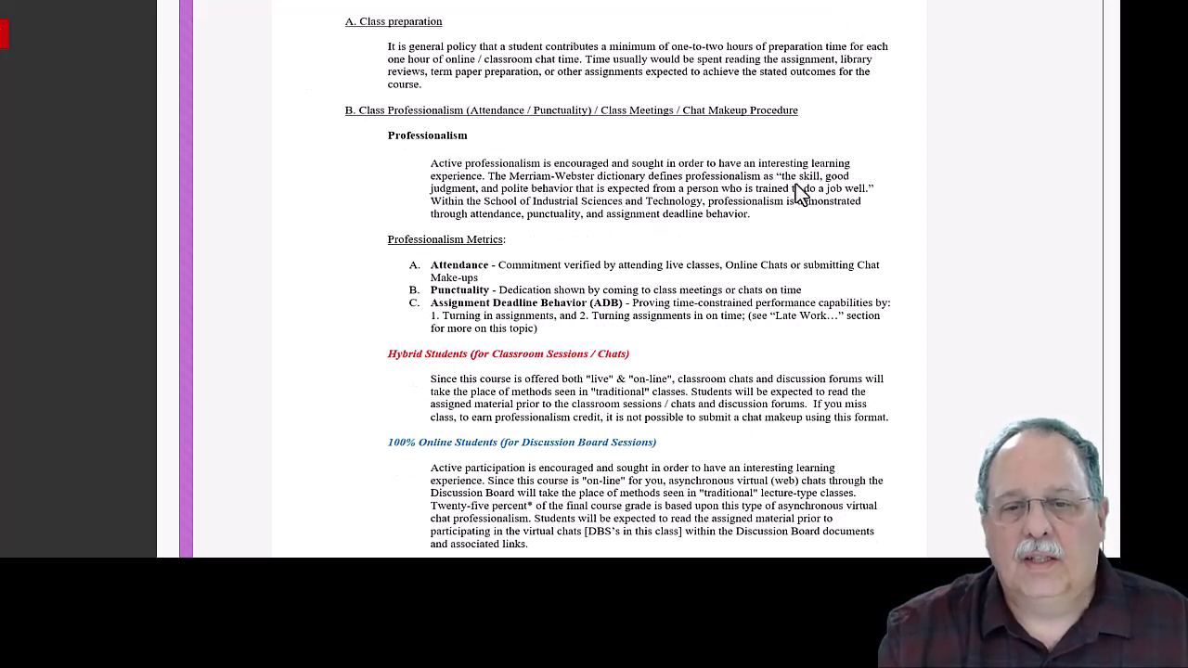
mouse_move(608, 202)
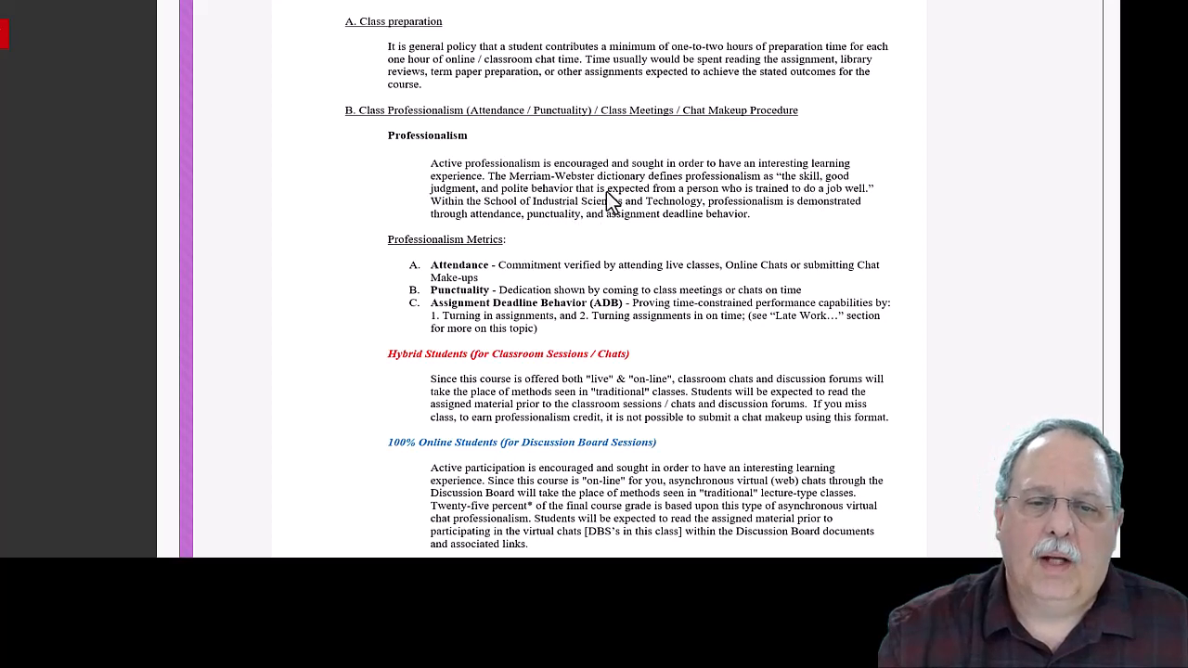
mouse_move(853, 206)
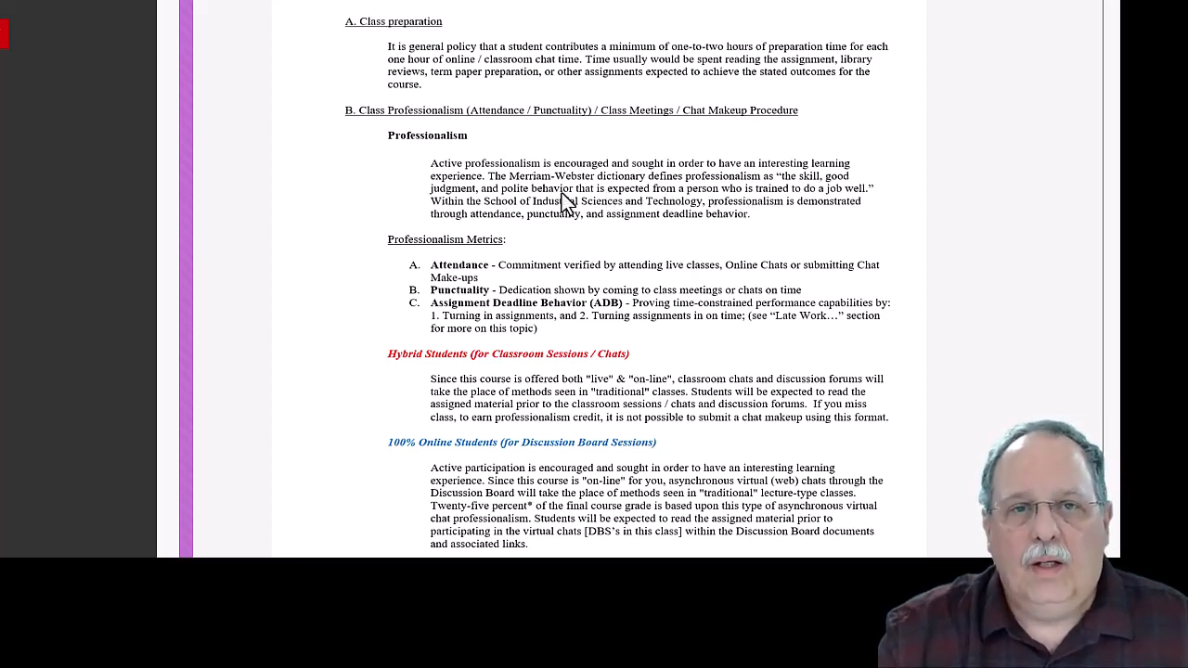
mouse_move(628, 282)
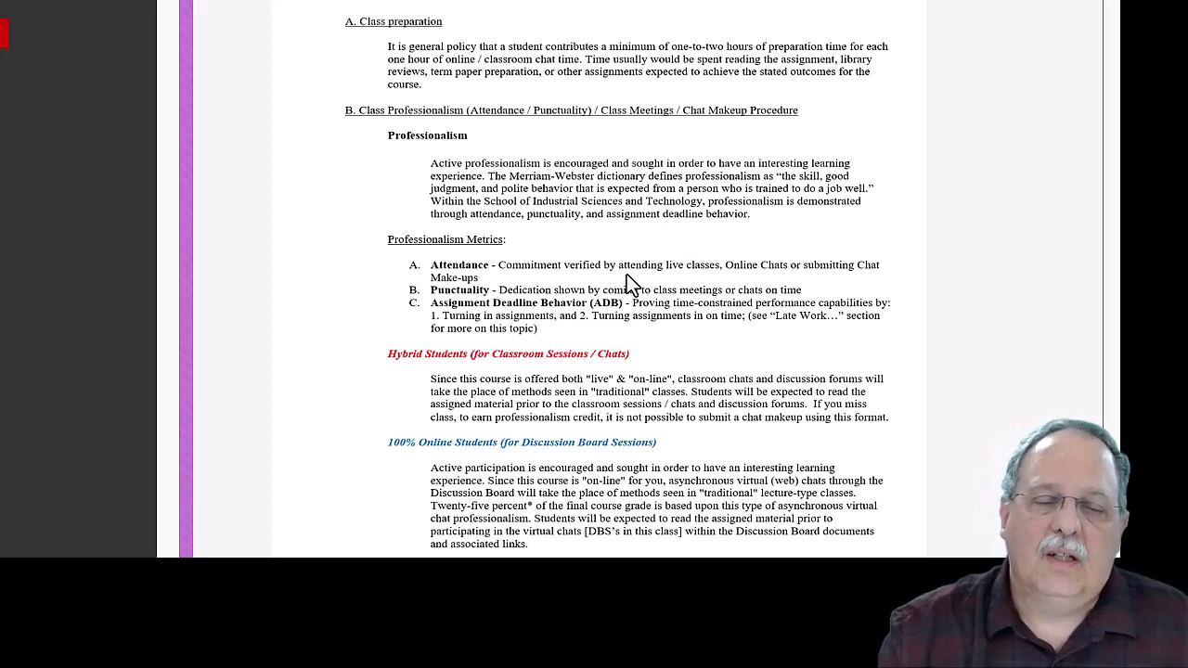
mouse_move(689, 267)
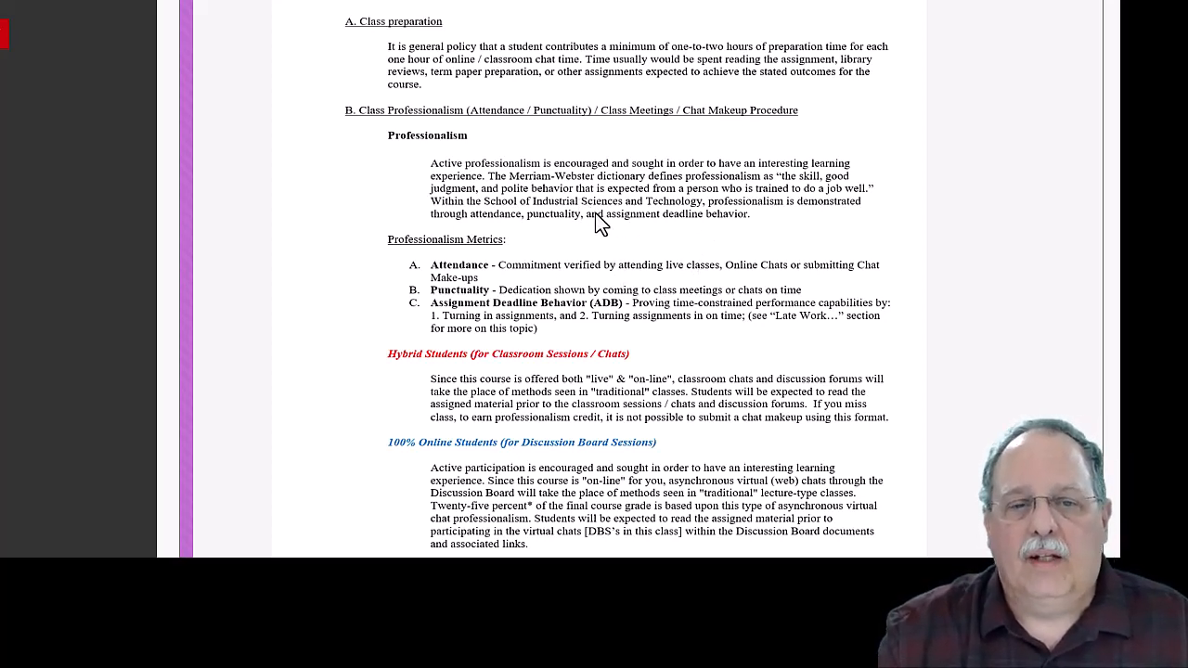
scroll(down, 3)
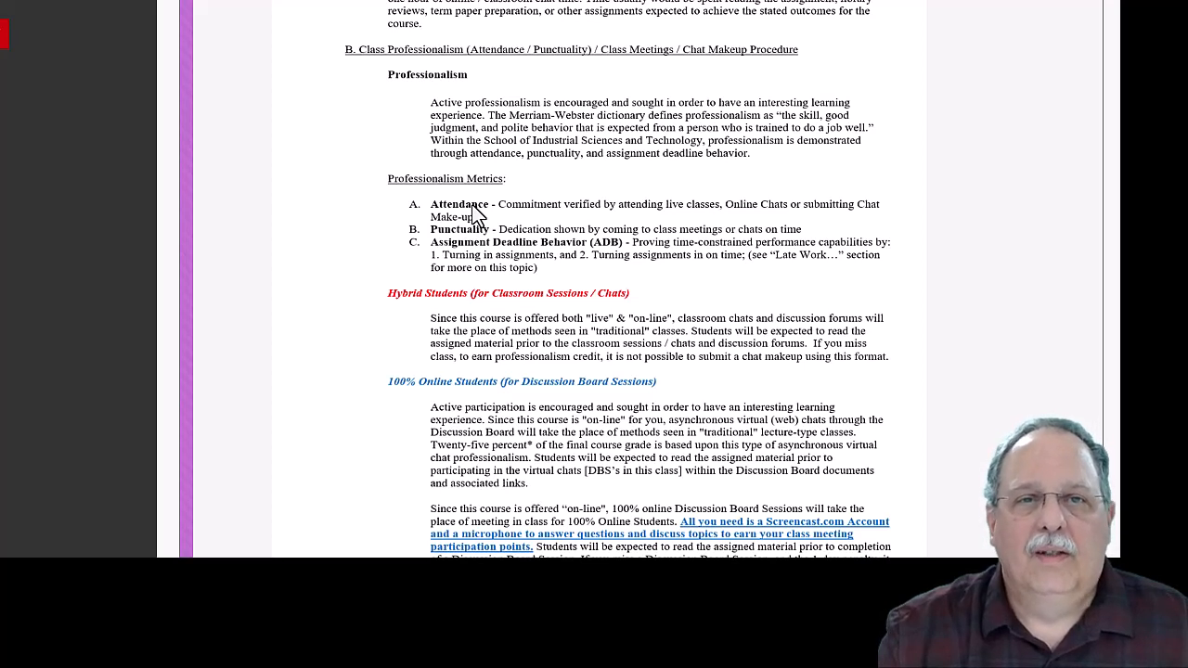
mouse_move(442, 390)
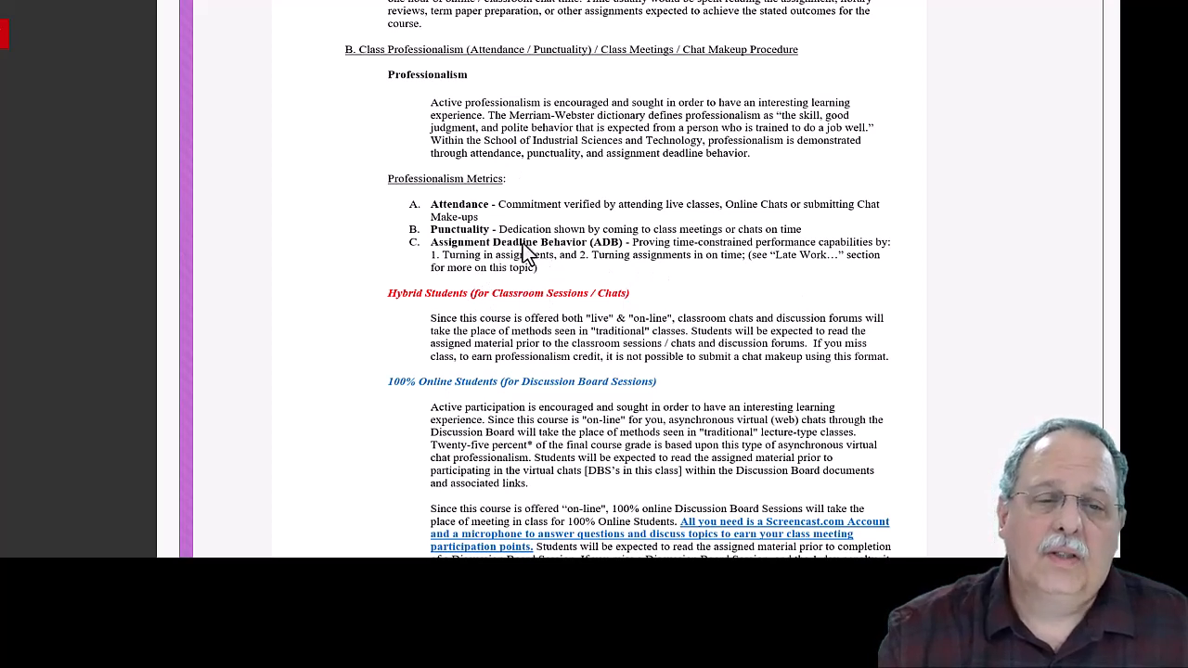
mouse_move(824, 191)
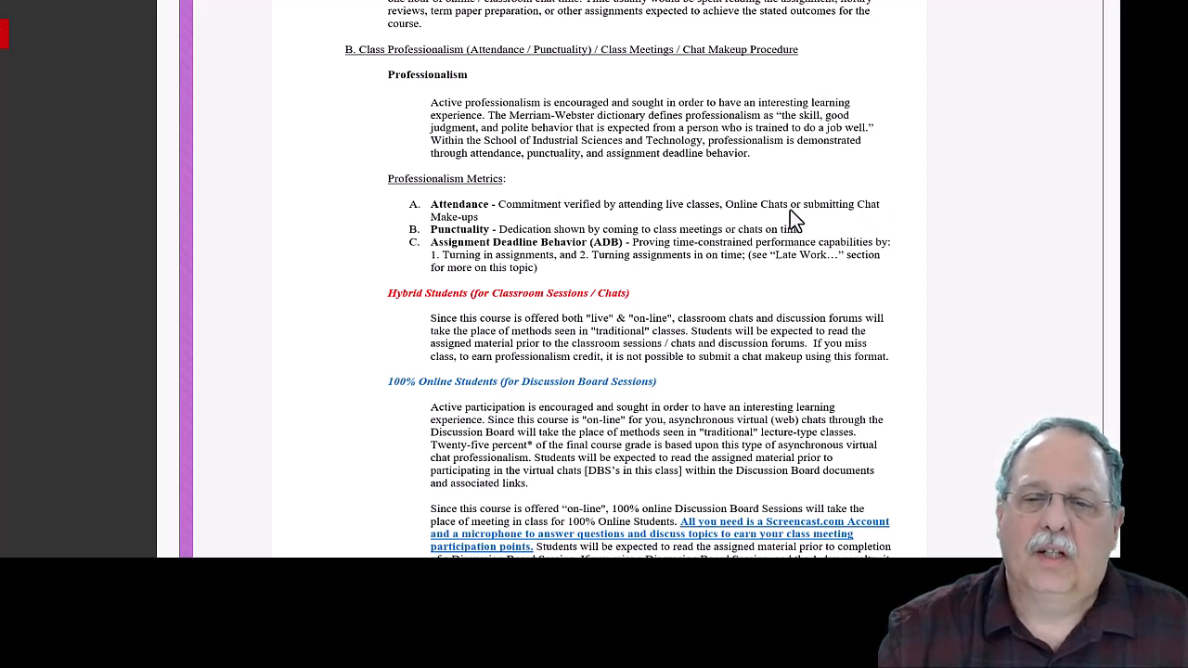
mouse_move(547, 243)
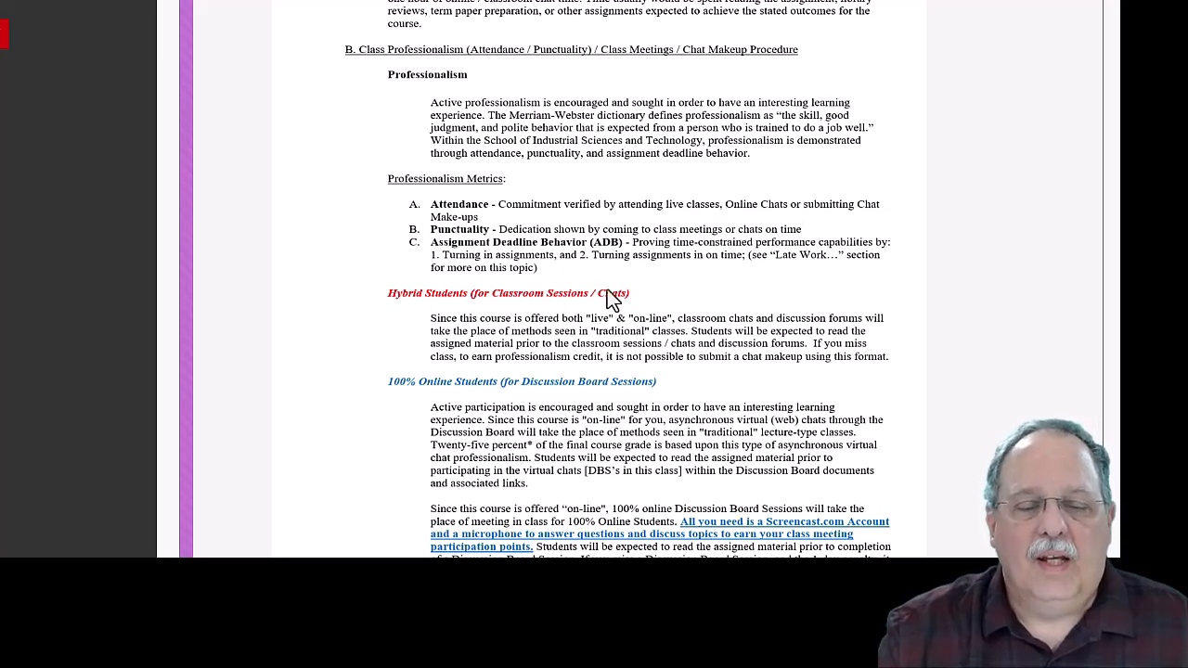
mouse_move(872, 264)
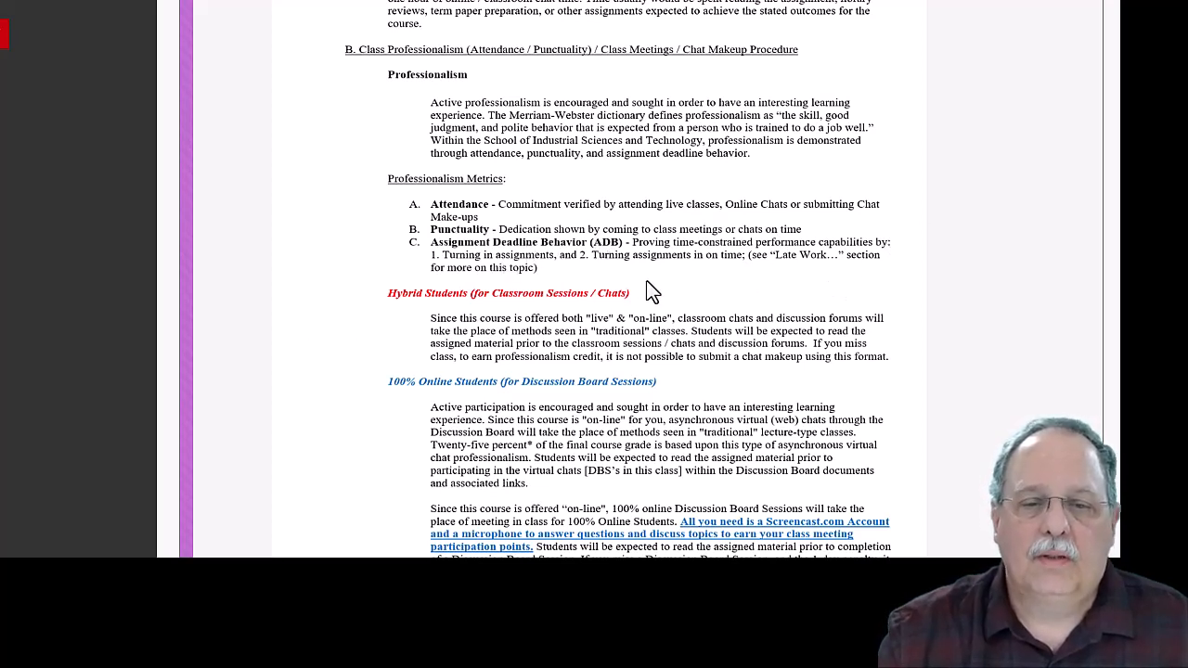
Scroll past the classroom note to the Homework, Research Paper and Late Work sections
scroll(down, 3)
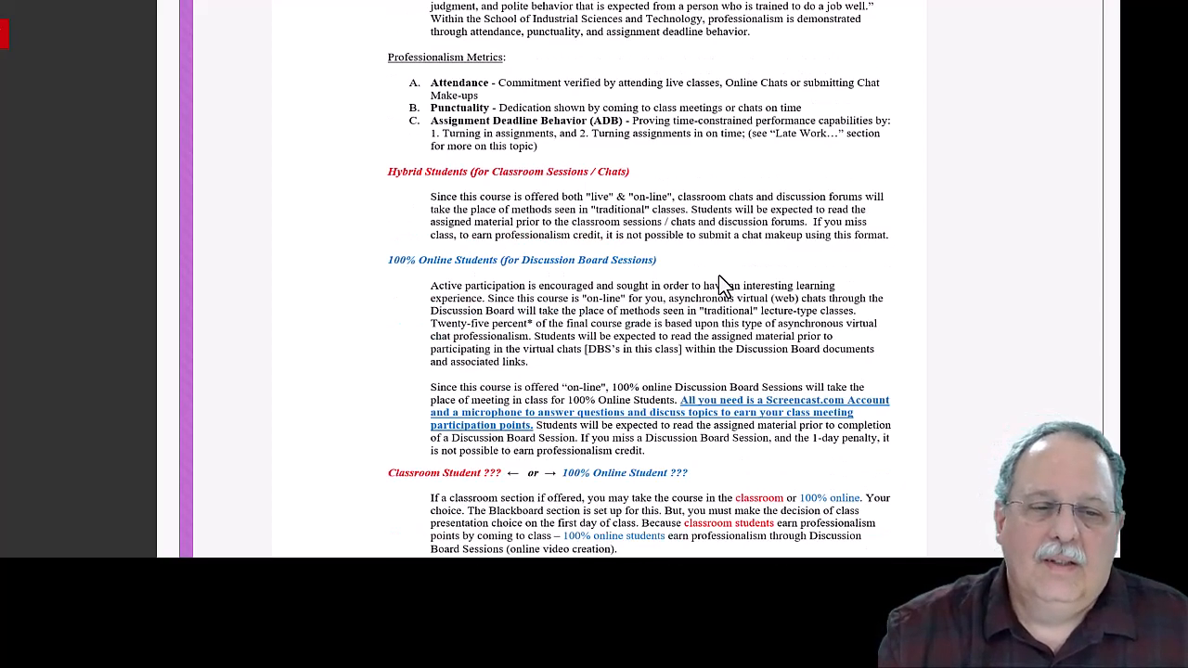
scroll(down, 3)
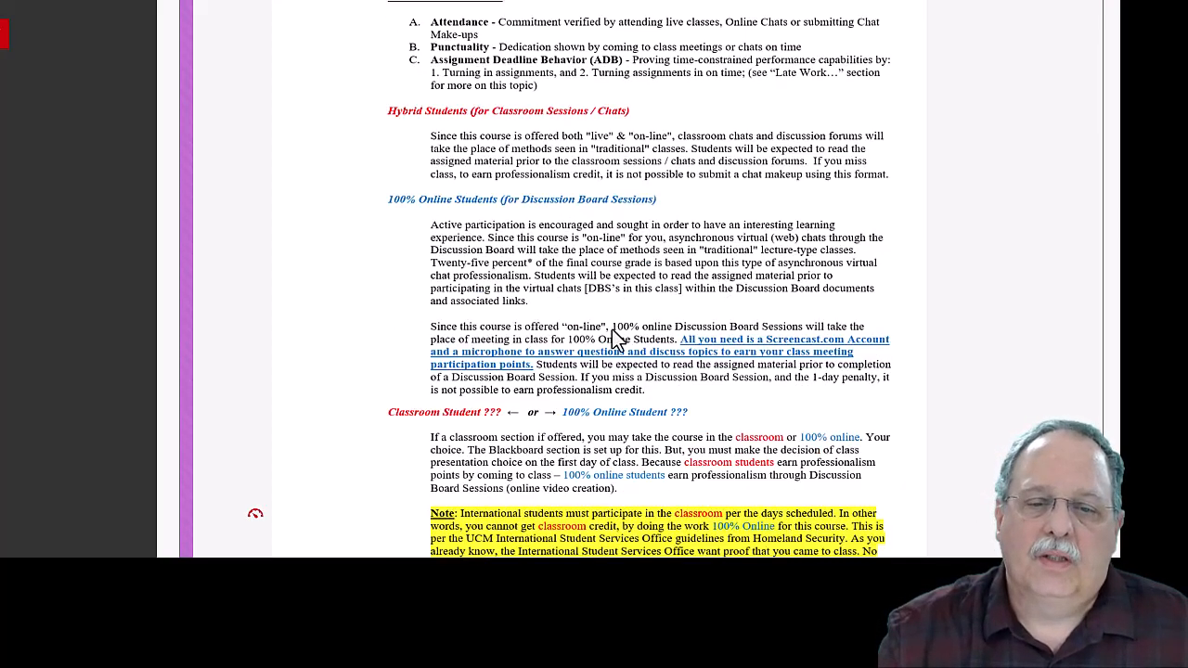
scroll(down, 3)
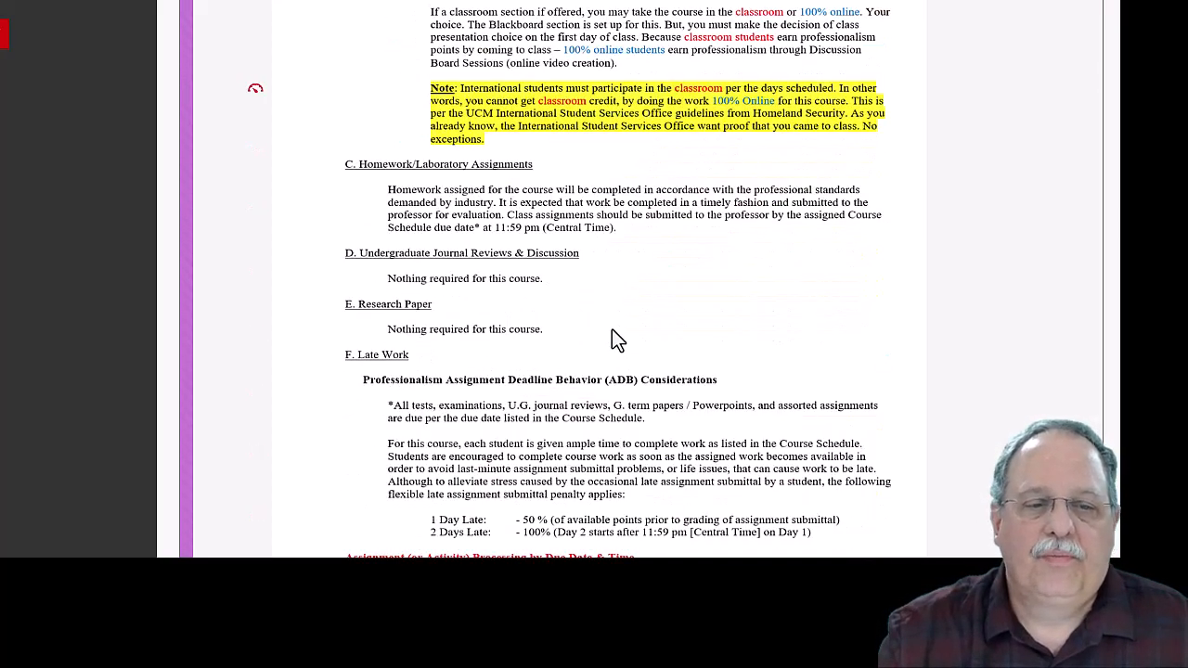
scroll(down, 3)
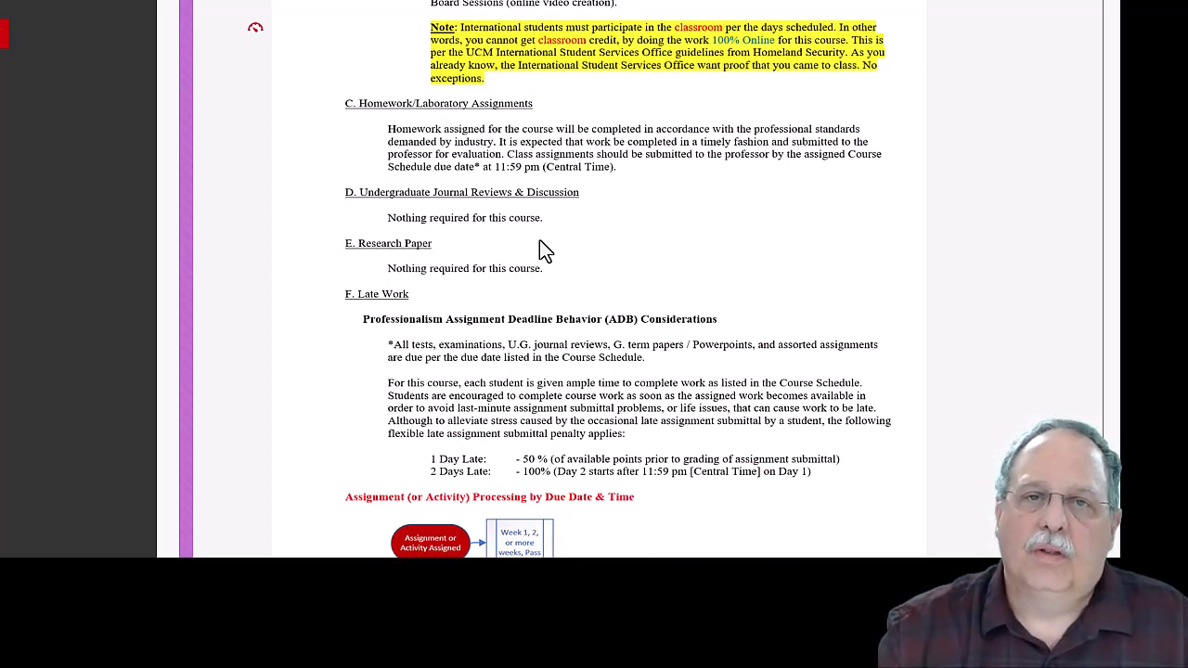
mouse_move(490, 228)
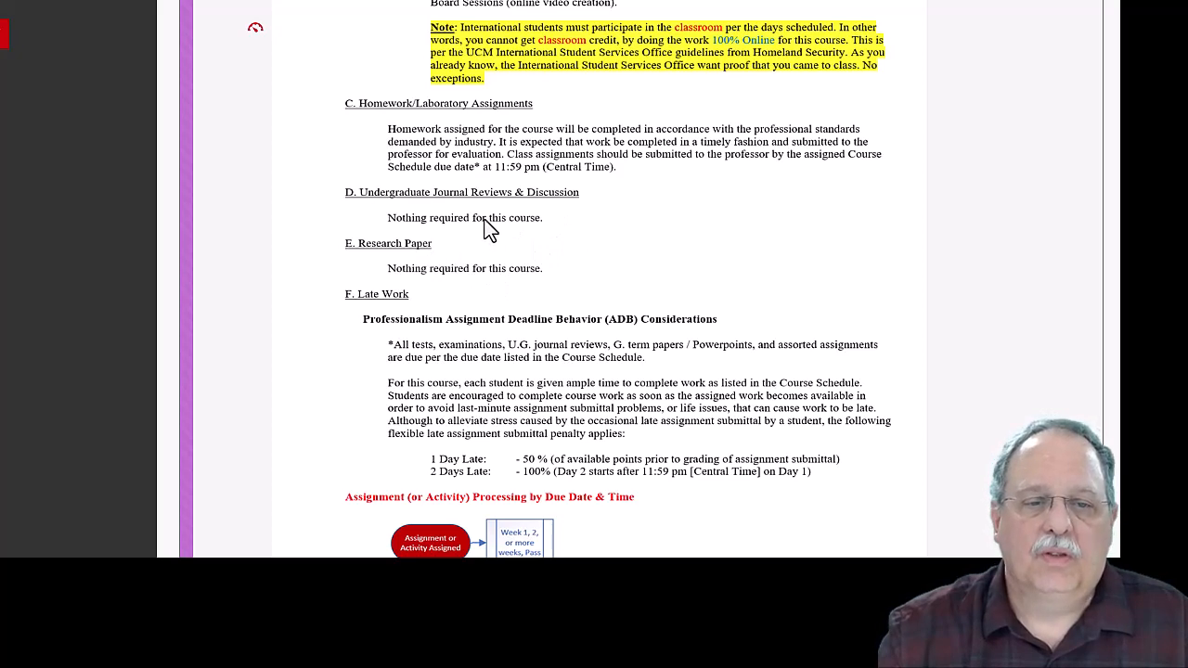
Scroll around section F Late Work to view the penalty schedule and due-date processing flowchart
scroll(down, 3)
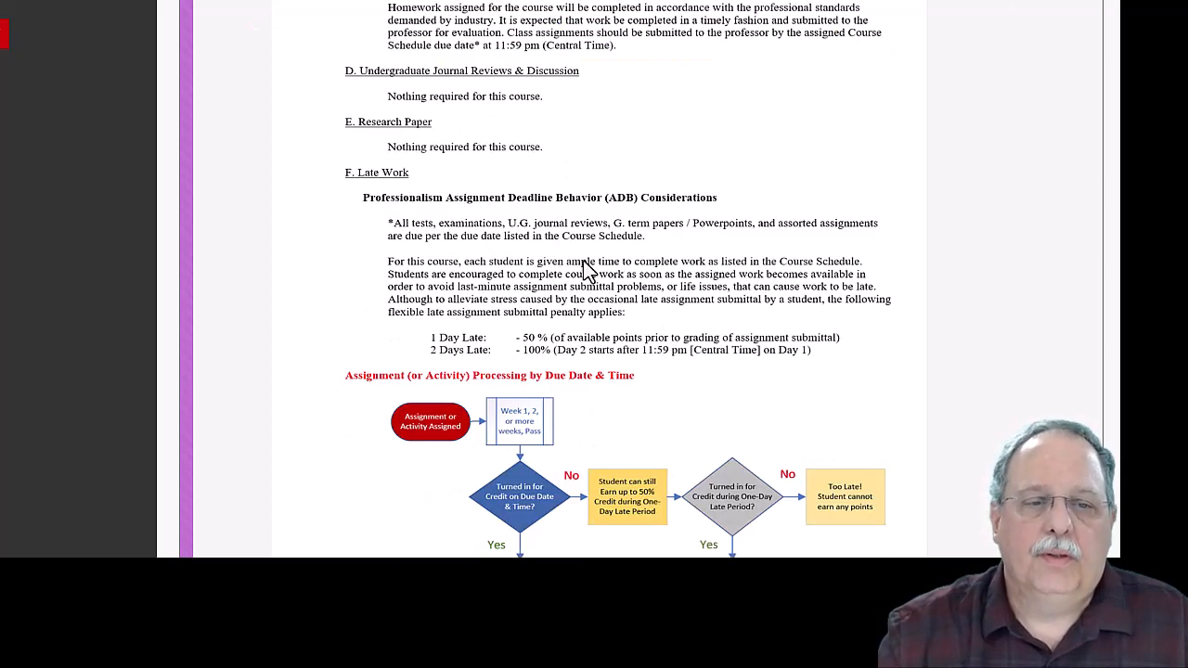
scroll(down, 3)
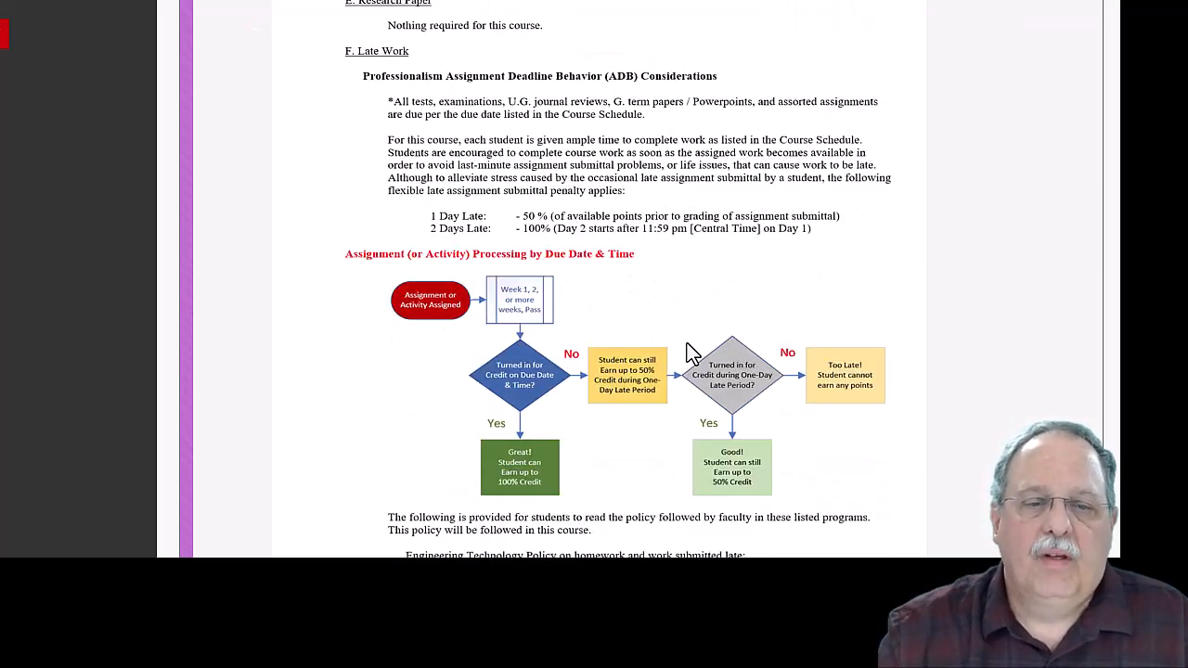
mouse_move(478, 158)
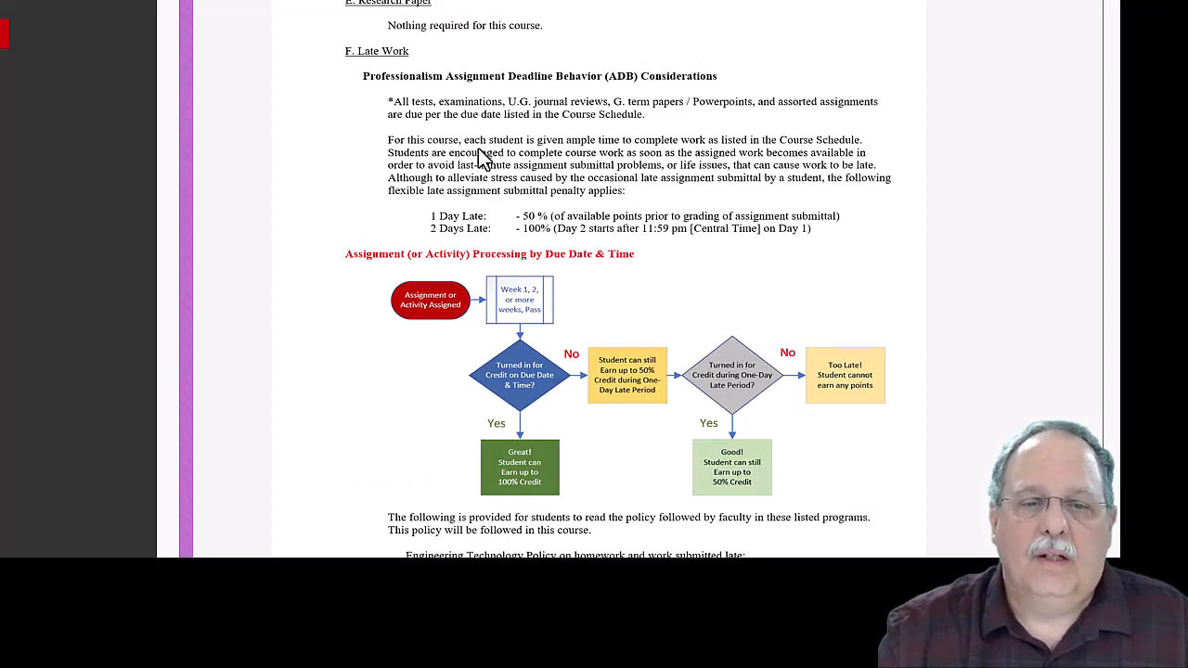
mouse_move(627, 195)
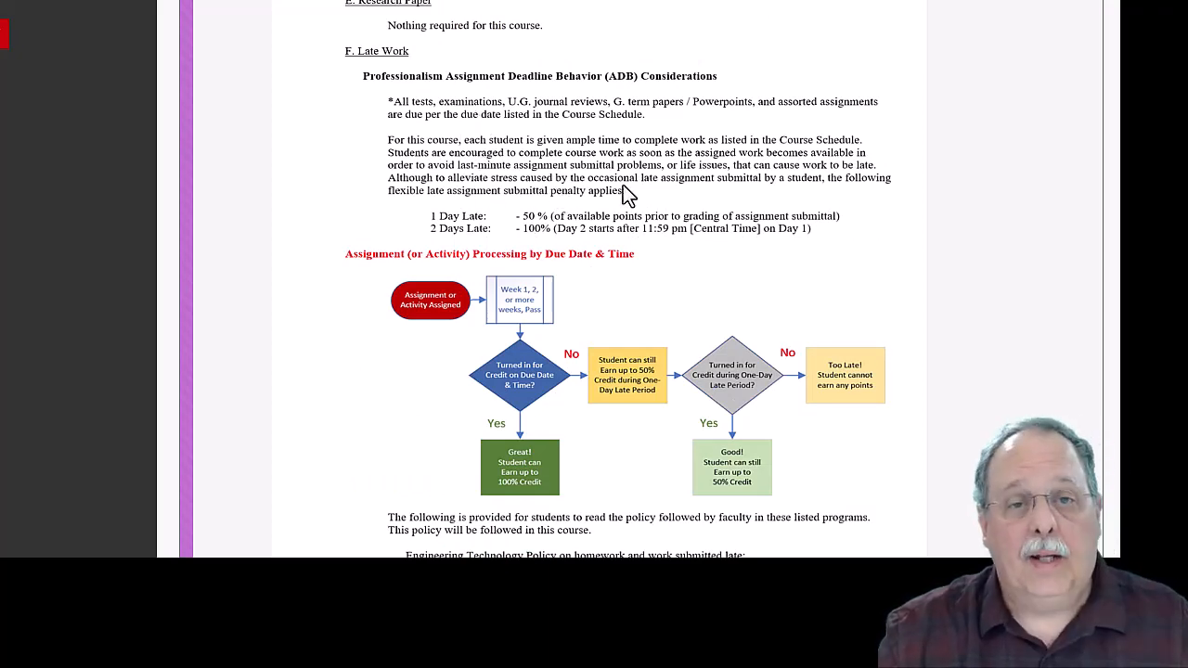
scroll(up, 3)
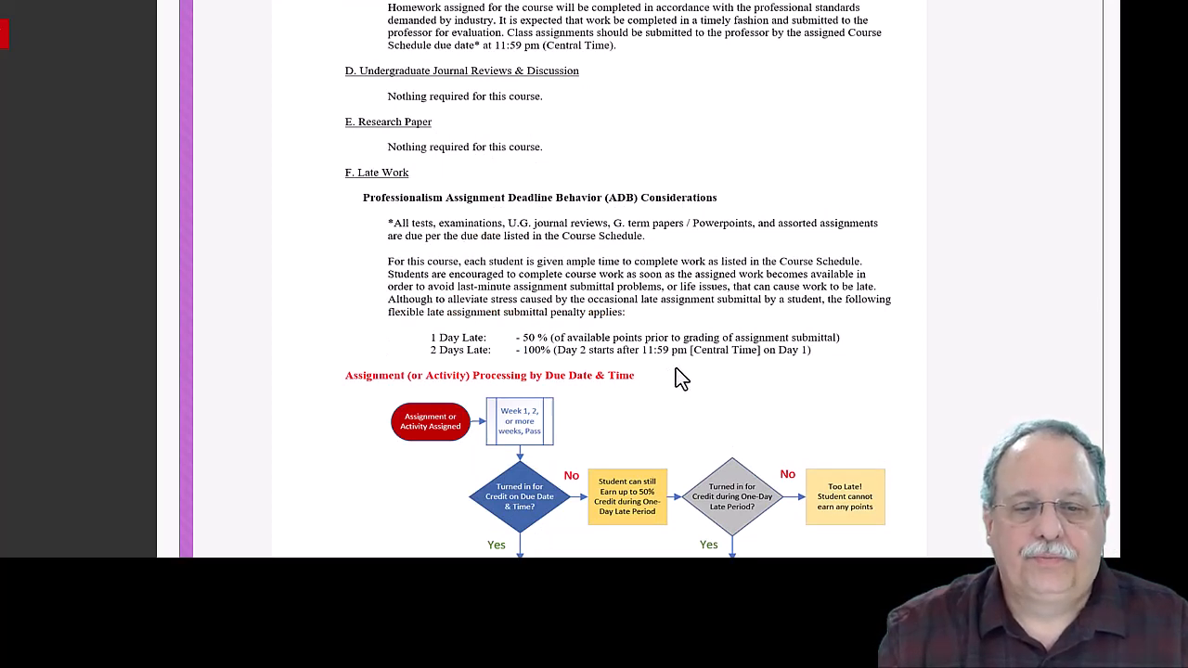
scroll(down, 3)
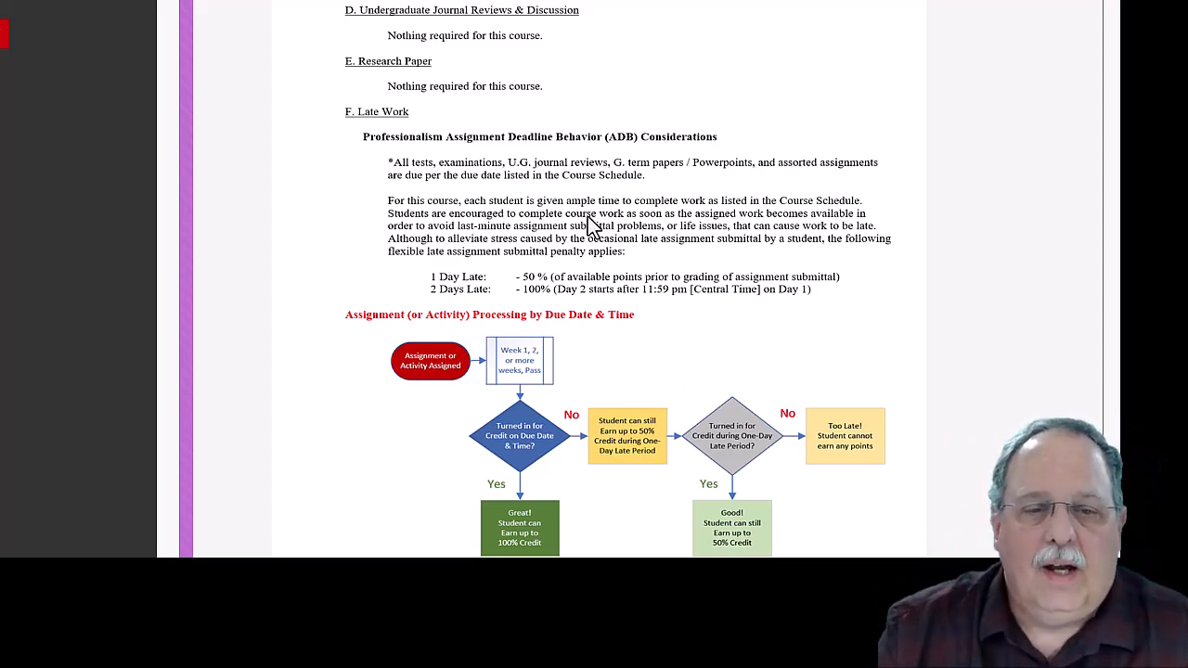
Scroll to the Engineering Technology late-work policy and section G Instructional Methods
scroll(down, 3)
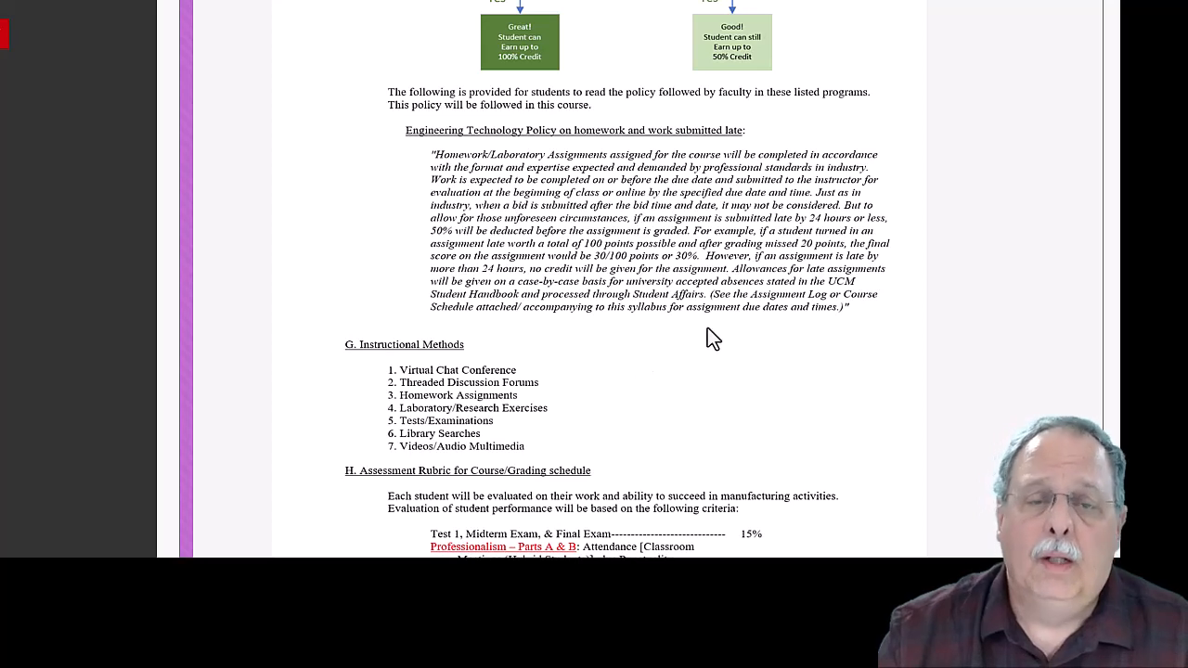
mouse_move(709, 338)
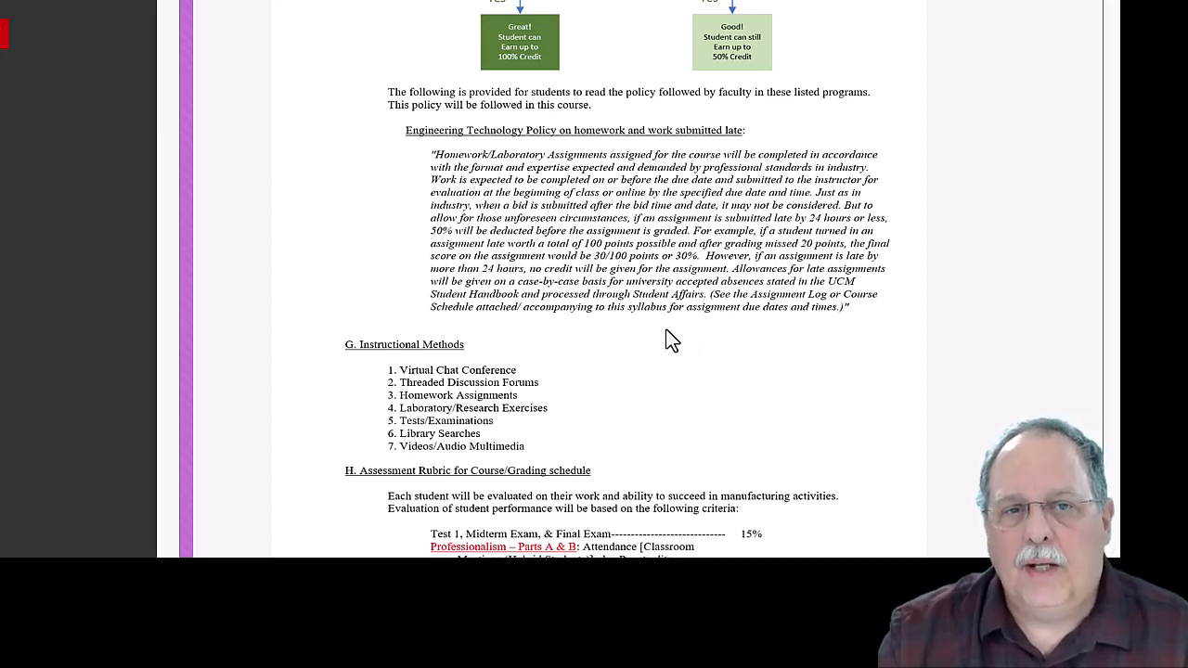
mouse_move(657, 332)
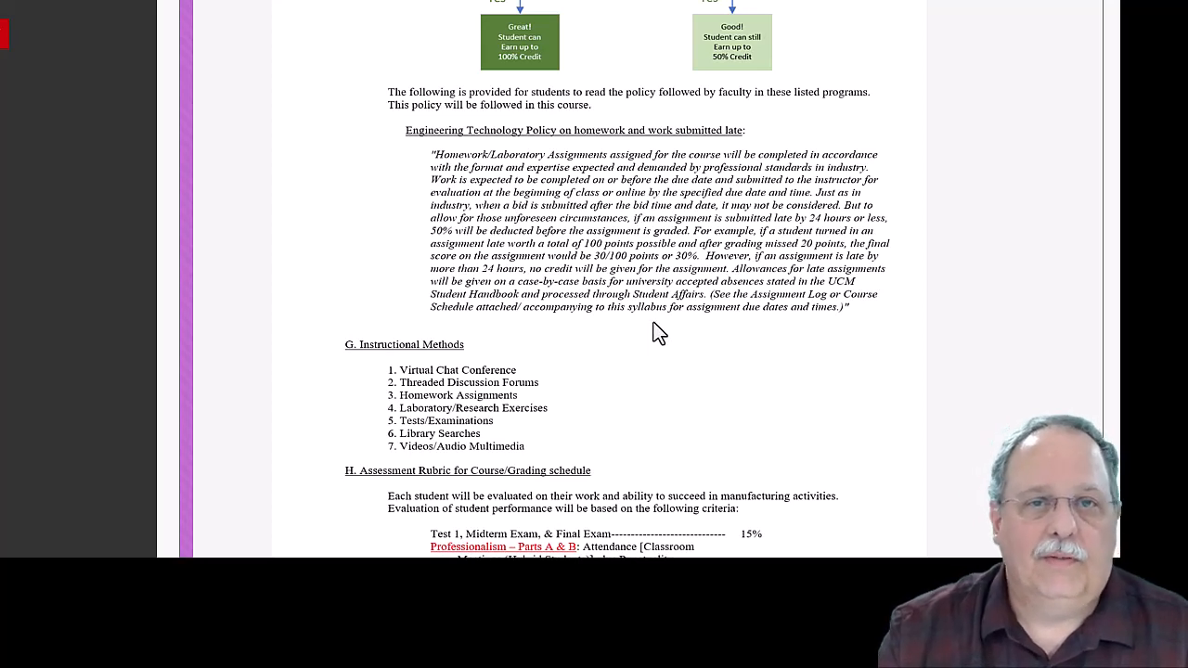
mouse_move(586, 380)
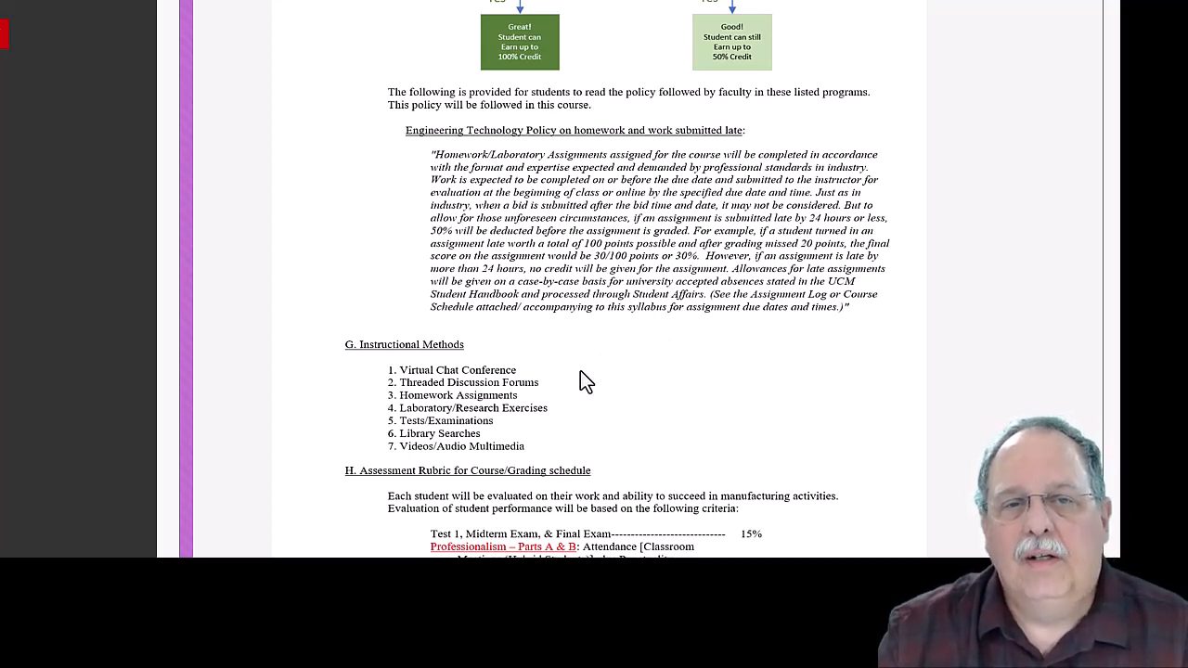
mouse_move(564, 343)
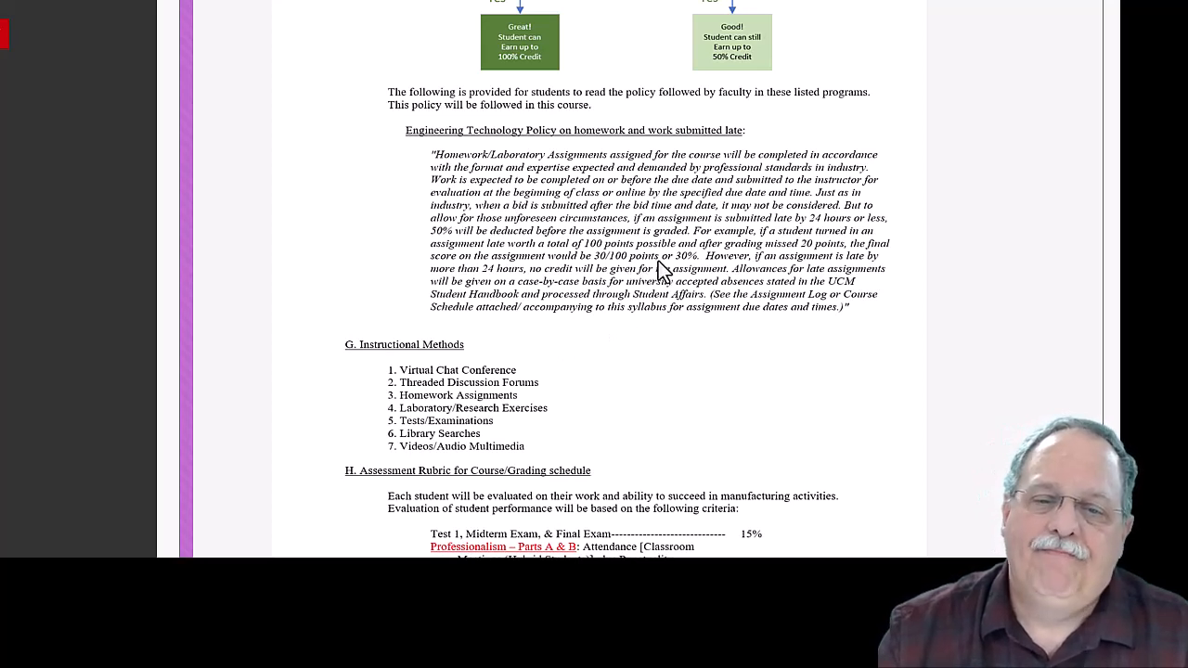
mouse_move(686, 294)
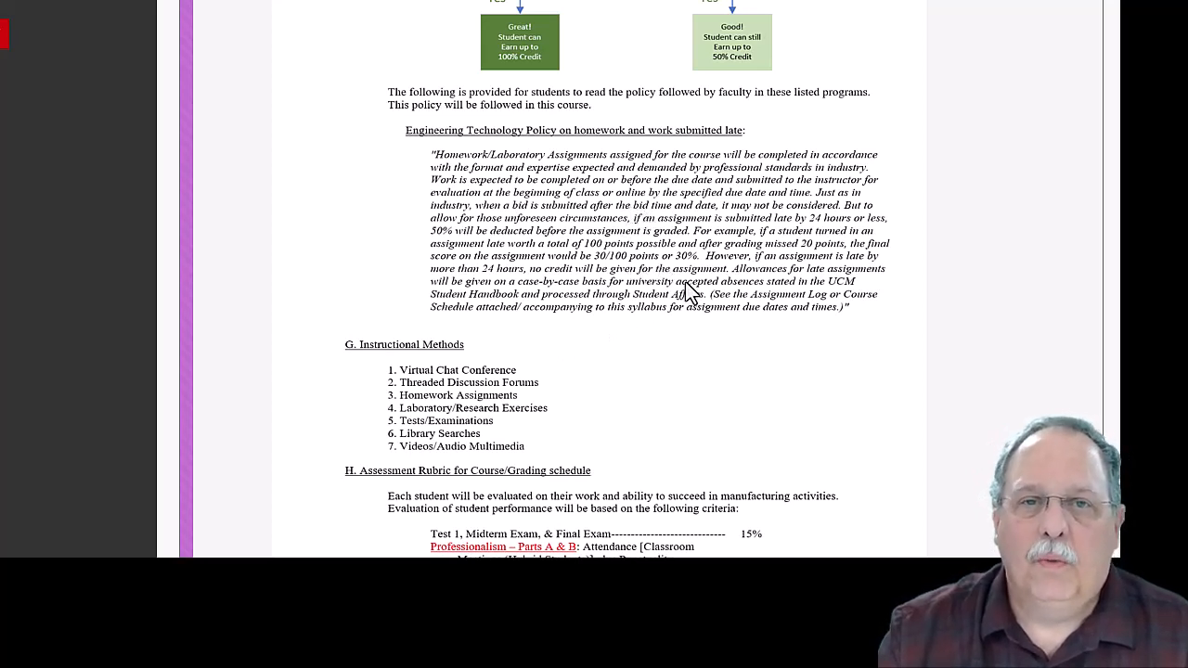
mouse_move(677, 282)
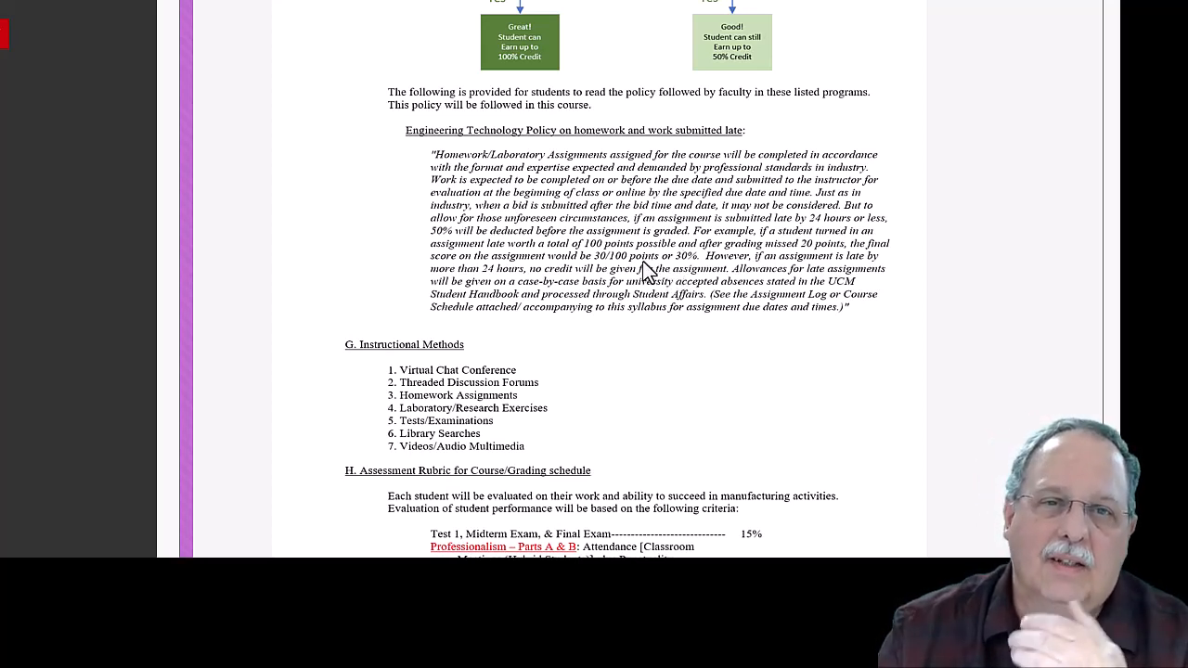
mouse_move(646, 252)
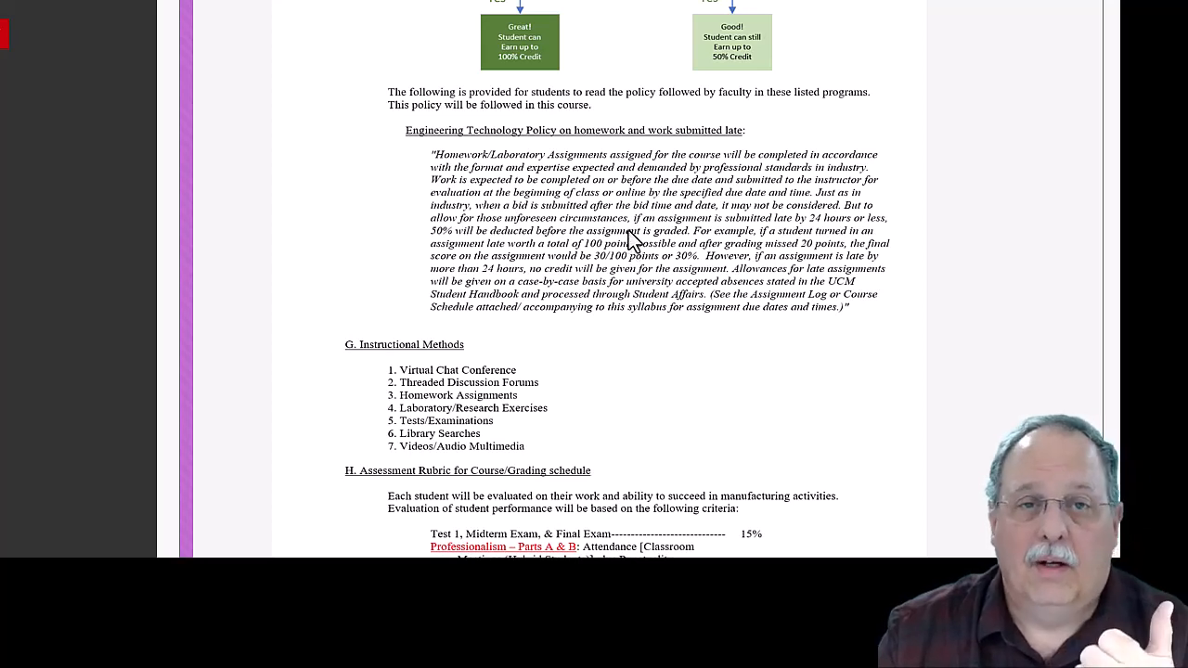
mouse_move(613, 240)
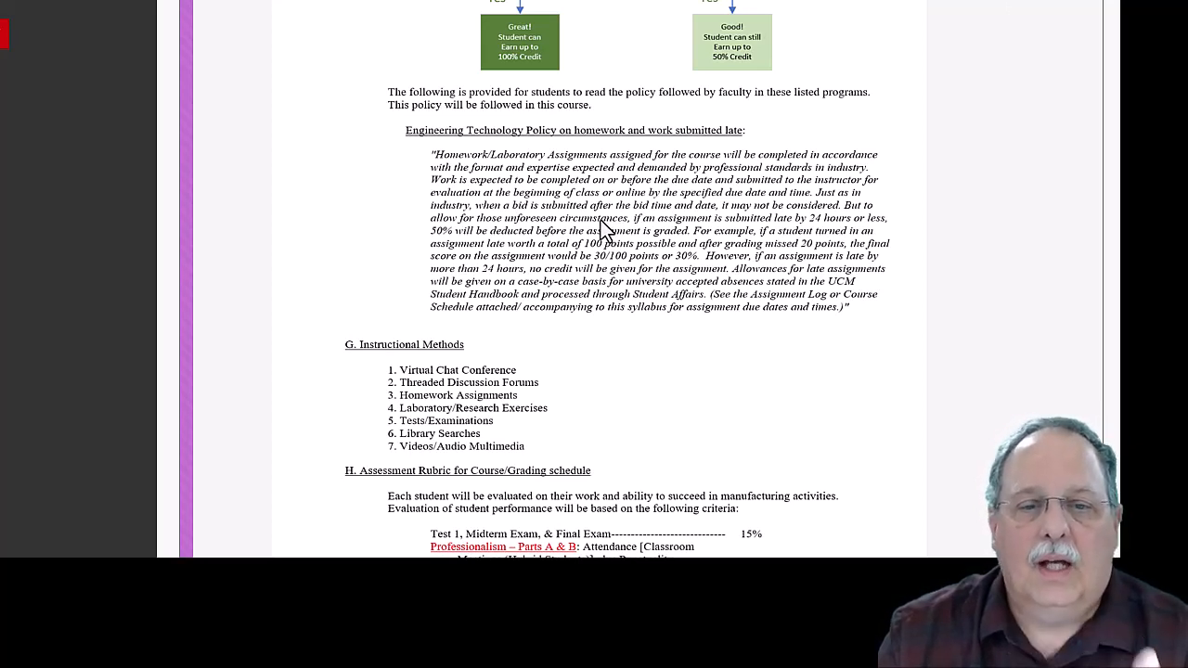
mouse_move(634, 282)
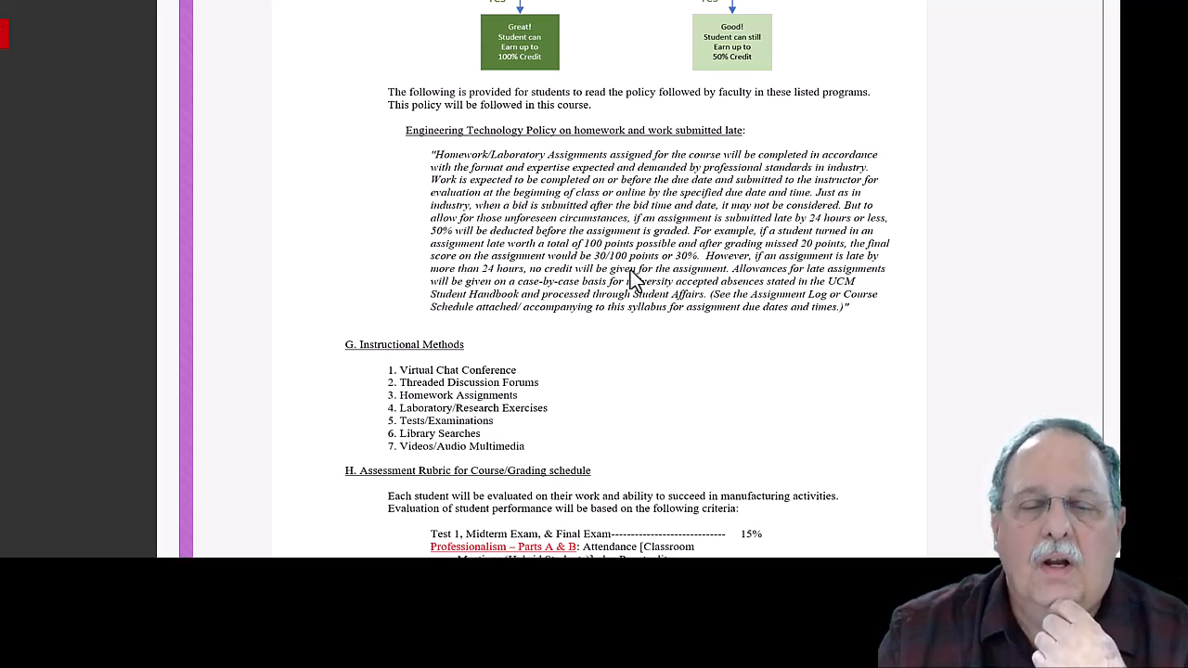
mouse_move(556, 258)
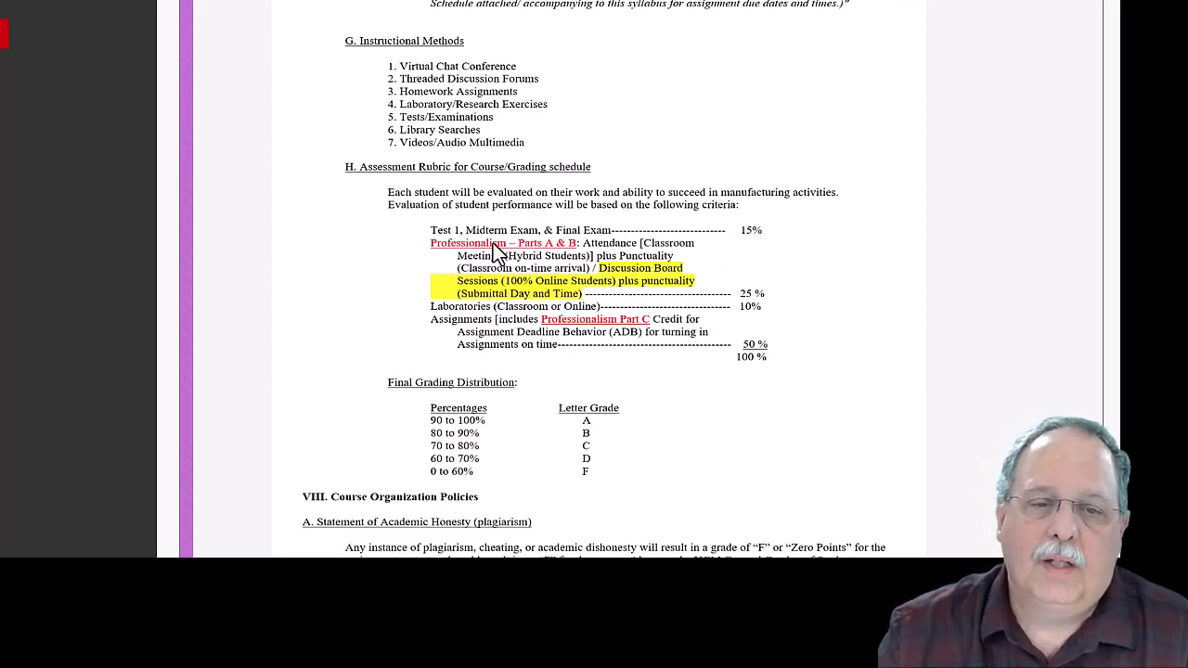
mouse_move(787, 357)
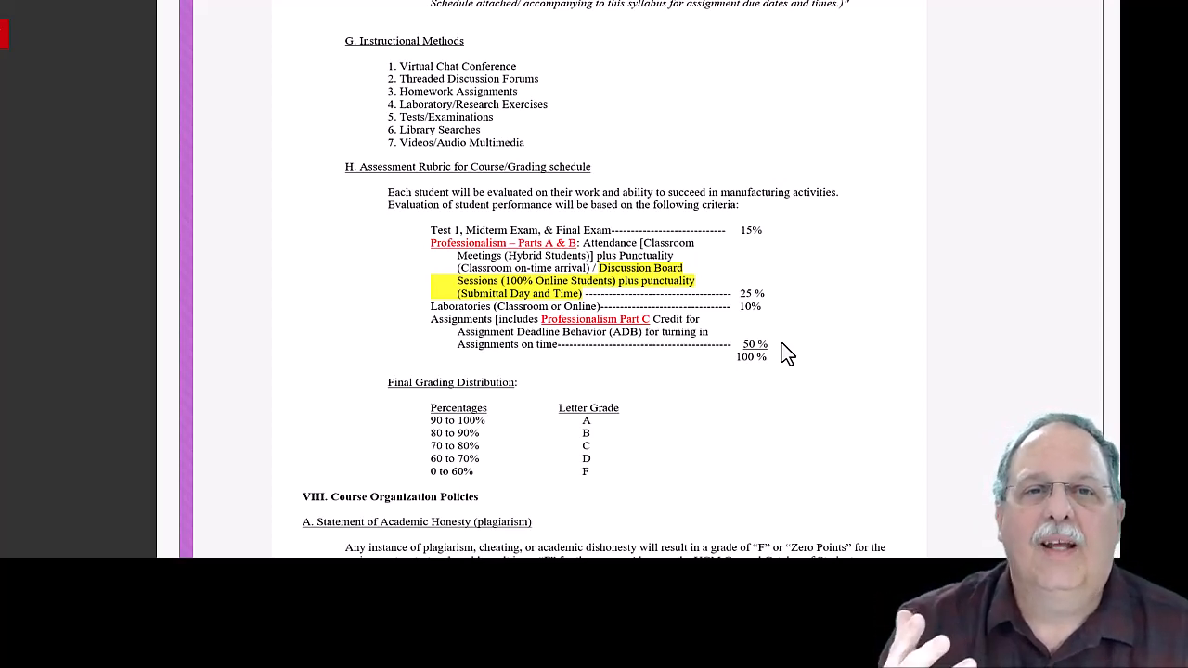
mouse_move(761, 249)
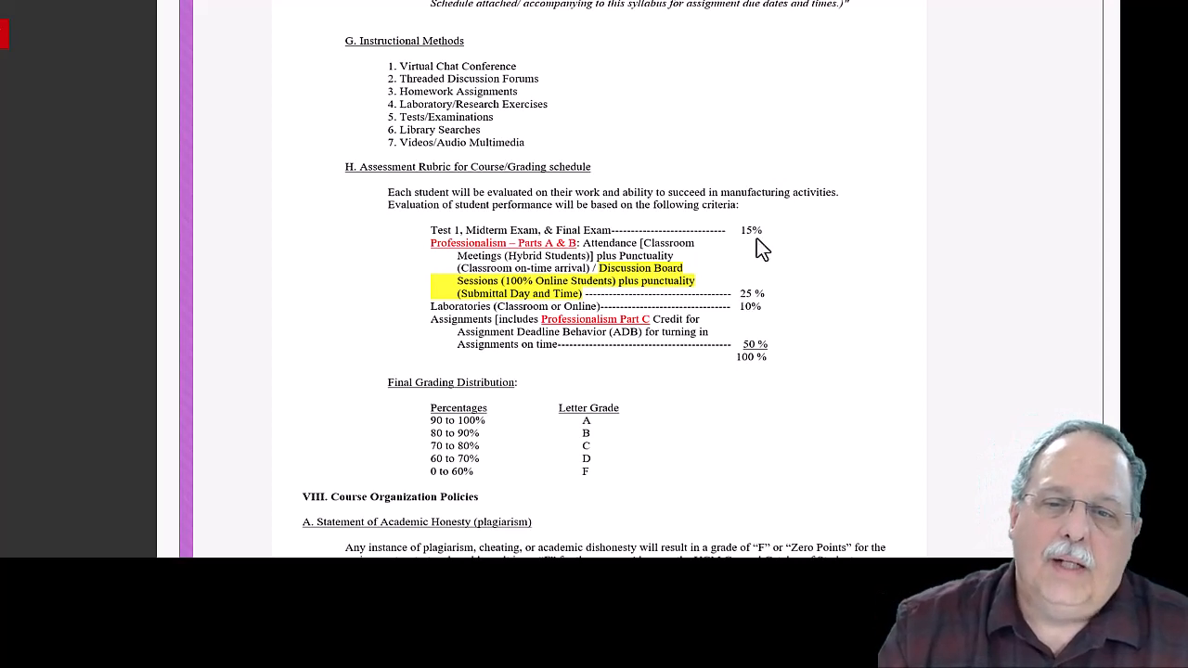
mouse_move(479, 245)
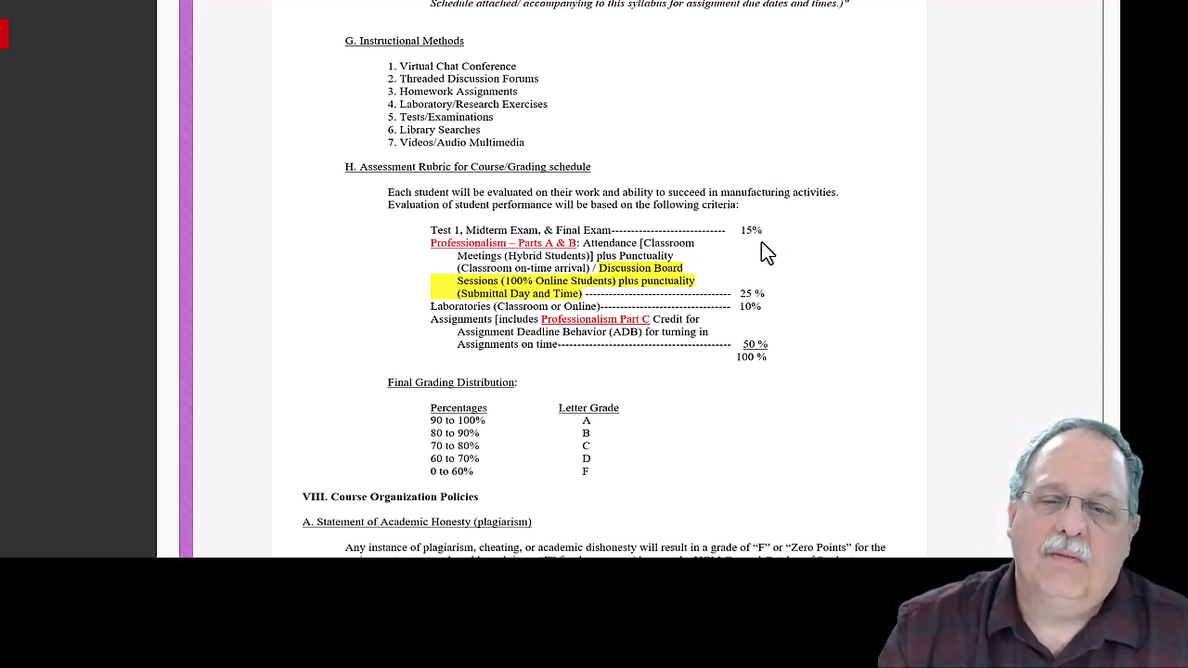
mouse_move(635, 270)
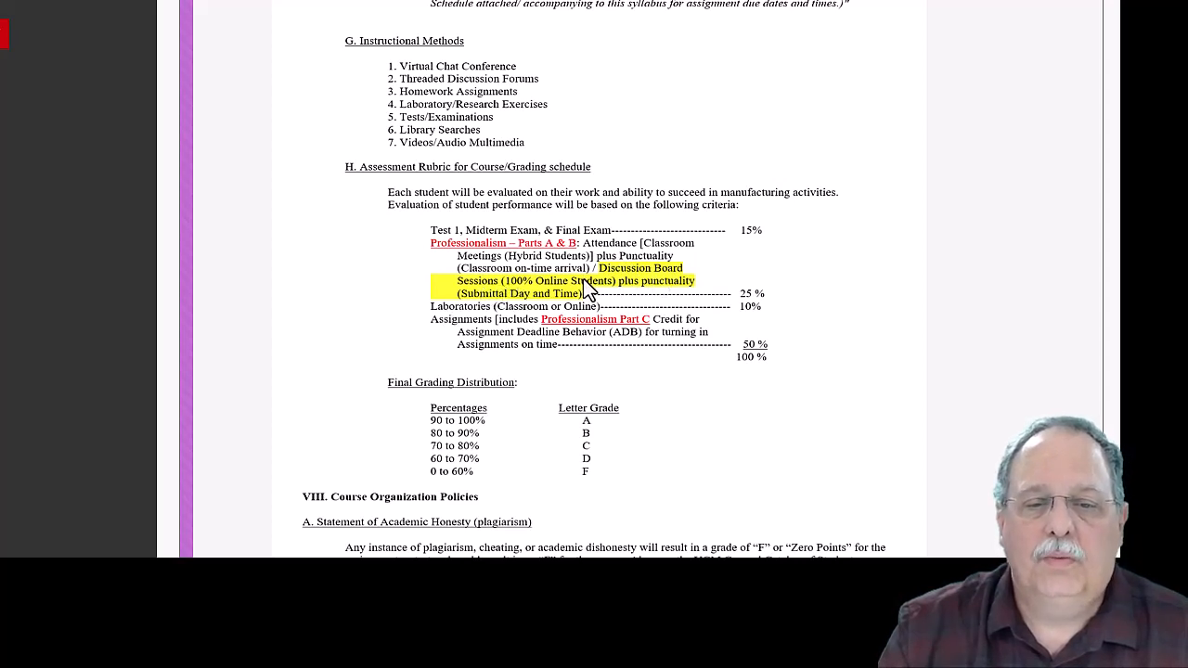
mouse_move(538, 300)
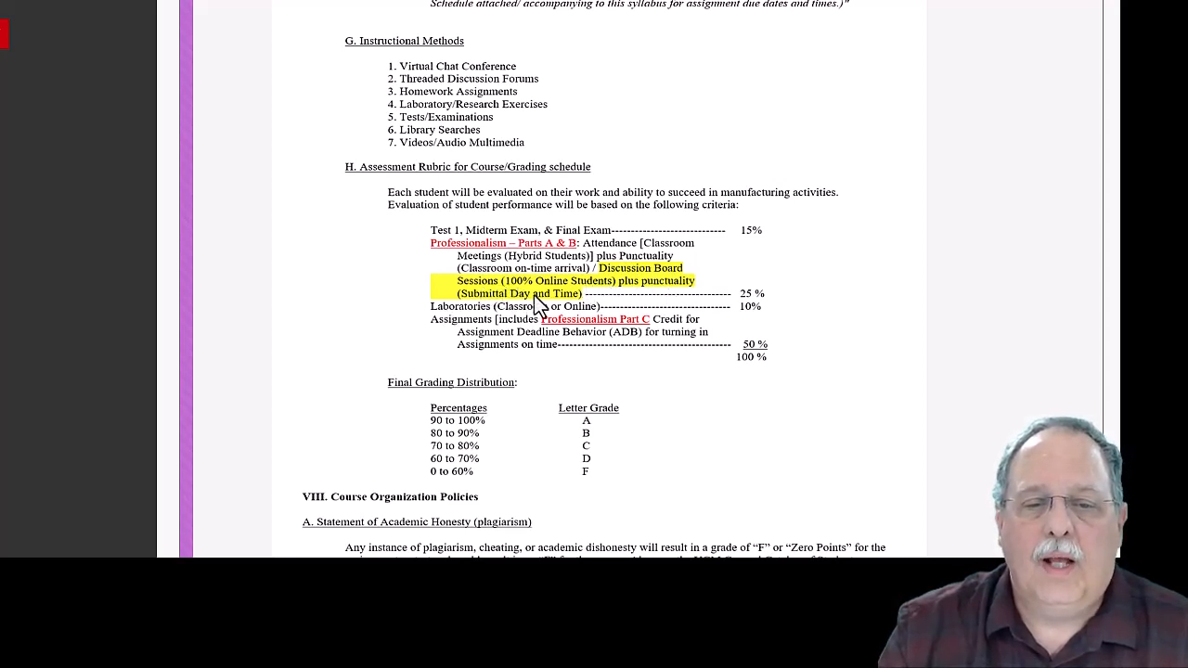
mouse_move(757, 308)
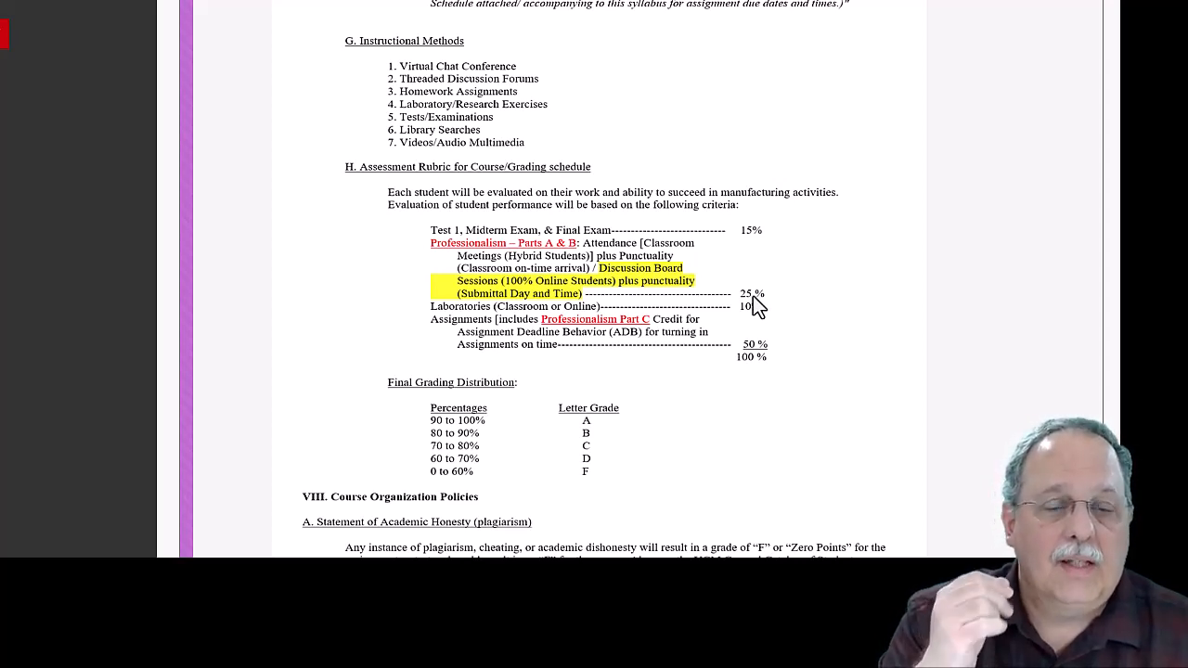
mouse_move(649, 189)
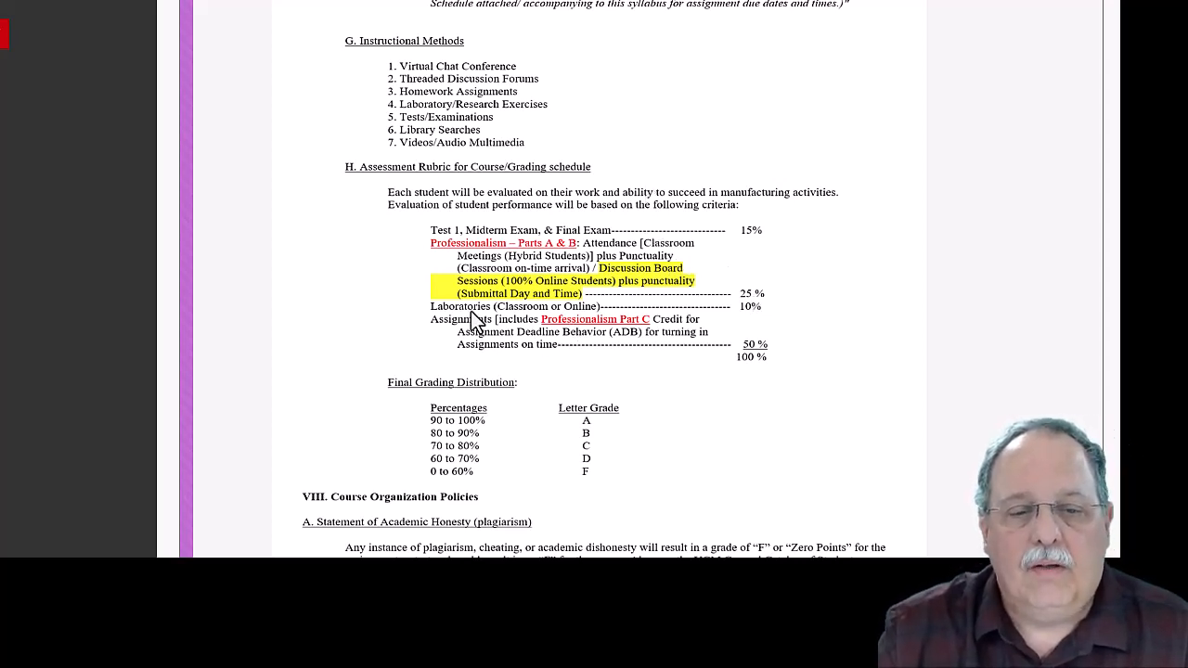
mouse_move(464, 337)
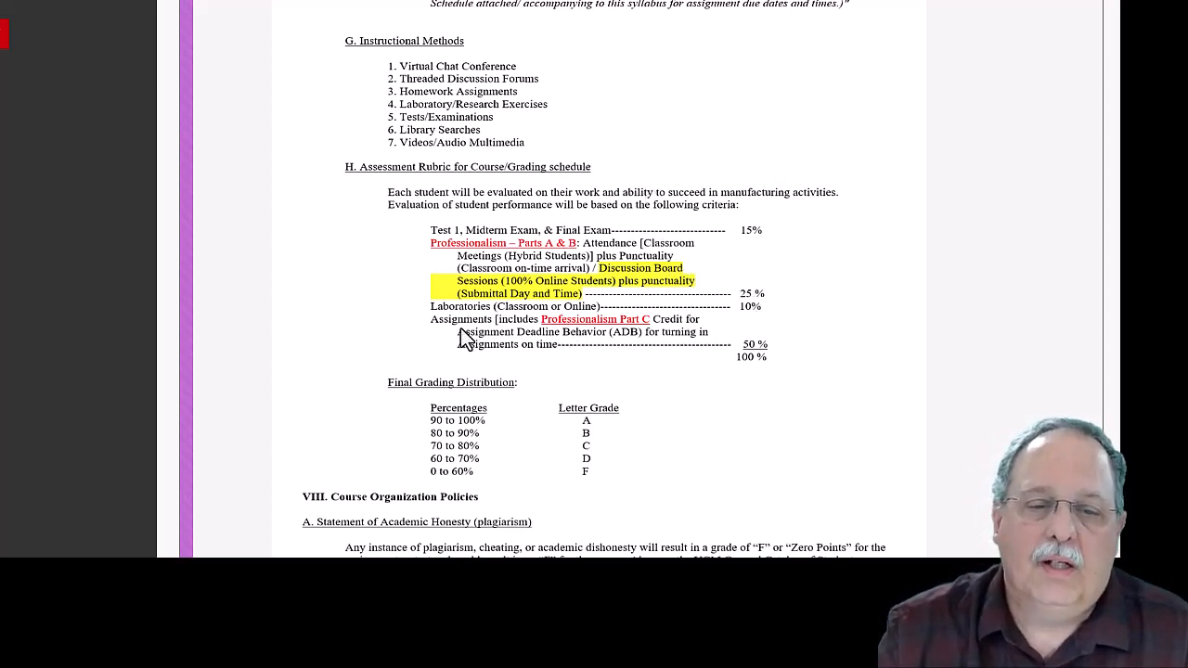
mouse_move(629, 338)
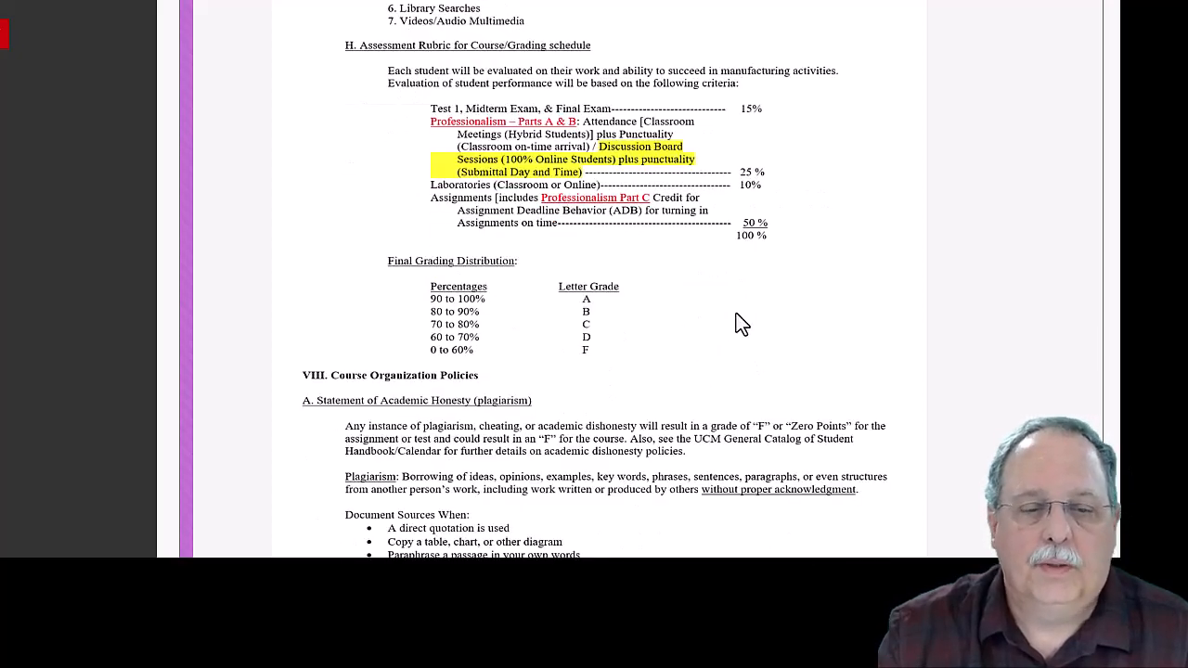
Scroll past the grading scale to section VIII Course Organization Policies on academic honesty
scroll(down, 3)
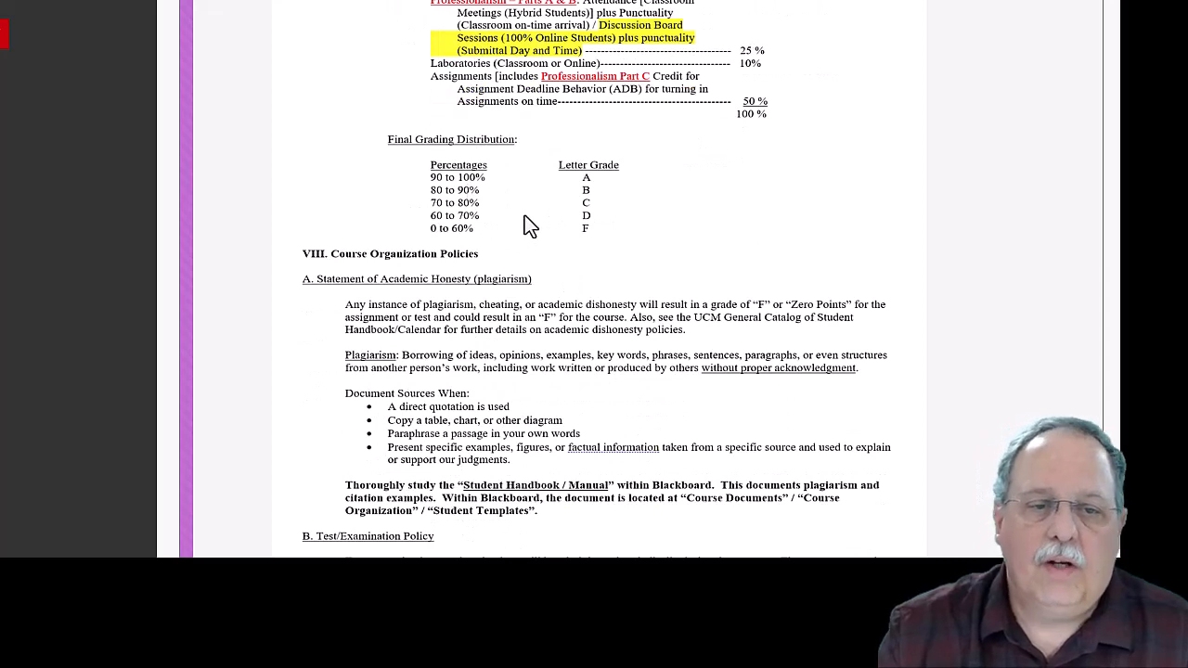
mouse_move(479, 186)
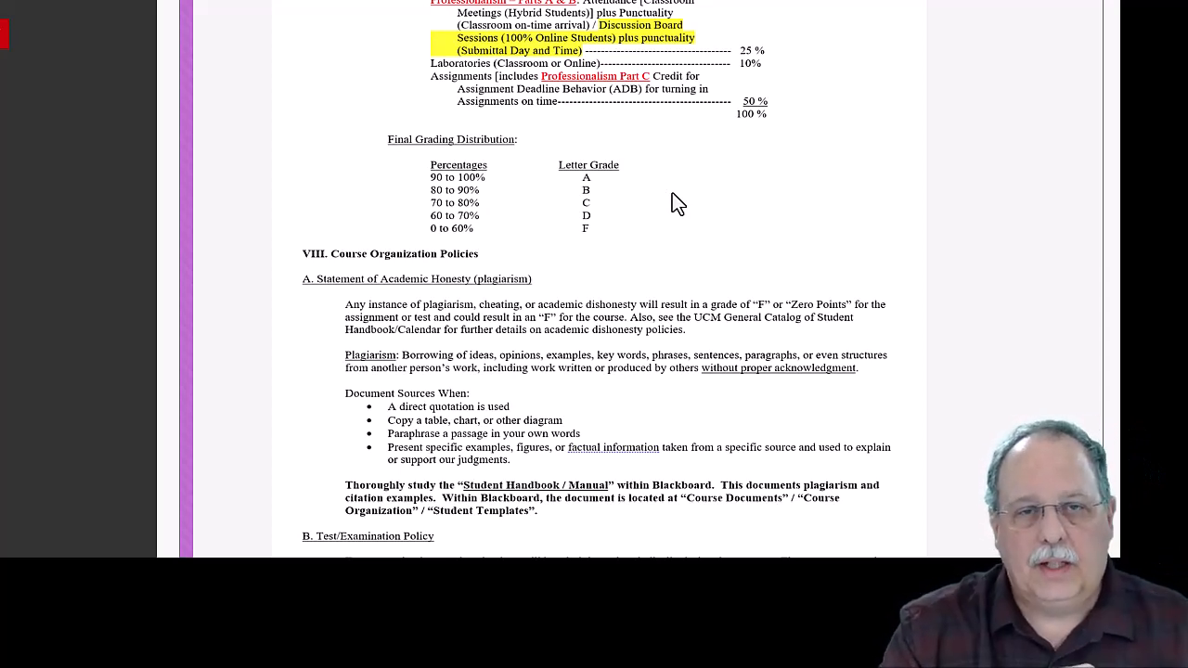
mouse_move(482, 186)
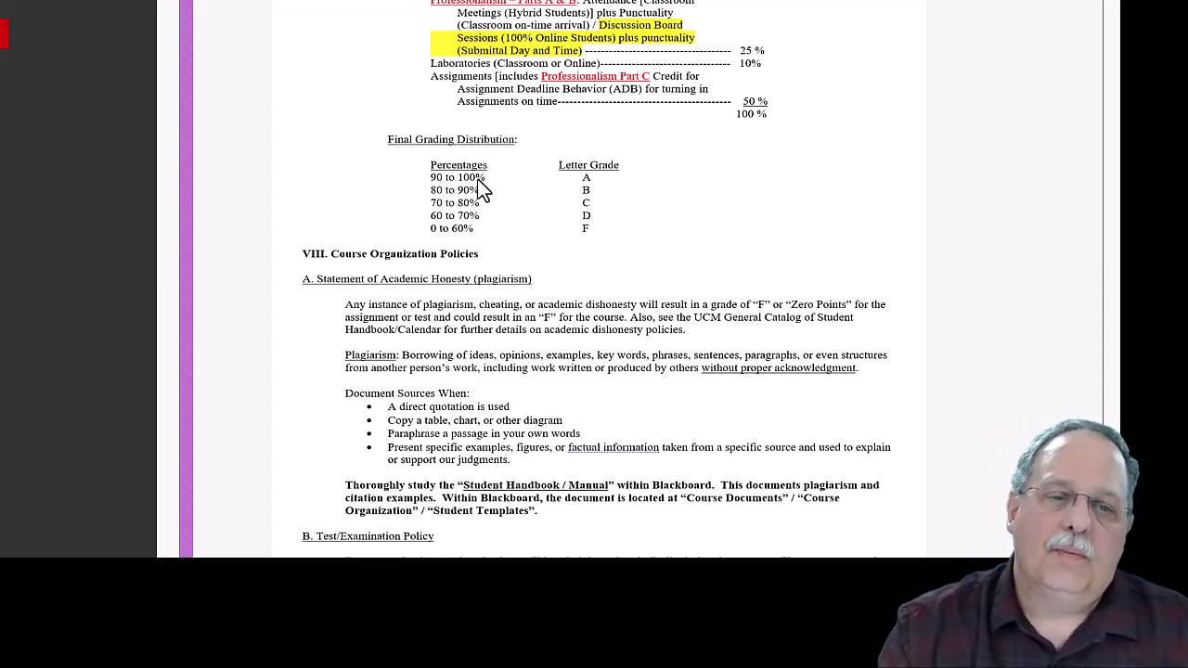
mouse_move(449, 191)
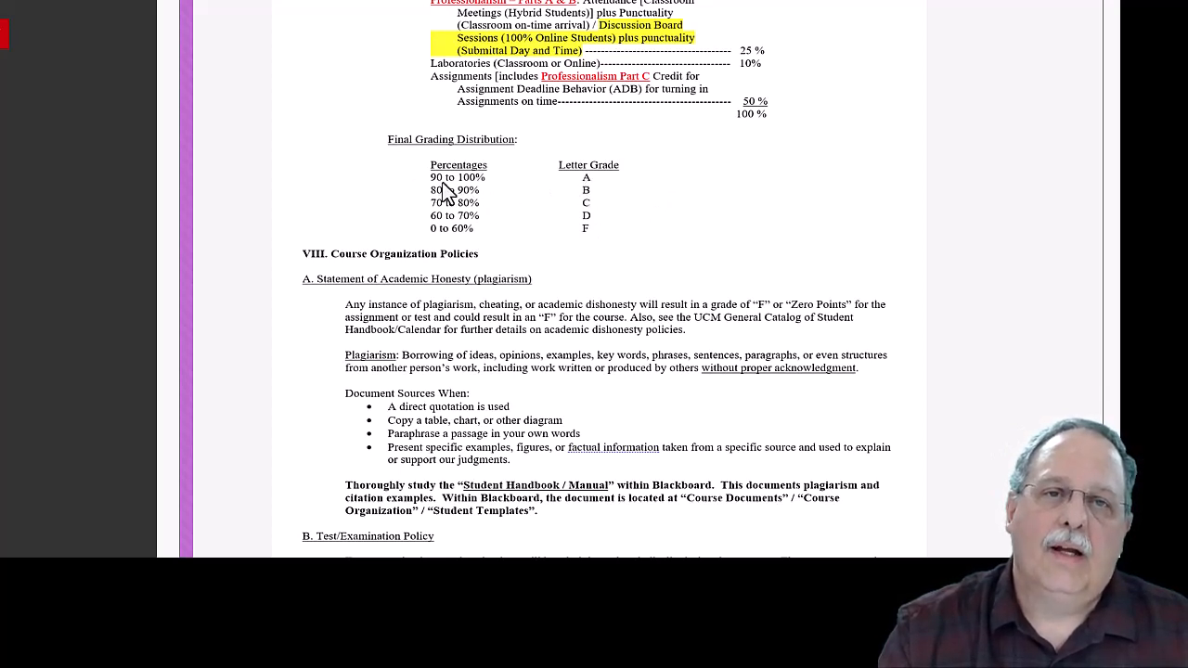
mouse_move(592, 196)
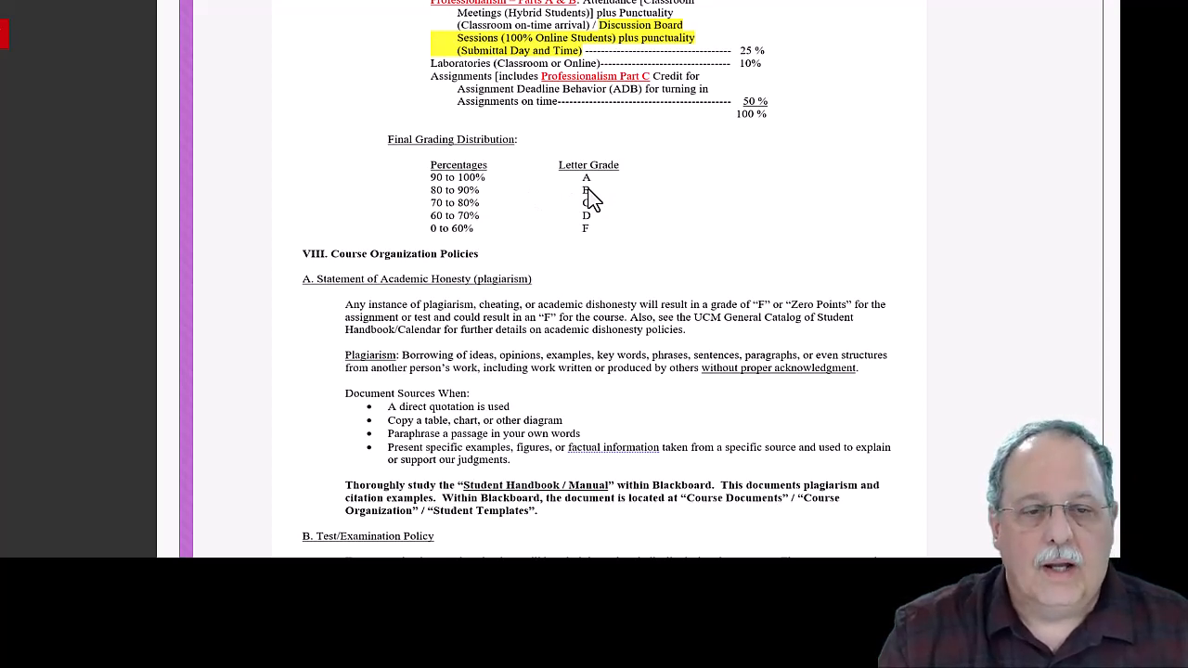
mouse_move(464, 200)
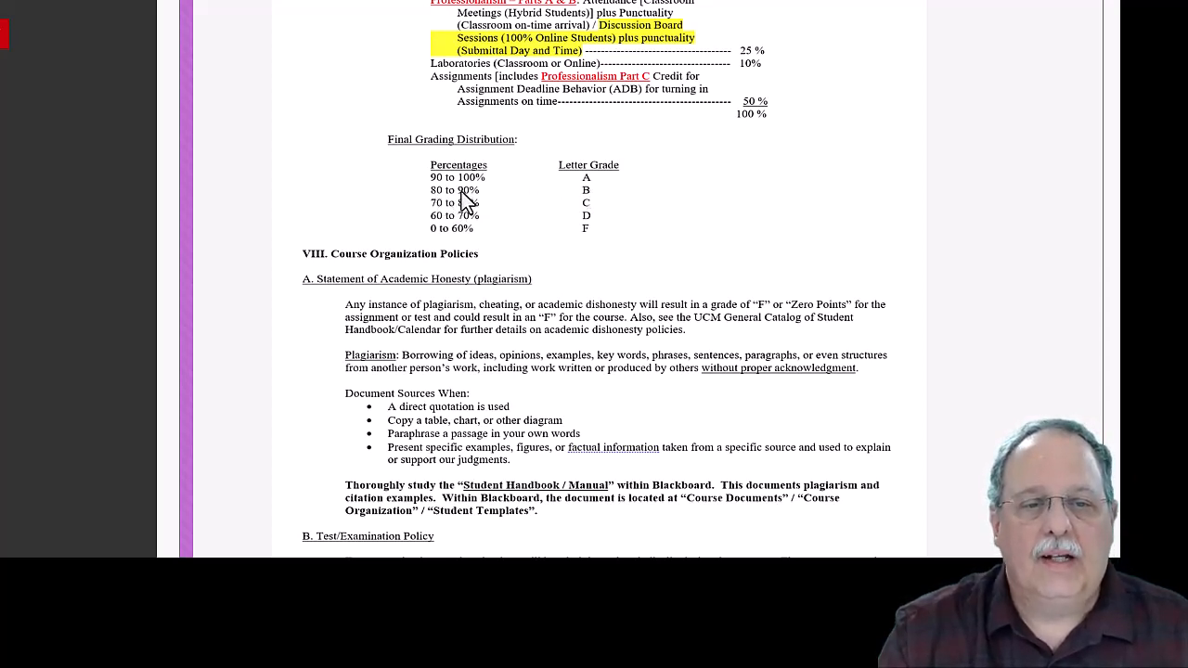
mouse_move(590, 200)
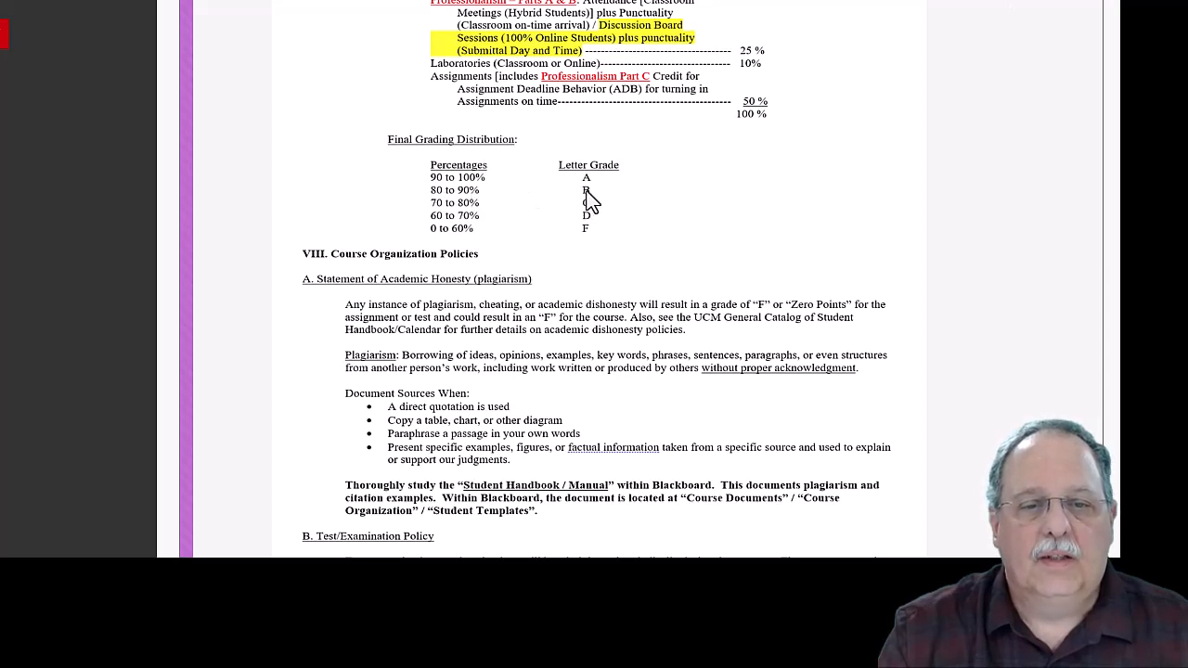
mouse_move(445, 189)
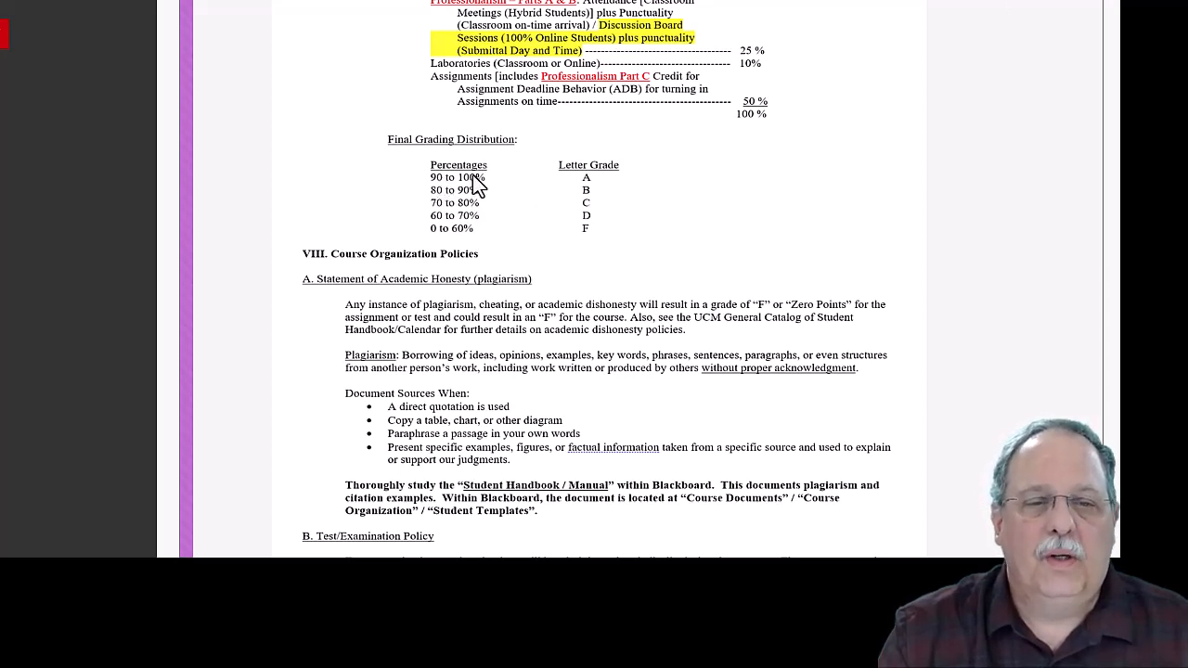
mouse_move(468, 194)
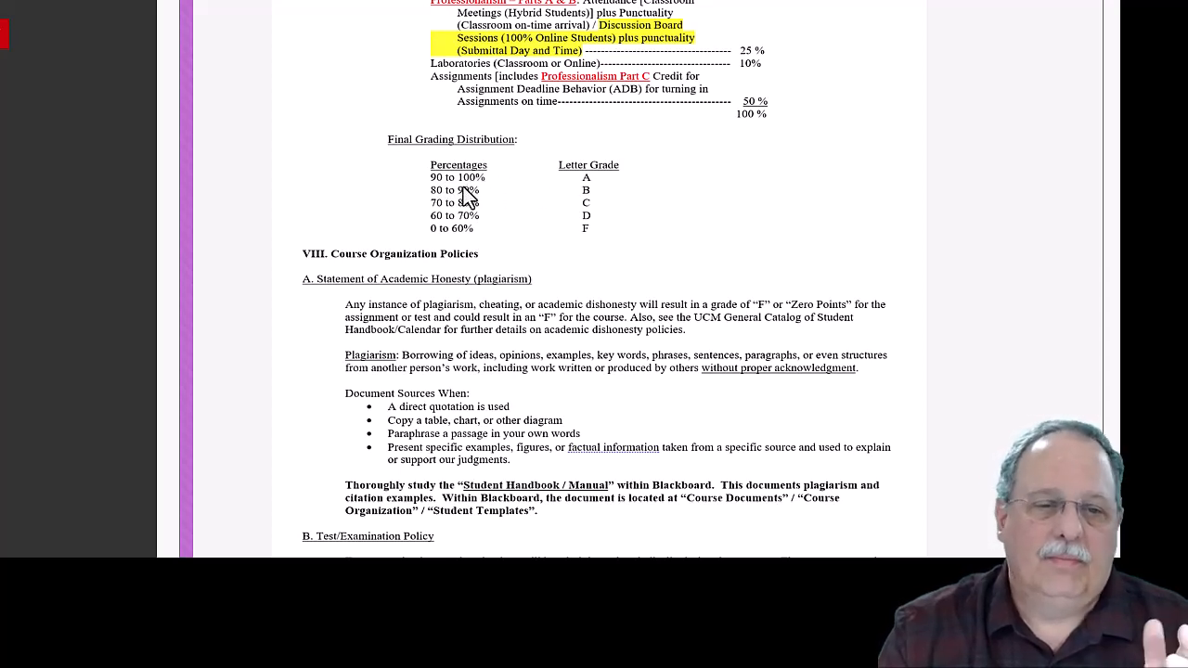
mouse_move(570, 202)
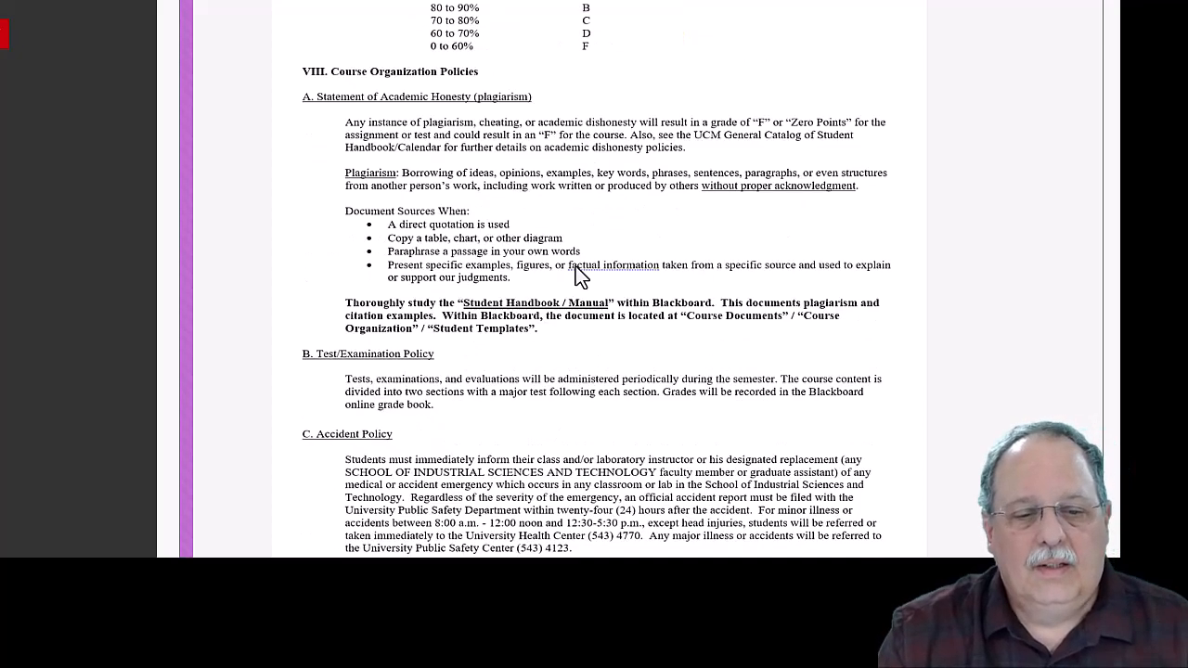
Scroll through the remaining syllabus policies down to the mask policy
scroll(down, 3)
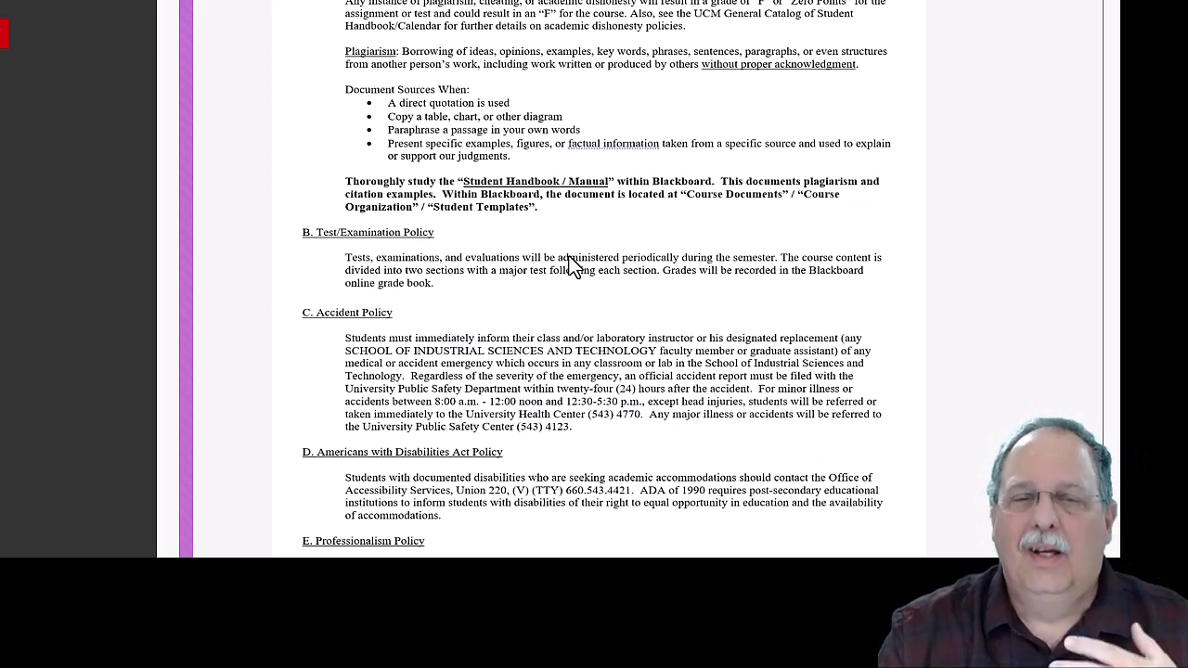
mouse_move(577, 276)
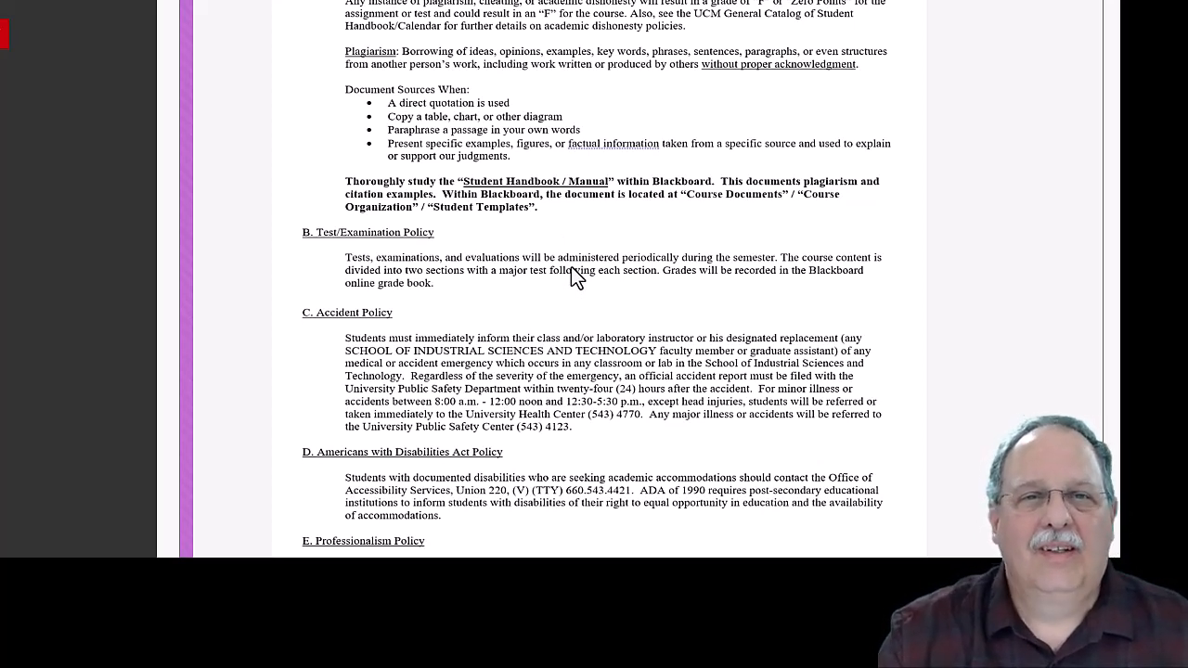
scroll(down, 3)
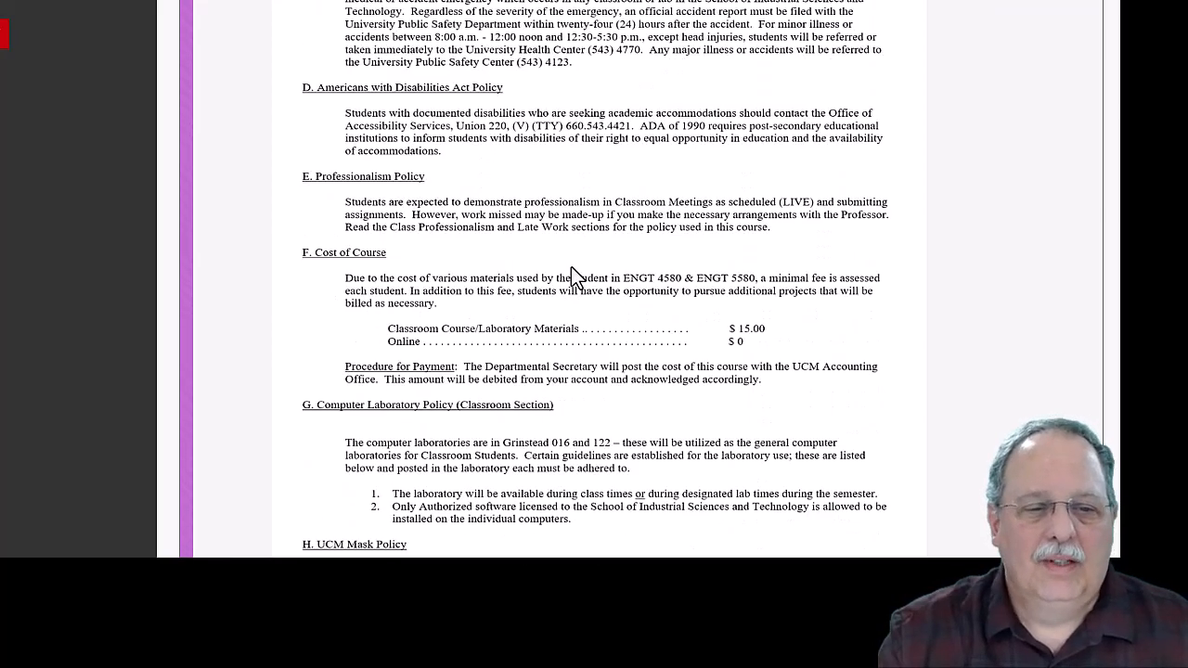
scroll(down, 3)
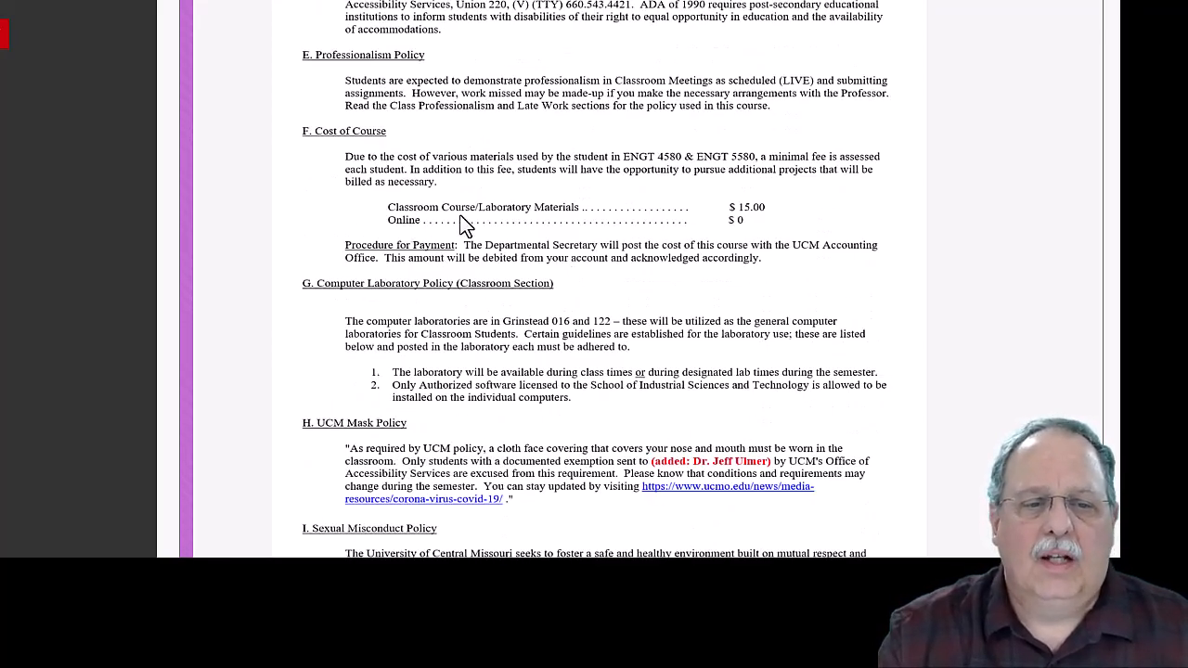
scroll(down, 3)
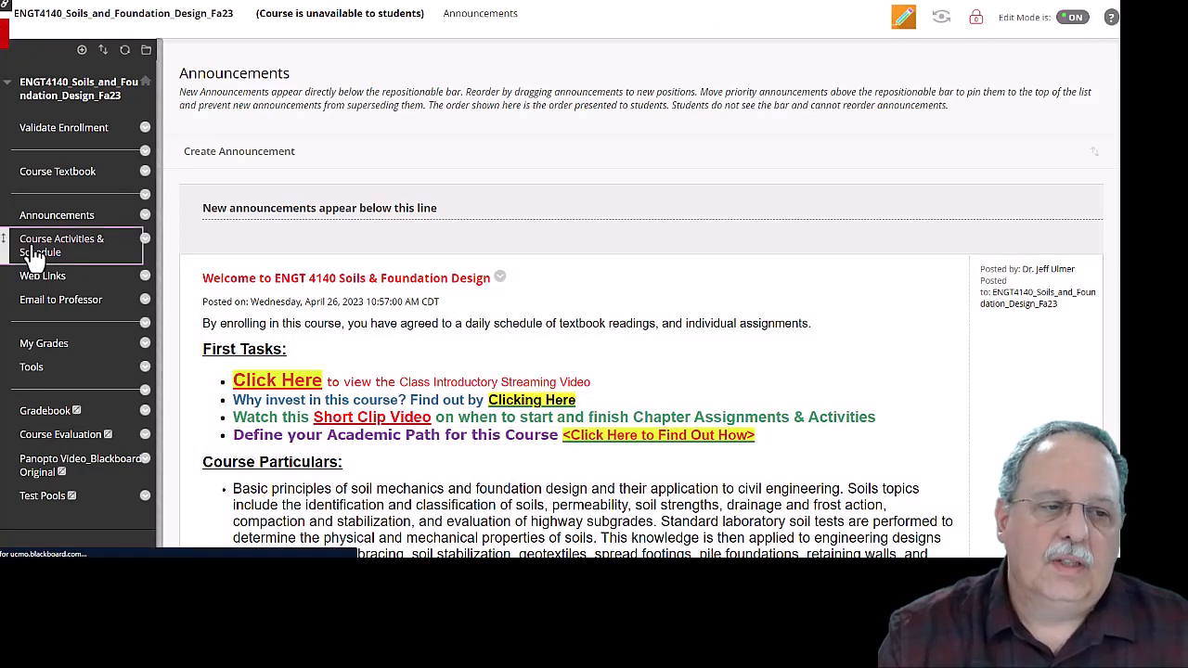
Go to Course Activities & Schedule and scroll down to reach the Discussion Board forums DBS 1–6
click(61, 245)
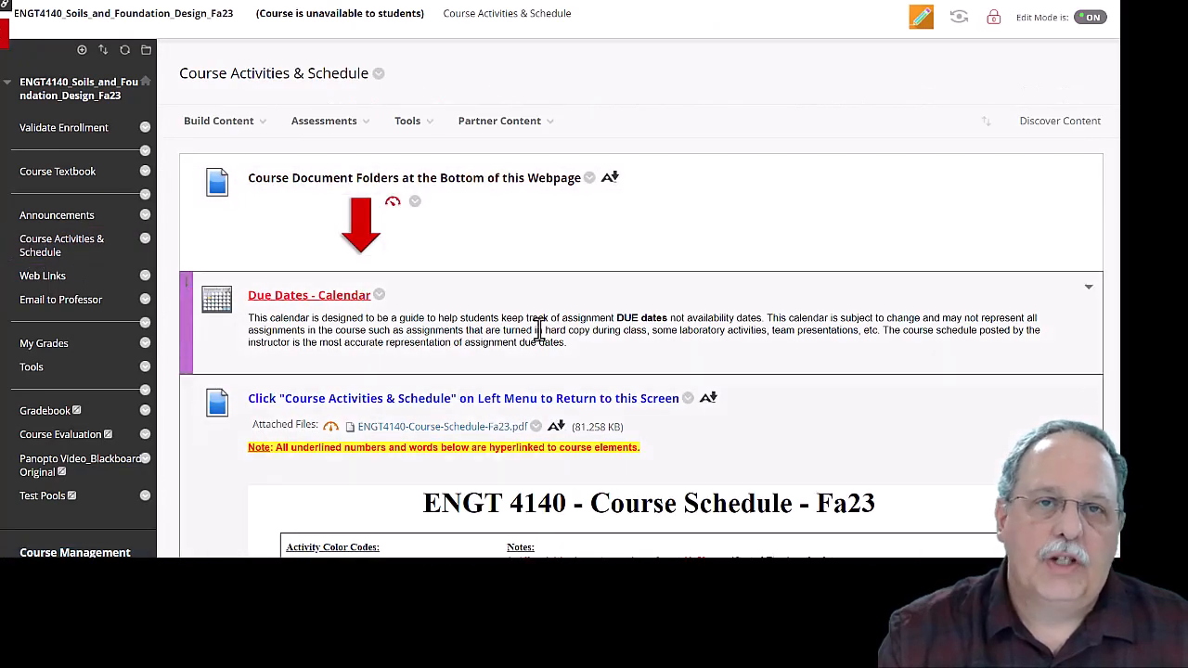
scroll(down, 3)
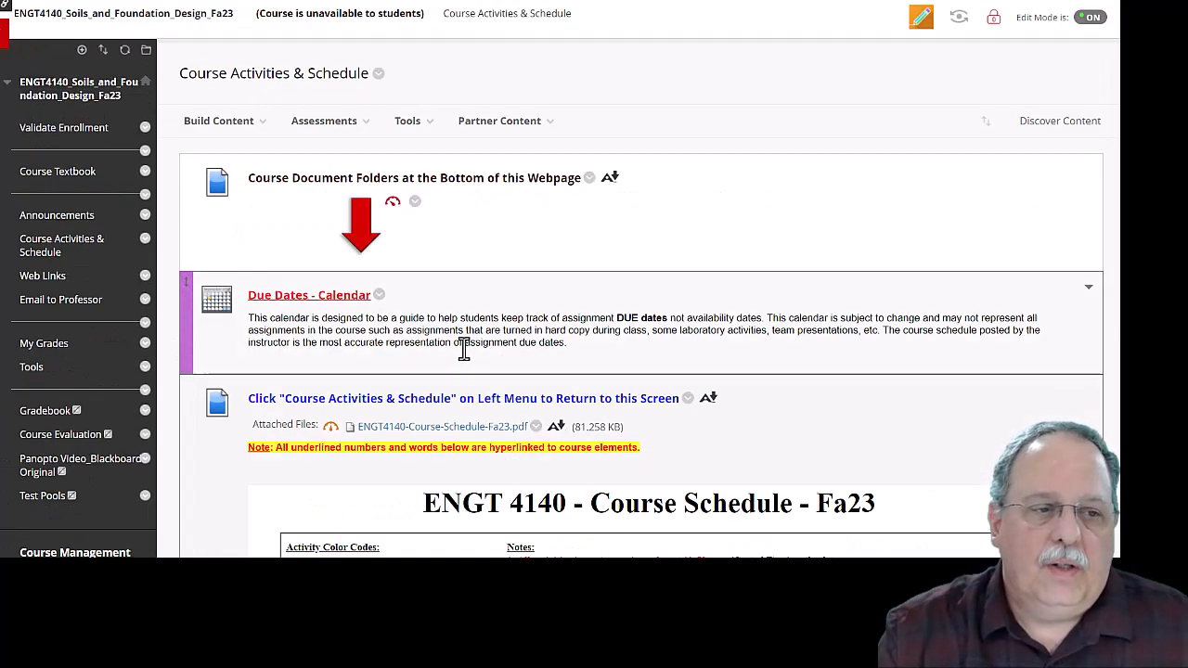
scroll(down, 3)
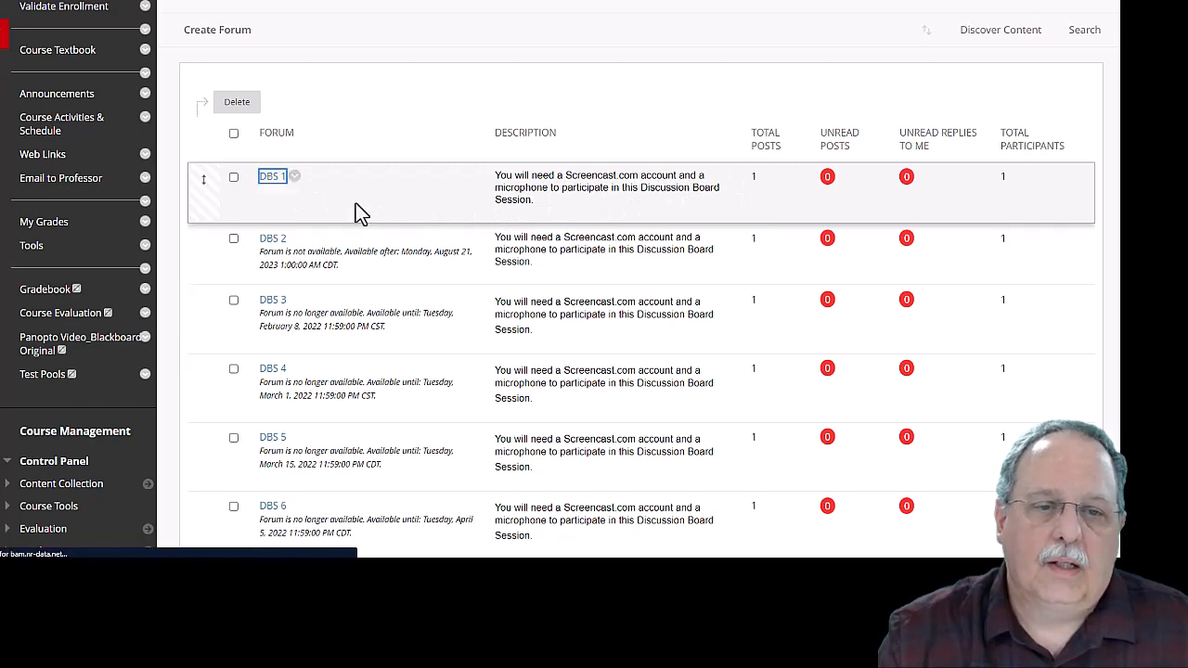
Open forum DBS 1's Instructions thread and scroll through its Screencast.com Steps 1–6
click(271, 177)
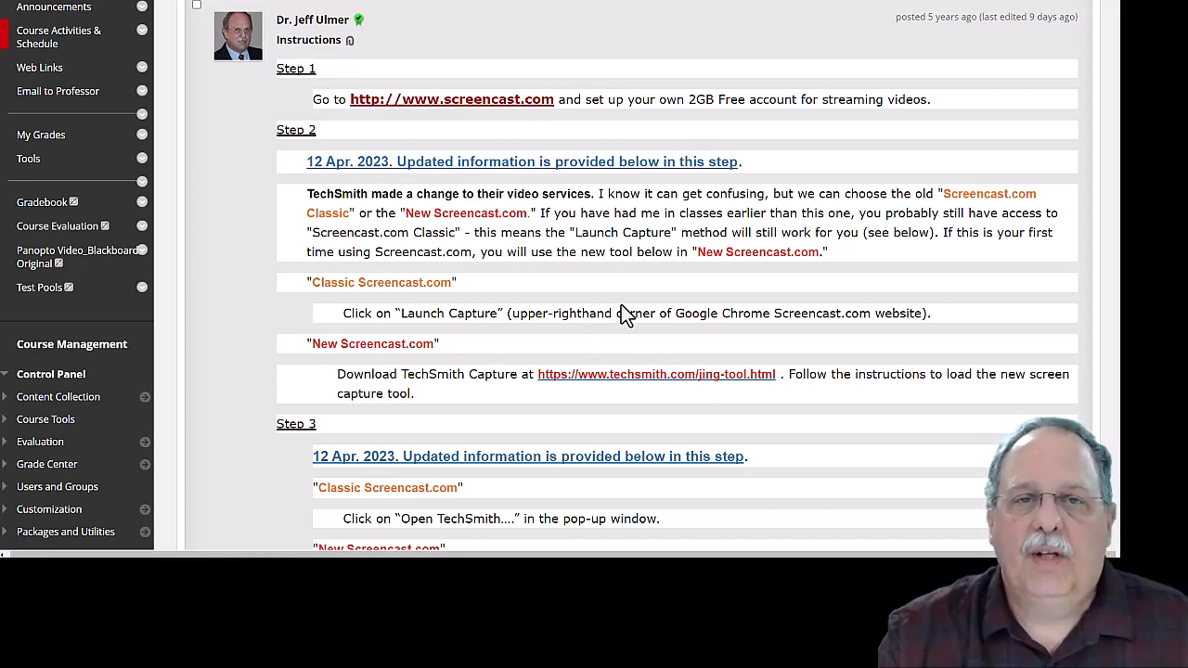
scroll(down, 3)
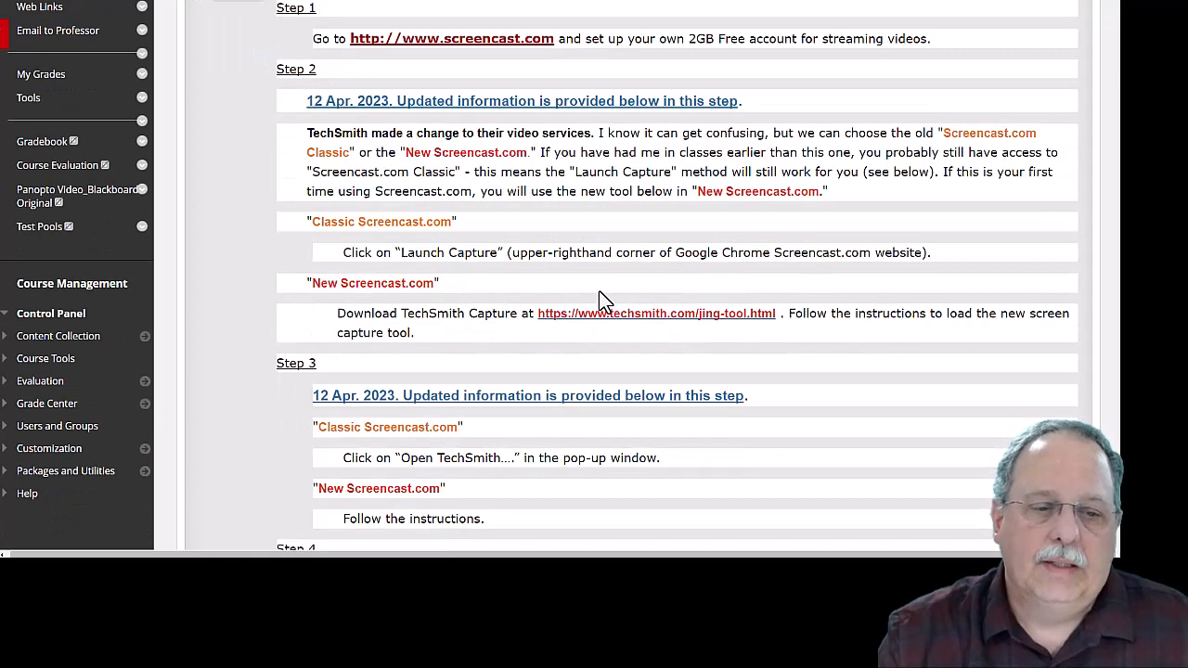
scroll(down, 3)
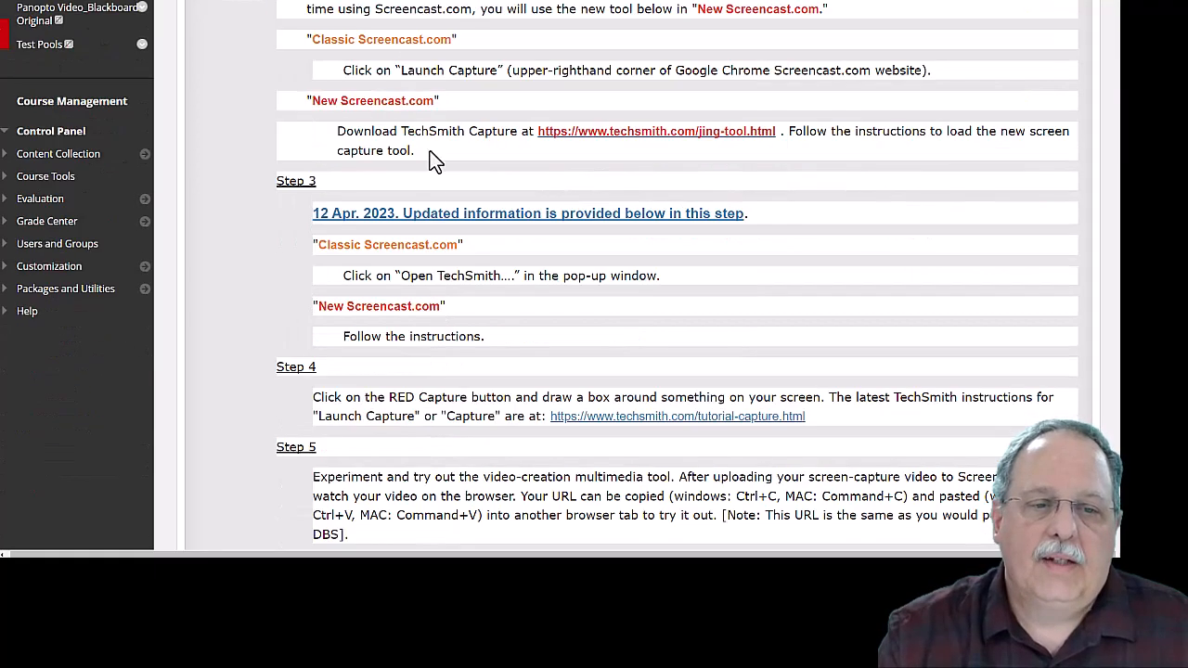
mouse_move(483, 206)
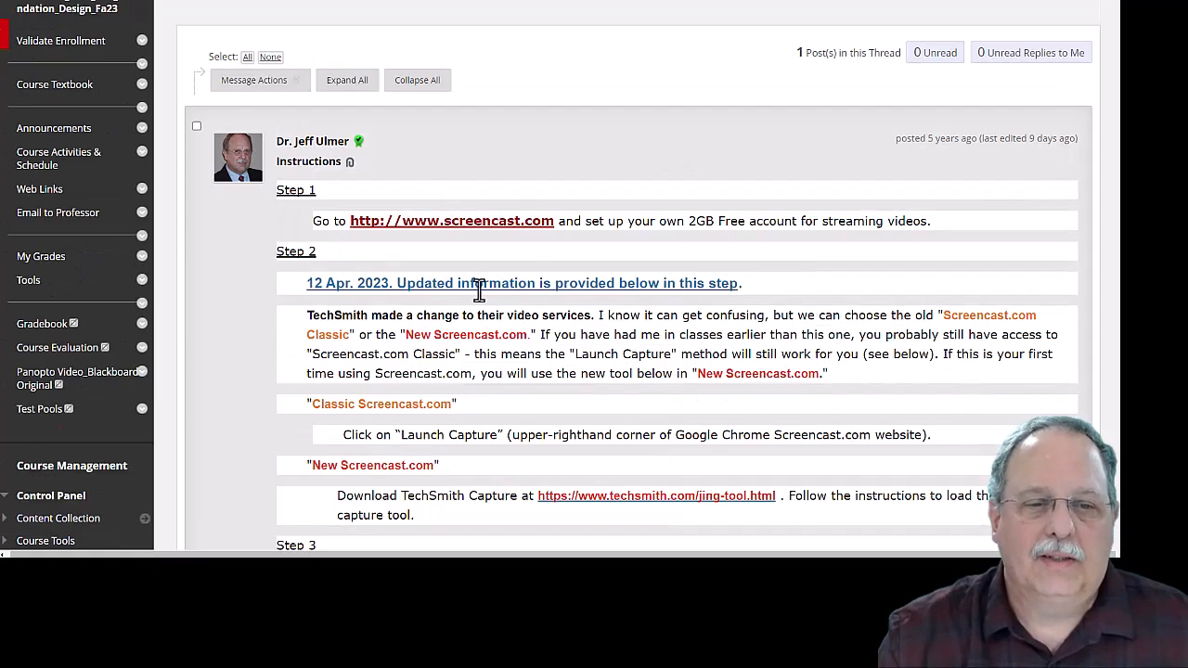
scroll(down, 3)
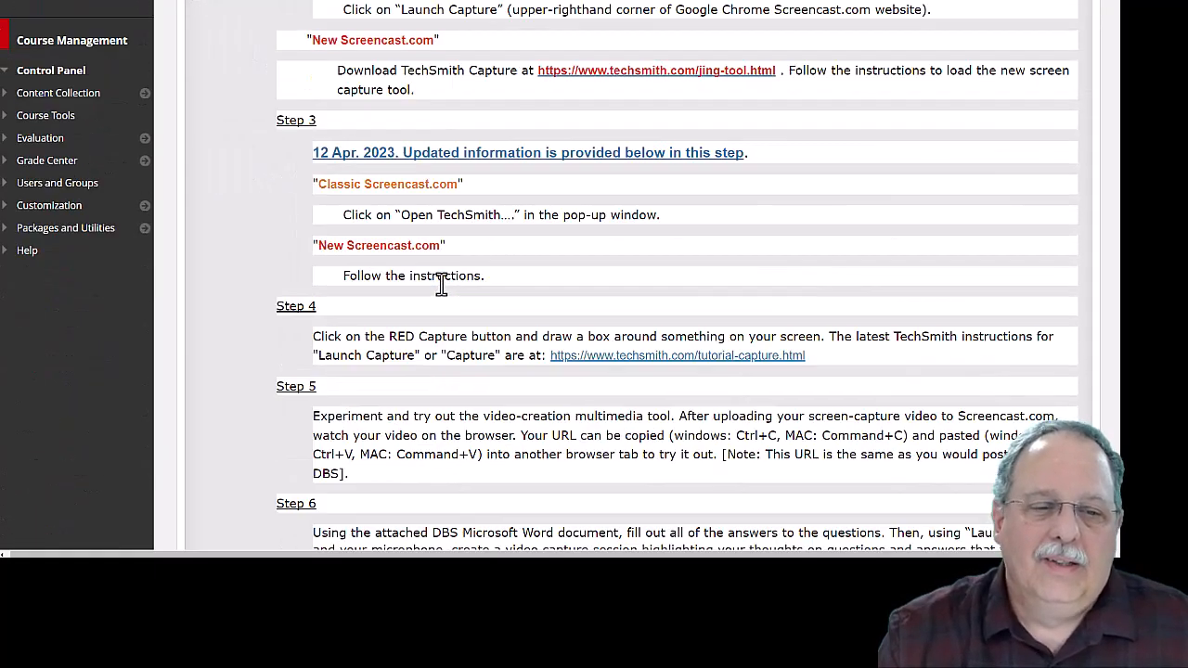
scroll(down, 3)
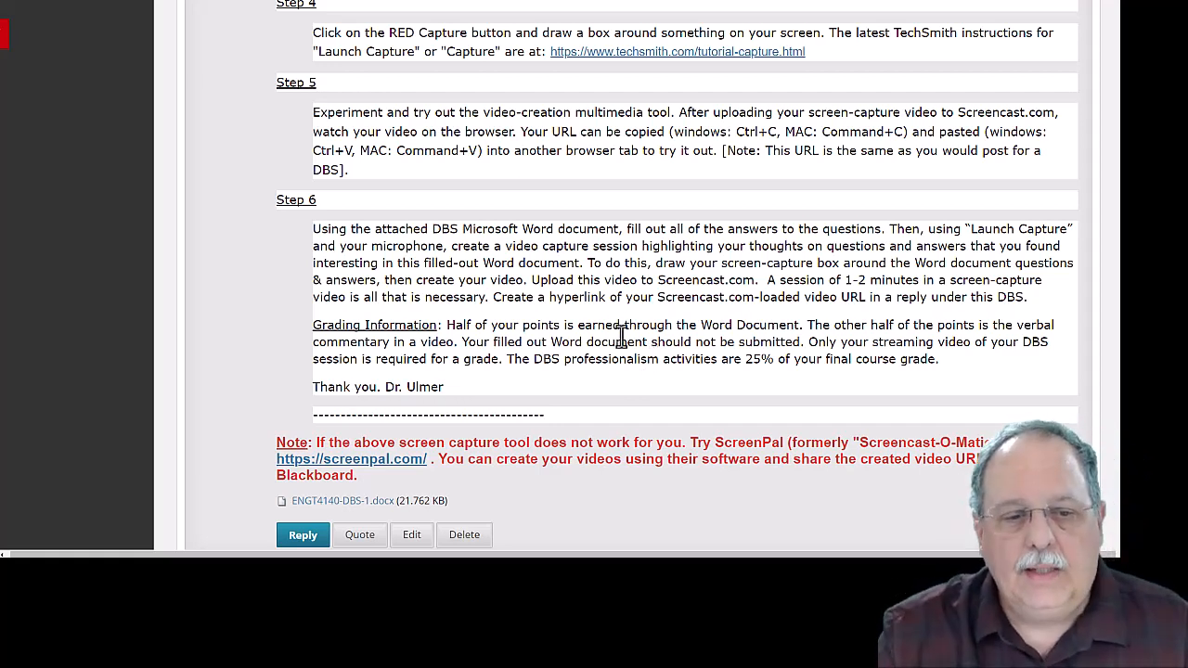
mouse_move(346, 442)
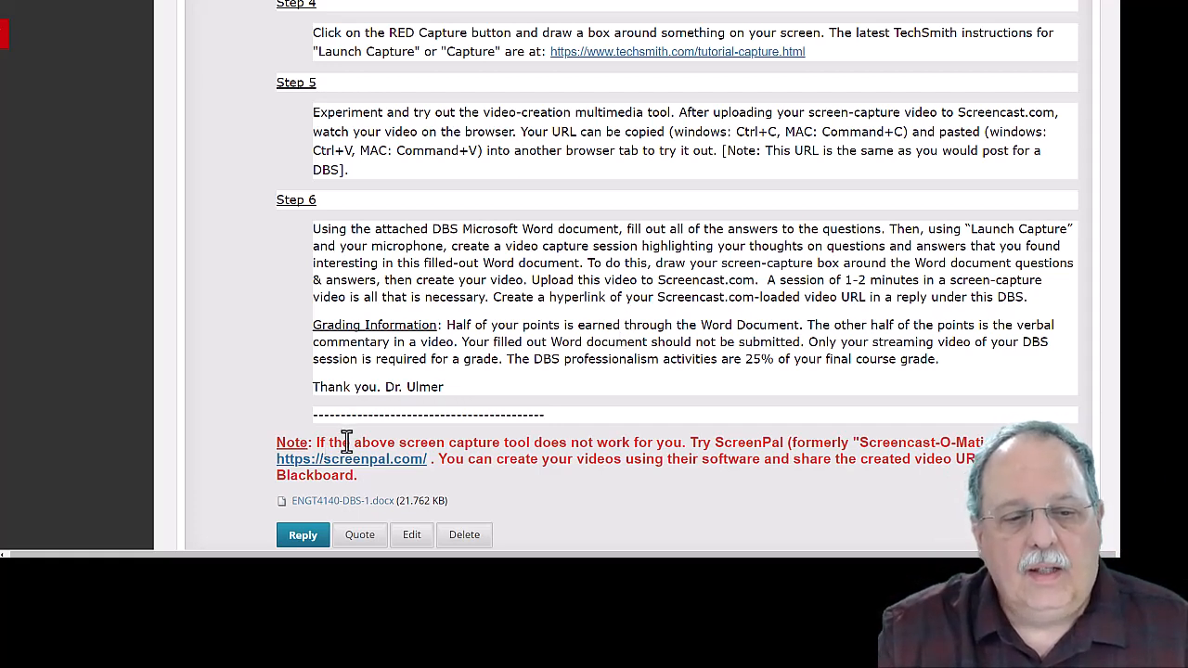
mouse_move(722, 442)
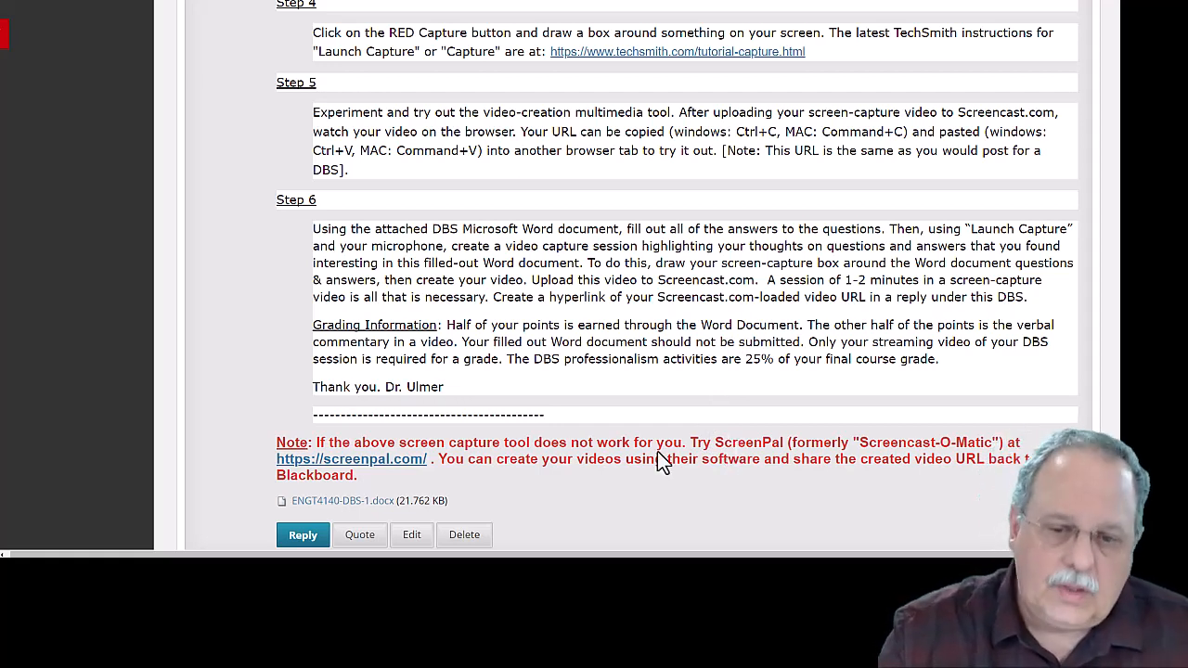
mouse_move(913, 448)
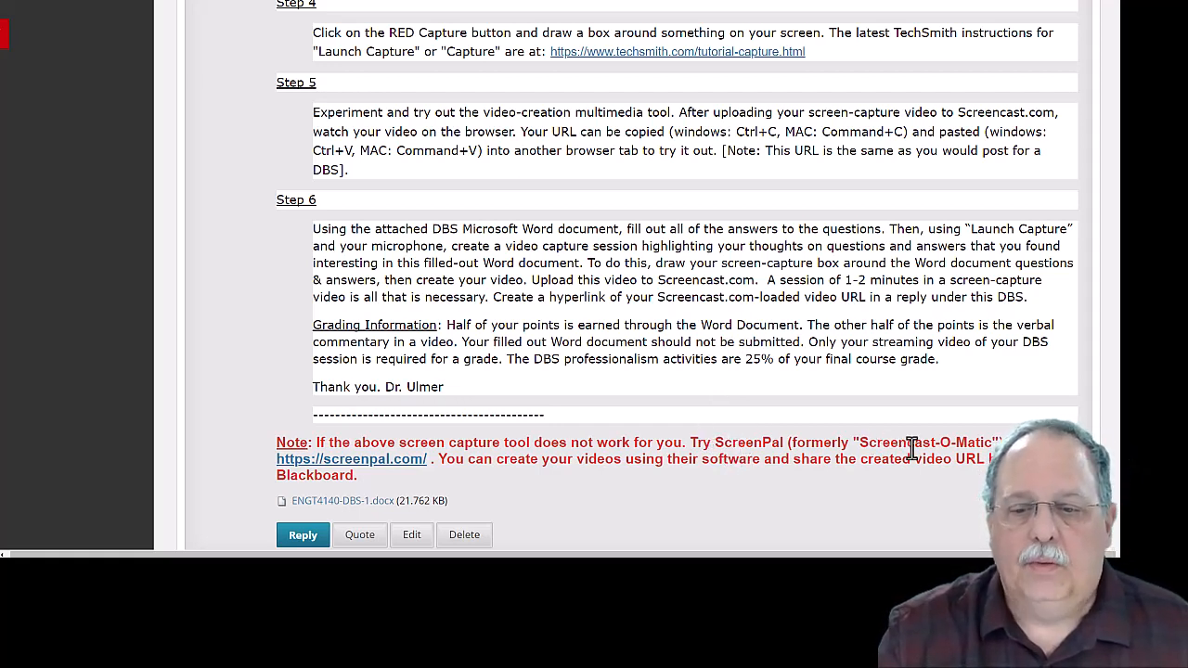
mouse_move(531, 519)
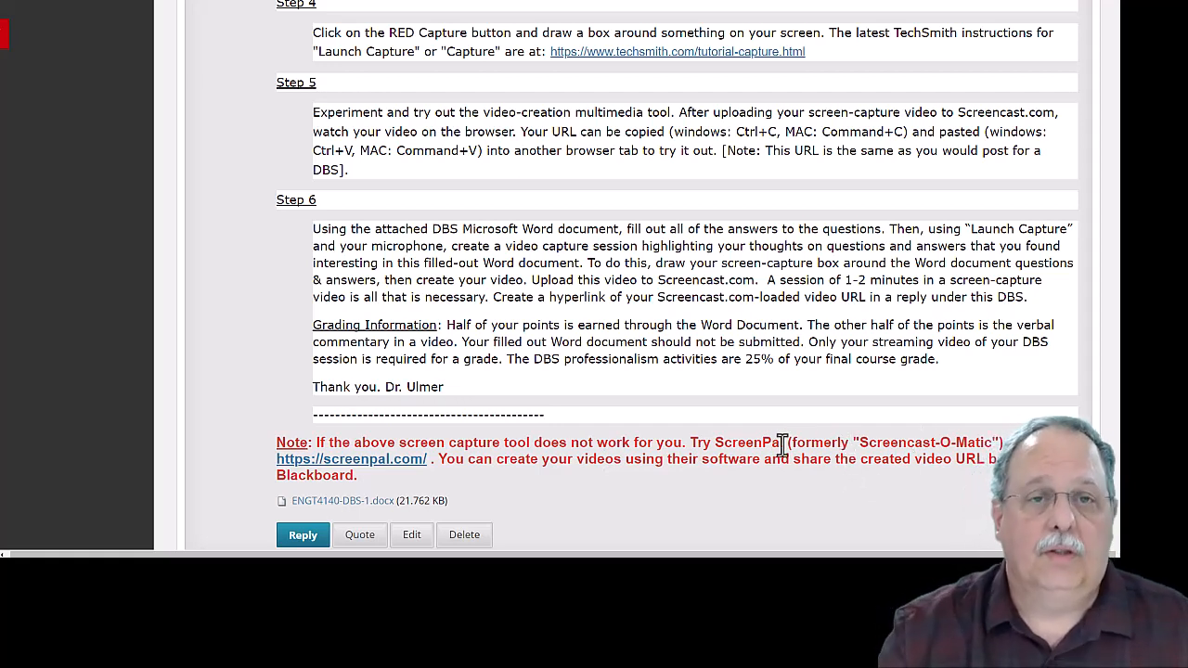
scroll(down, 3)
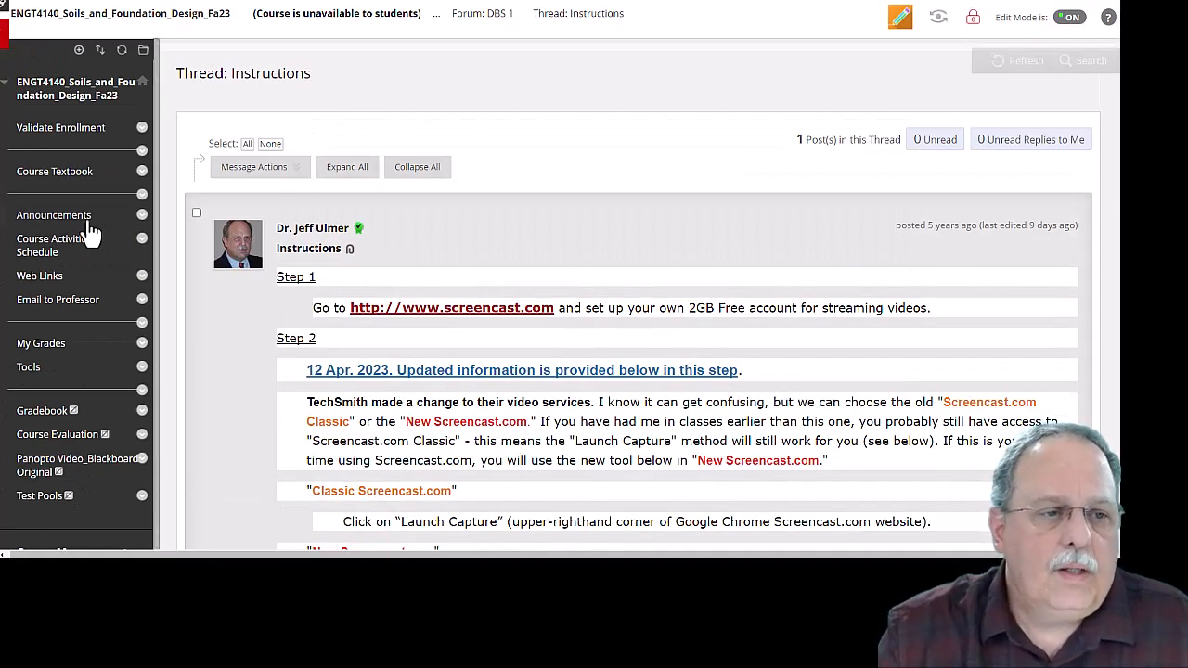
Go to Assignments, open Assignment 1 and scroll to Step 3 with the Assignment-1.pdf quiz questions
click(61, 245)
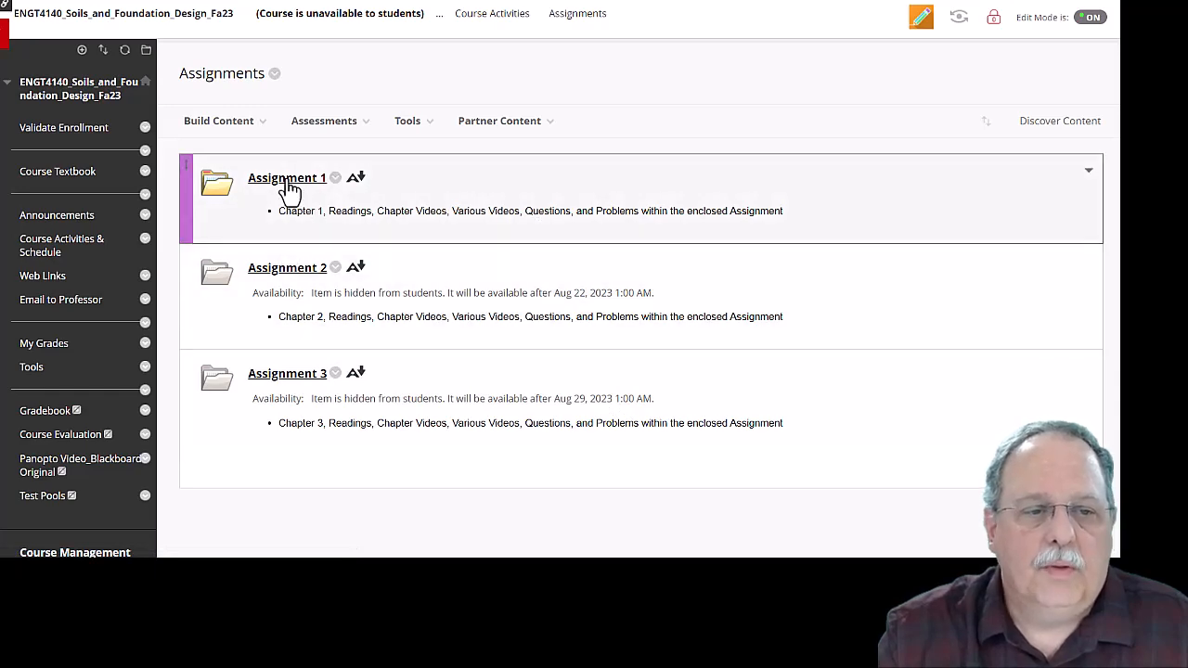
click(285, 178)
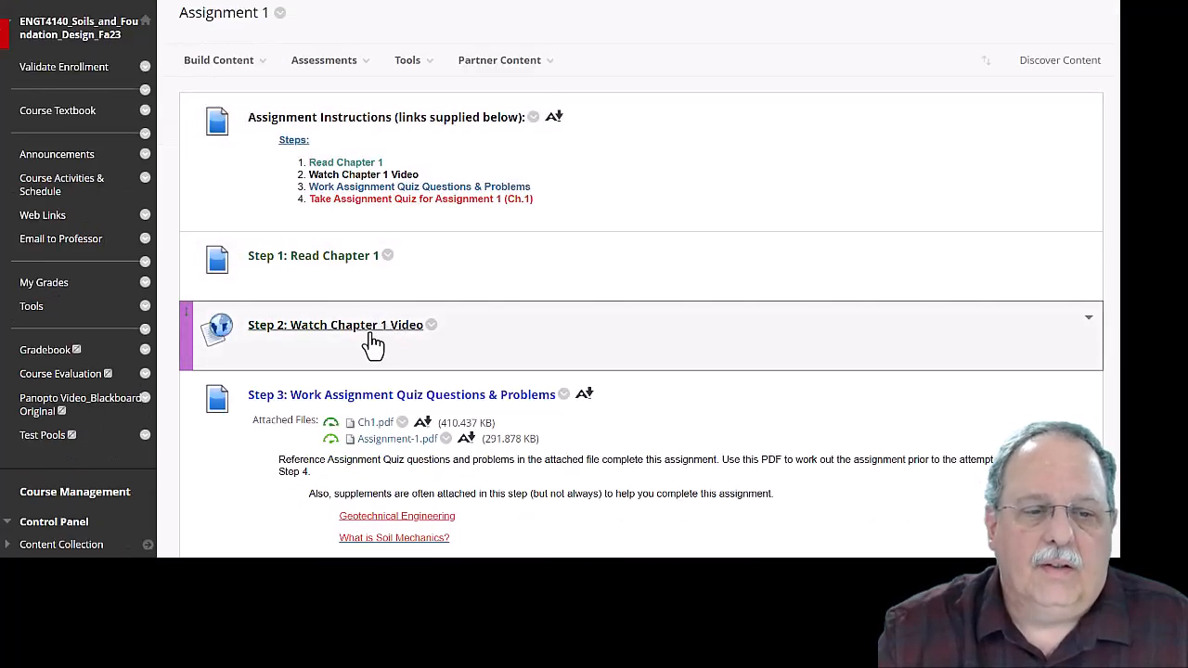
scroll(down, 3)
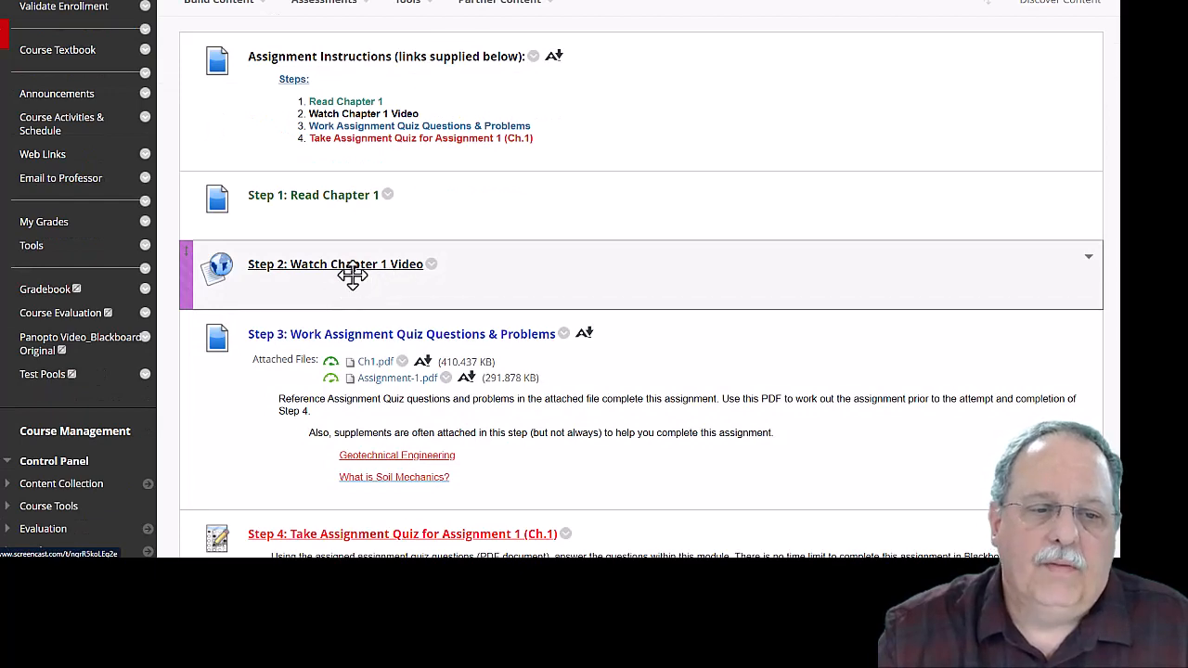
scroll(down, 3)
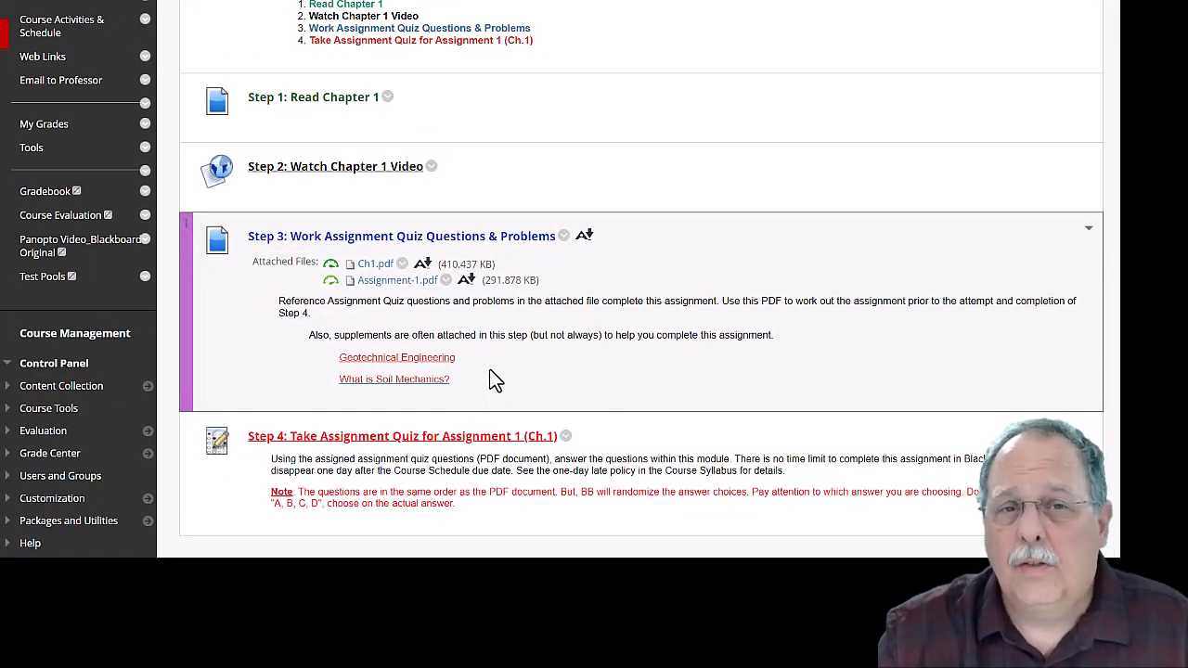
mouse_move(454, 317)
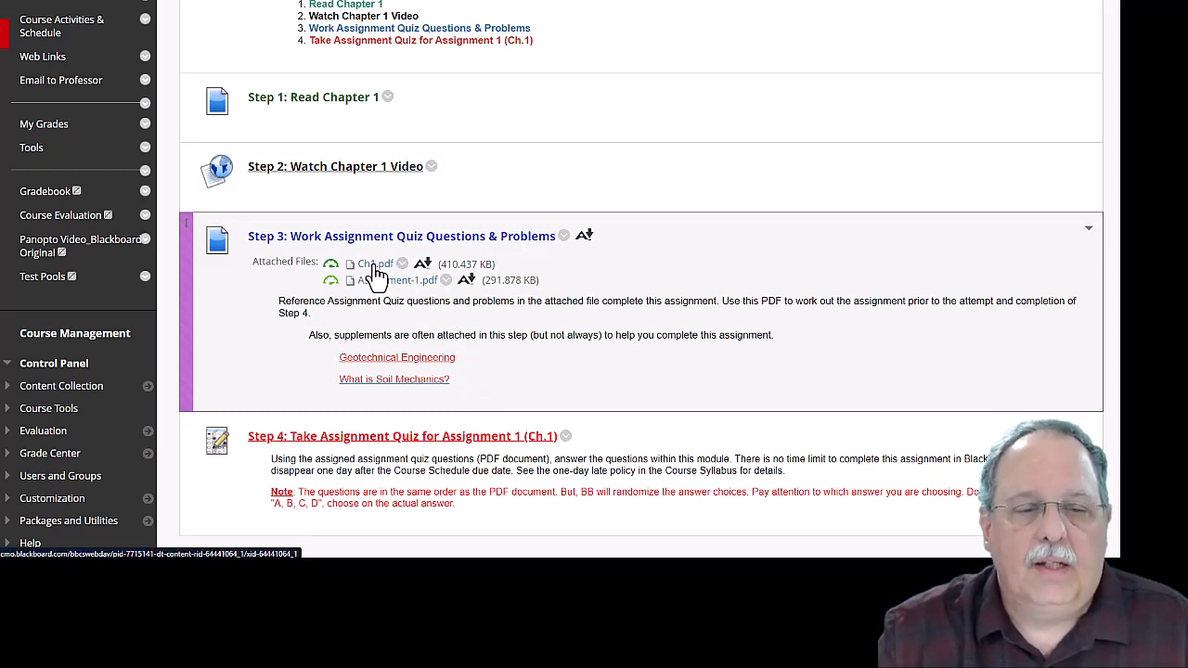
mouse_move(371, 277)
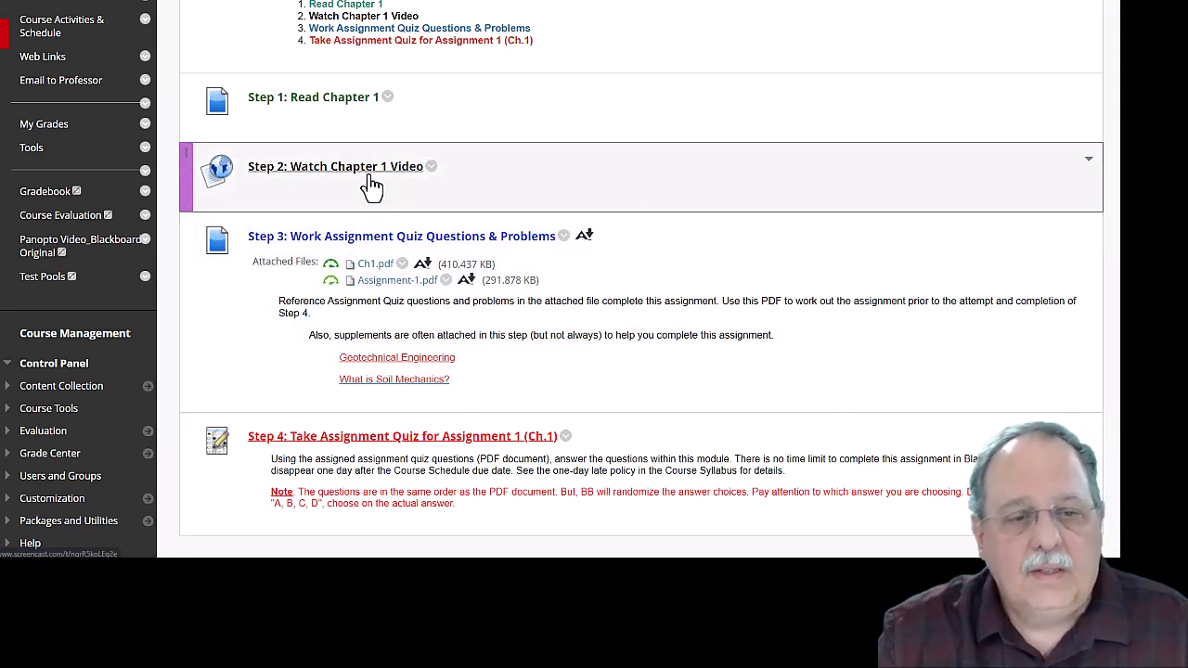
mouse_move(288, 186)
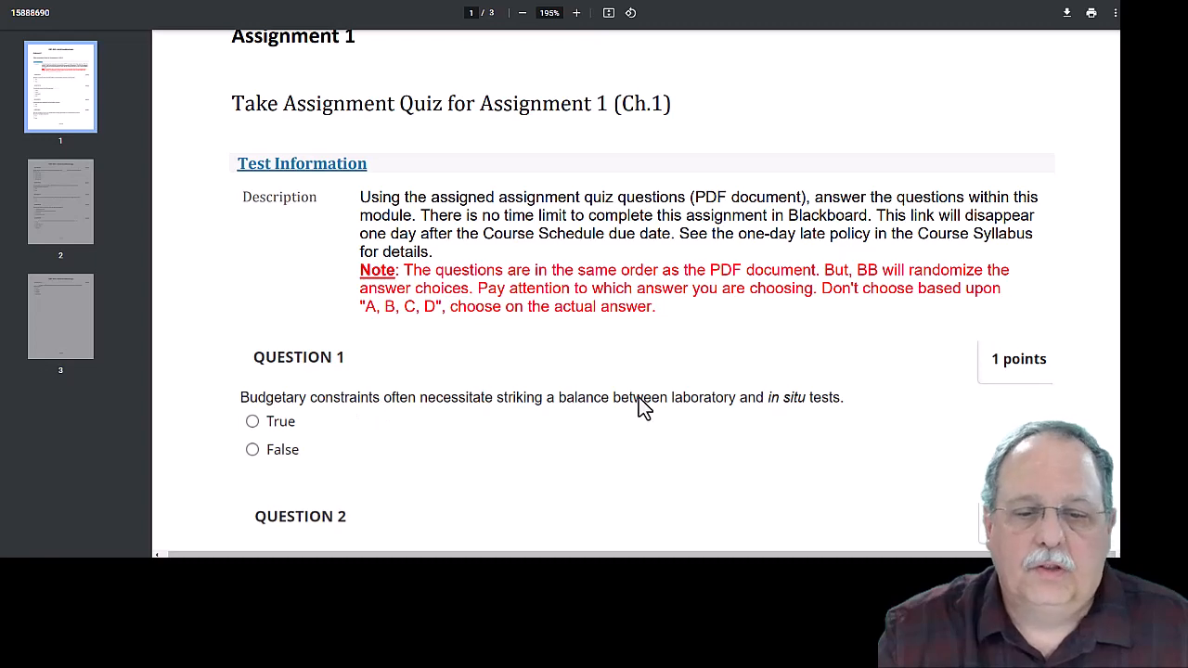
mouse_move(275, 438)
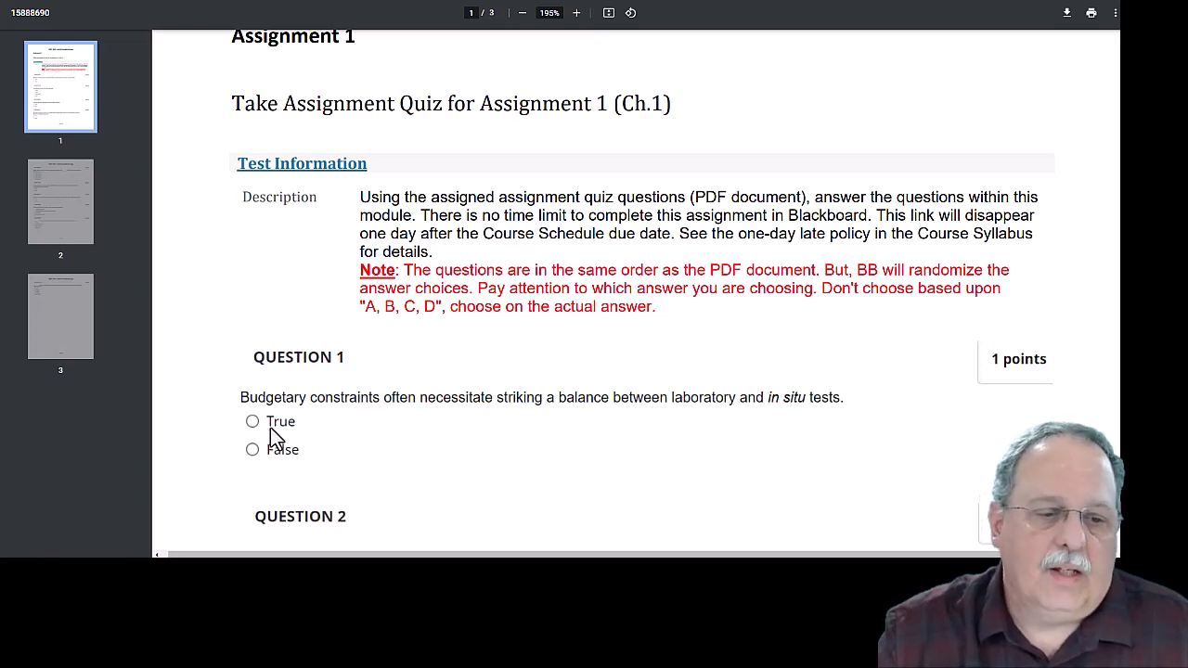
Scroll through the quiz PDF questions up to Question 3 before returning to Assignment 1
scroll(down, 3)
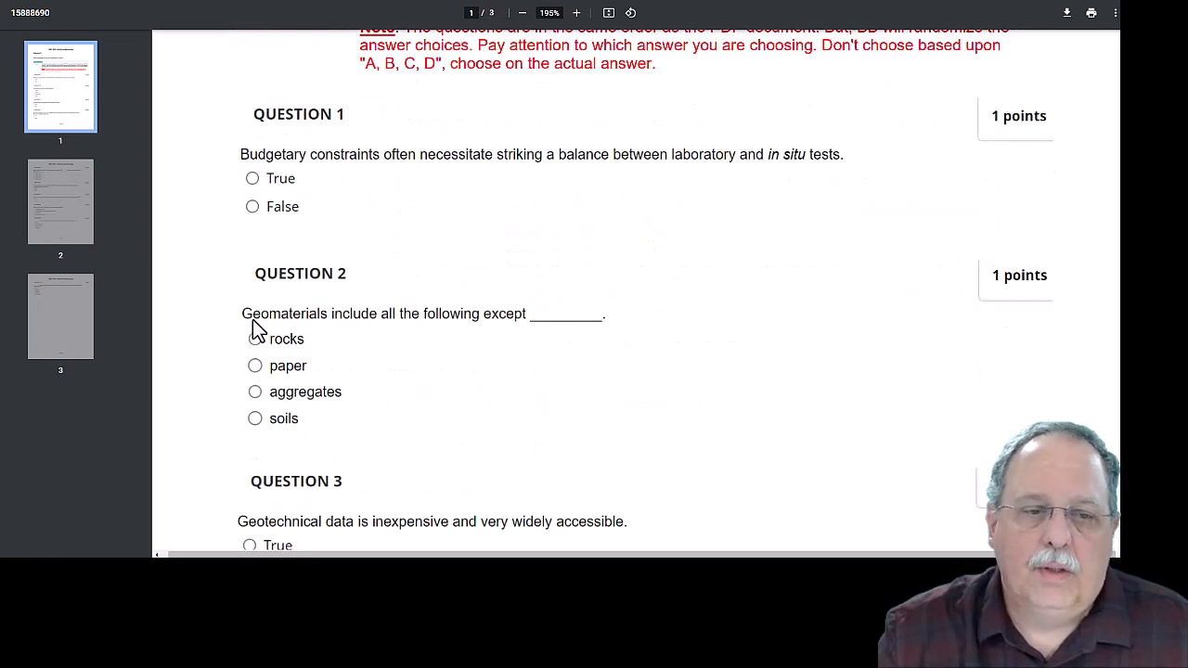
scroll(down, 3)
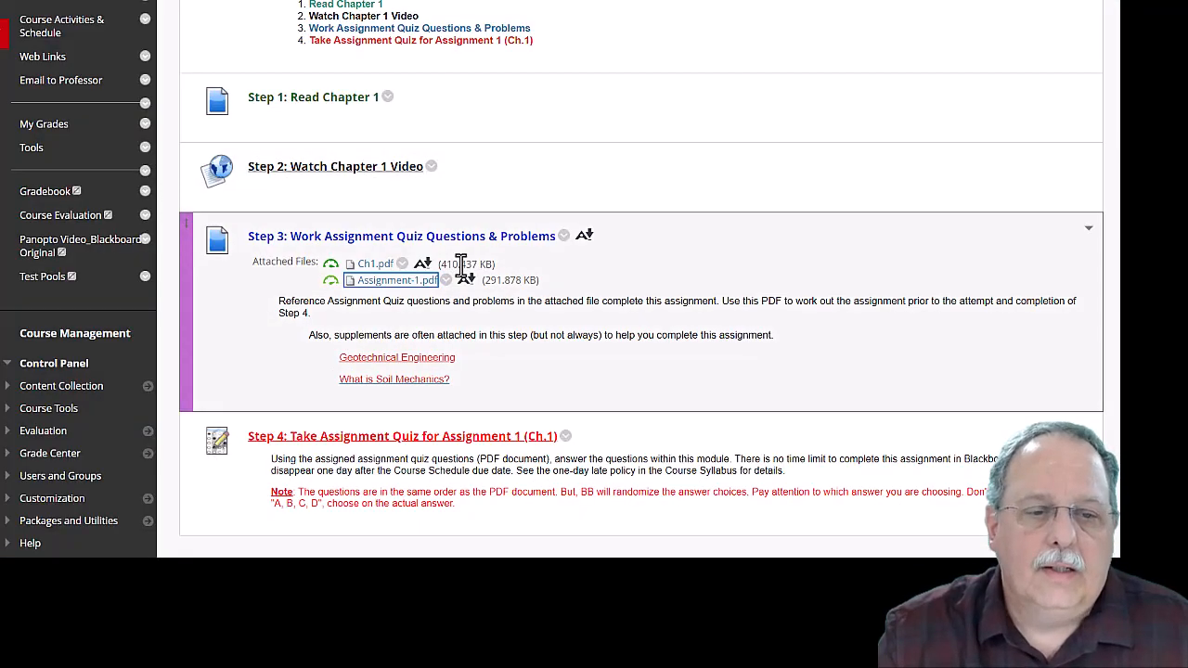
mouse_move(397, 436)
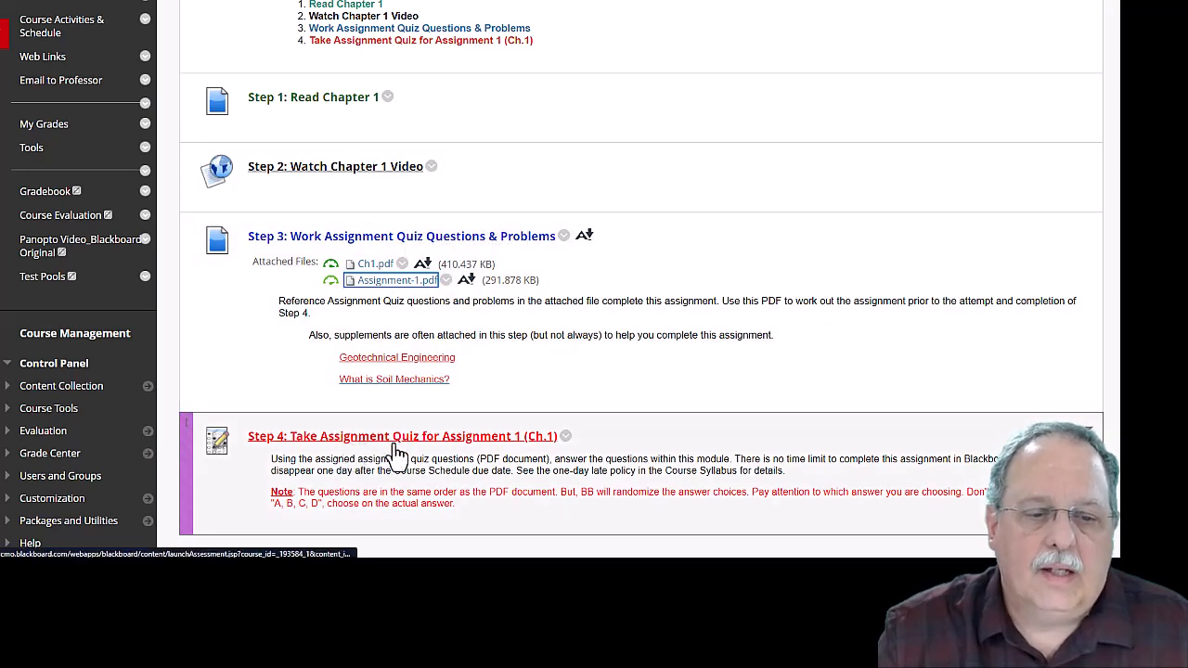
mouse_move(341, 479)
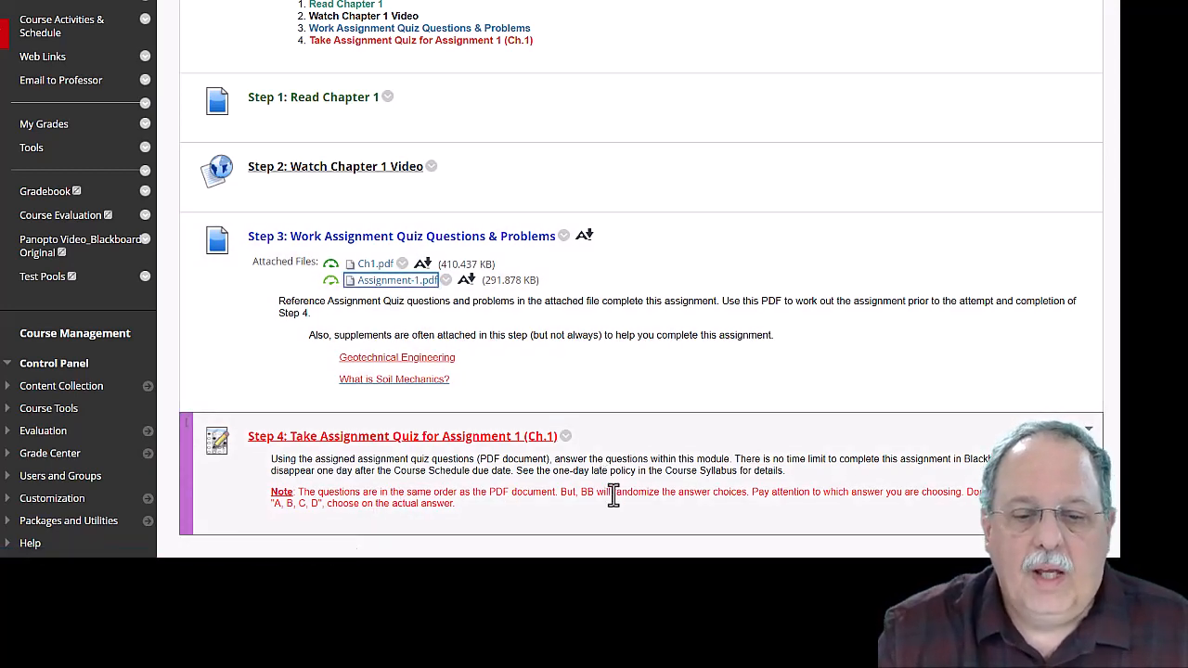
mouse_move(690, 492)
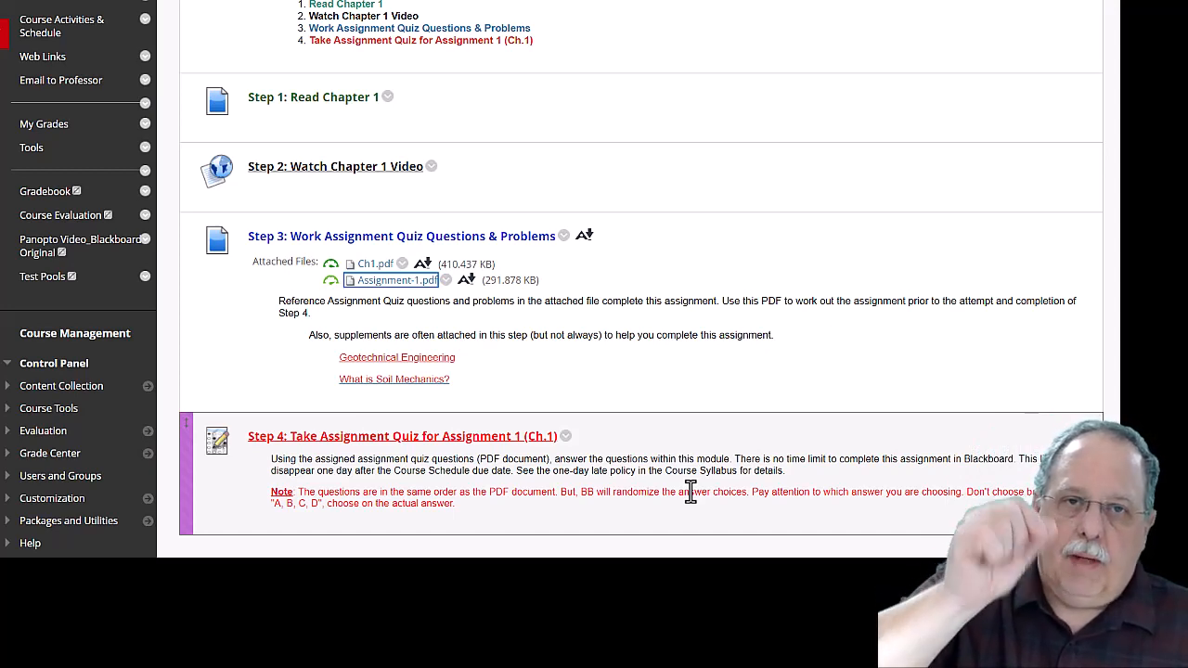
mouse_move(609, 448)
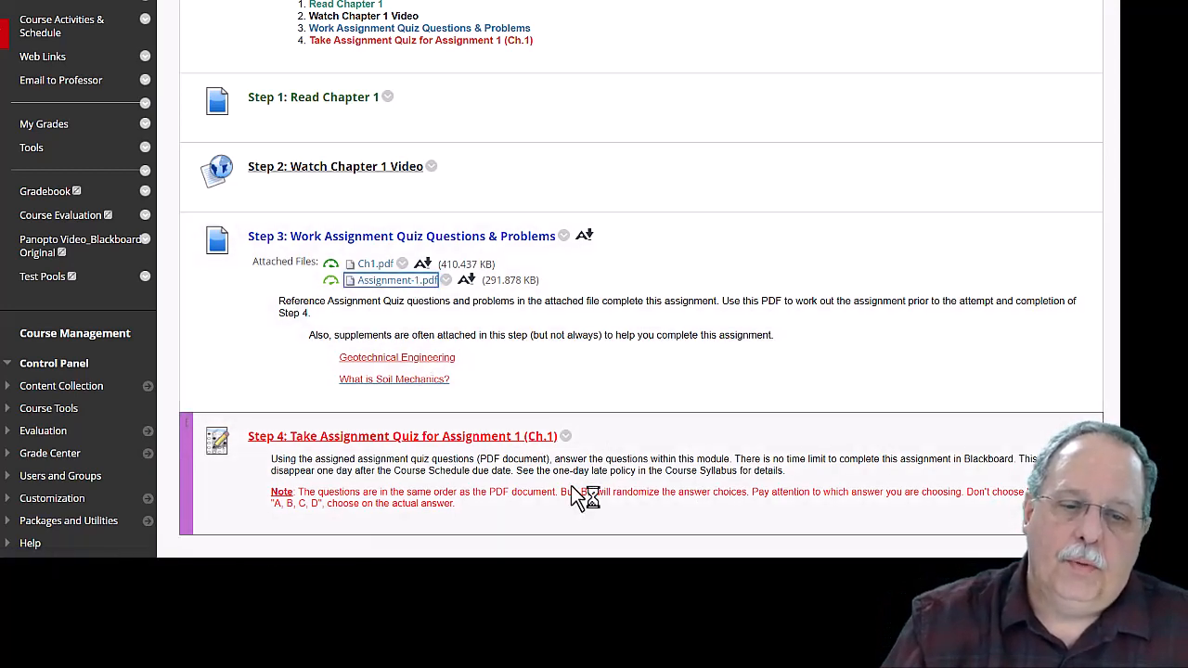
mouse_move(449, 436)
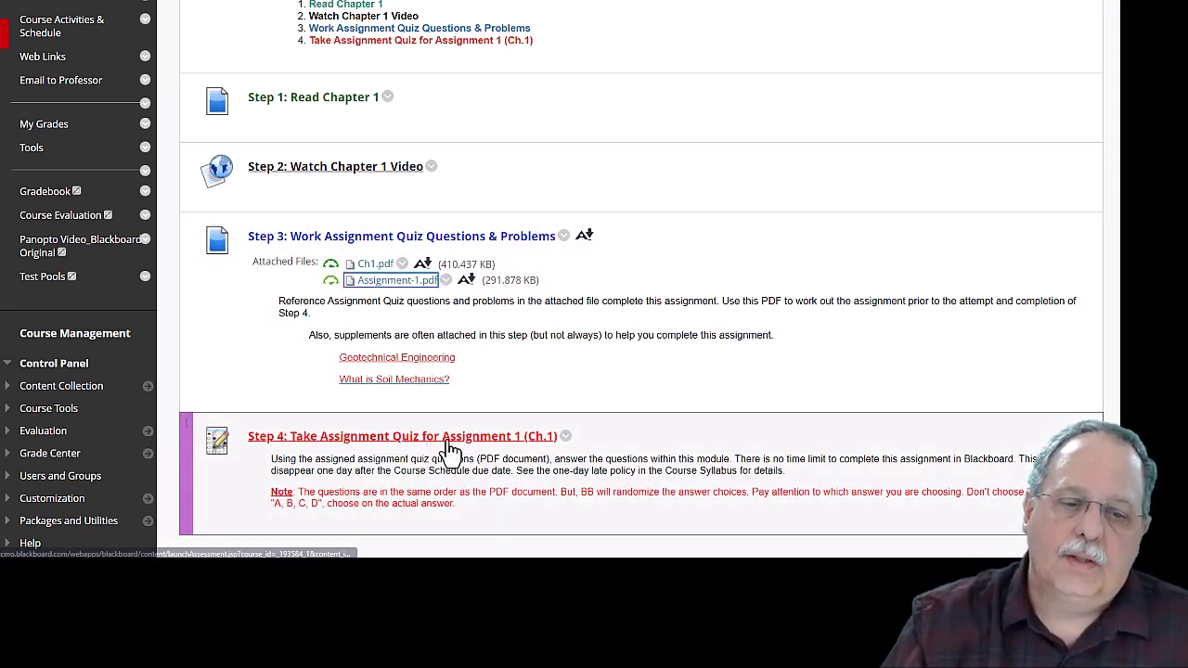
mouse_move(534, 492)
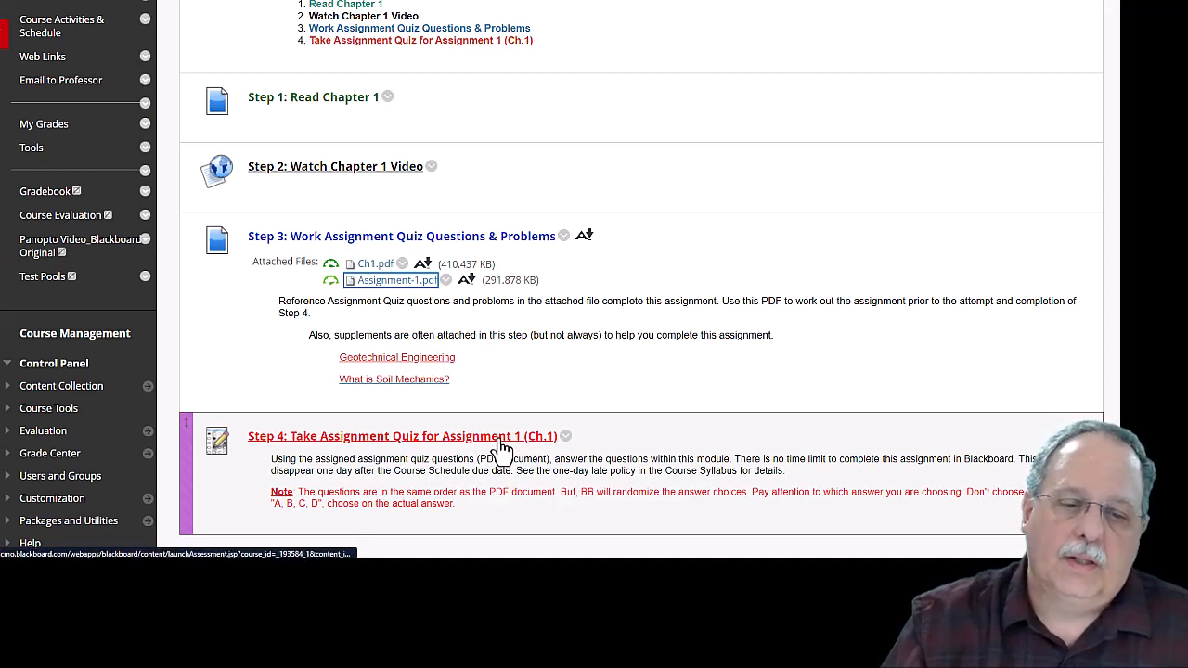
Open 'Step 4: Take Assignment Quiz for Assignment 1 (Ch.1)' to show its begin page and August 24 due date
click(402, 435)
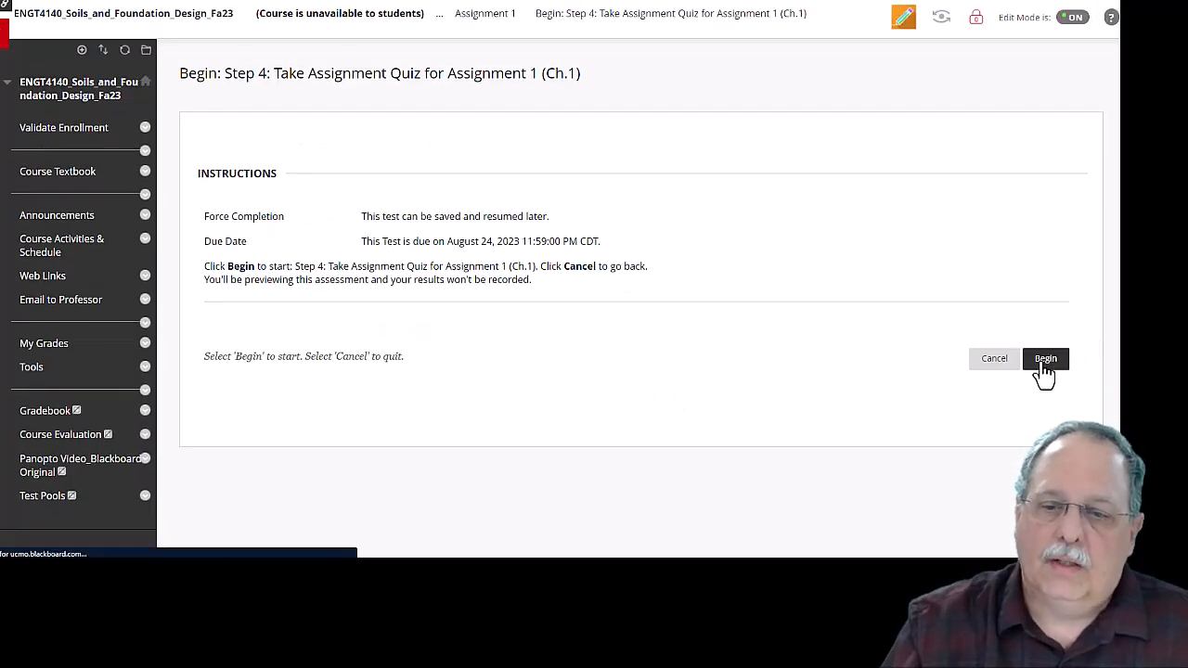
Begin the quiz preview, submit it unanswered for 0 of 10 points, and return to Course Activities & Schedule
click(1045, 360)
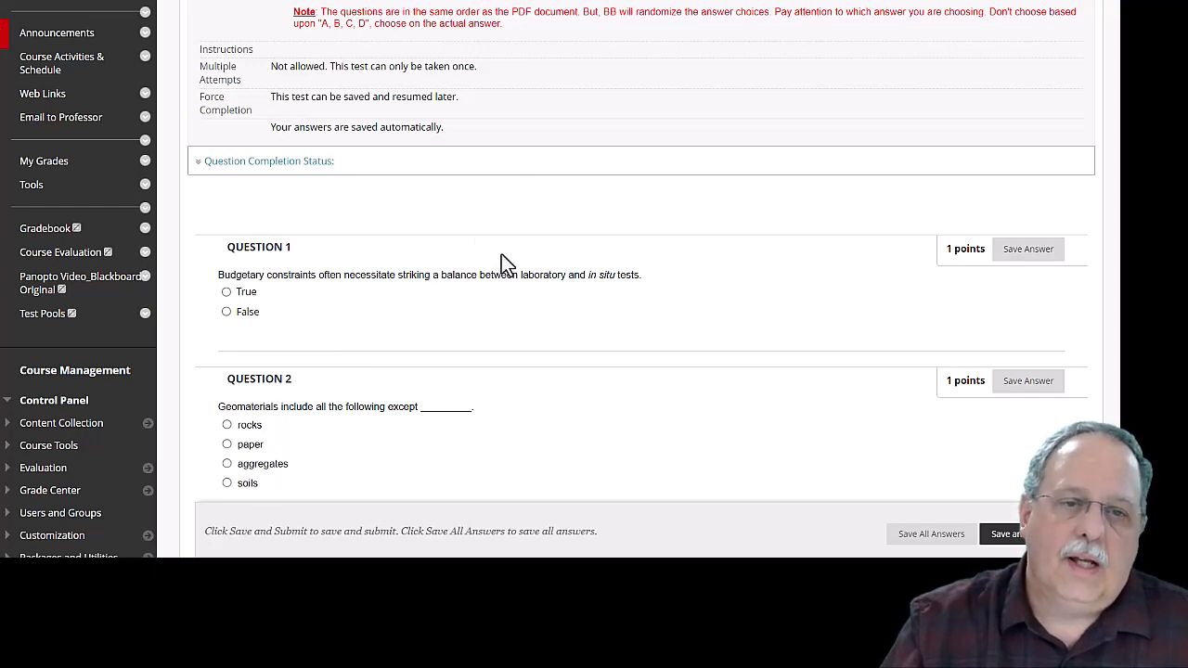
mouse_move(586, 295)
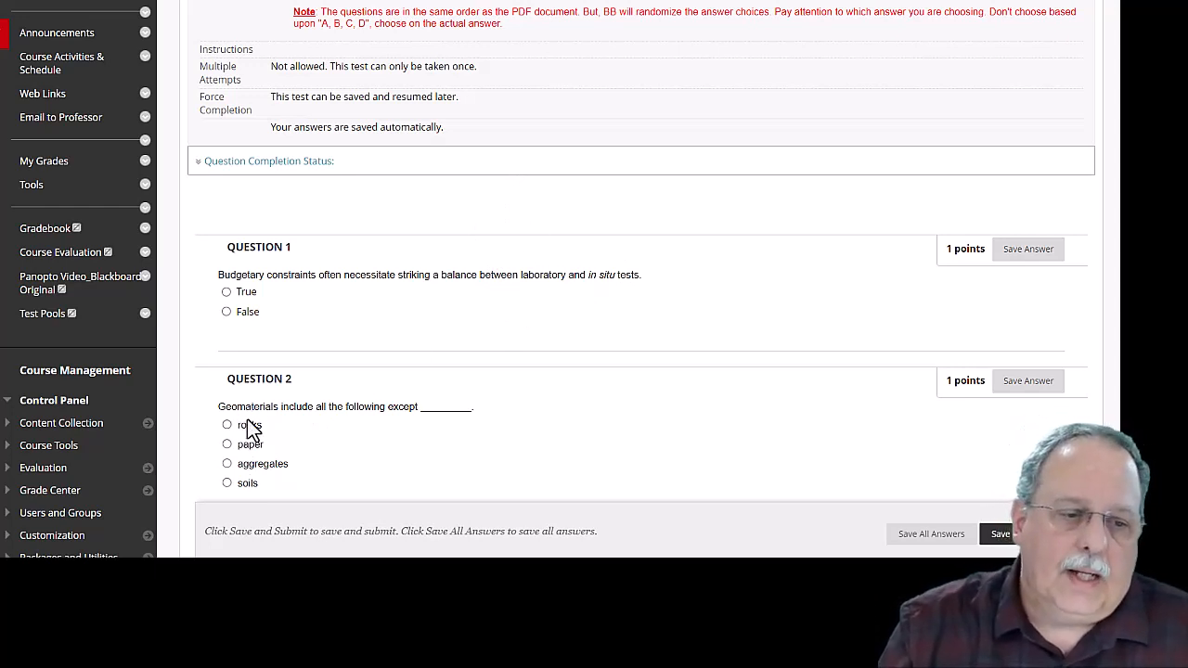
mouse_move(312, 412)
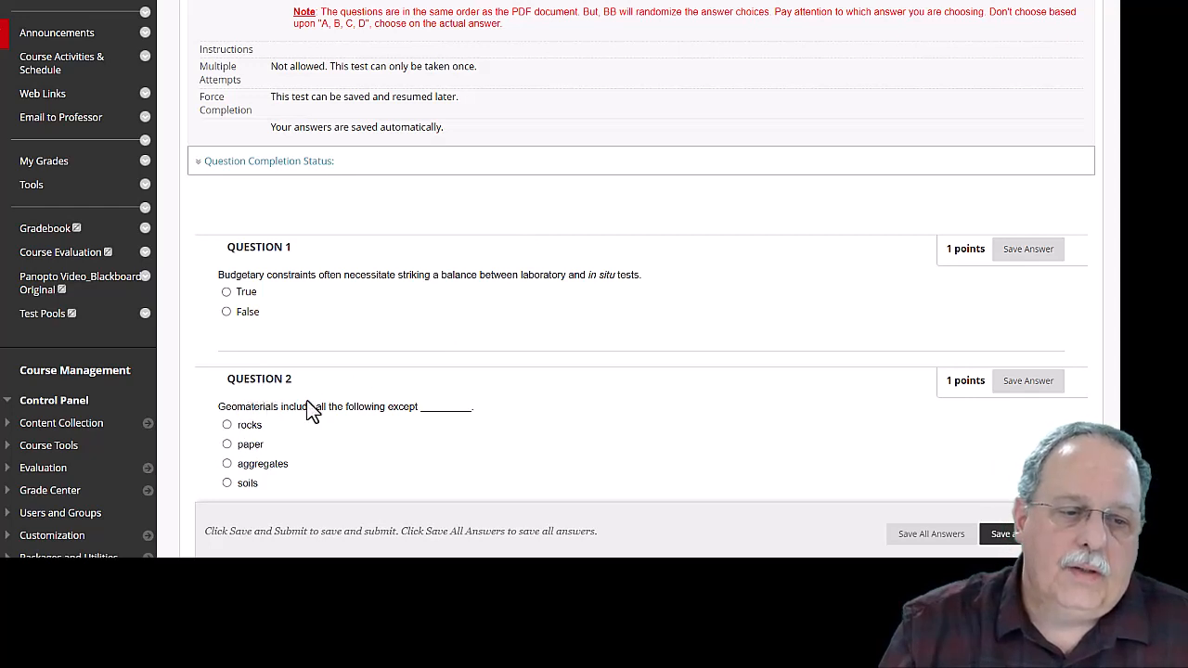
mouse_move(267, 445)
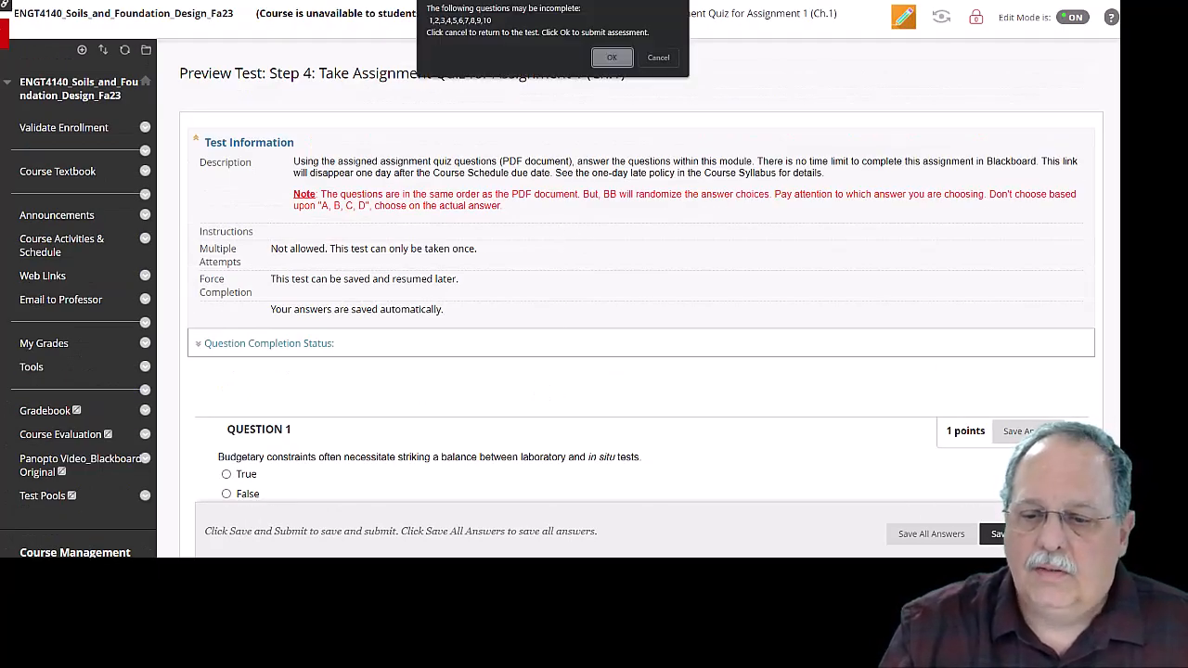
click(612, 55)
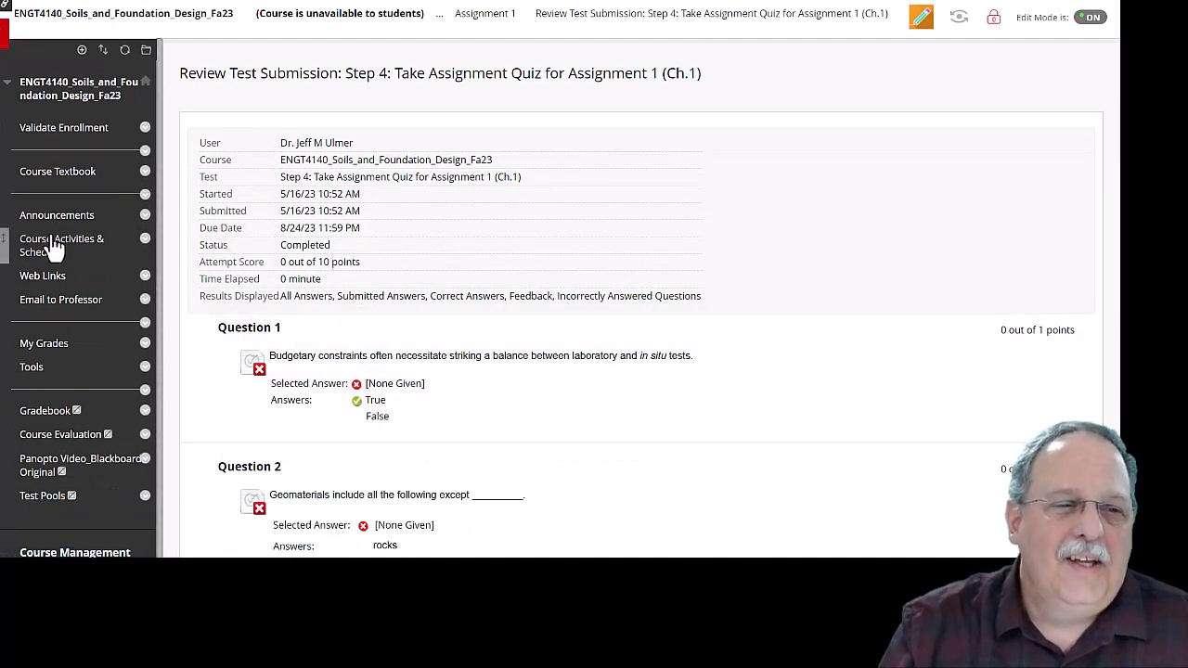
click(61, 245)
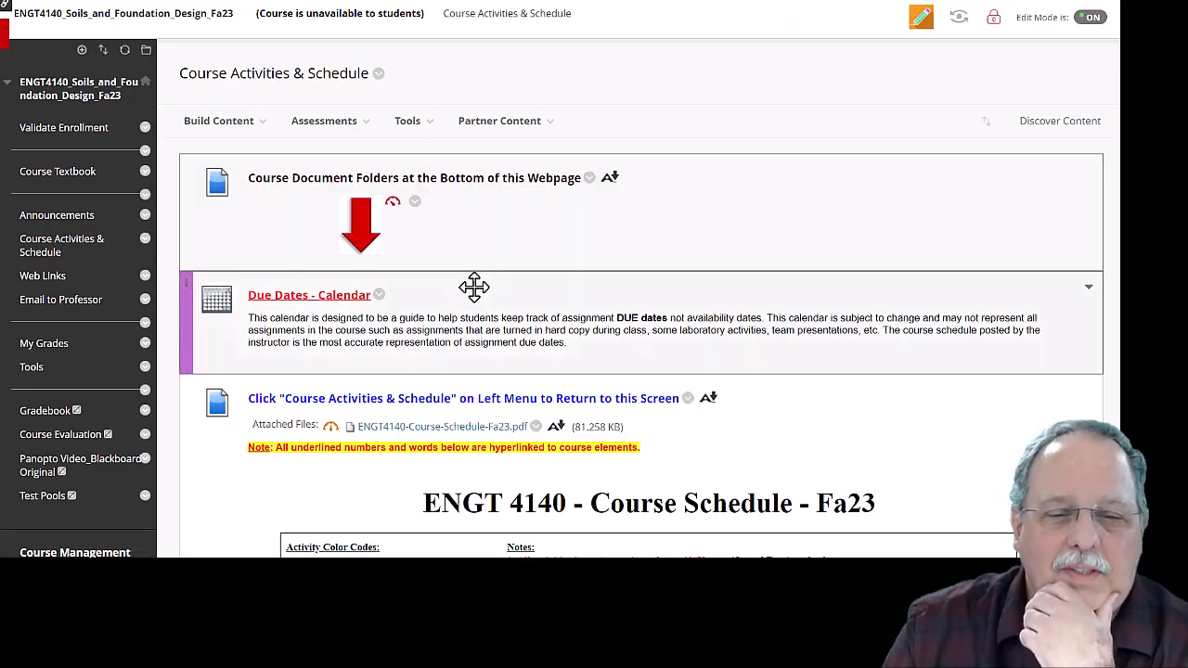
Scroll down the schedule page to the Assignments link listing Assignments 1–3
scroll(down, 3)
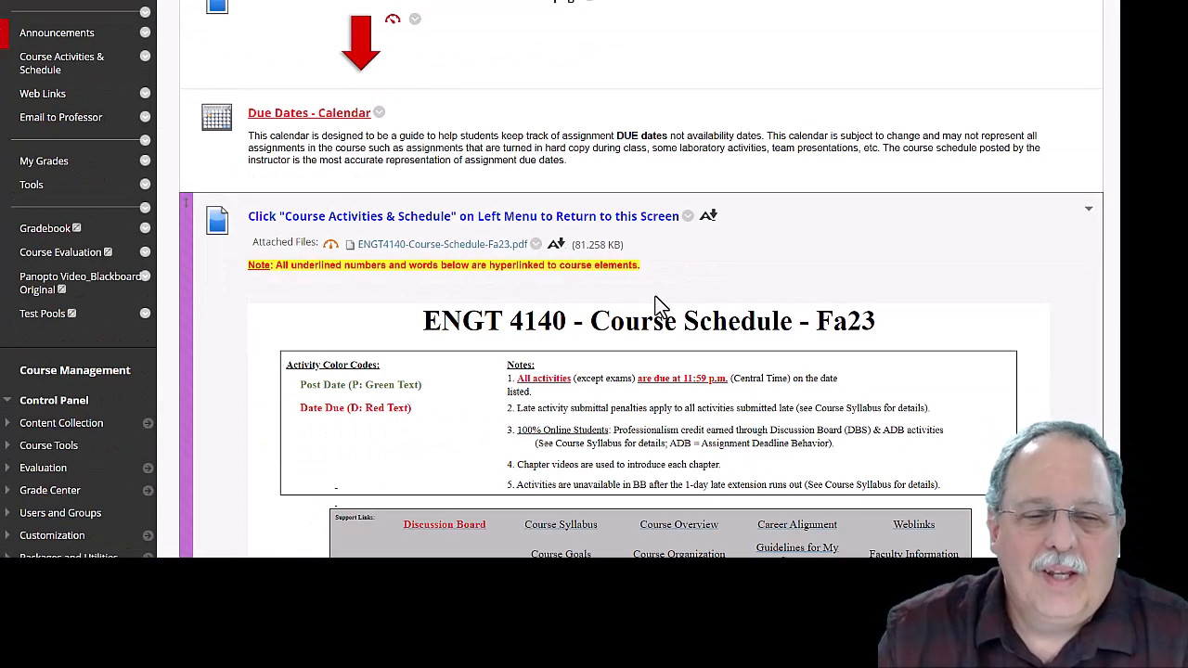
scroll(down, 3)
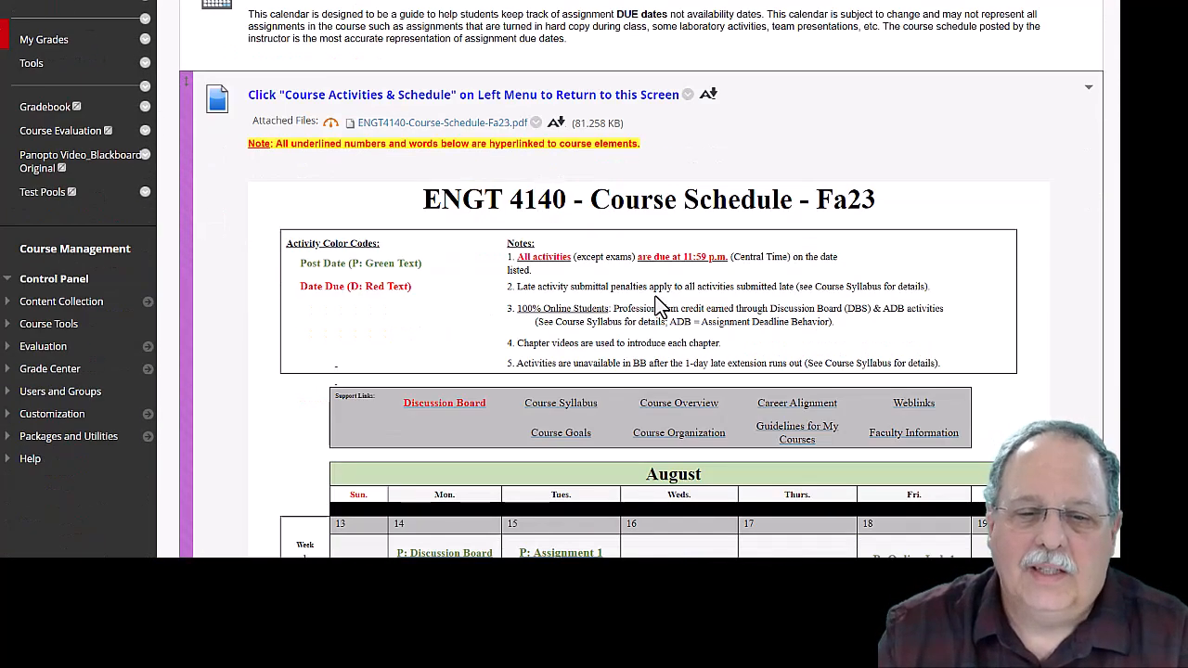
scroll(down, 3)
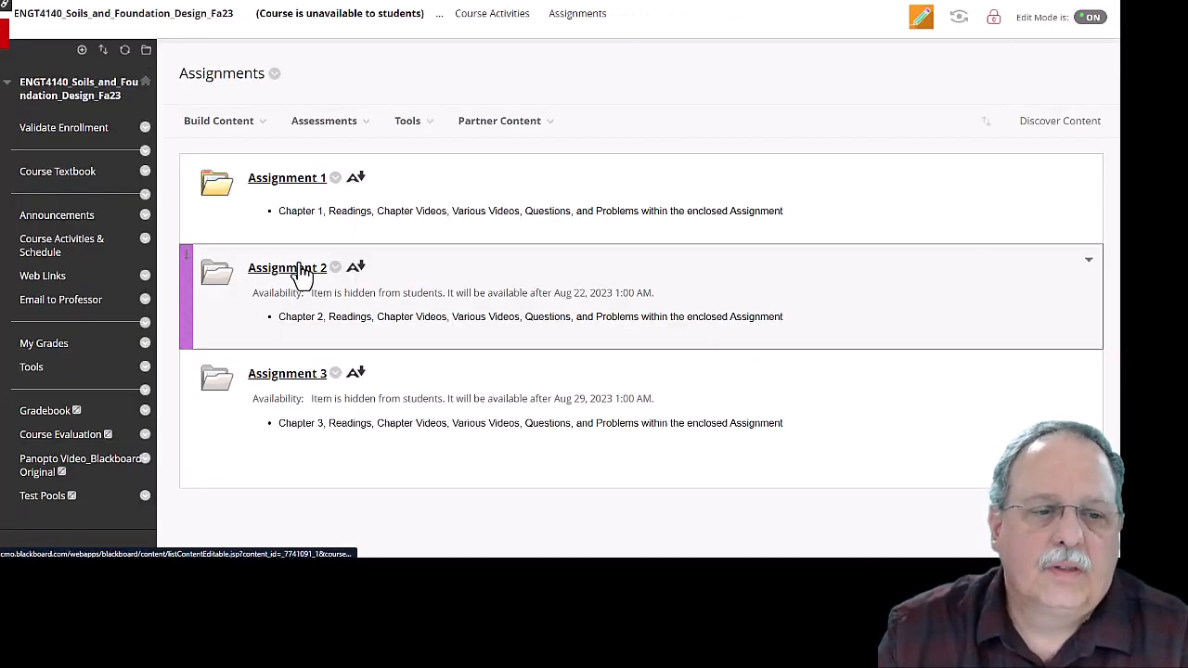
Open Assignment 2, scroll to Step 2 and launch the Atterberg Limits - Plastic Limit video
click(286, 267)
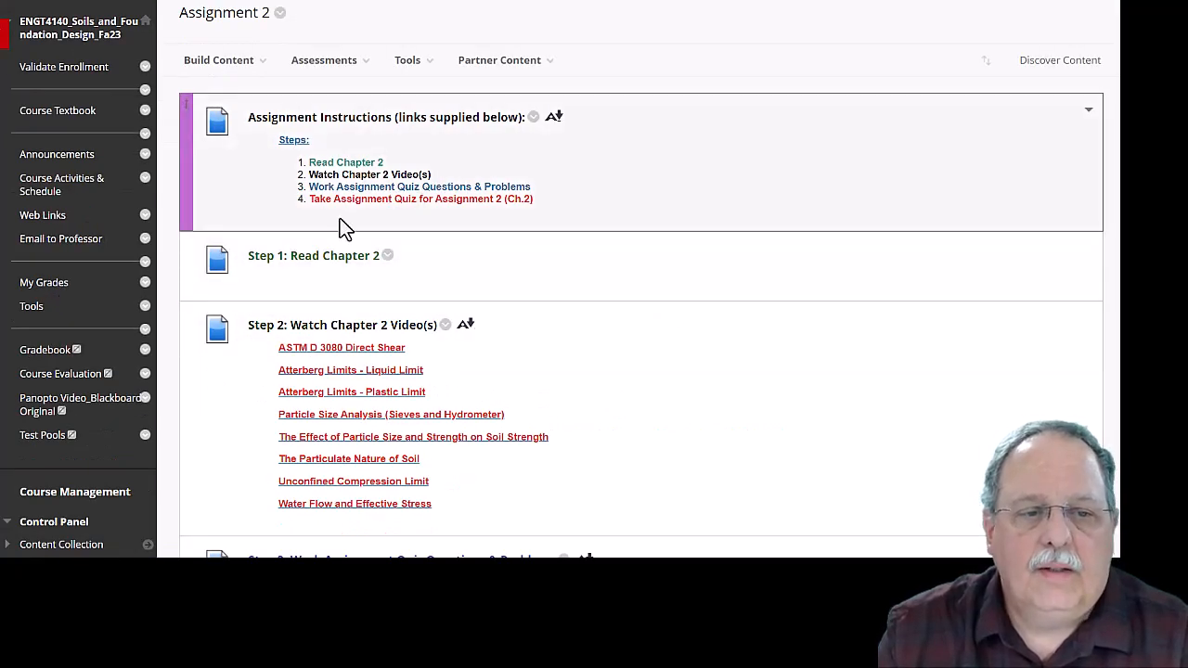
scroll(down, 3)
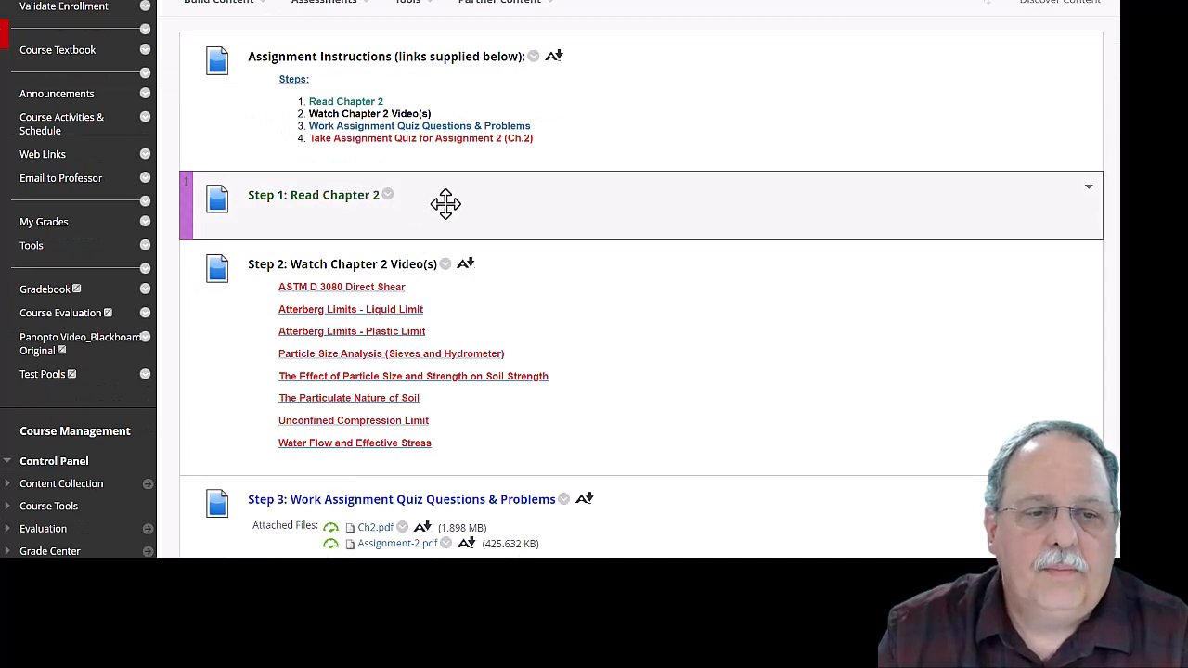
mouse_move(449, 206)
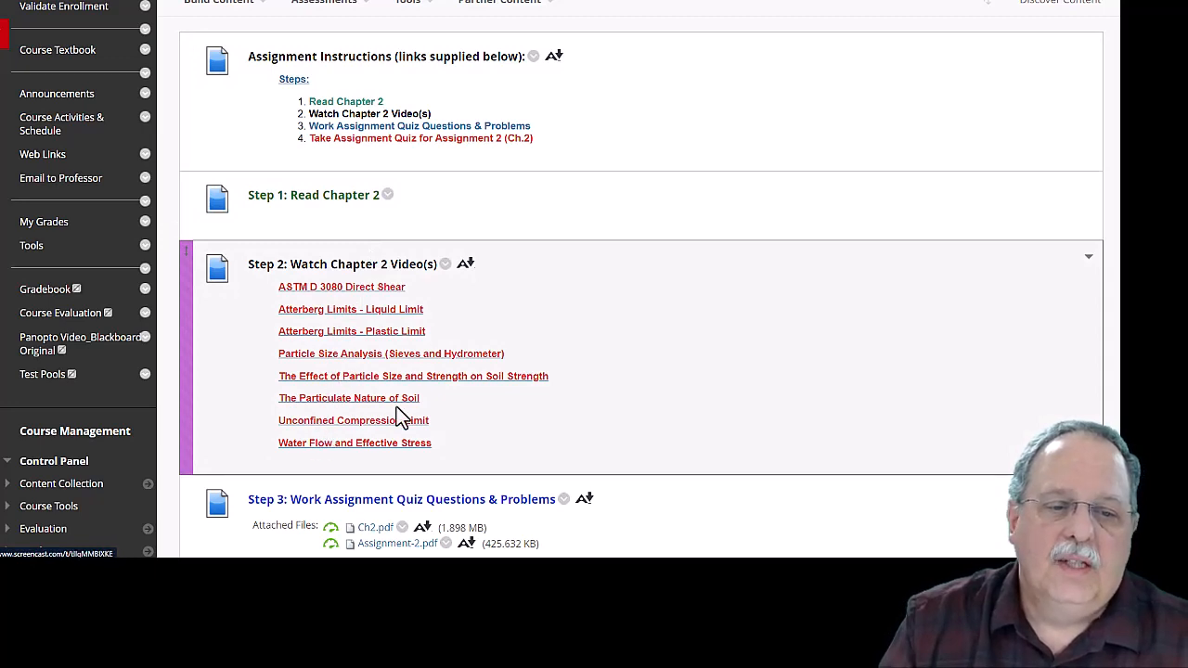
mouse_move(368, 299)
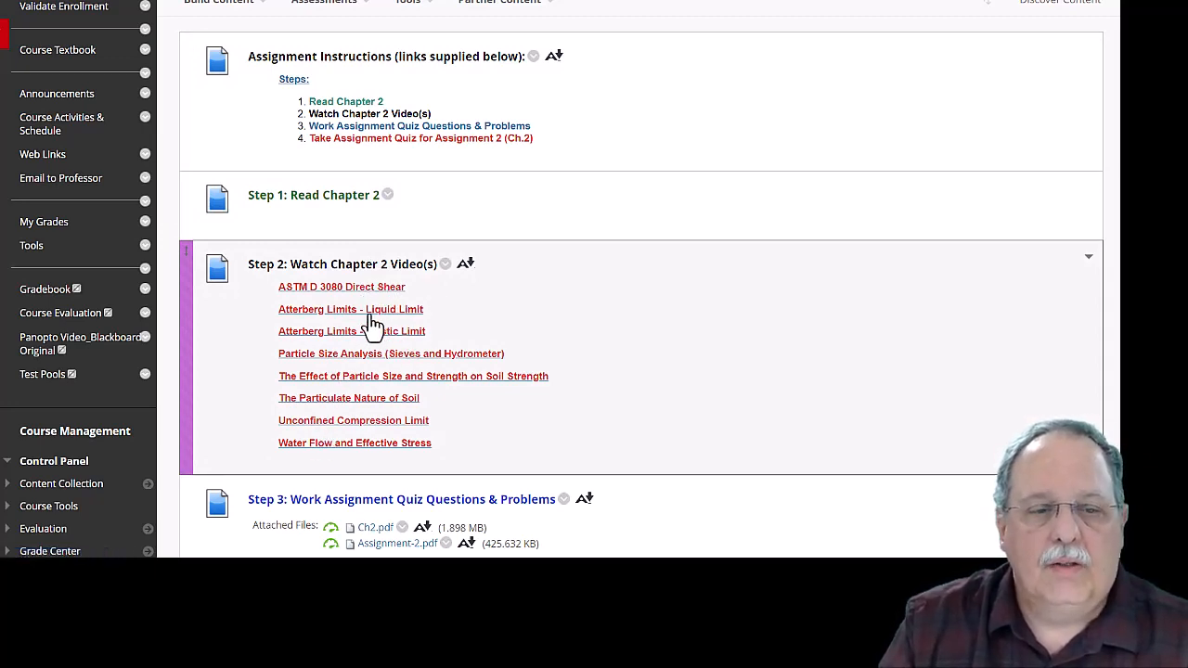
mouse_move(423, 336)
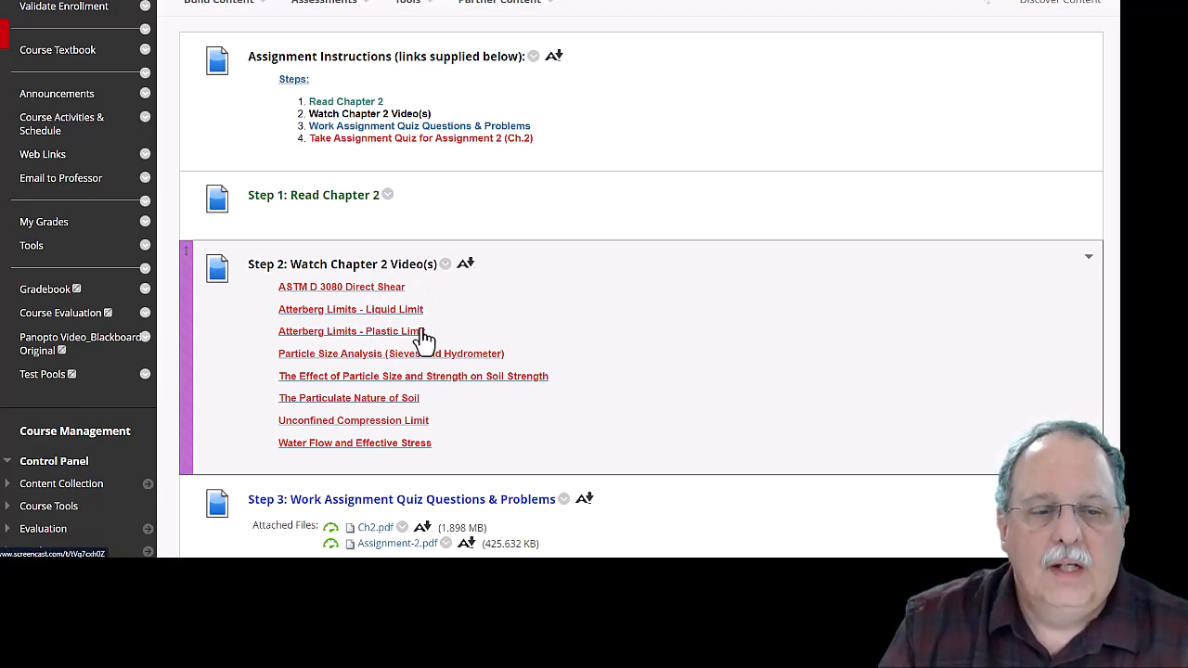
scroll(down, 3)
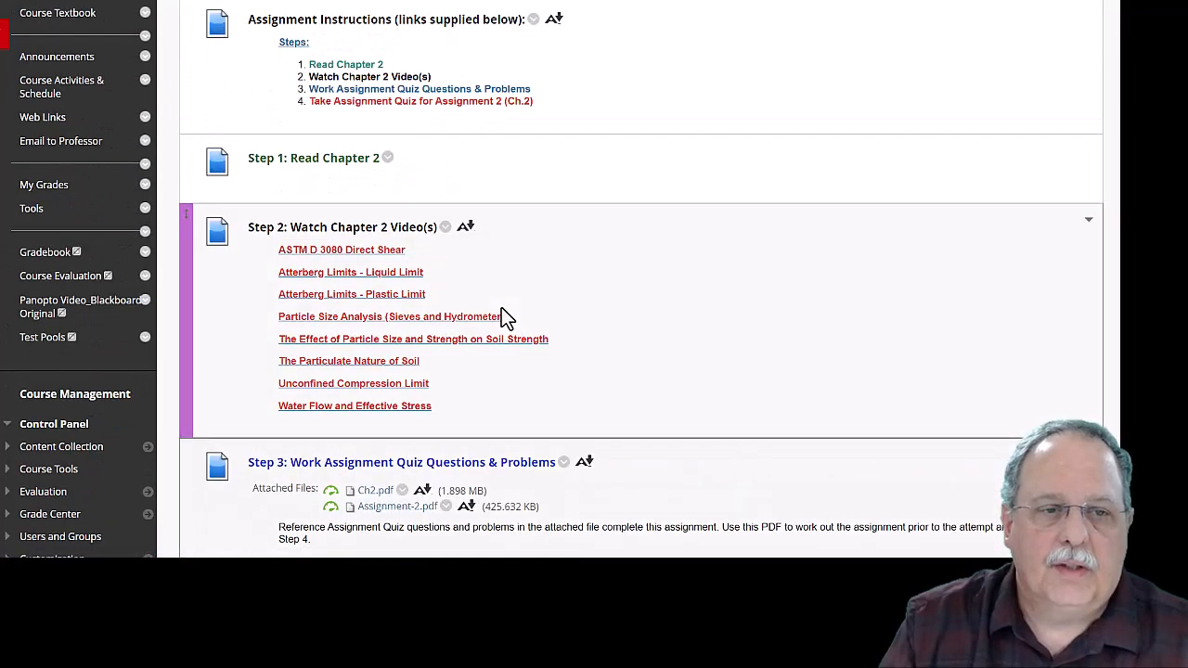
click(351, 294)
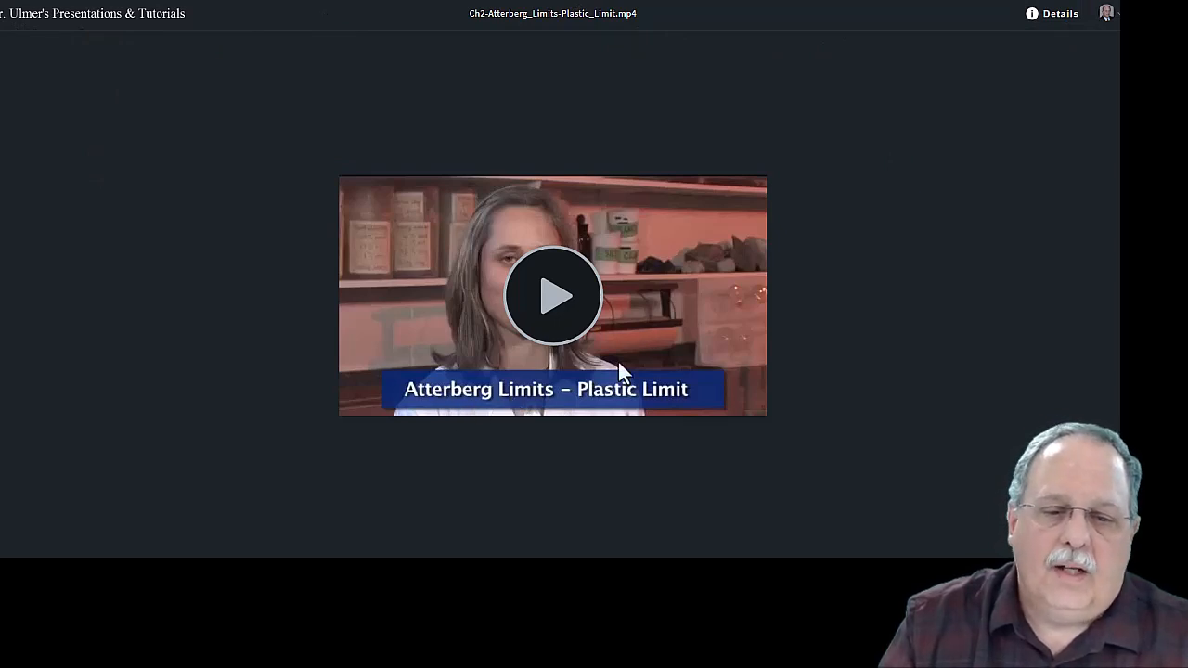
Play the first few seconds of the Plastic Limit video in Panopto, then pause it
click(553, 295)
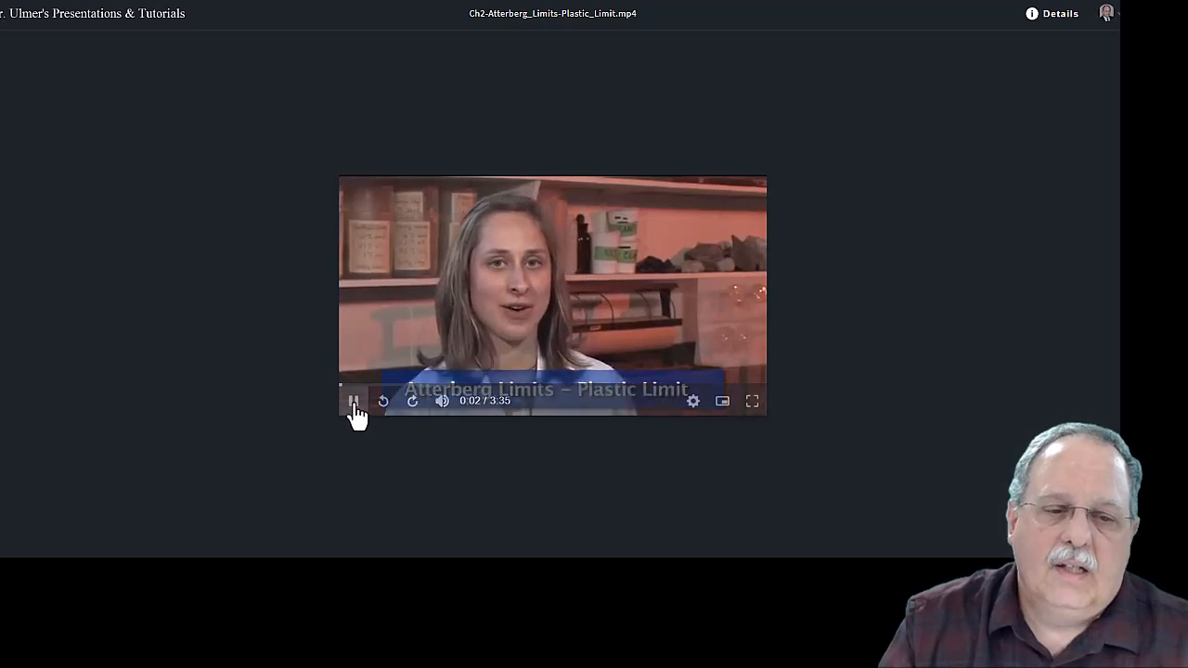
click(353, 400)
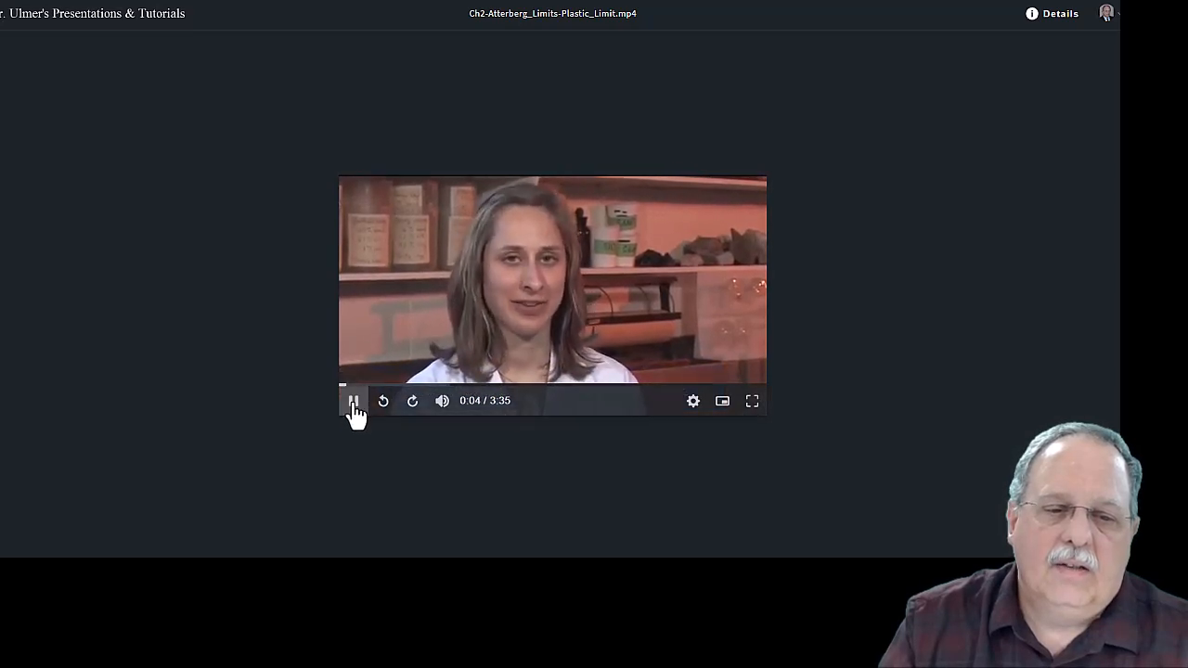
click(353, 401)
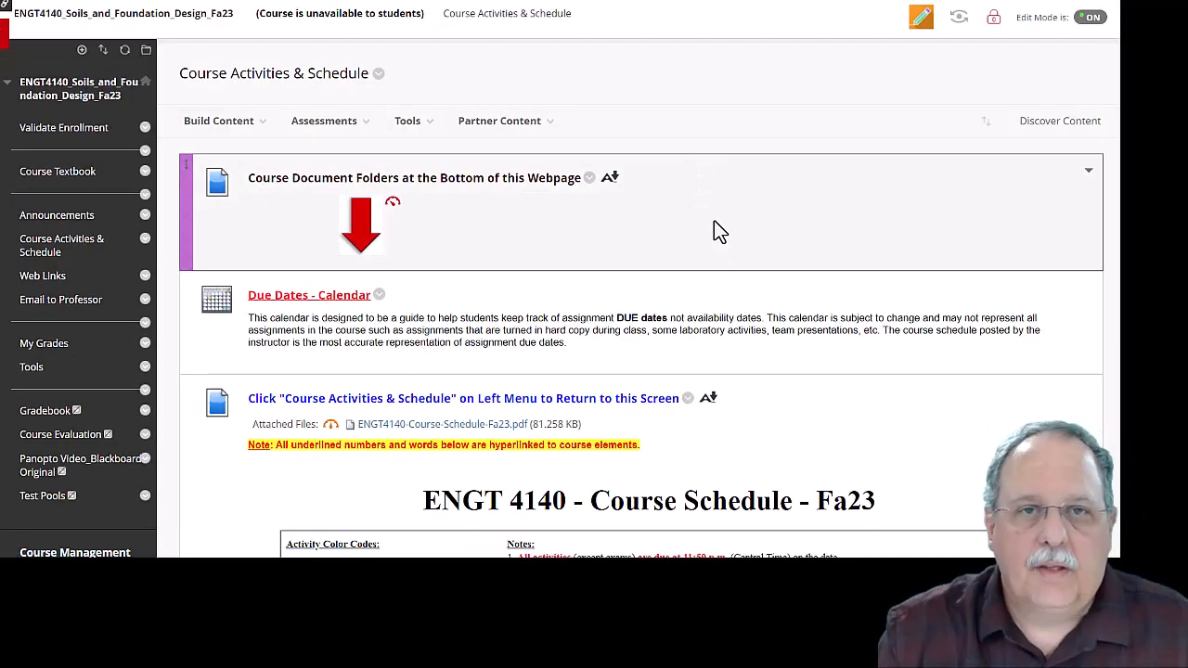
mouse_move(715, 230)
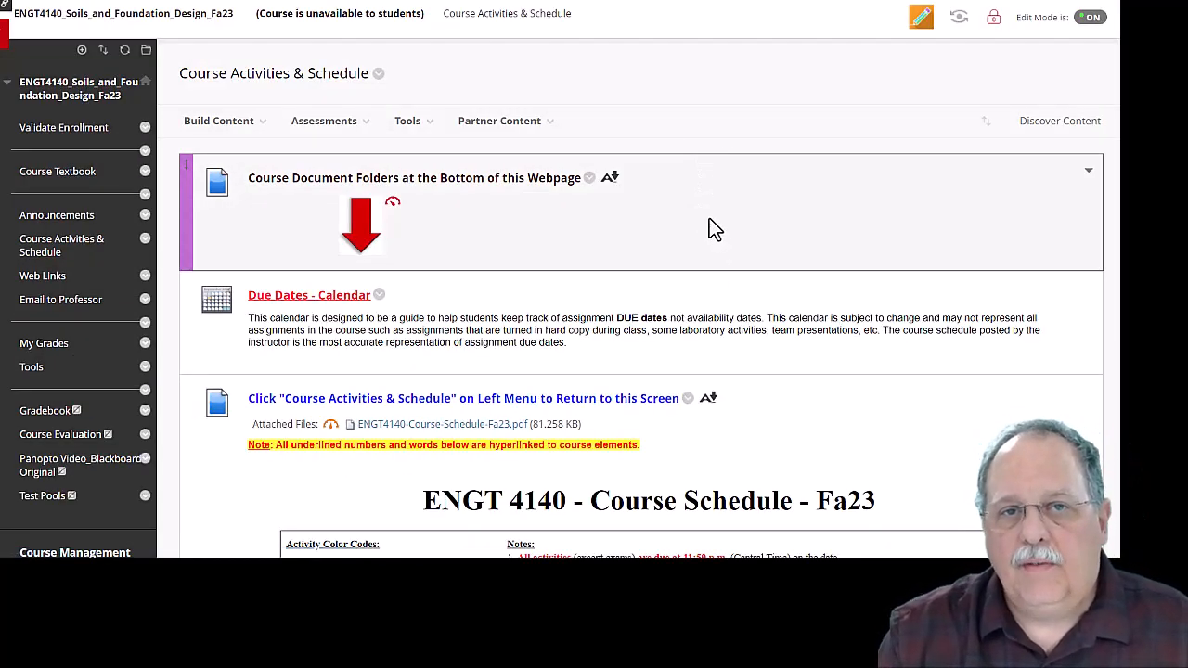
mouse_move(709, 219)
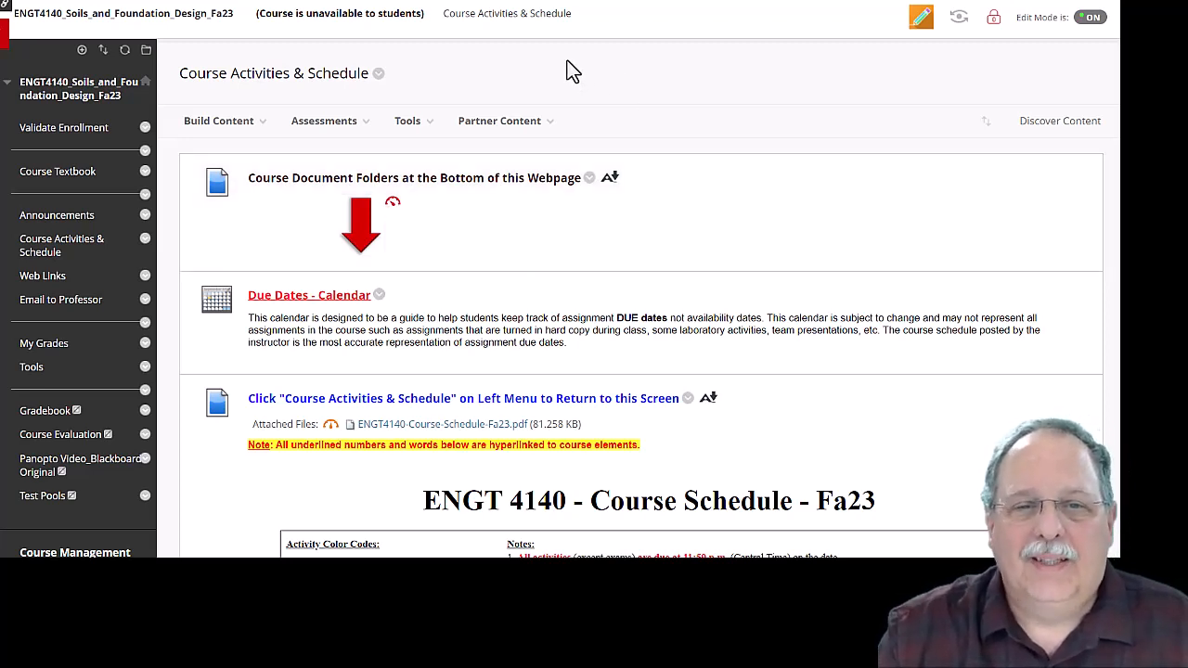
scroll(down, 3)
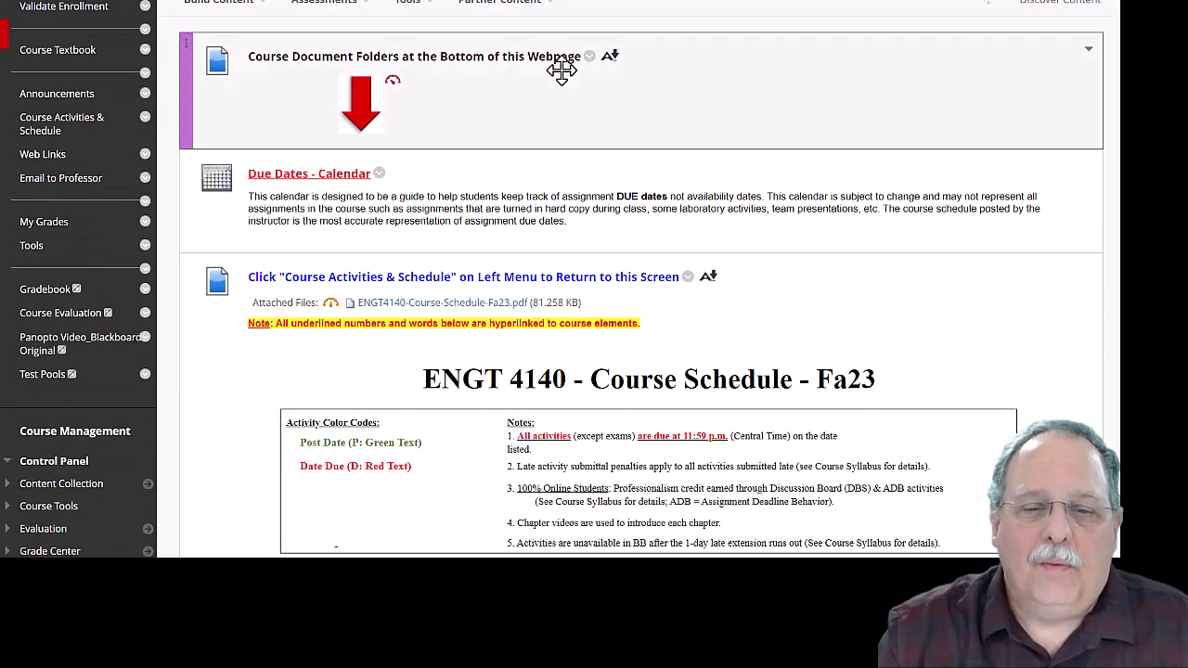